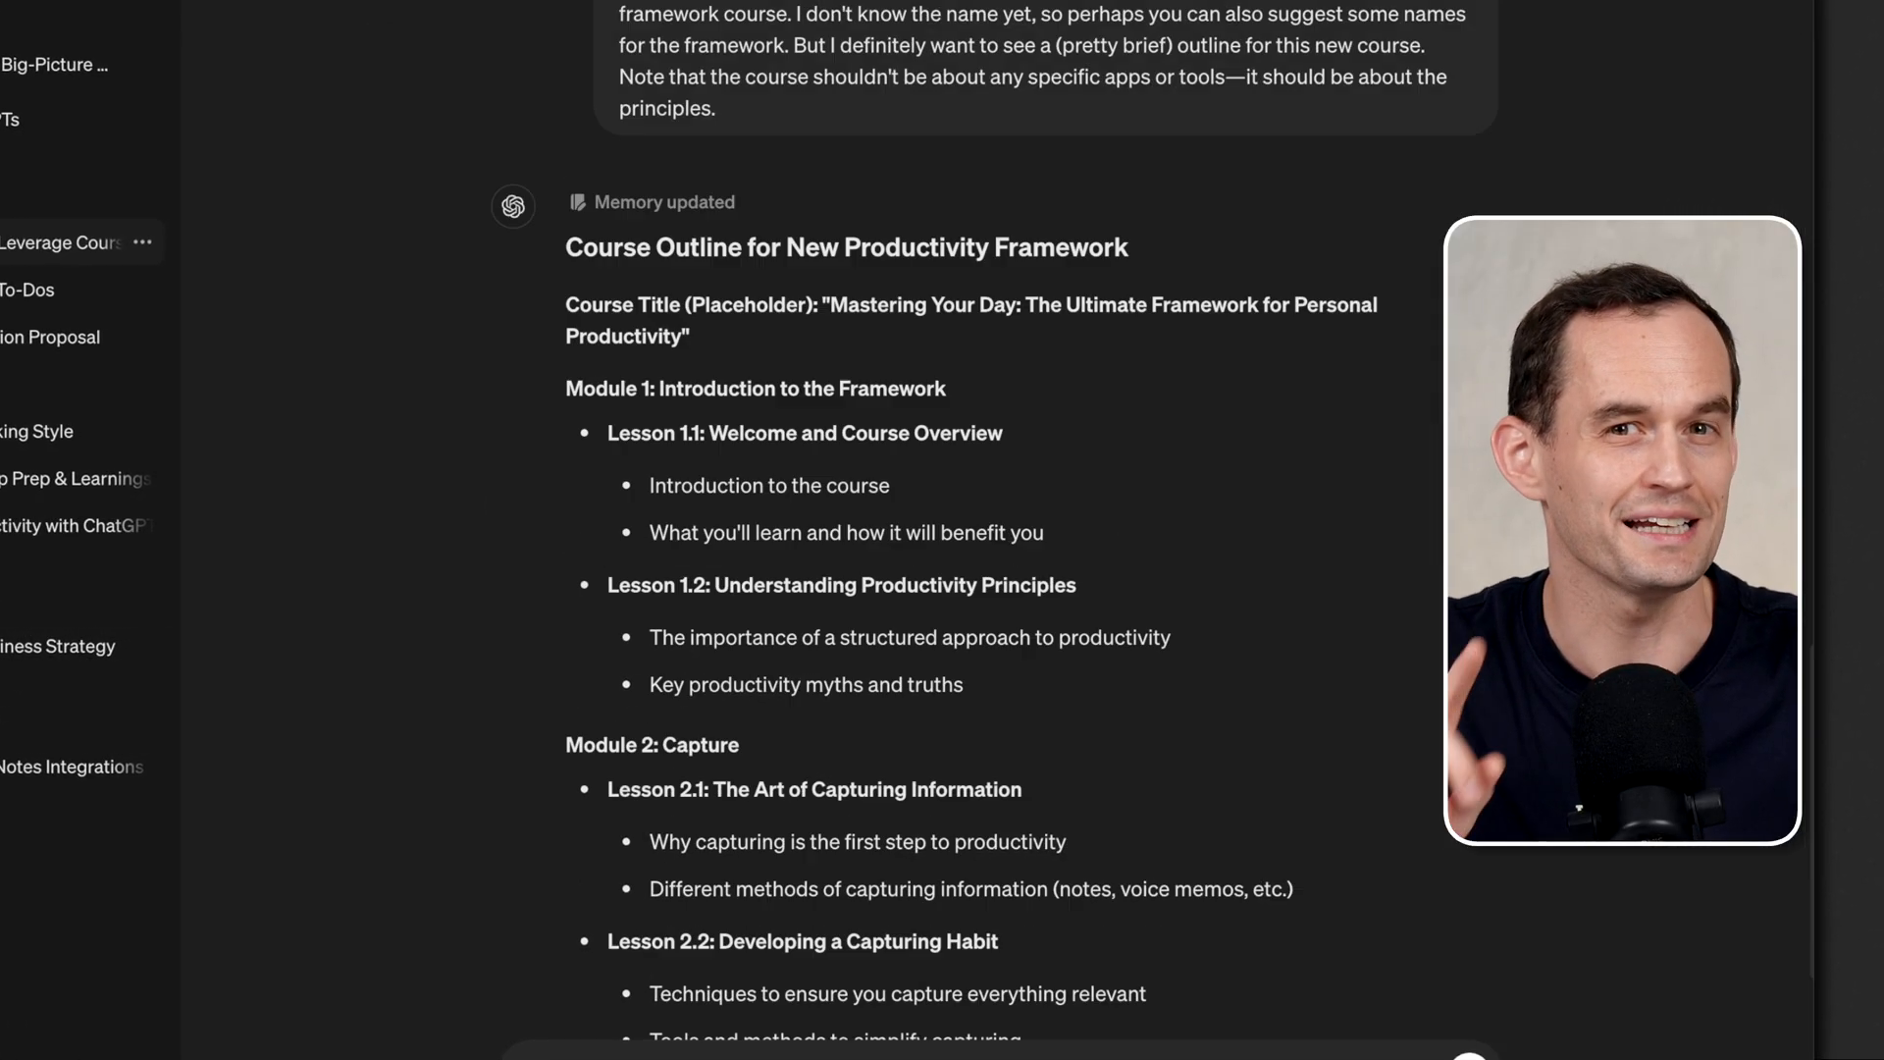
Step: Scroll down past the generated productivity course outline
{"action": "scroll", "scroll_direction": "down", "scroll_amount": 3}
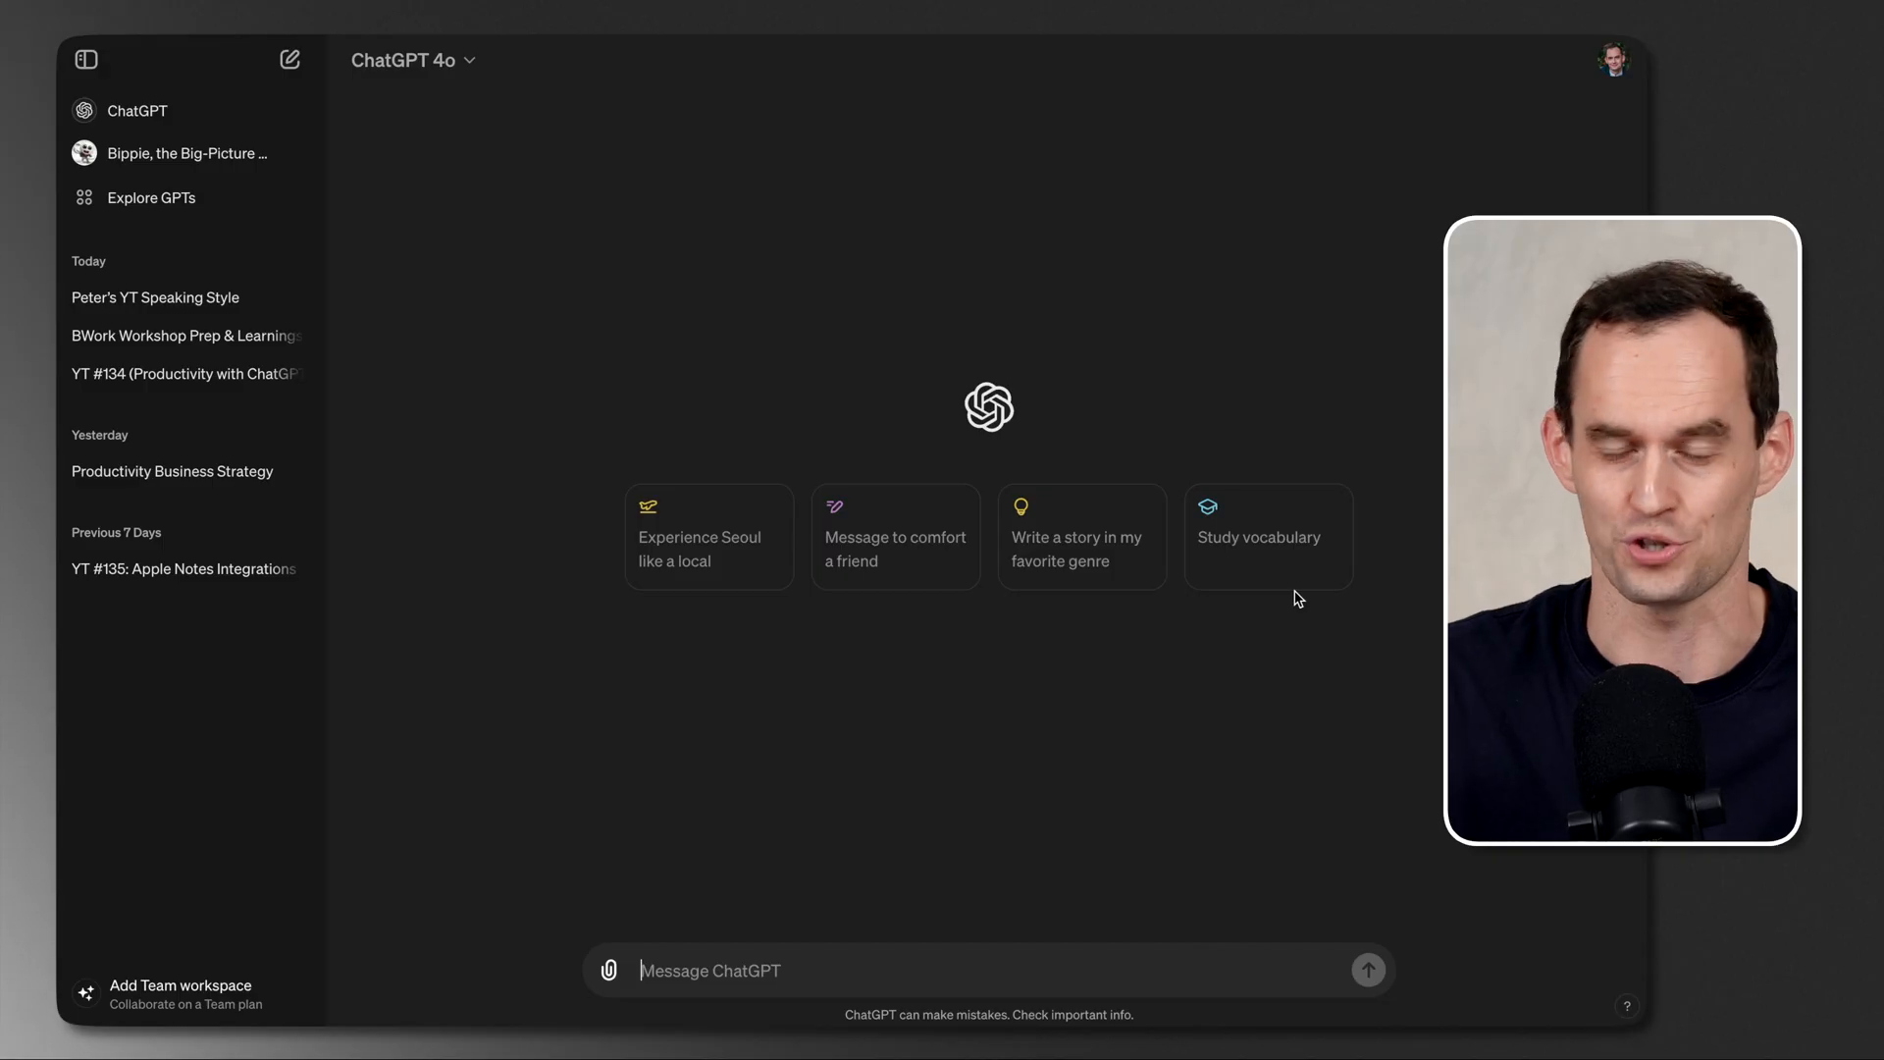
Step: Ask how to compliment the chef in Indonesian, then begin typing another question
{"action": "type", "text": "How do I"}
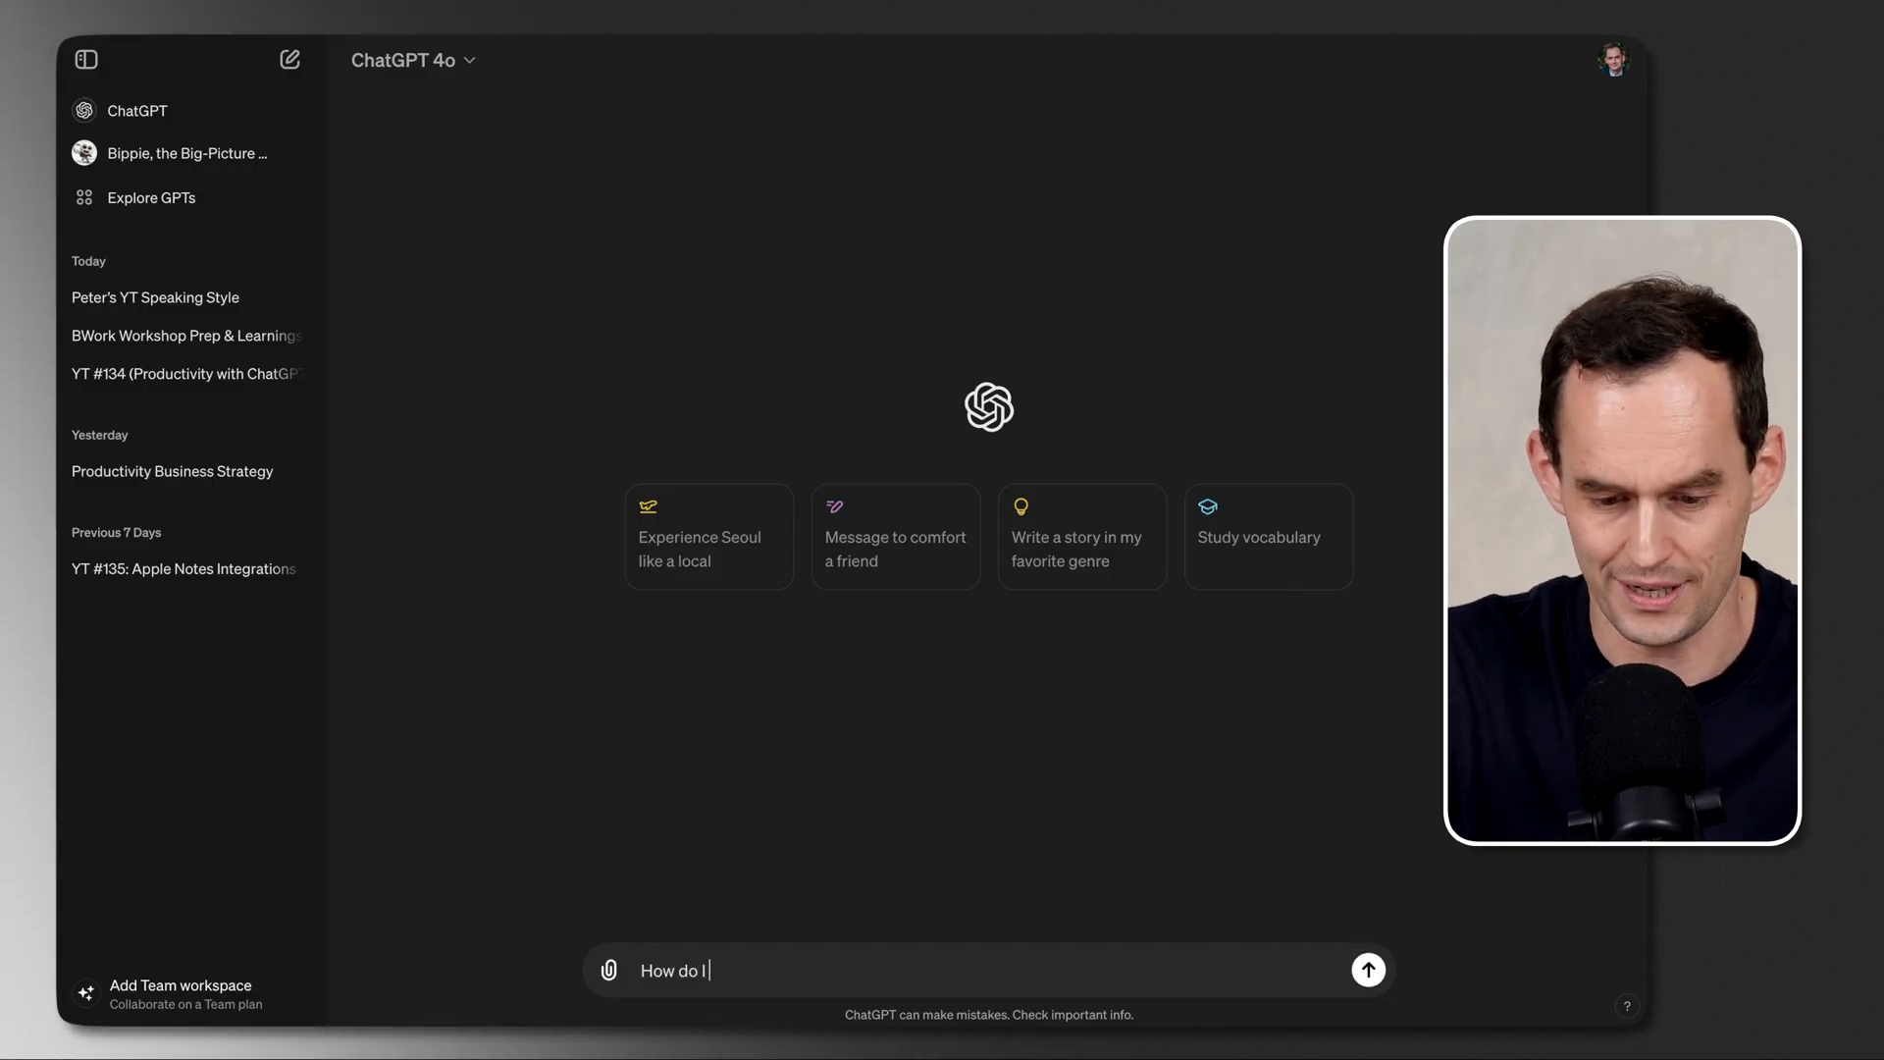
{"action": "type", "text": "give my compliments to the chef in"}
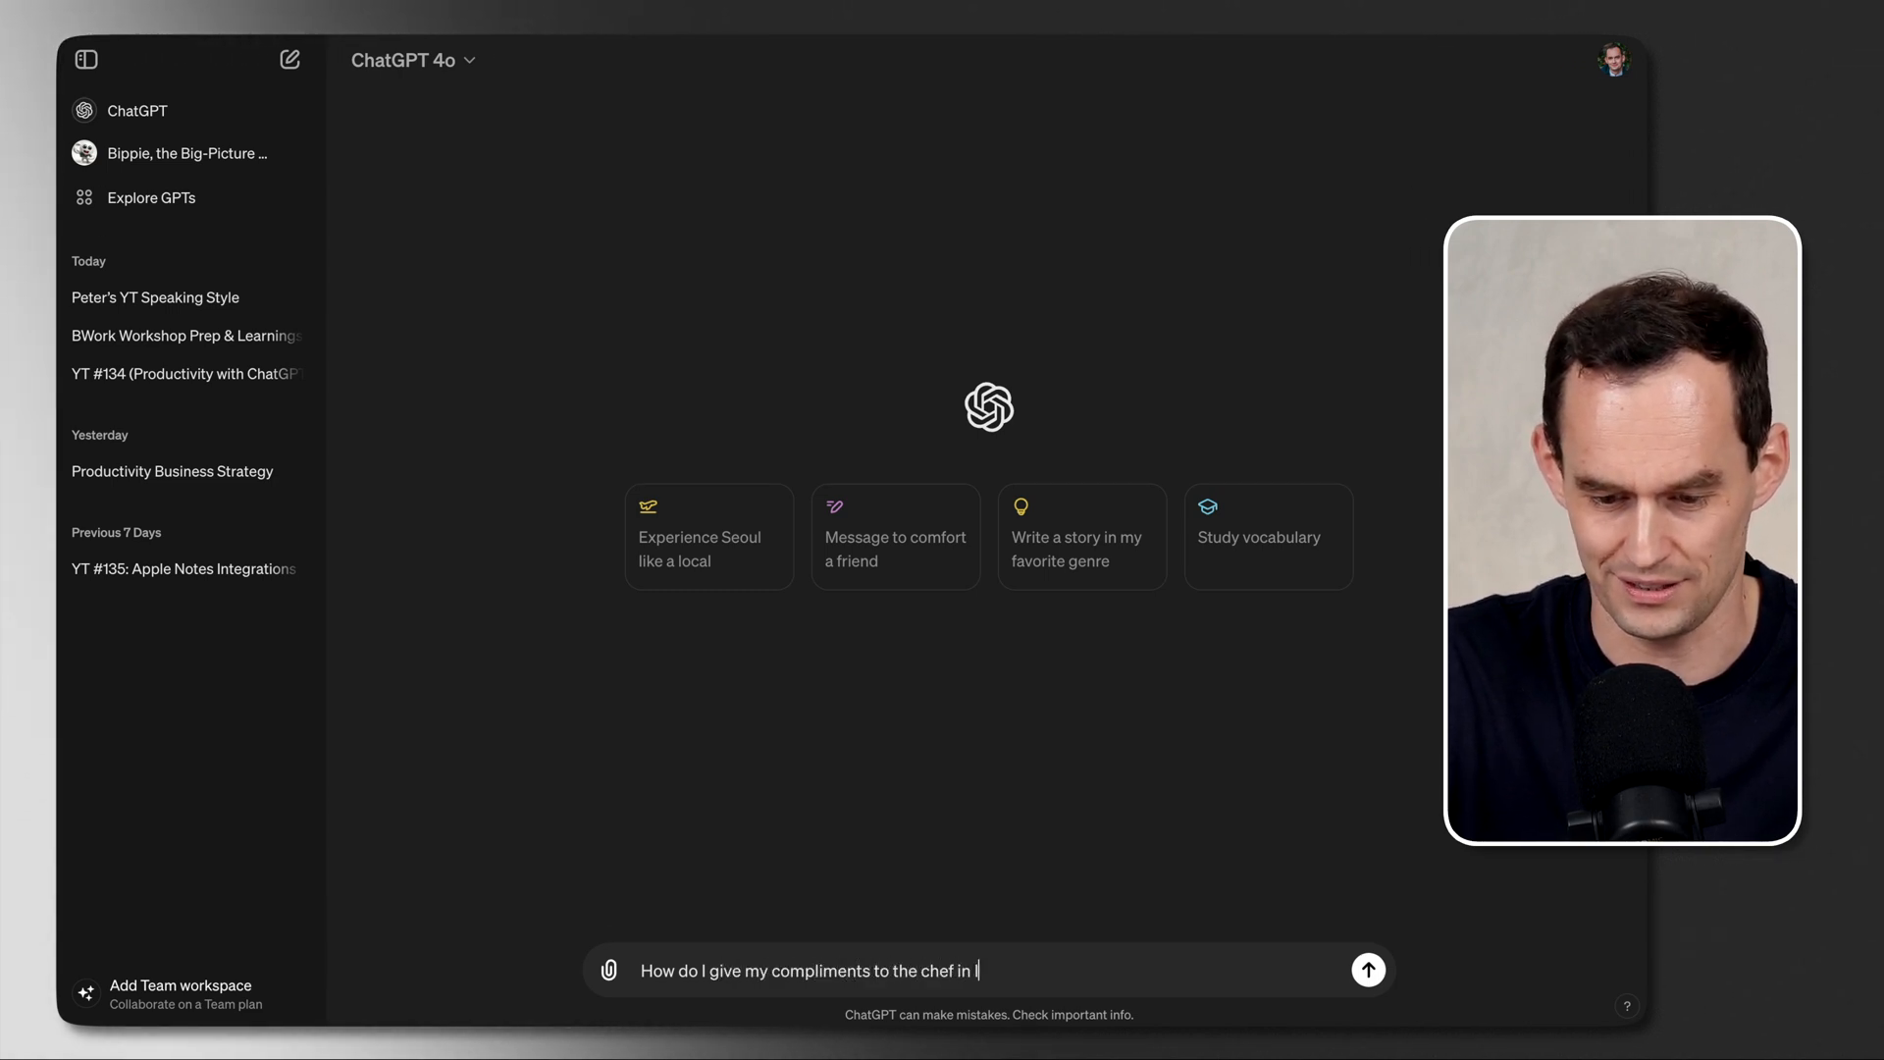
{"action": "left_click", "coordinate": [1367, 970]}
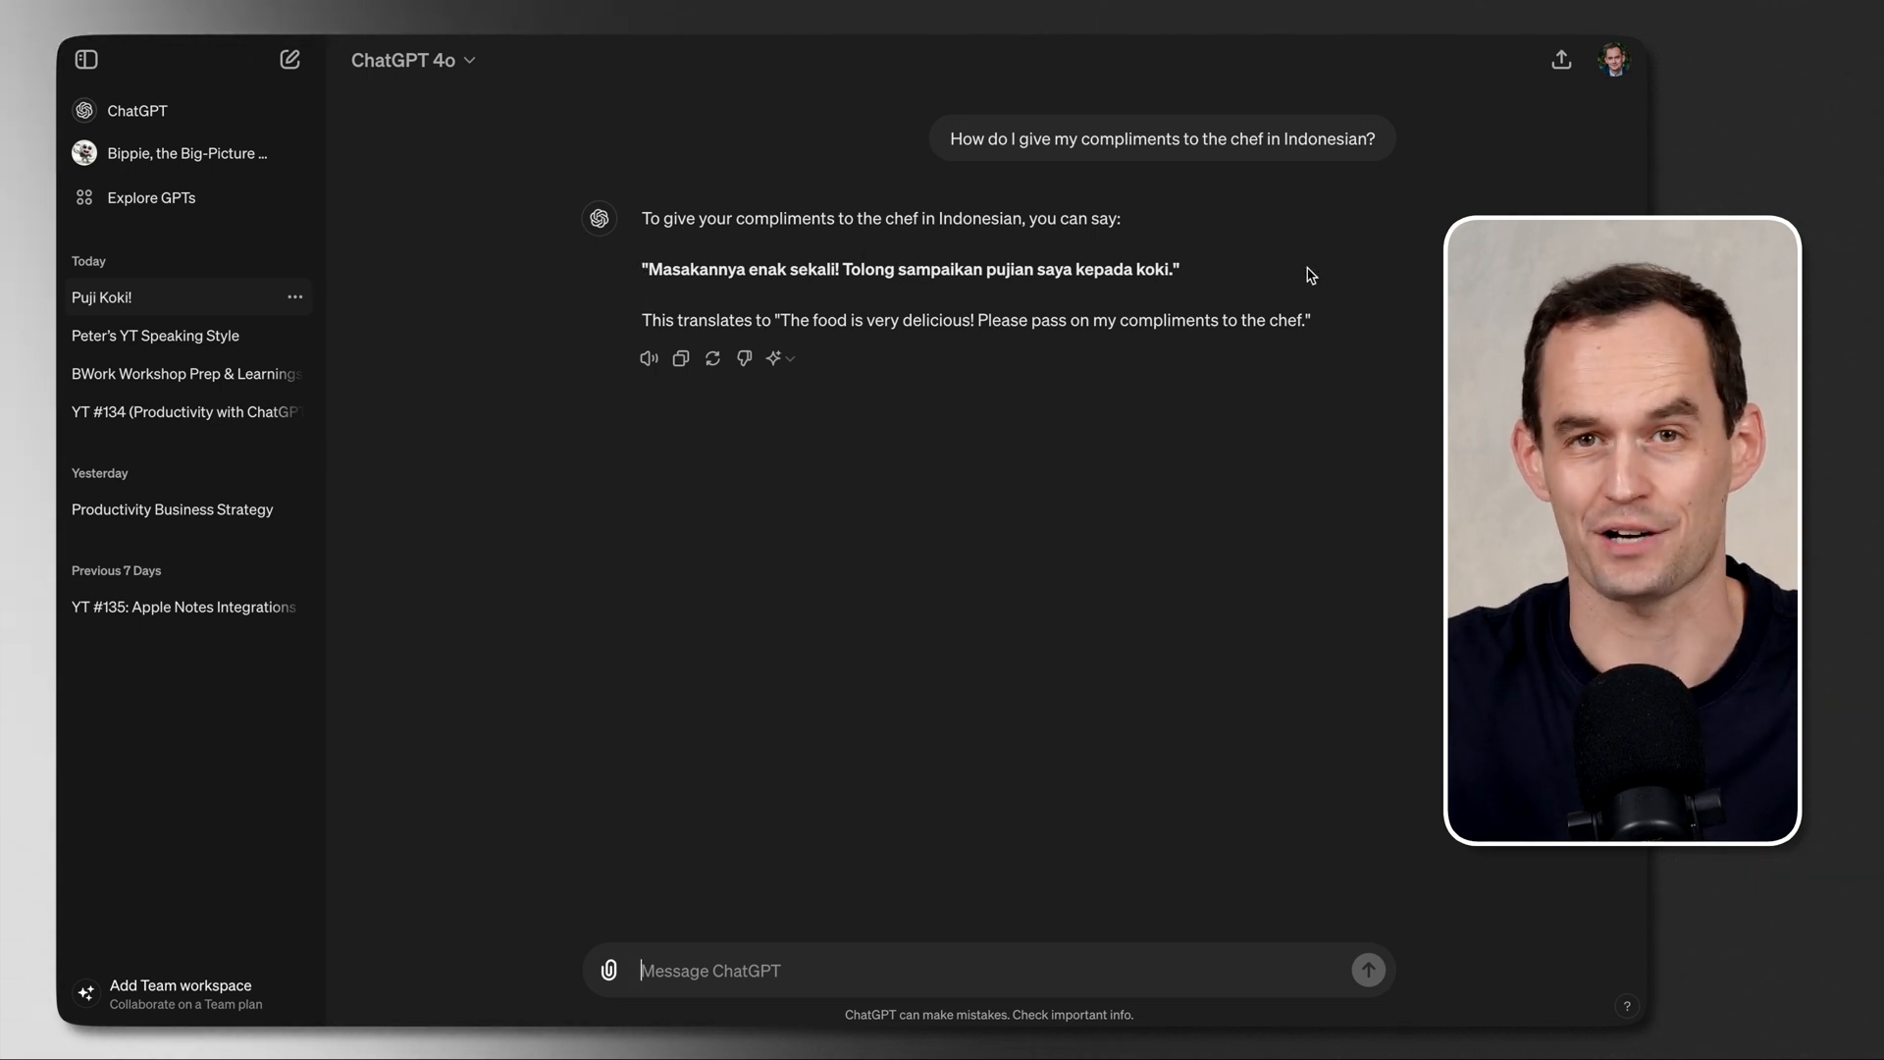
{"action": "type", "text": "How do I p"}
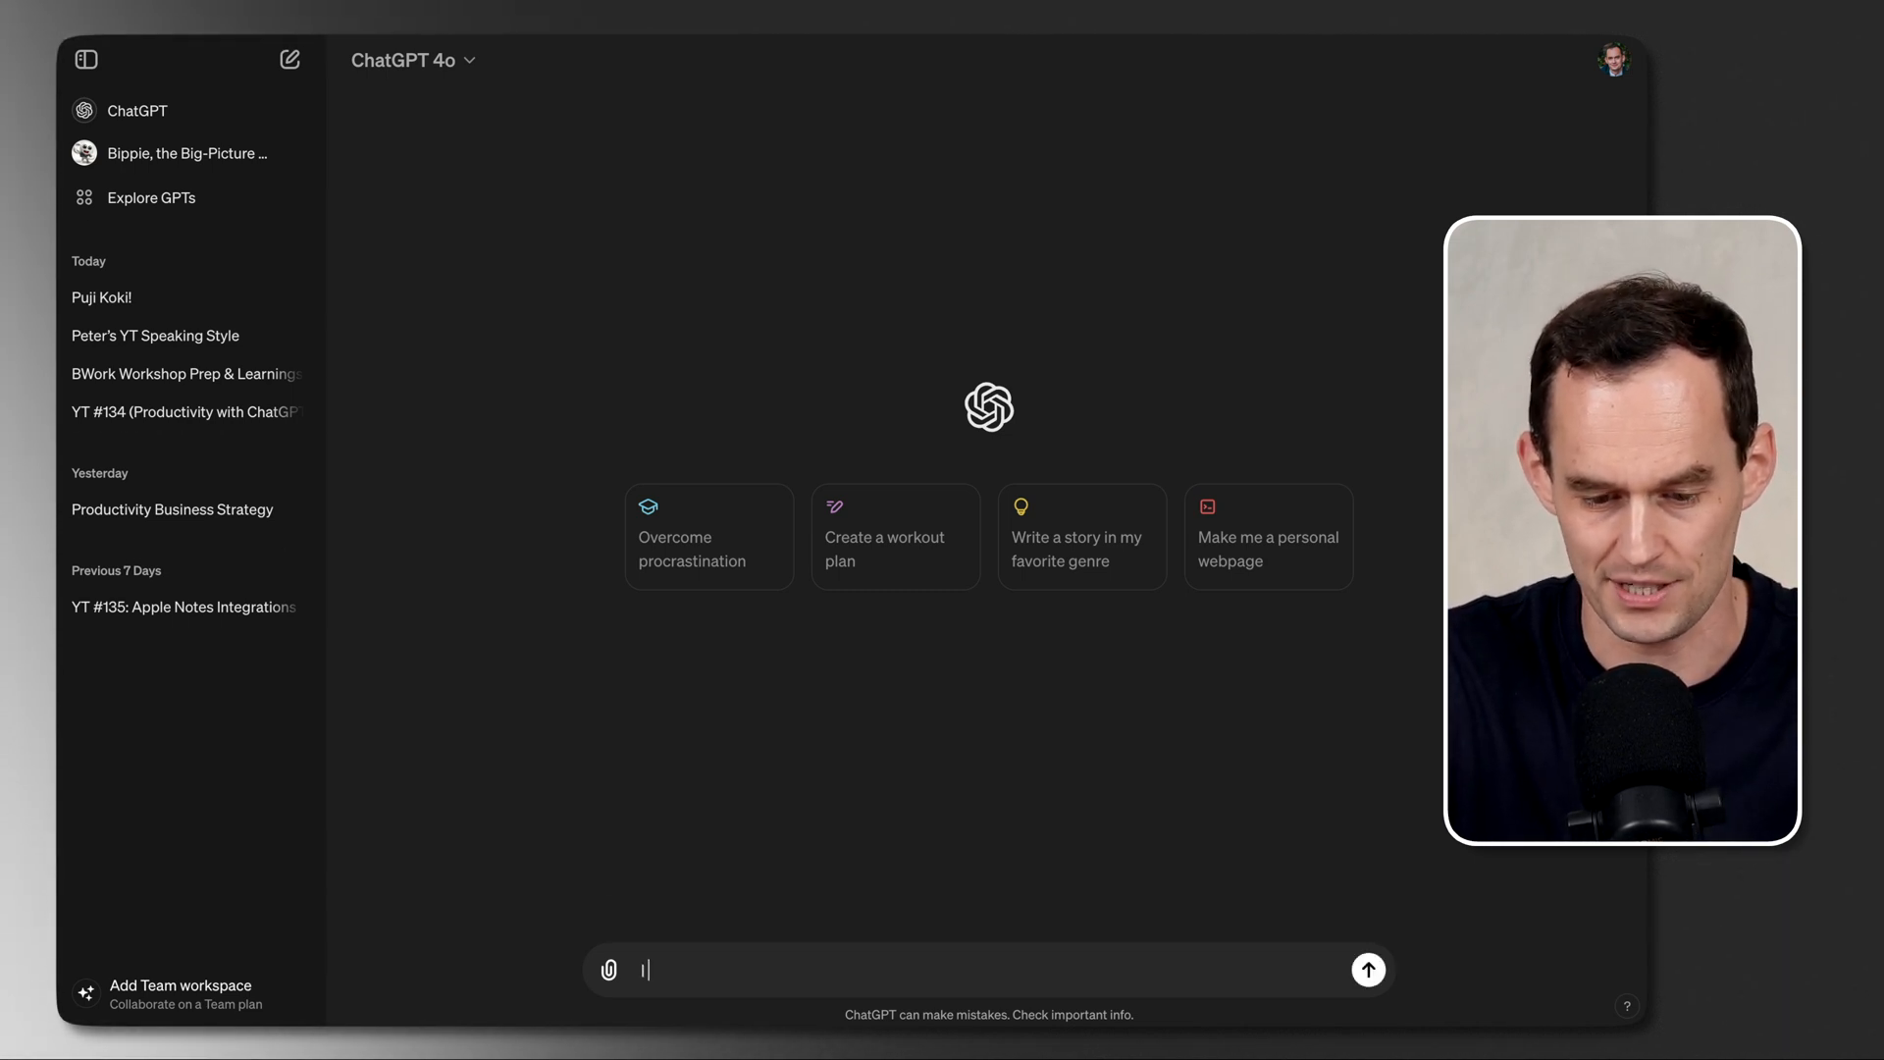
Step: Ask, as a freelance interior designer, for a proposal to renovate someone's kitchen
{"action": "type", "text": "I work (in my second job) as a"}
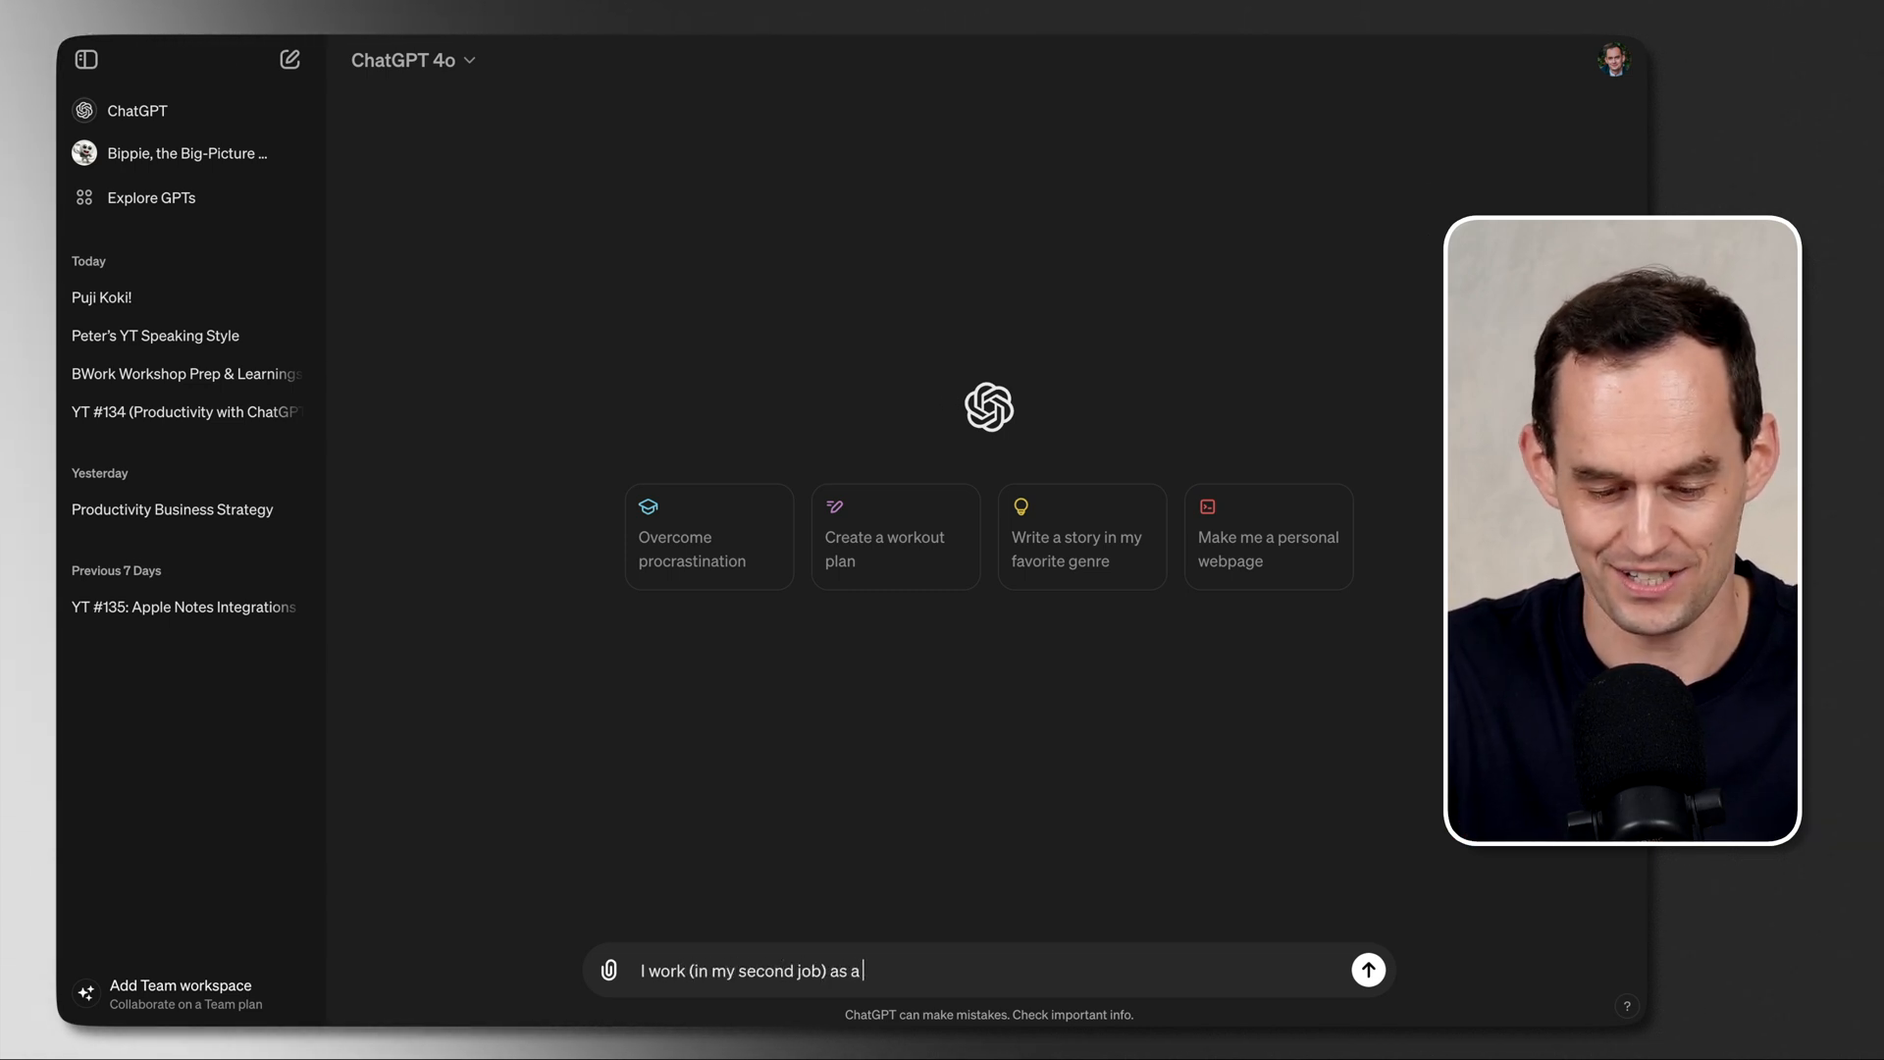
{"action": "type", "text": "freelance interior designer."}
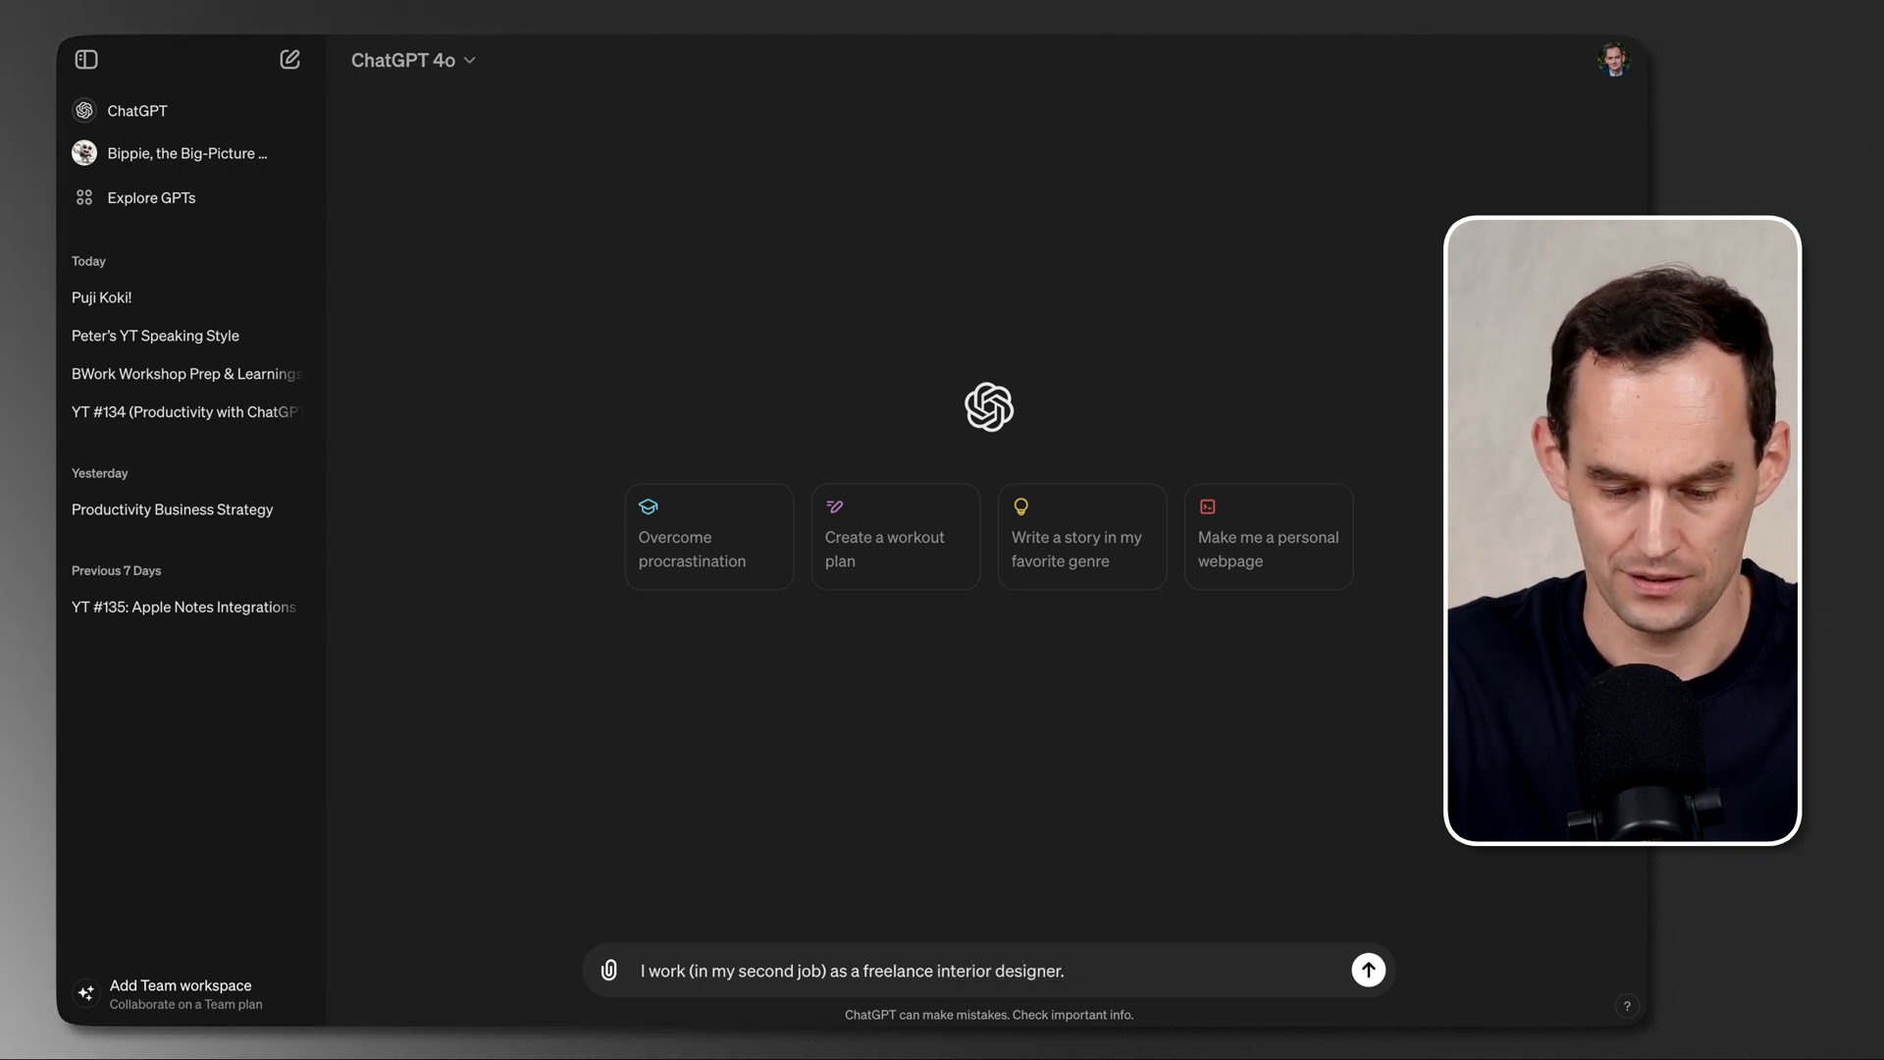
{"action": "type", "text": "Let's write a propo"}
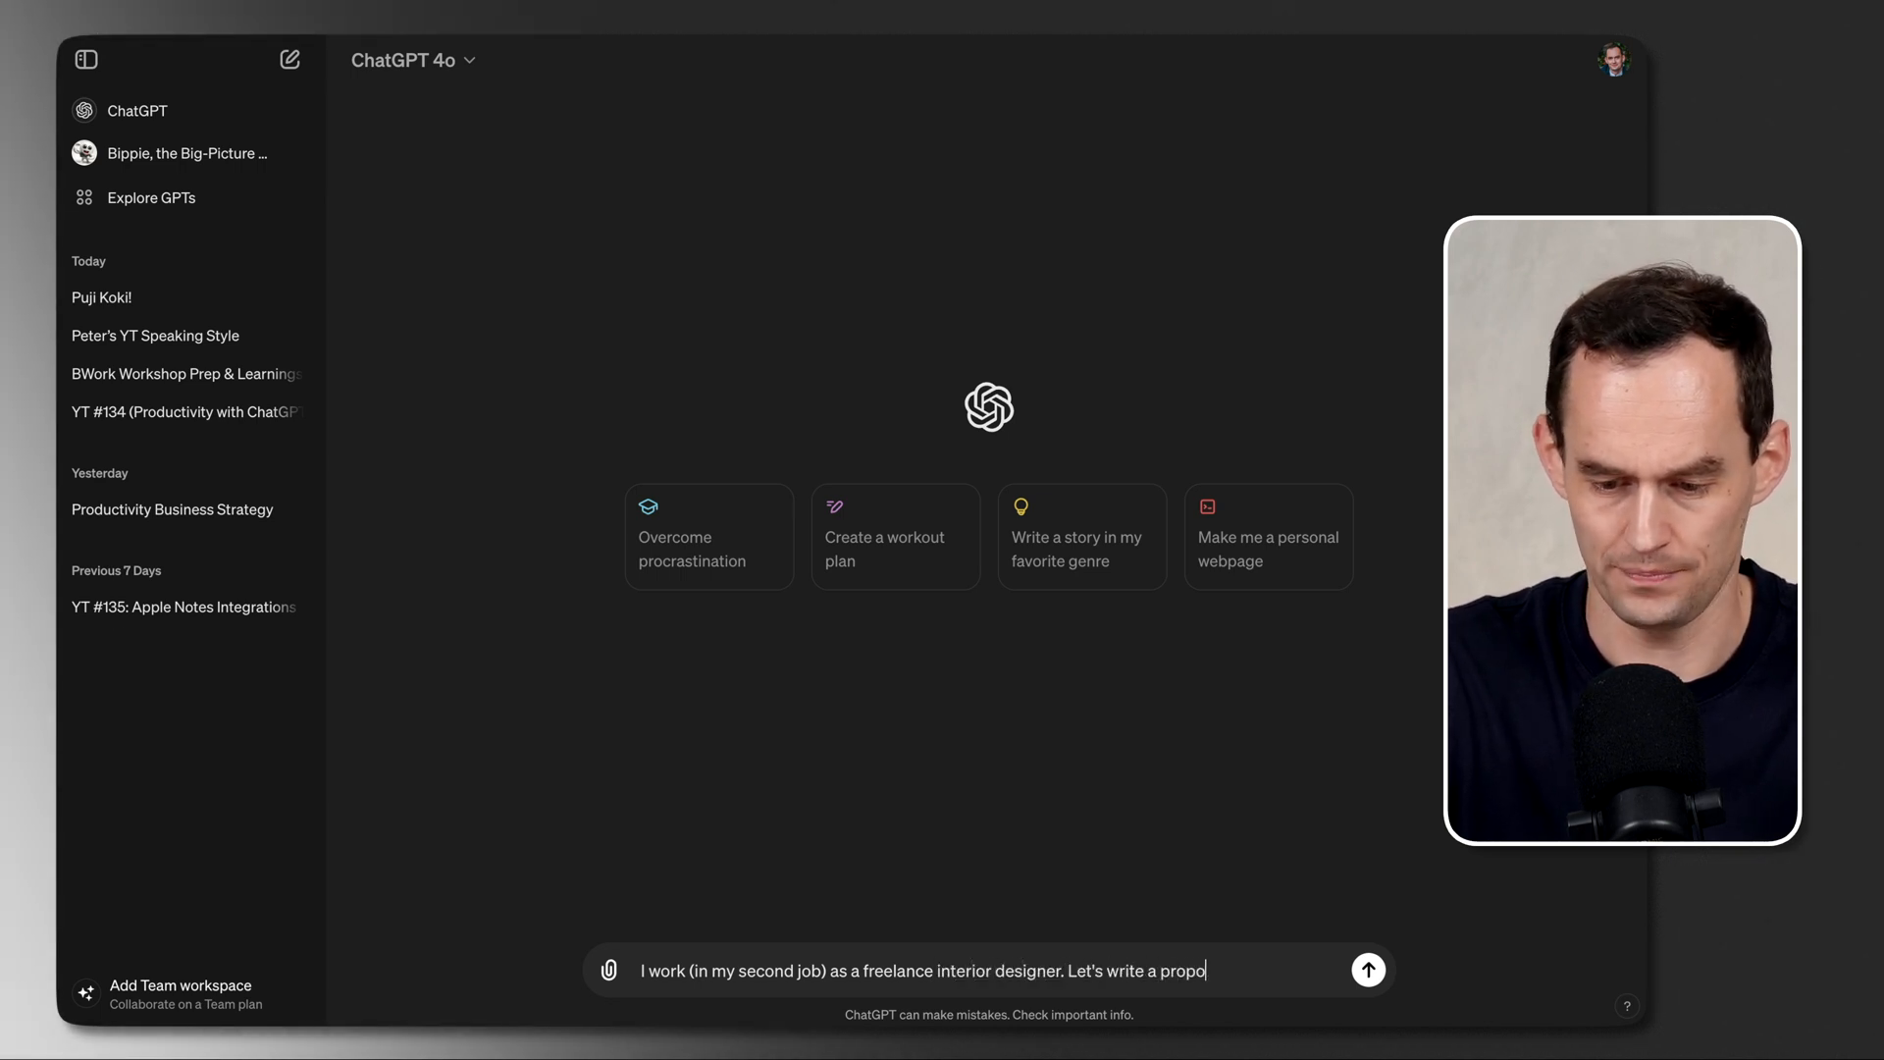
{"action": "type", "text": "sal to renova"}
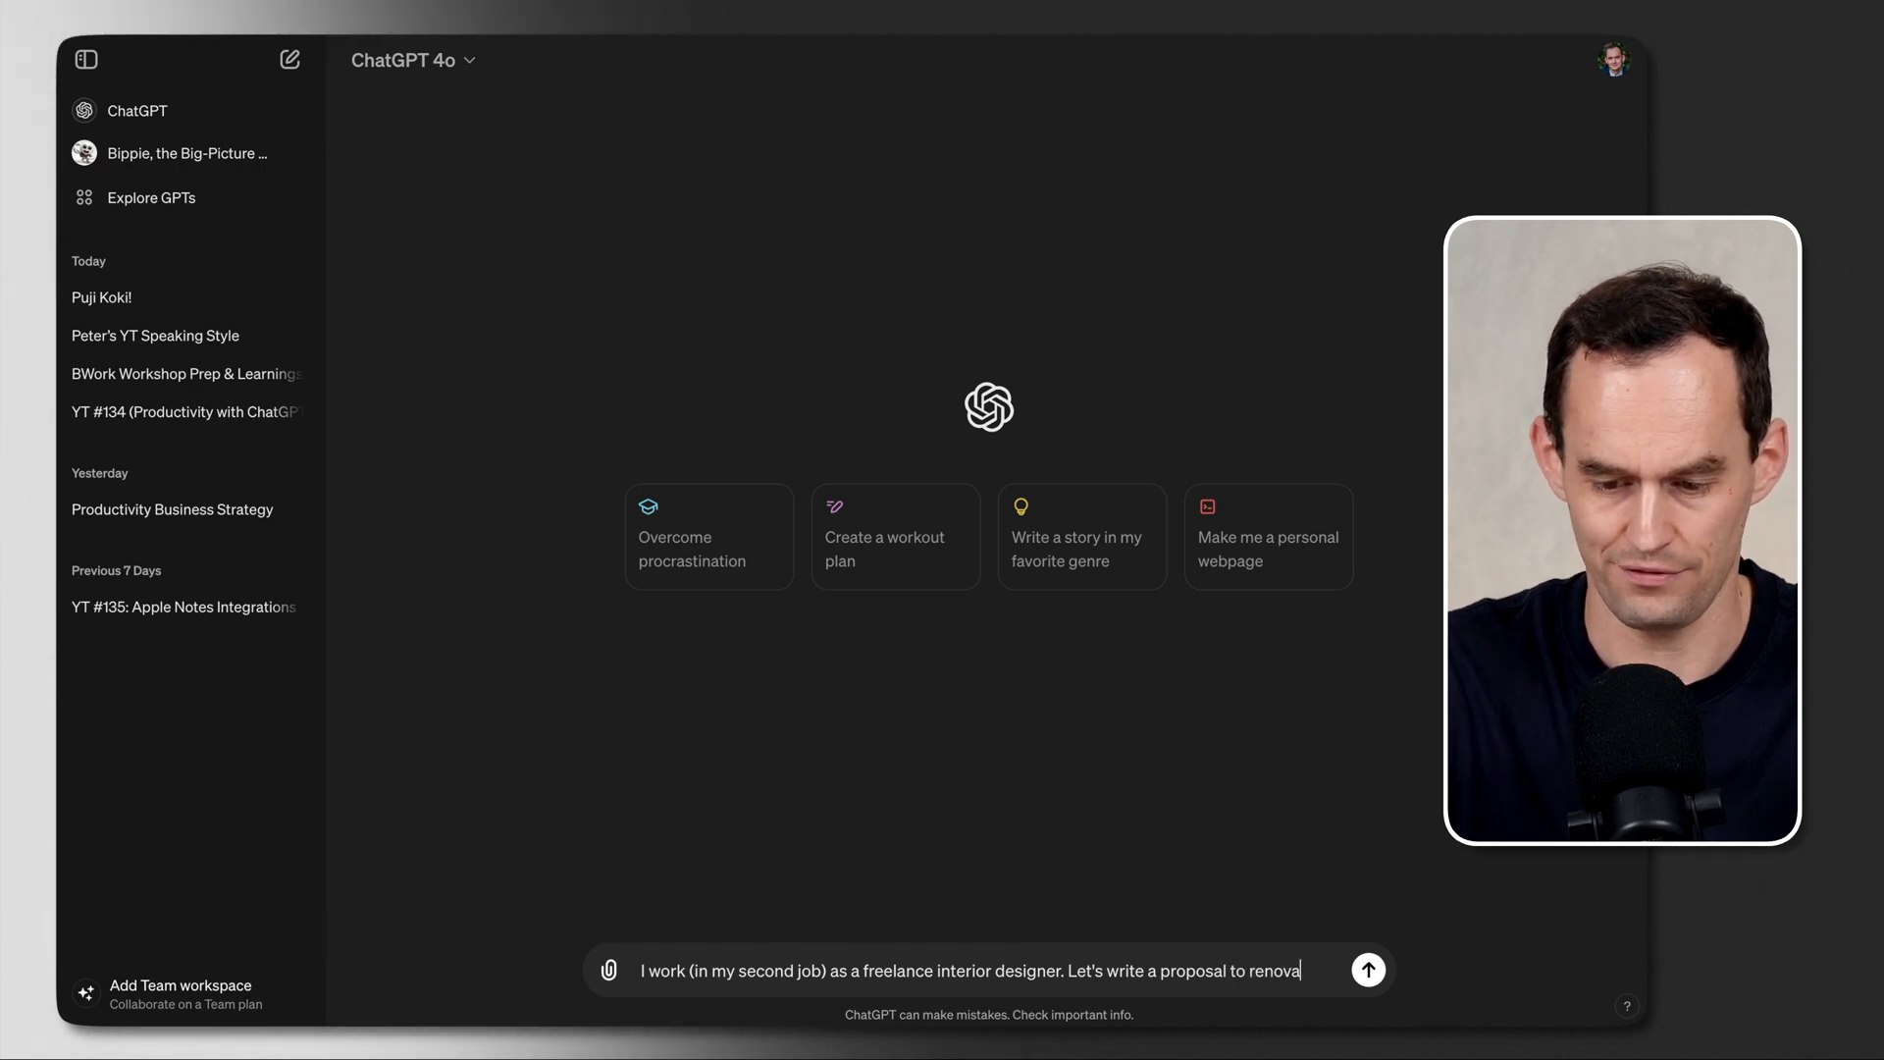
{"action": "type", "text": "te someone's kitchen."}
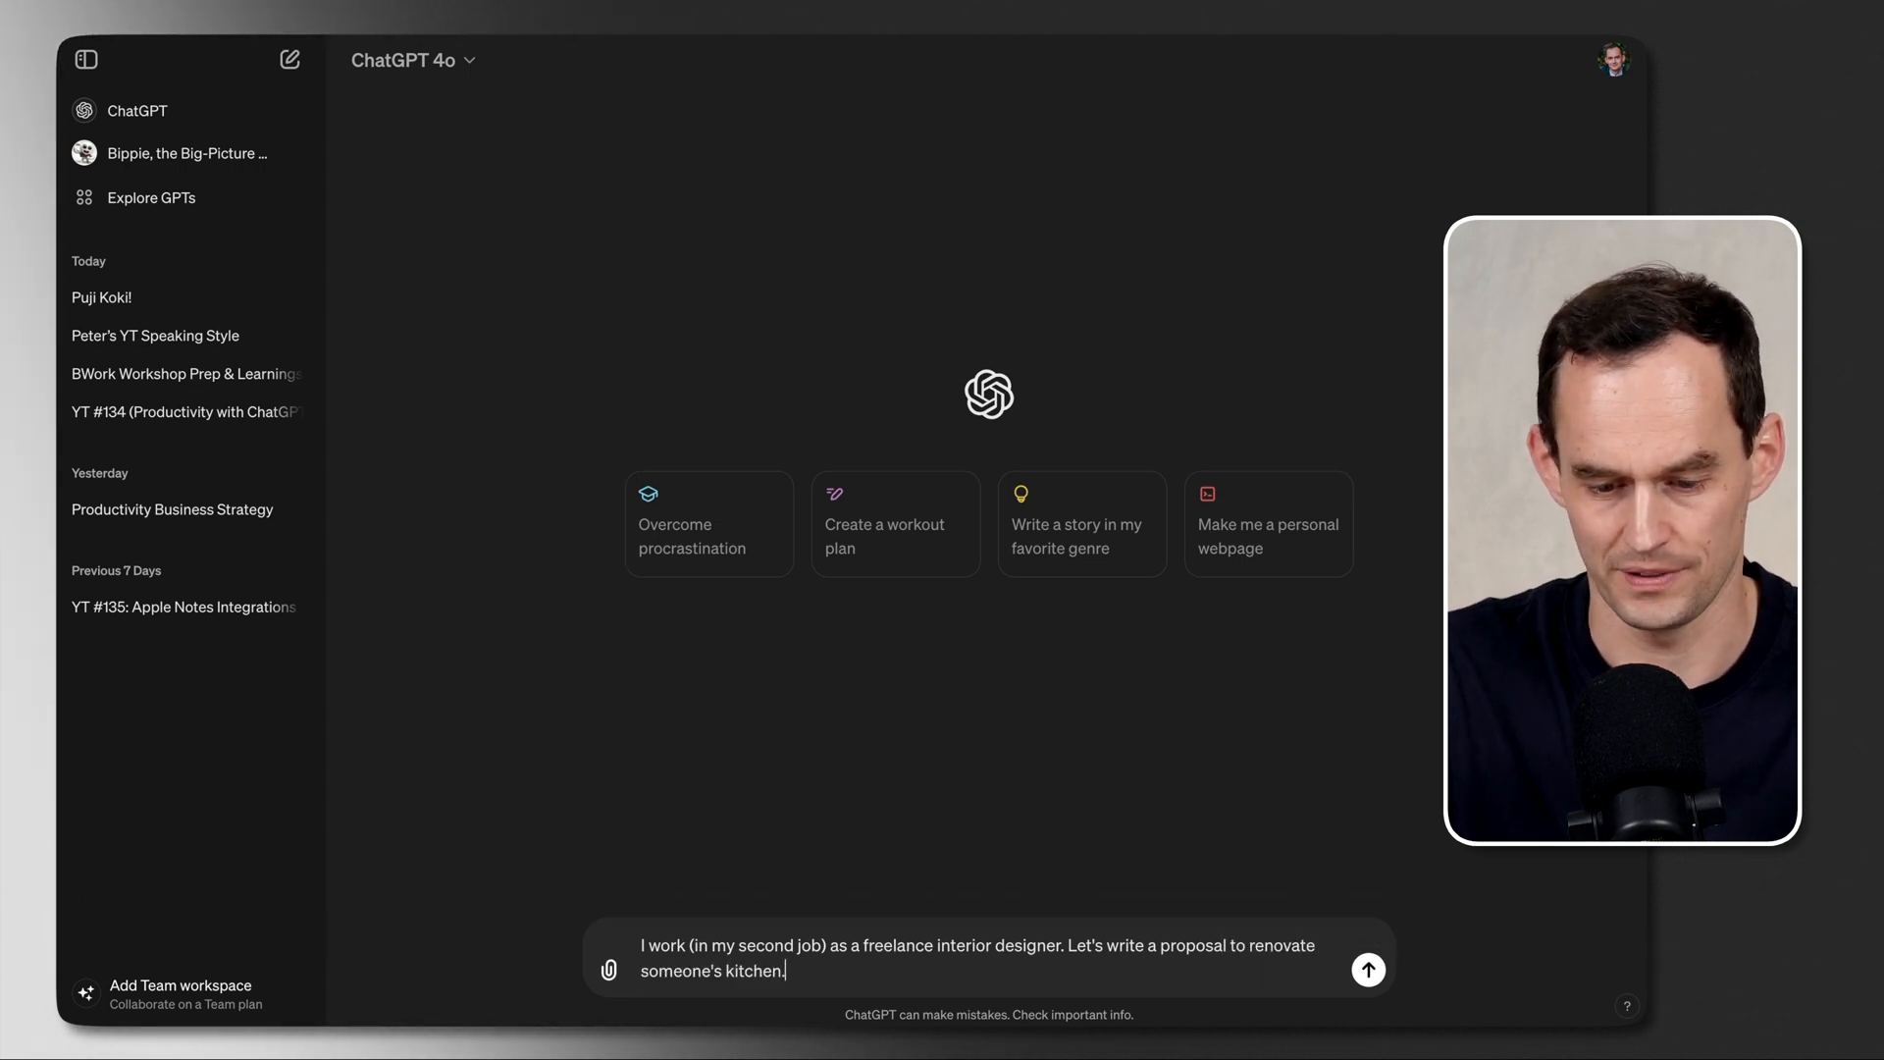
{"action": "left_click", "coordinate": [1367, 968]}
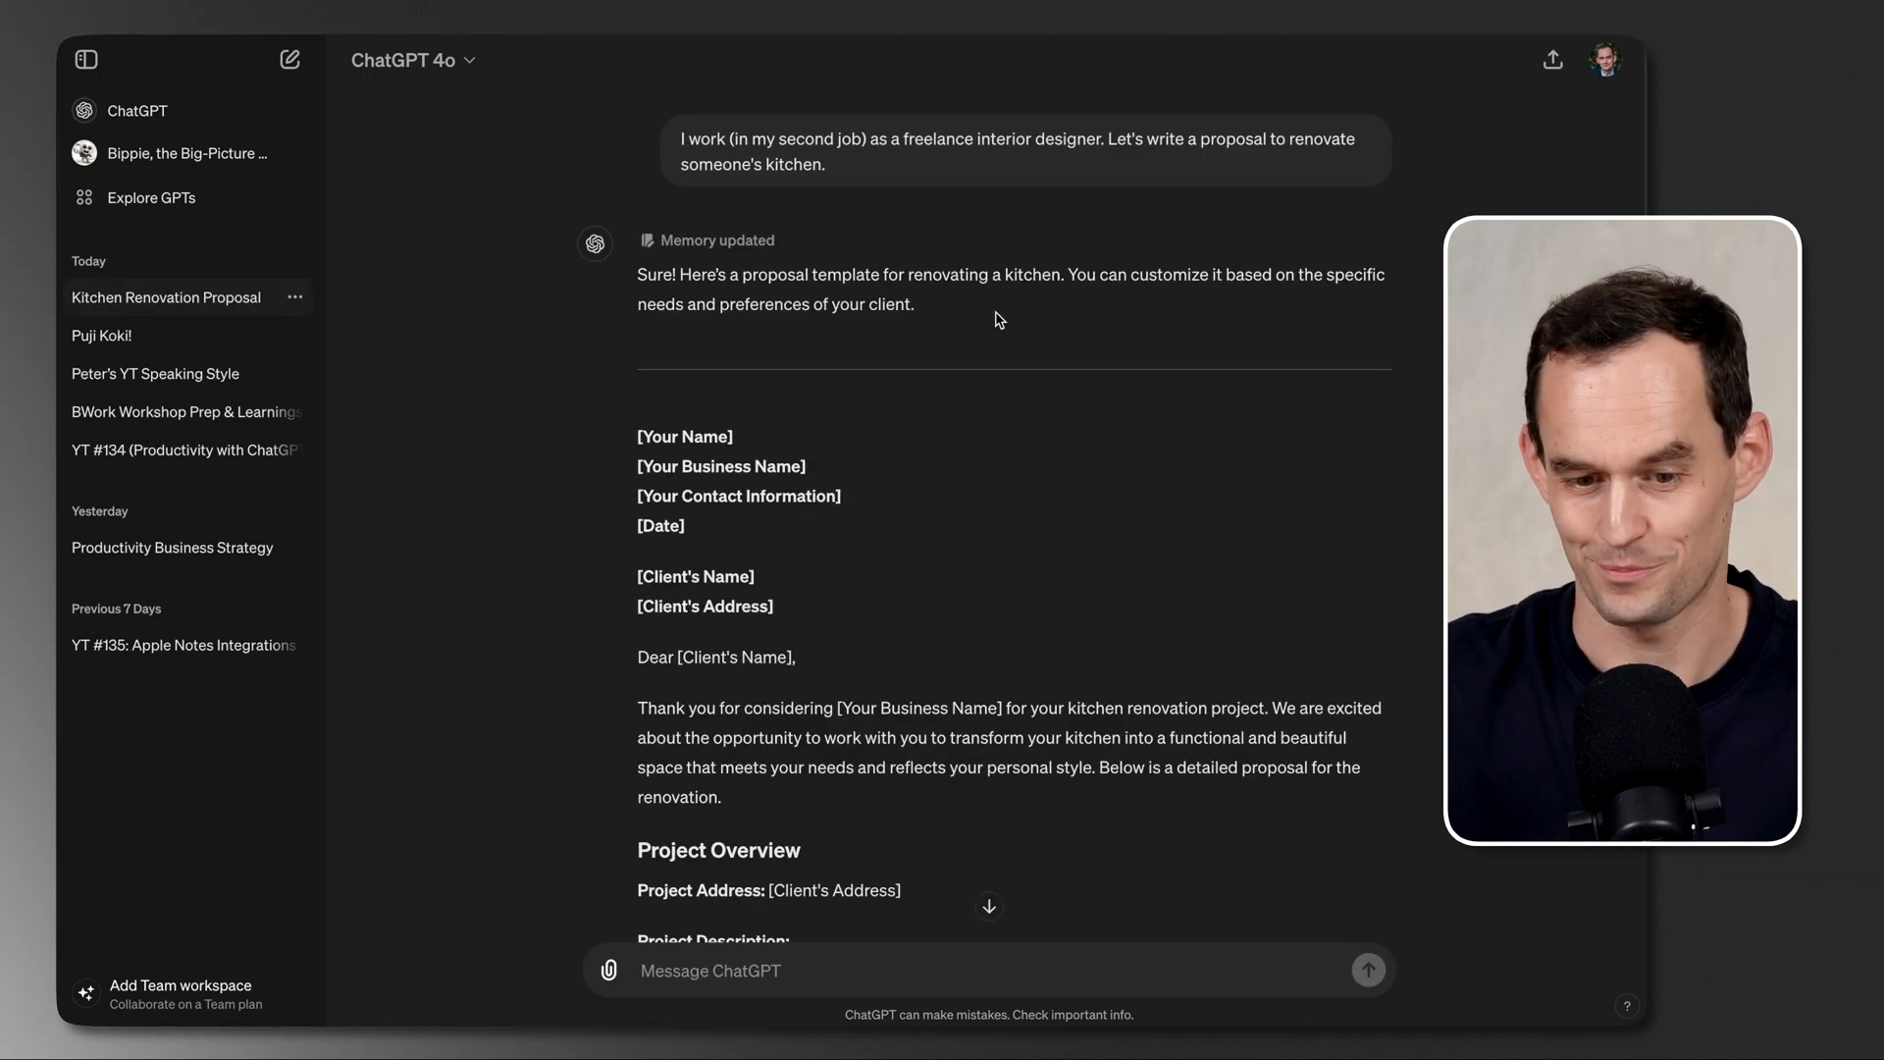
Step: Read through the generated kitchen renovation proposal template
{"action": "scroll", "scroll_direction": "down", "scroll_amount": 3}
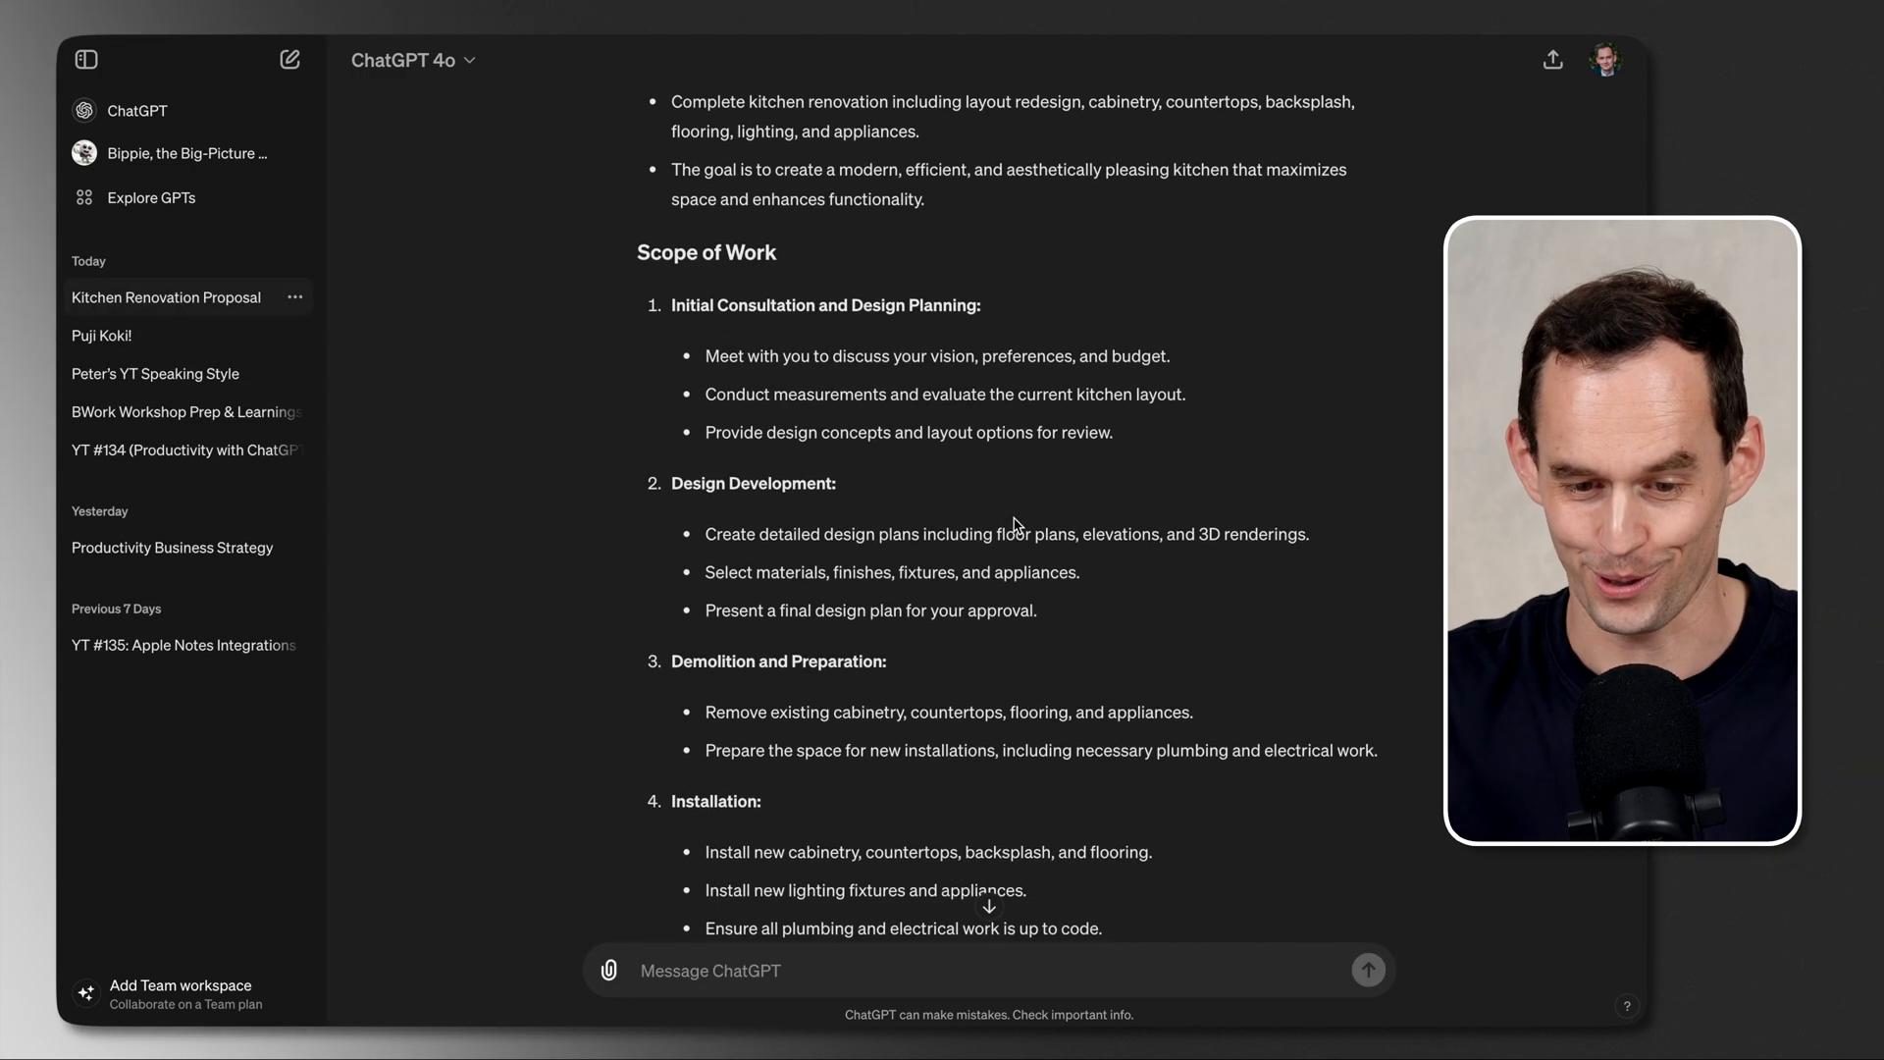
{"action": "scroll", "scroll_direction": "down", "scroll_amount": 3}
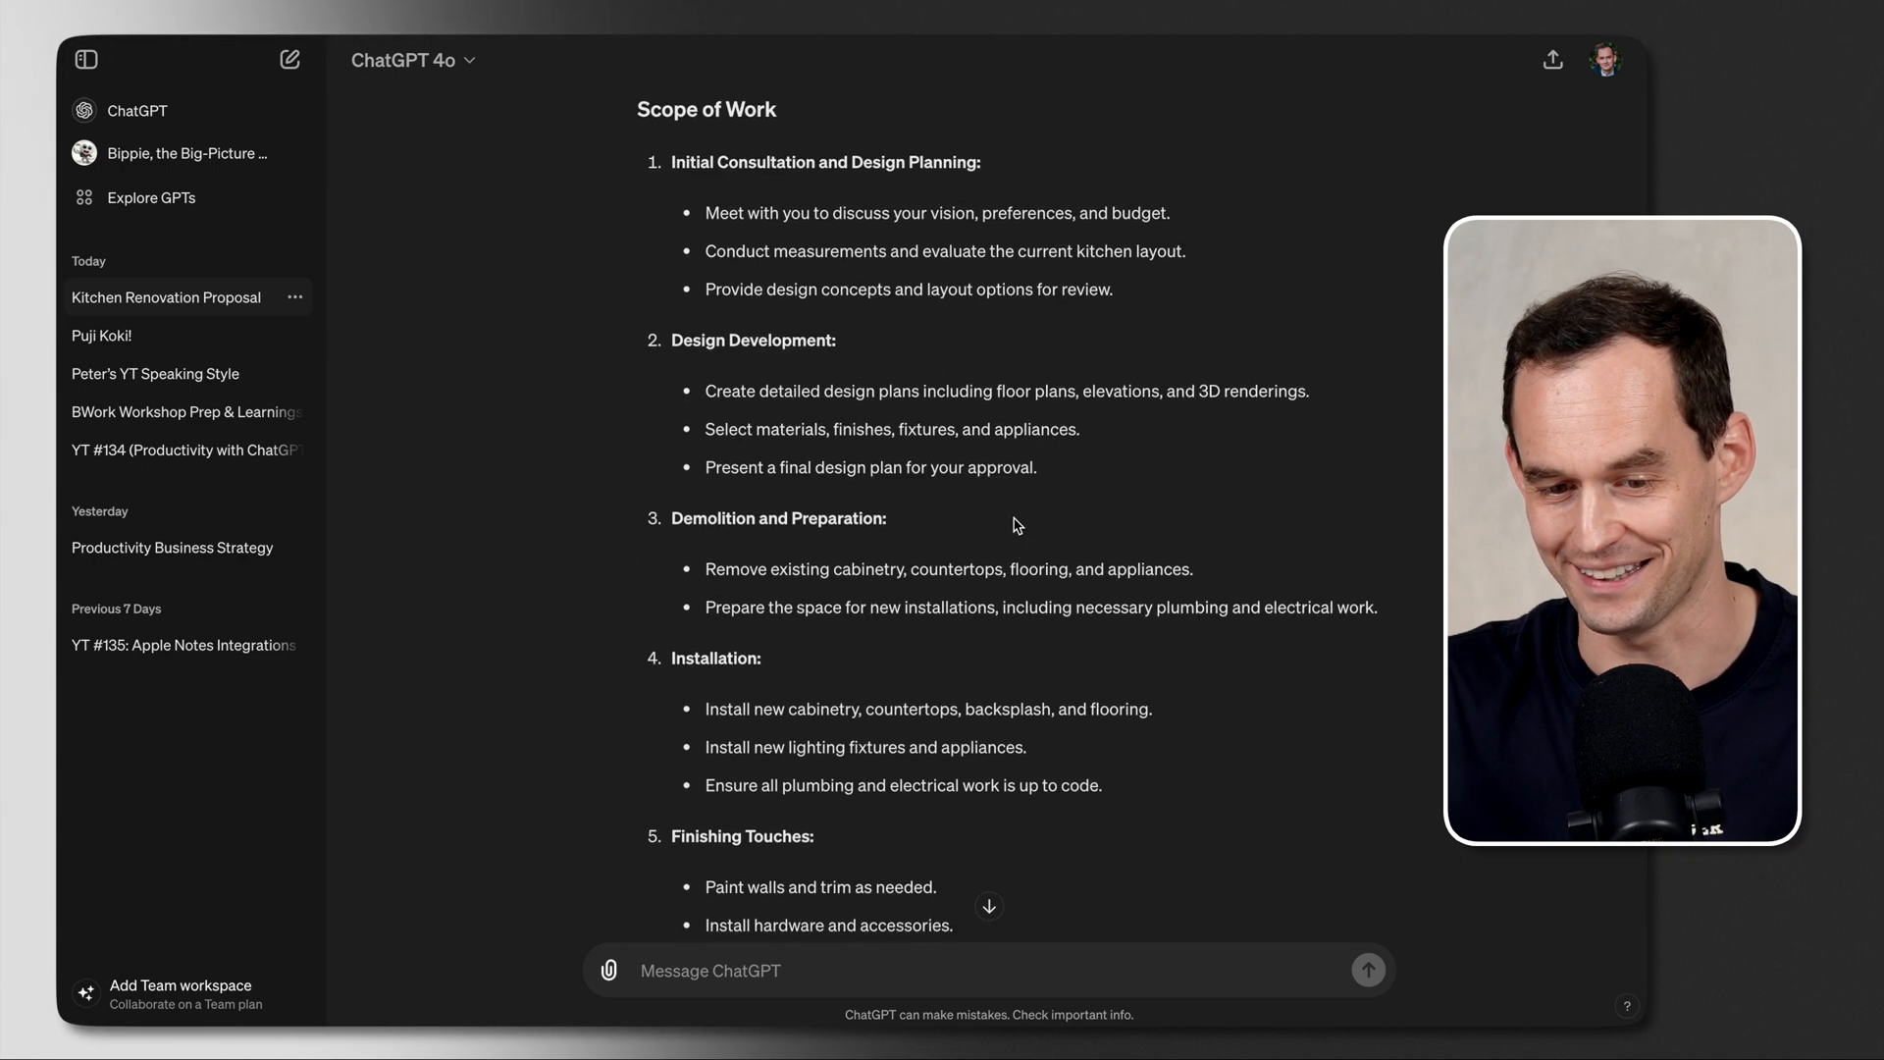
{"action": "scroll", "scroll_direction": "up", "scroll_amount": 3}
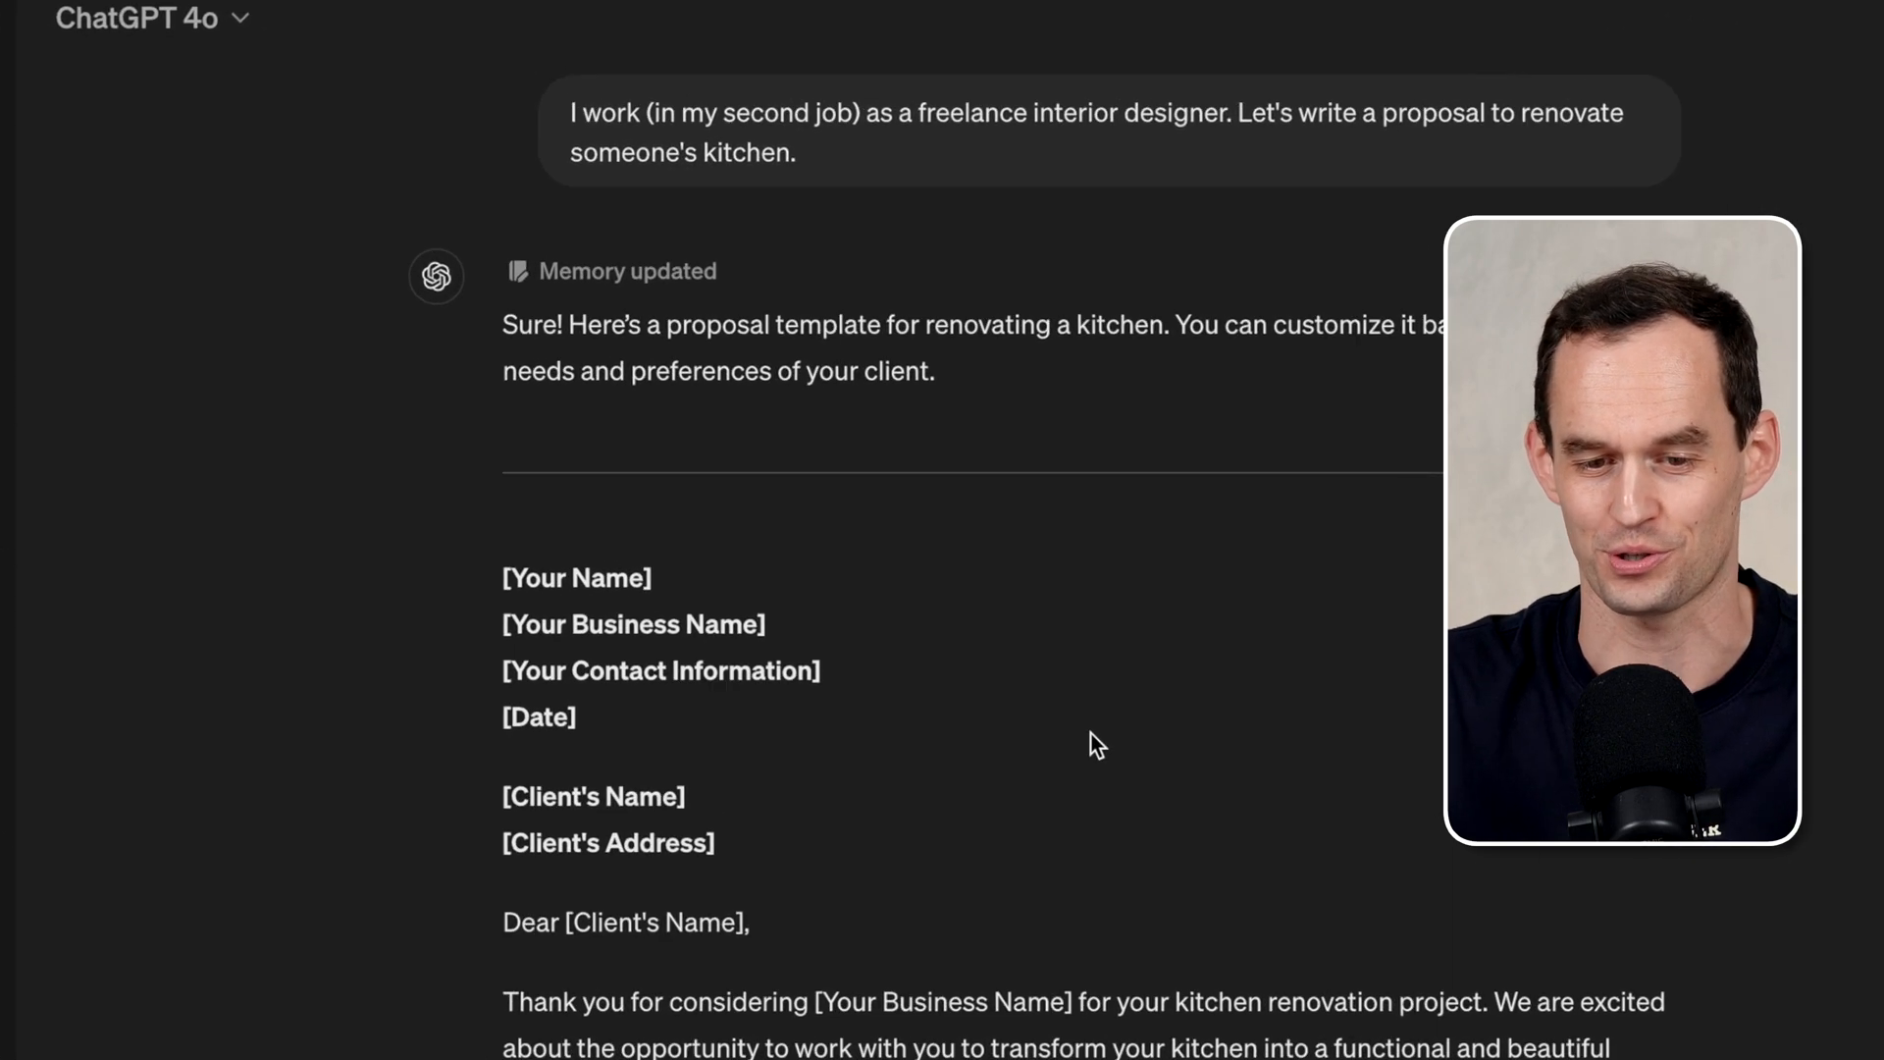
{"action": "left_click", "coordinate": [610, 271]}
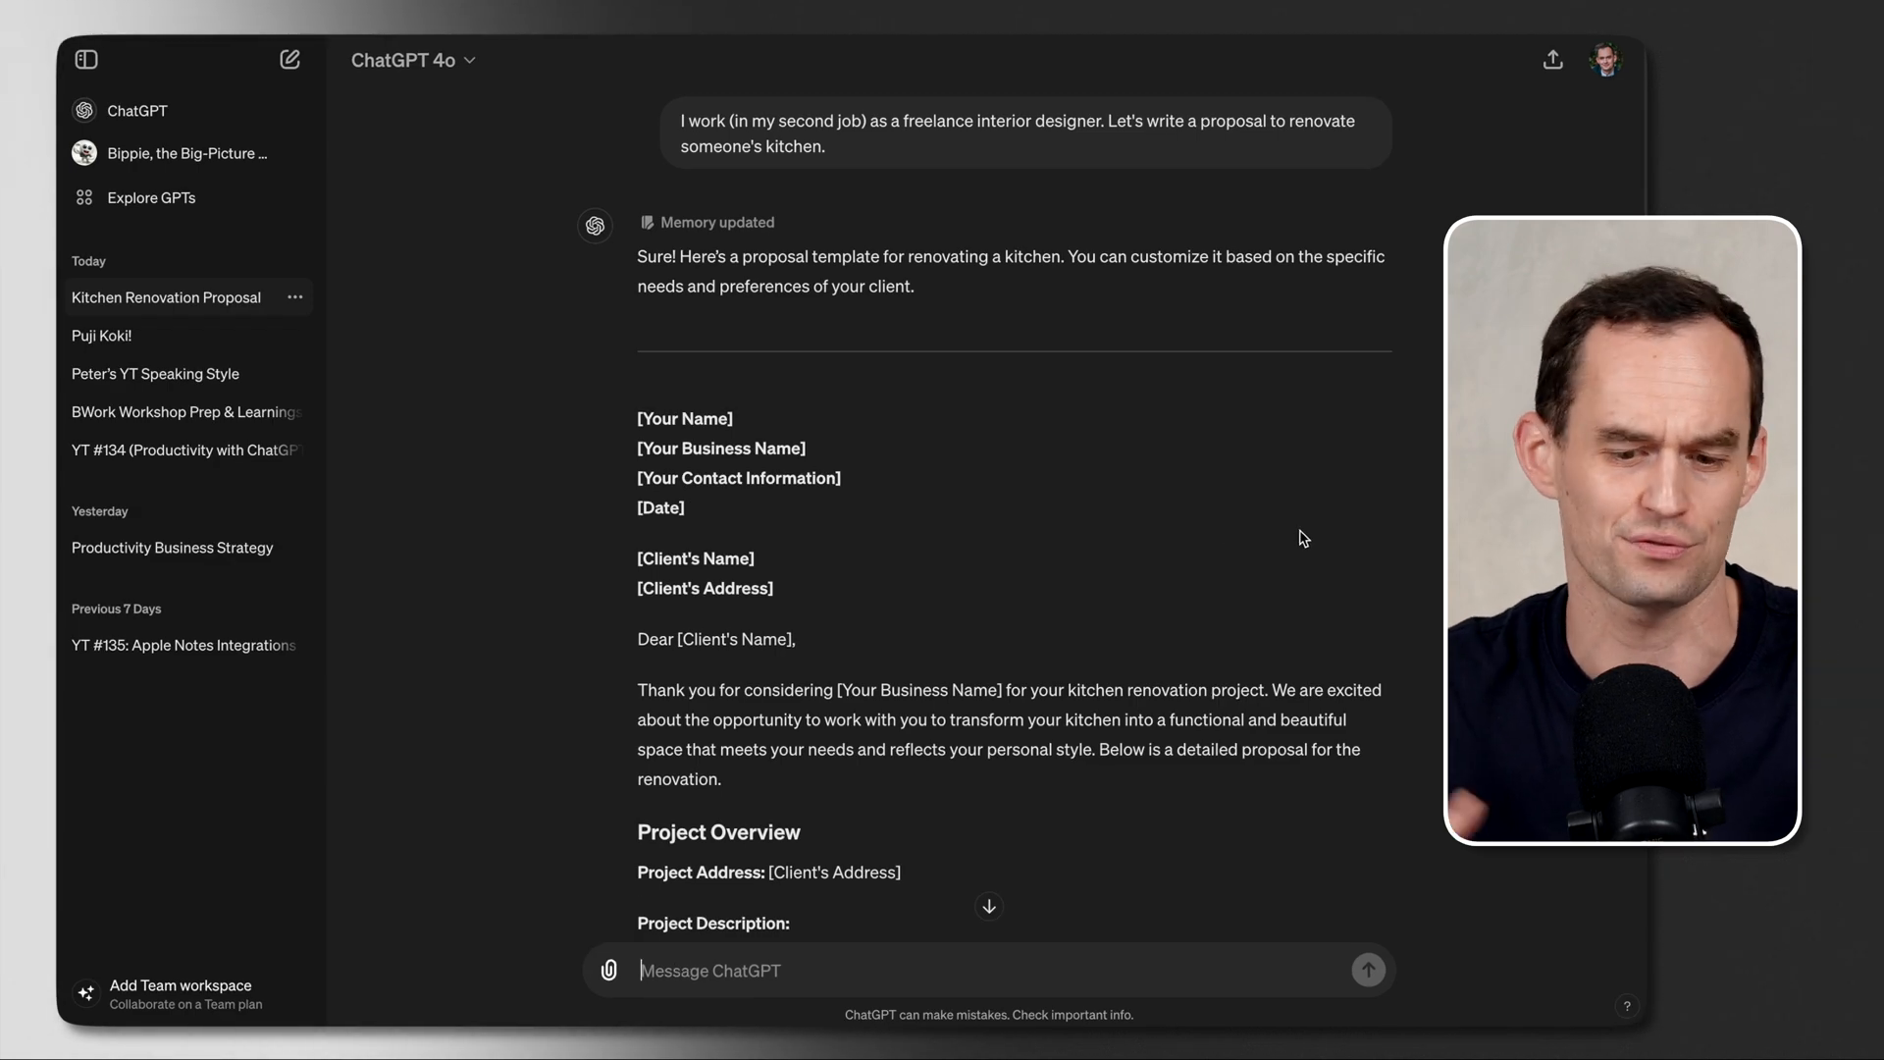
{"action": "scroll", "scroll_direction": "down", "scroll_amount": 3}
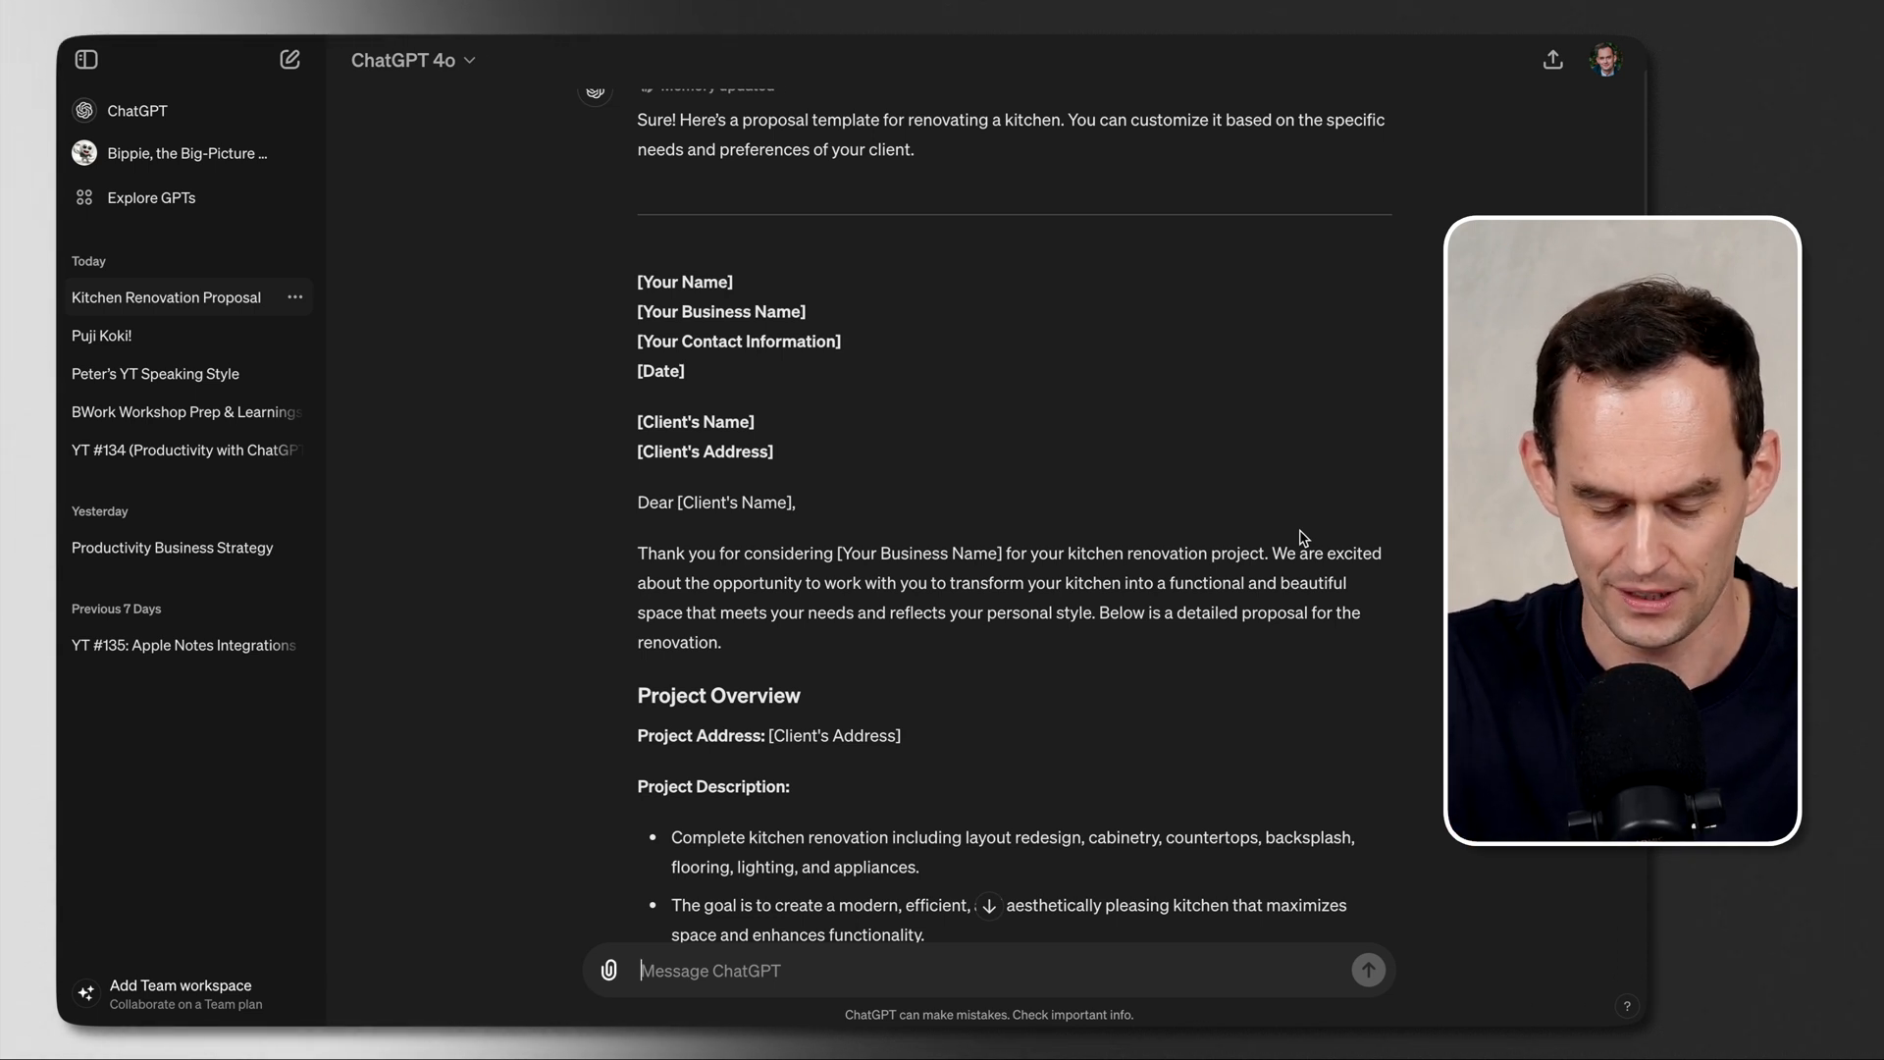
Step: Ask for the proposal at half length and more informal, then read the result
{"action": "type", "text": "Let's make it half the length. I also want it to sound more informal, because I speak m"}
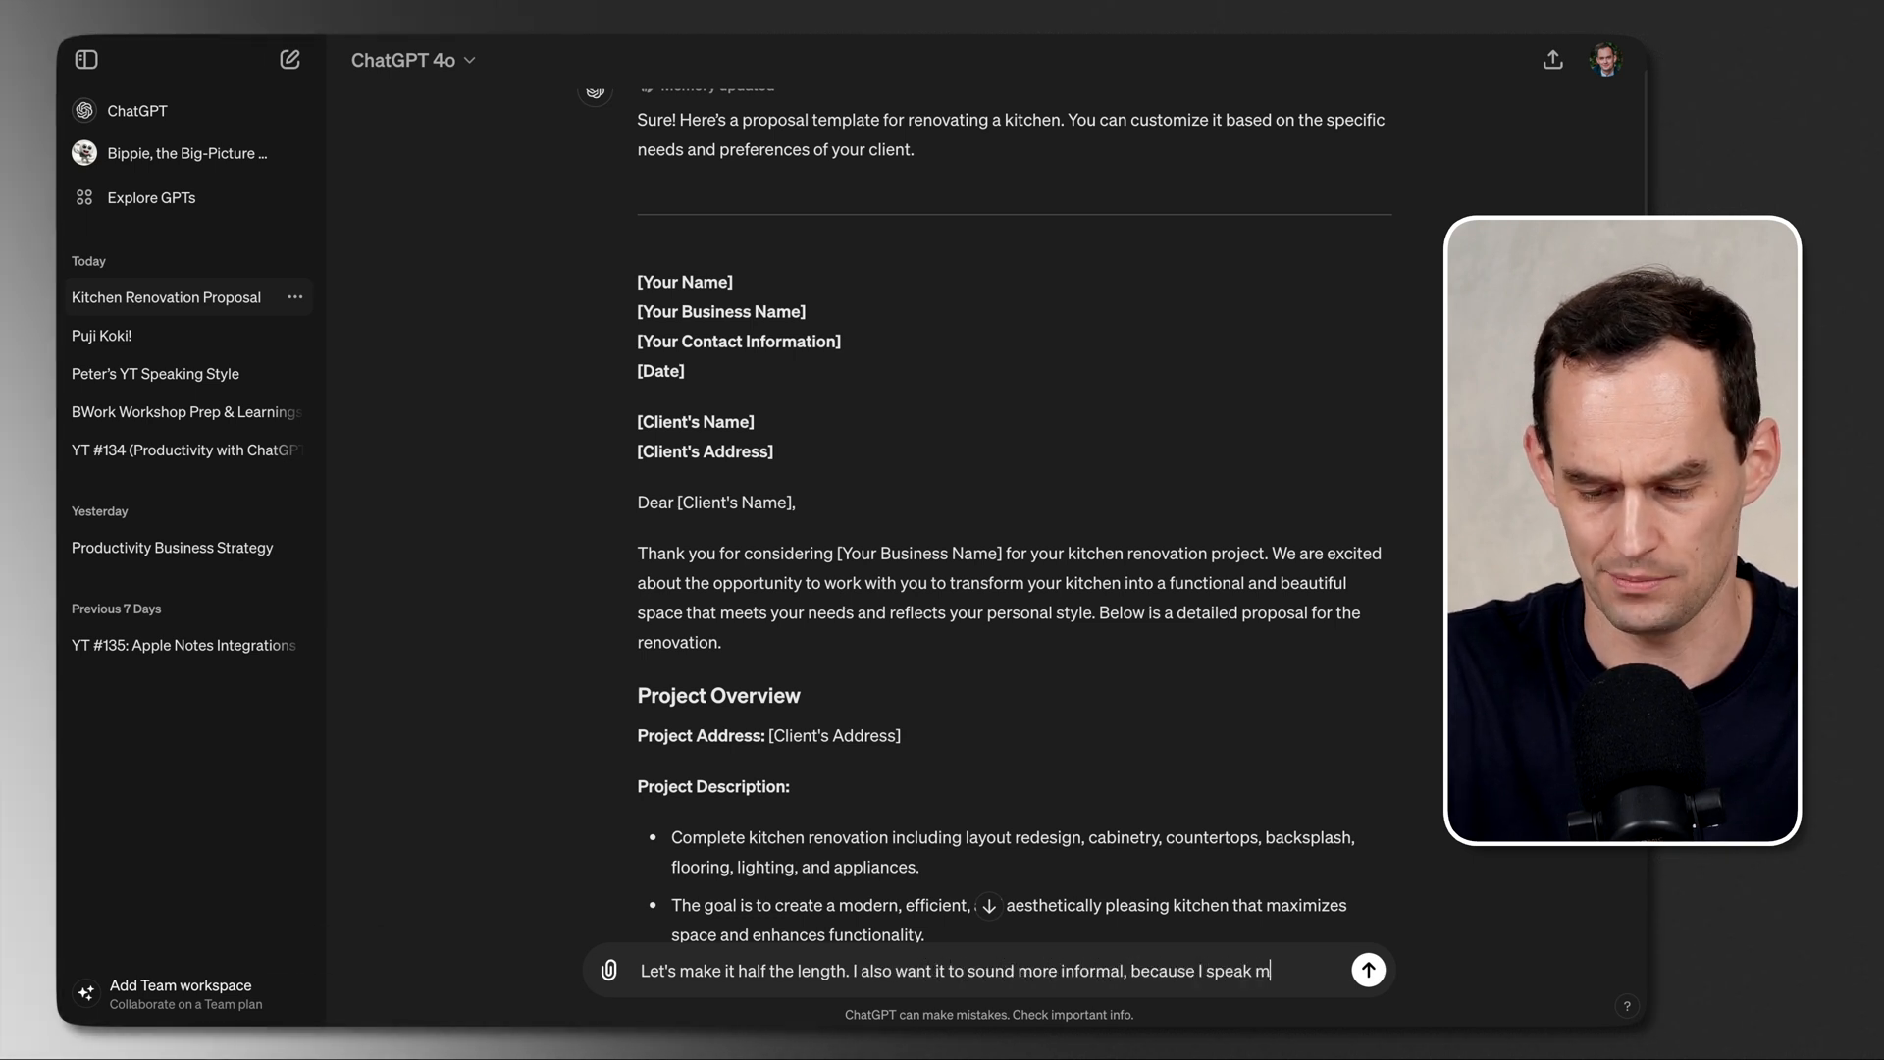
{"action": "left_click", "coordinate": [1366, 969]}
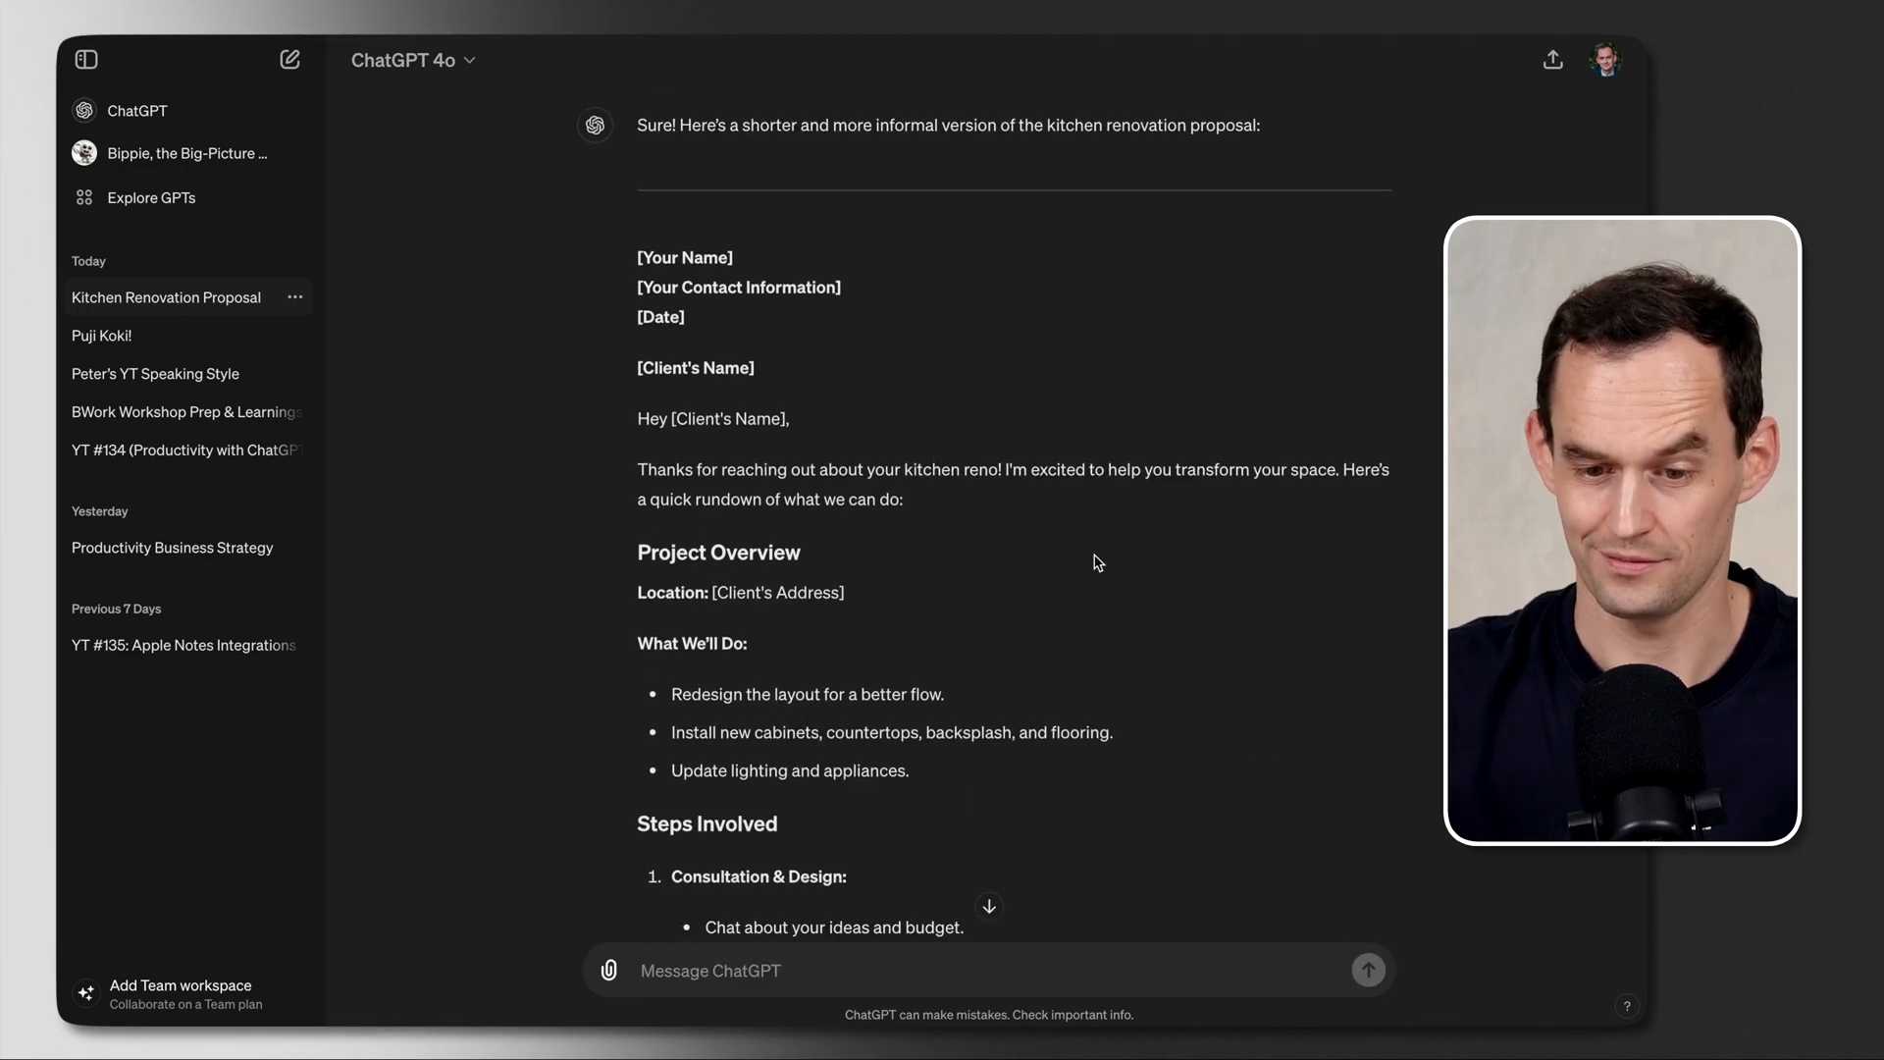
{"action": "scroll", "scroll_direction": "down", "scroll_amount": 3}
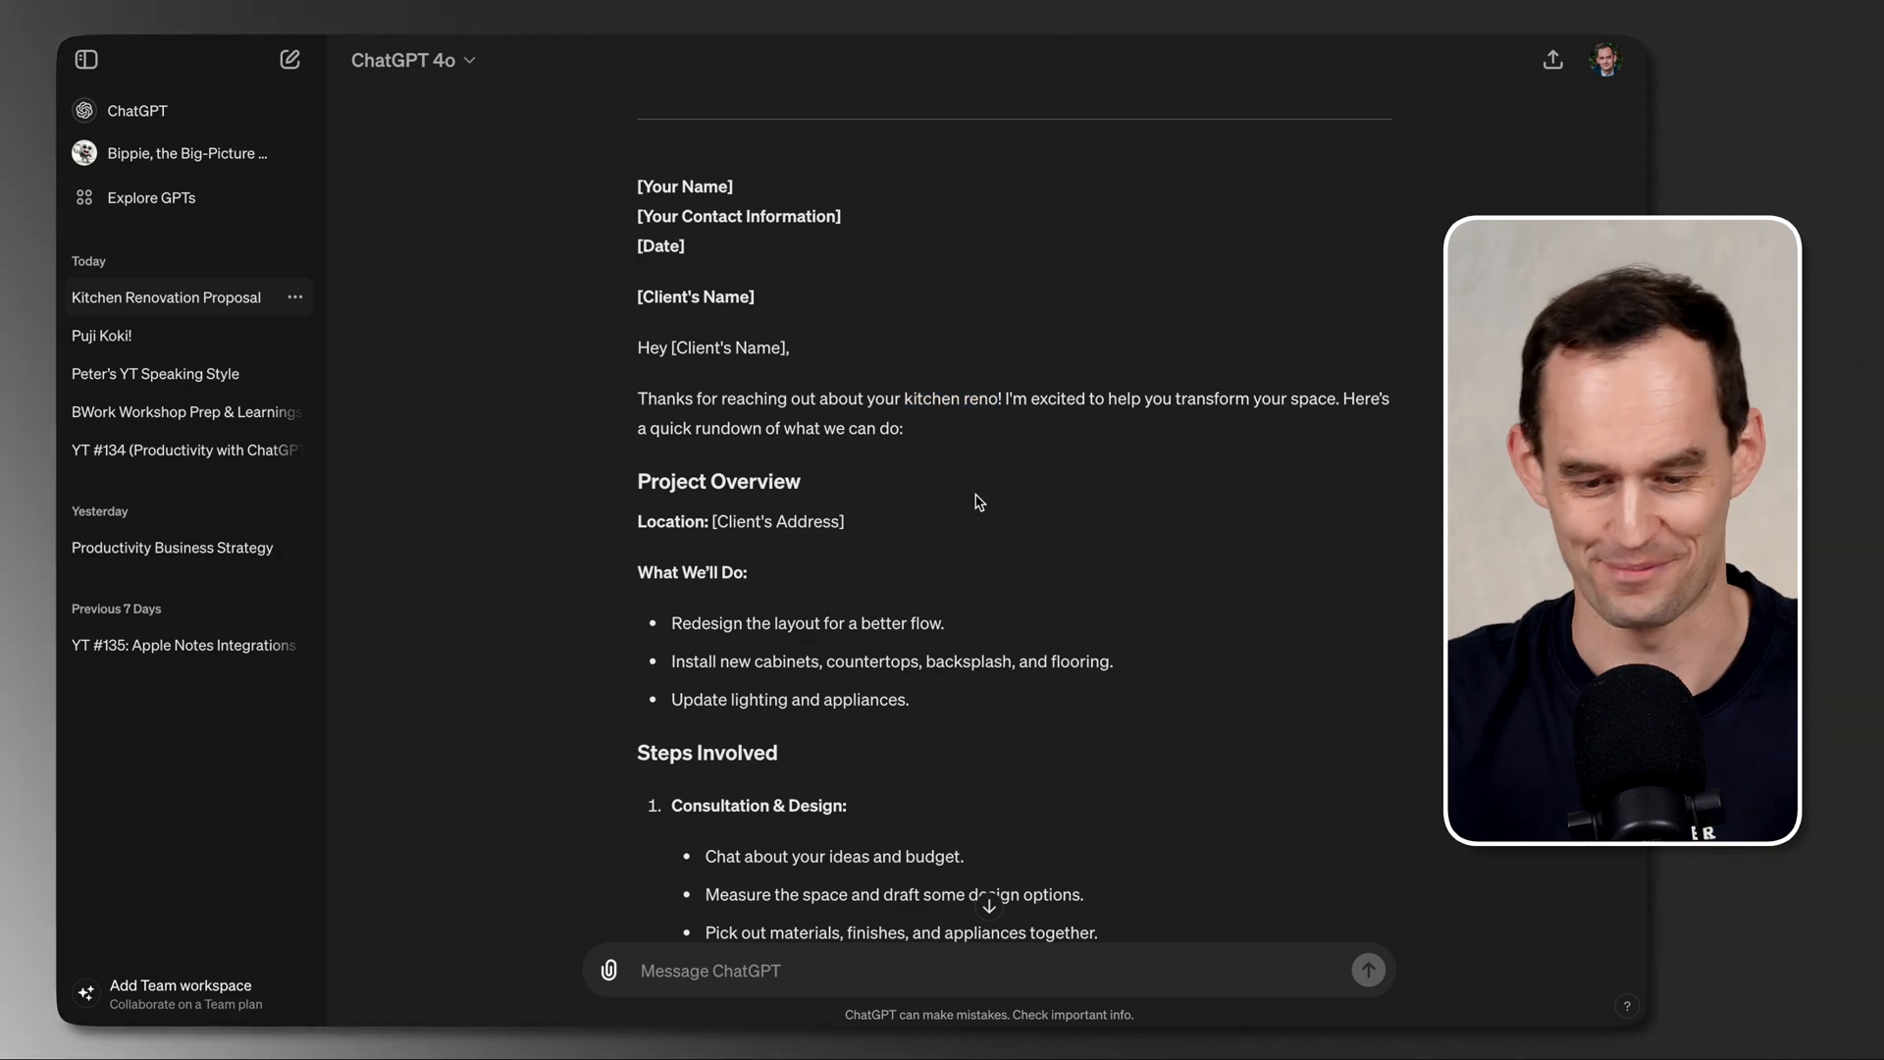
{"action": "scroll", "scroll_direction": "down", "scroll_amount": 3}
{"action": "type", "text": "Let's call it a kitchen \"renovation\" and avoid just us"}
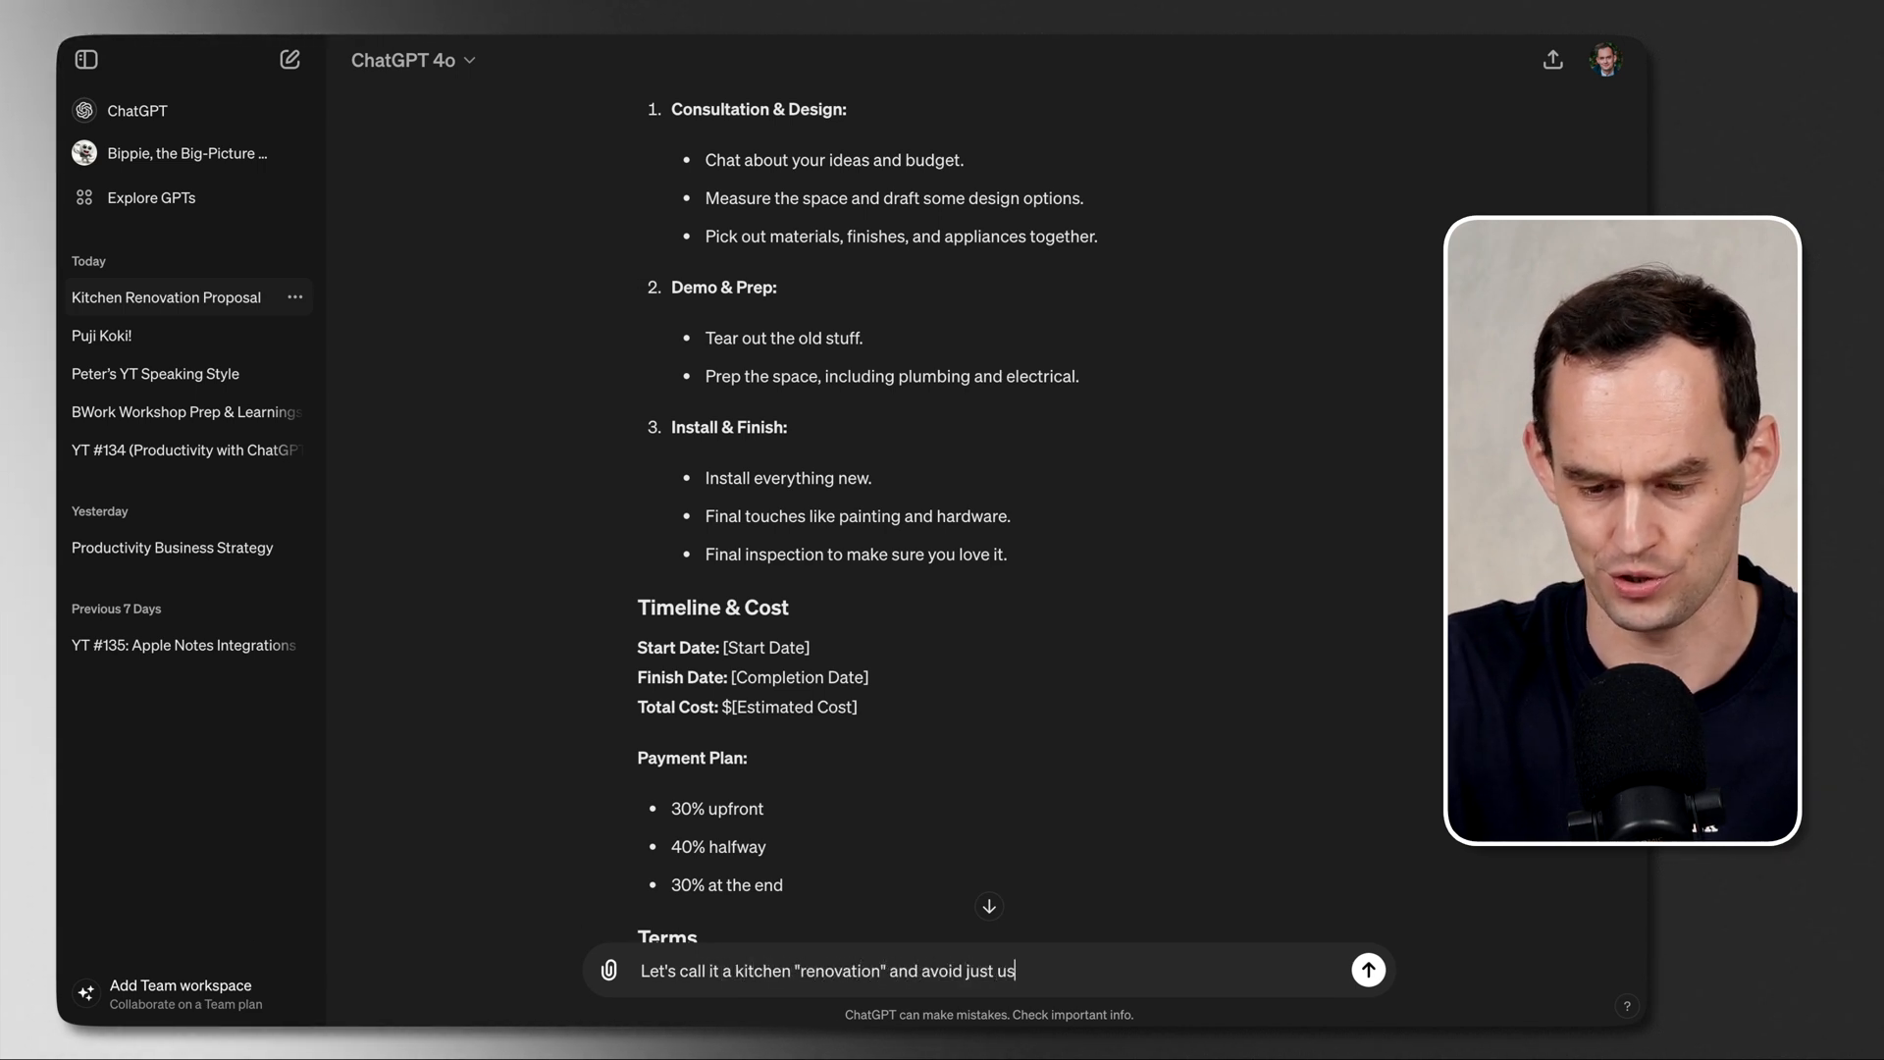
Step: Write that the proposal should say 'kitchen renovation' instead of 'reno'
{"action": "type", "text": "ing the word \"reno\"."}
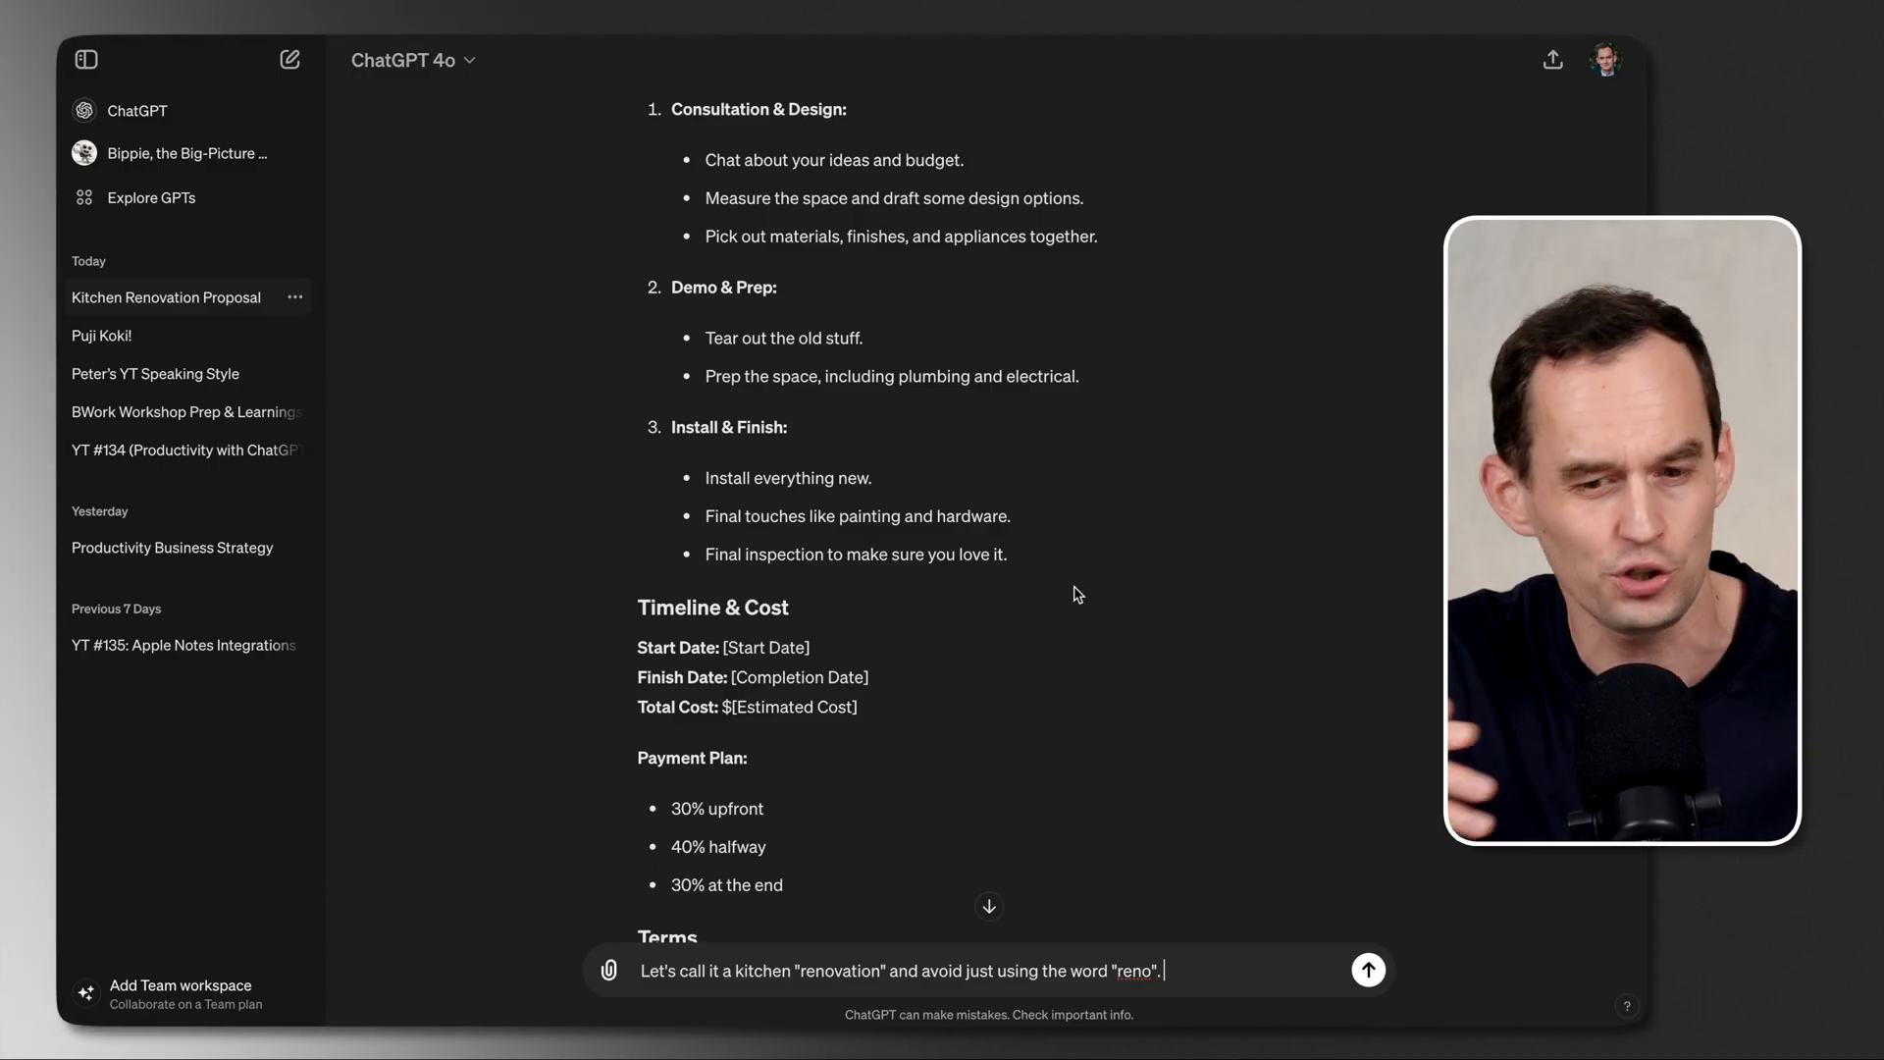
{"action": "scroll", "scroll_direction": "down", "scroll_amount": 3}
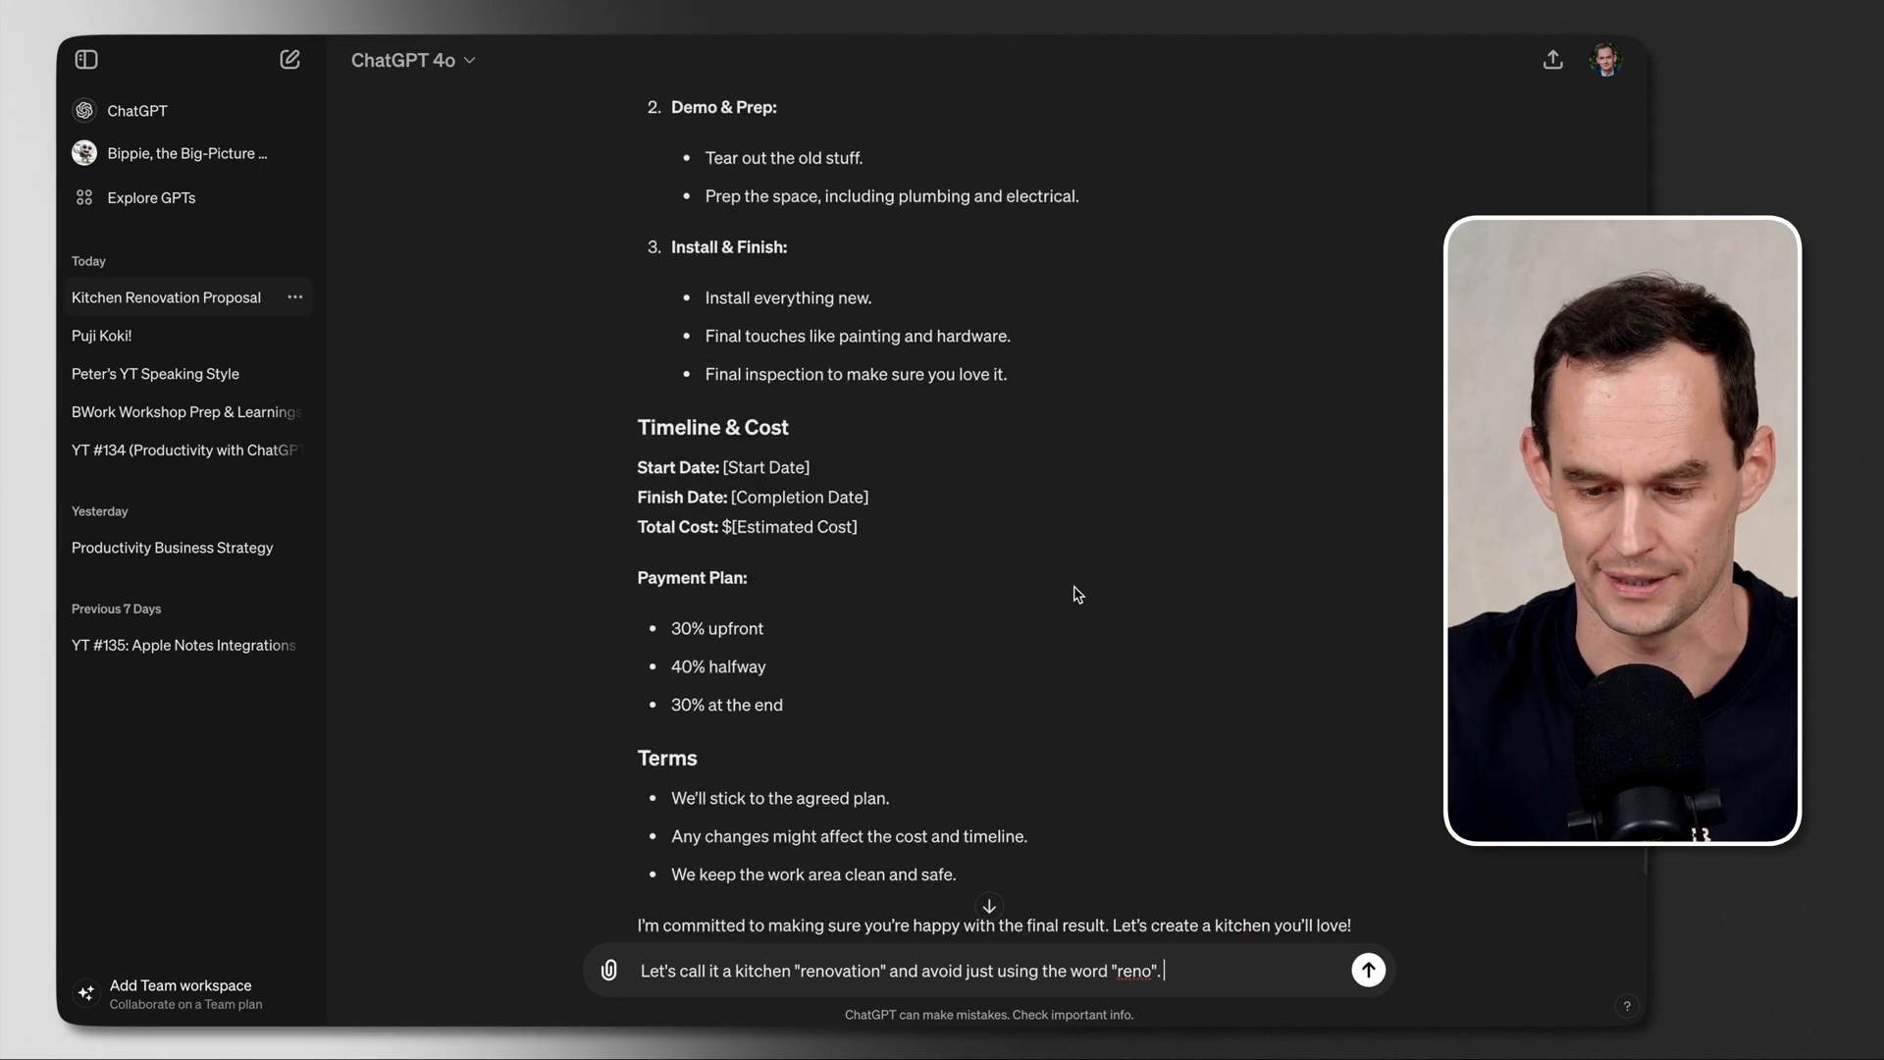
{"action": "scroll", "scroll_direction": "down", "scroll_amount": 3}
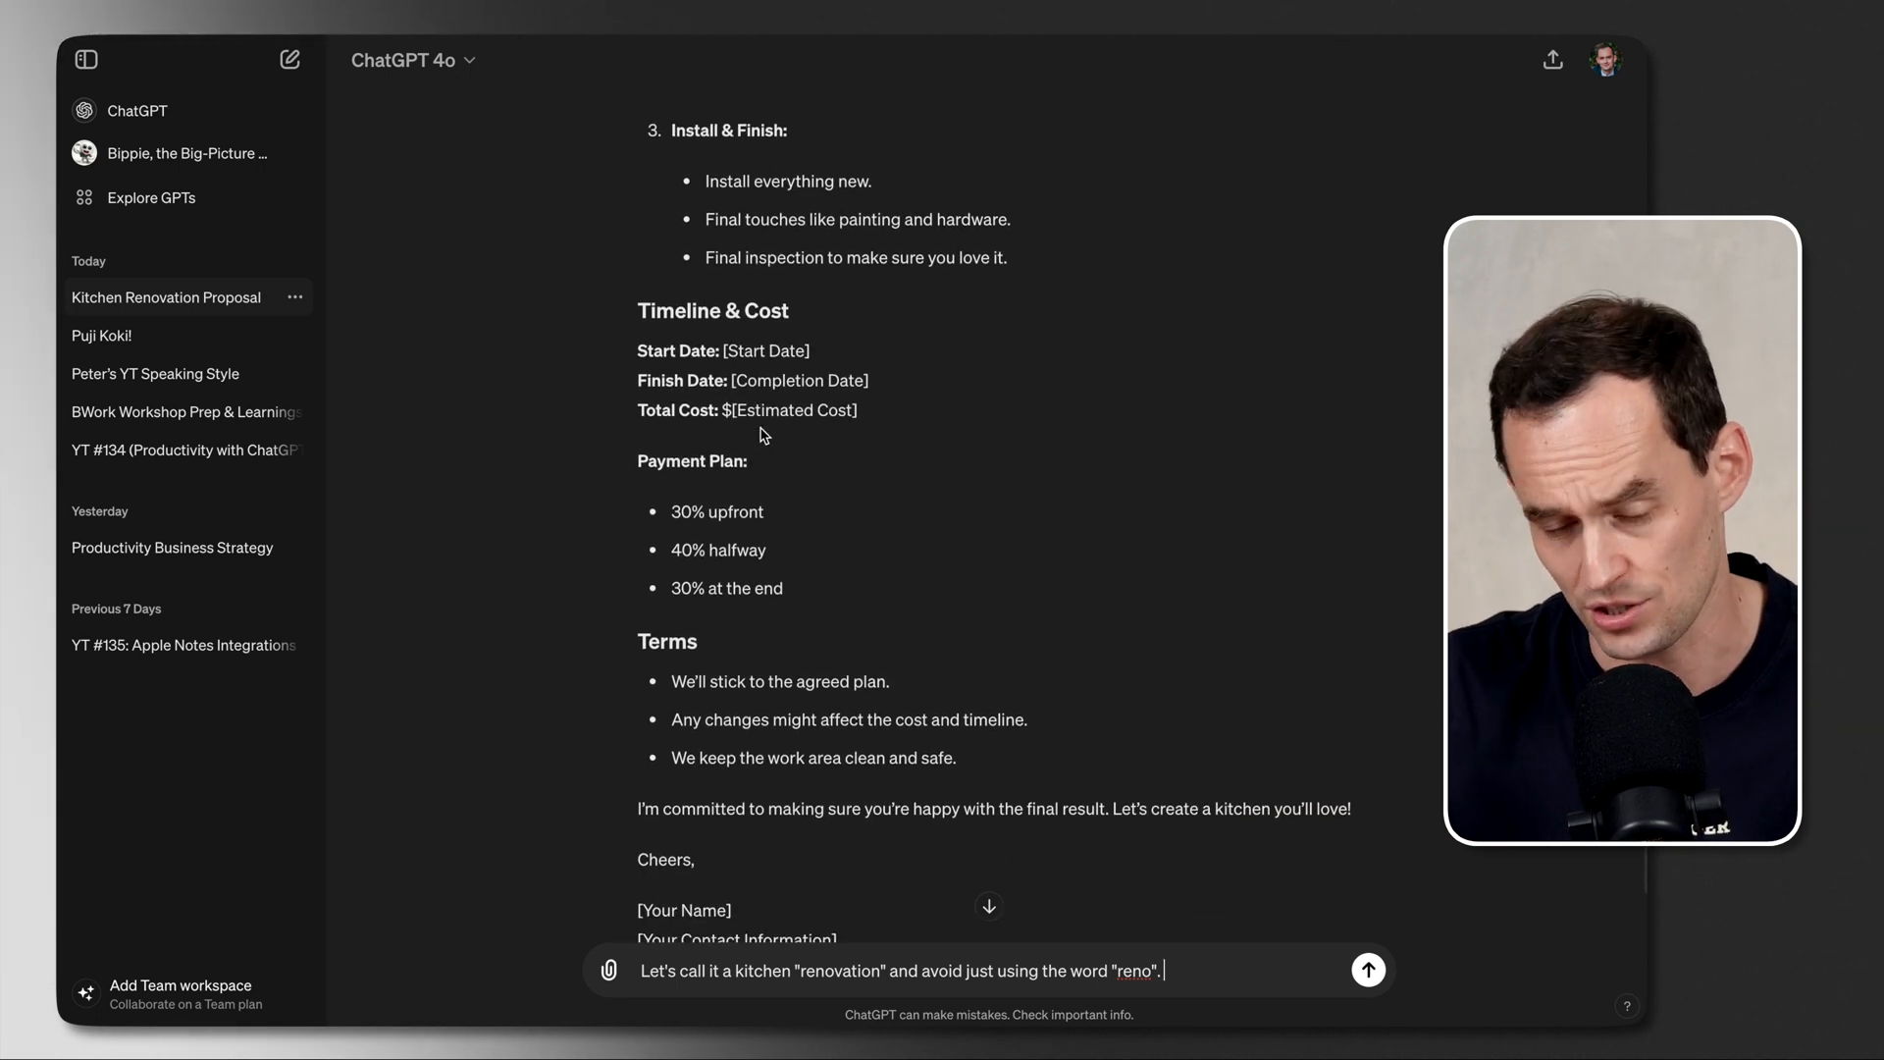
{"action": "scroll", "scroll_direction": "down", "scroll_amount": 3}
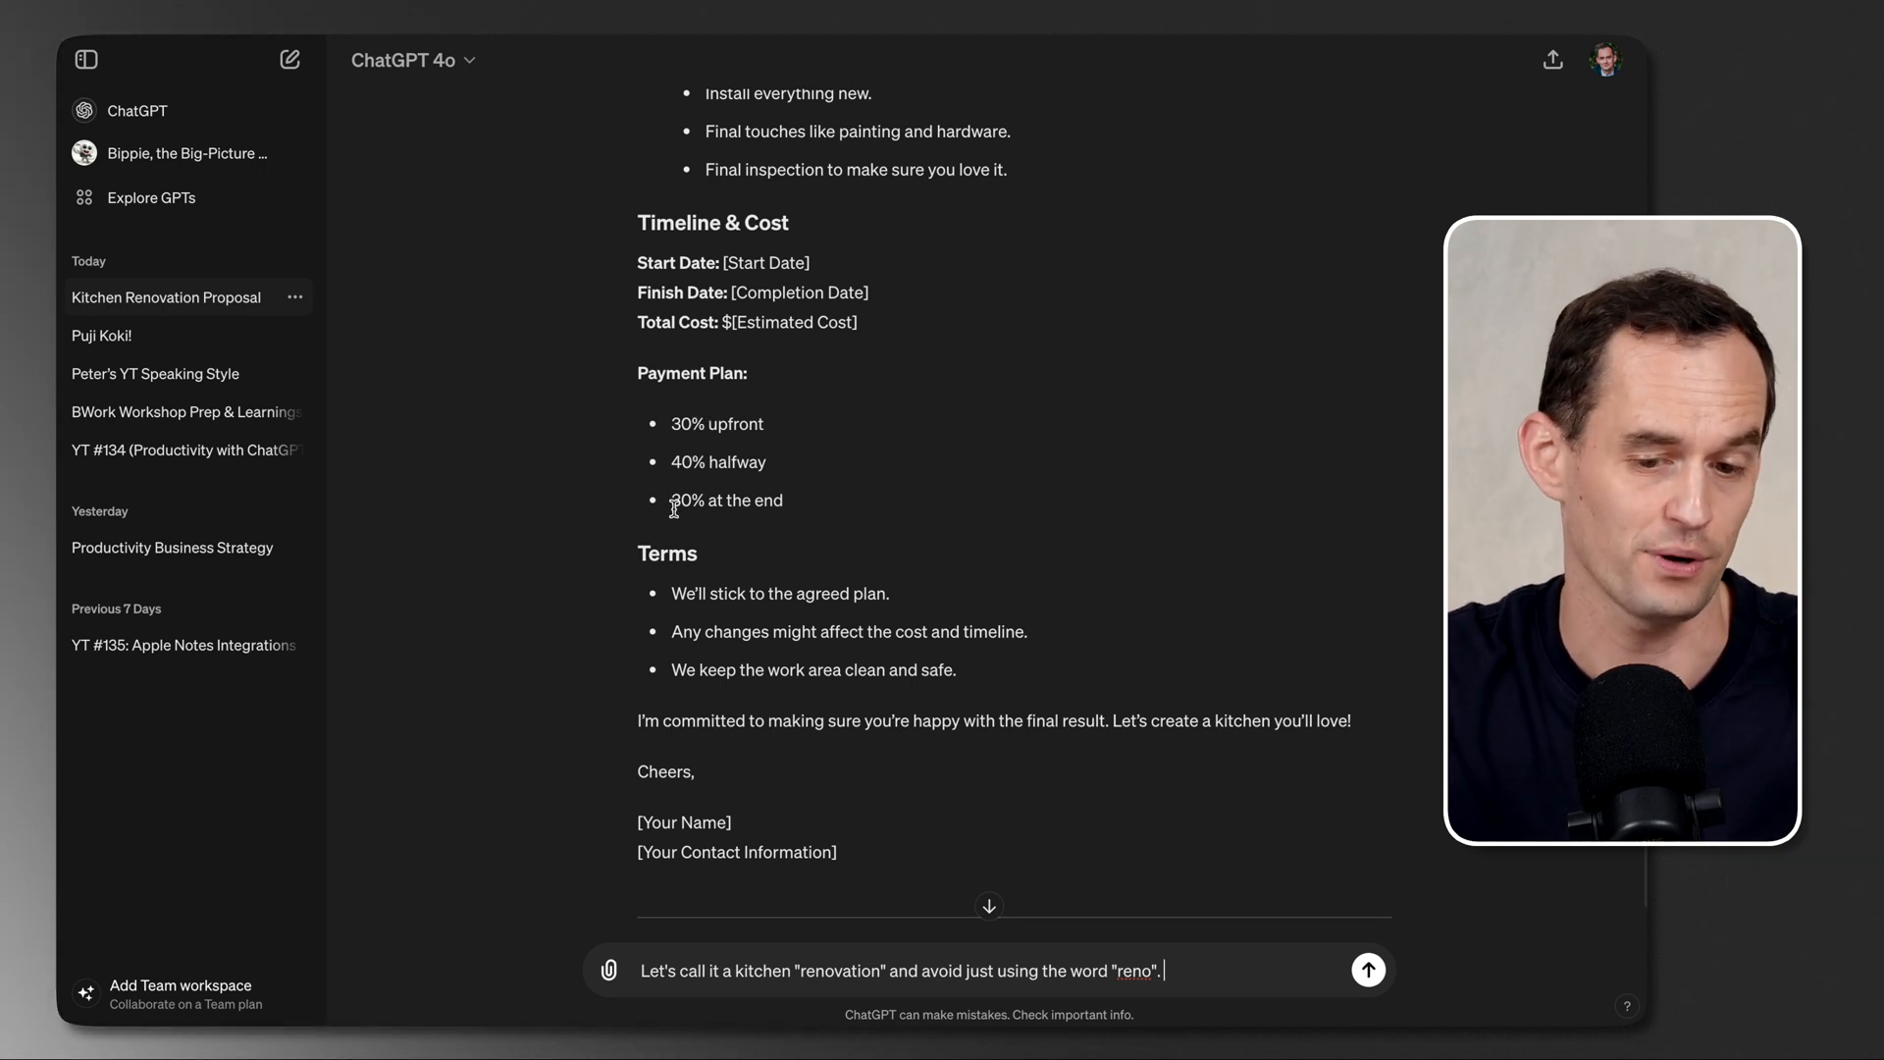
{"action": "mouse_move", "coordinate": [1282, 706]}
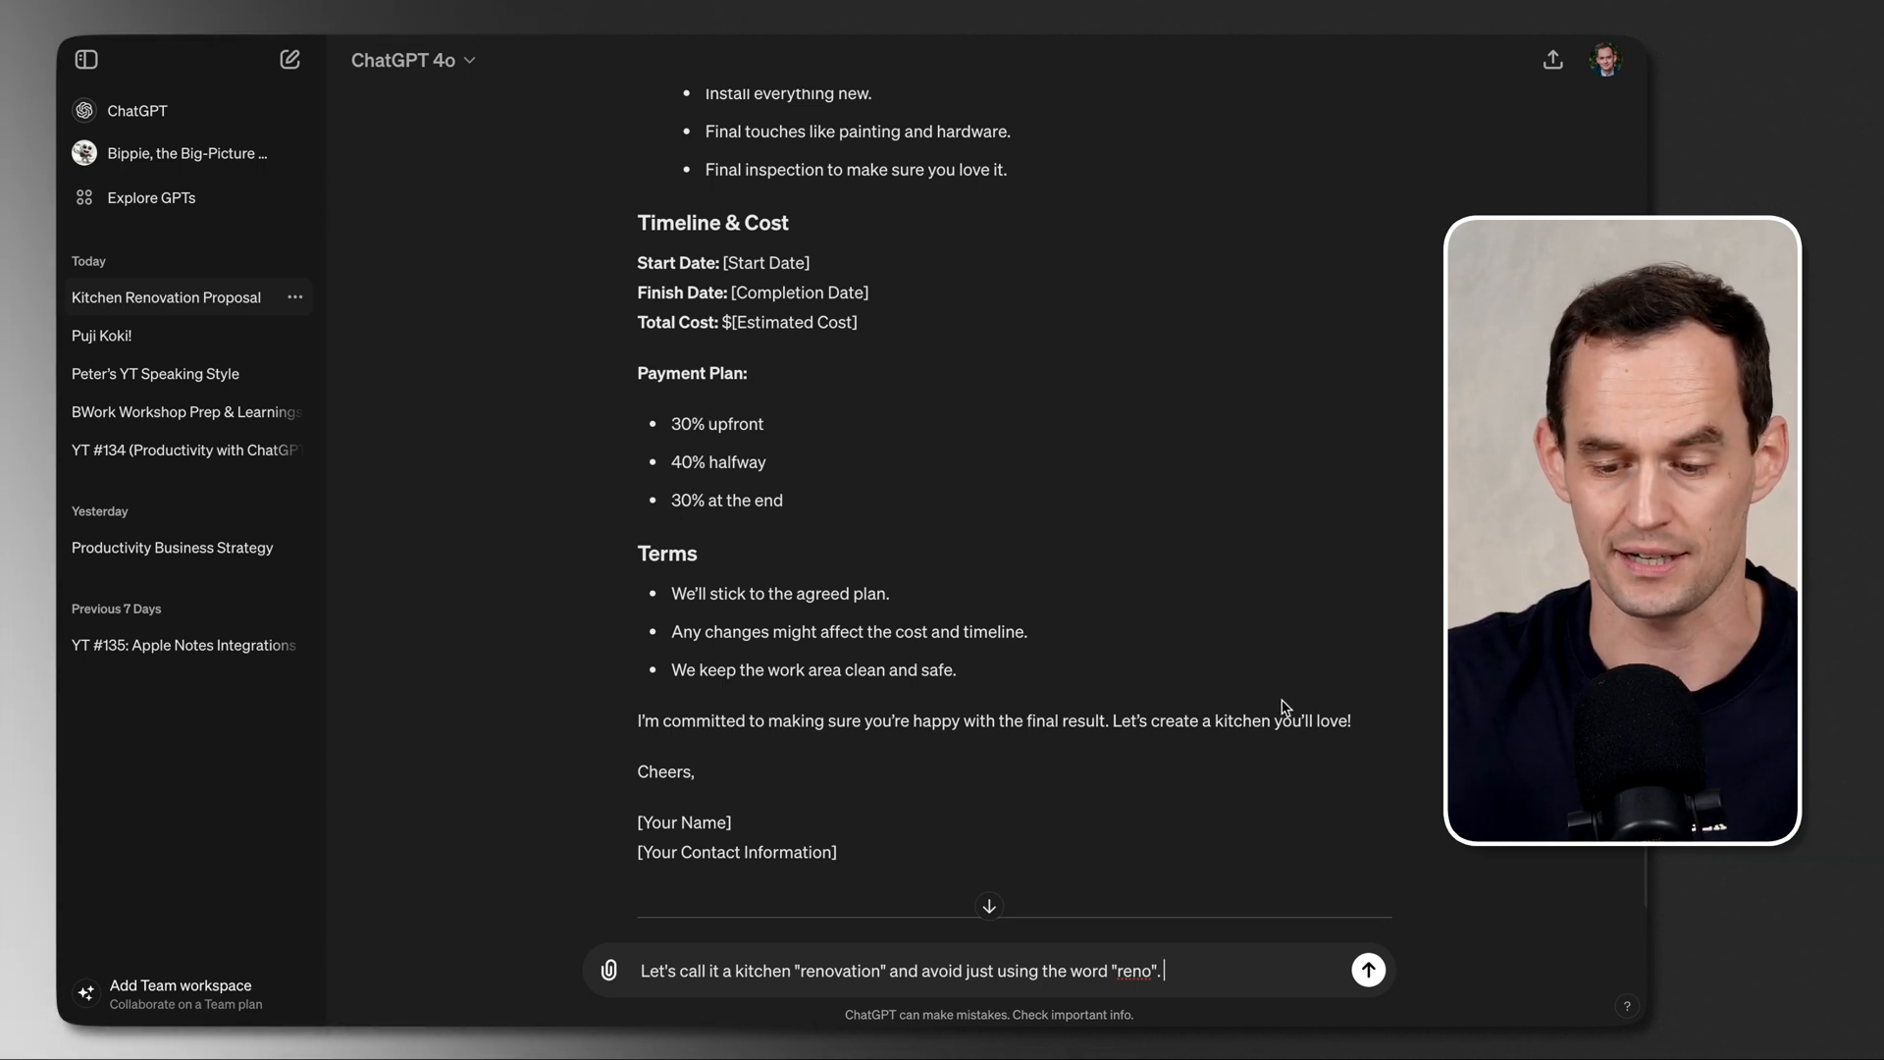
Step: Add the 50% upfront, 50% at-end payment plan, send, and review the revision
{"action": "type", "text": "Also, my payment"}
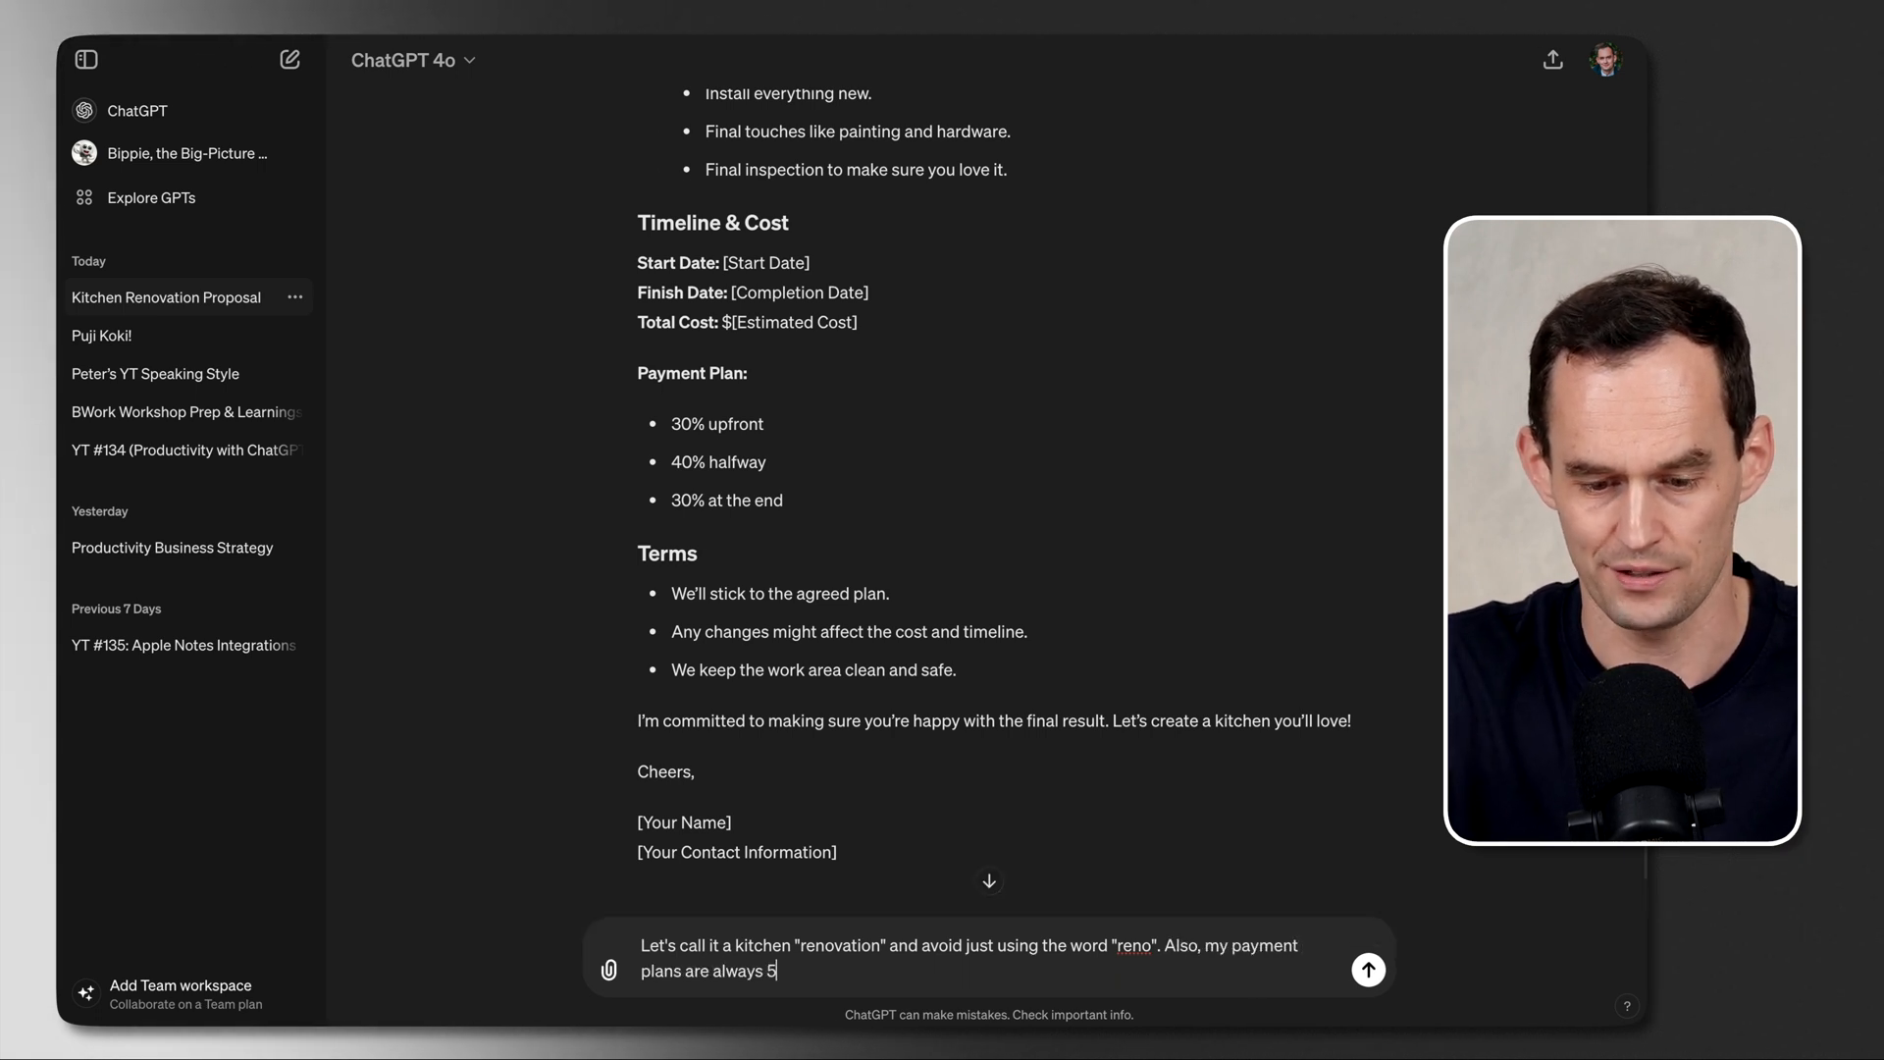
{"action": "type", "text": "0% upfront and 50%"}
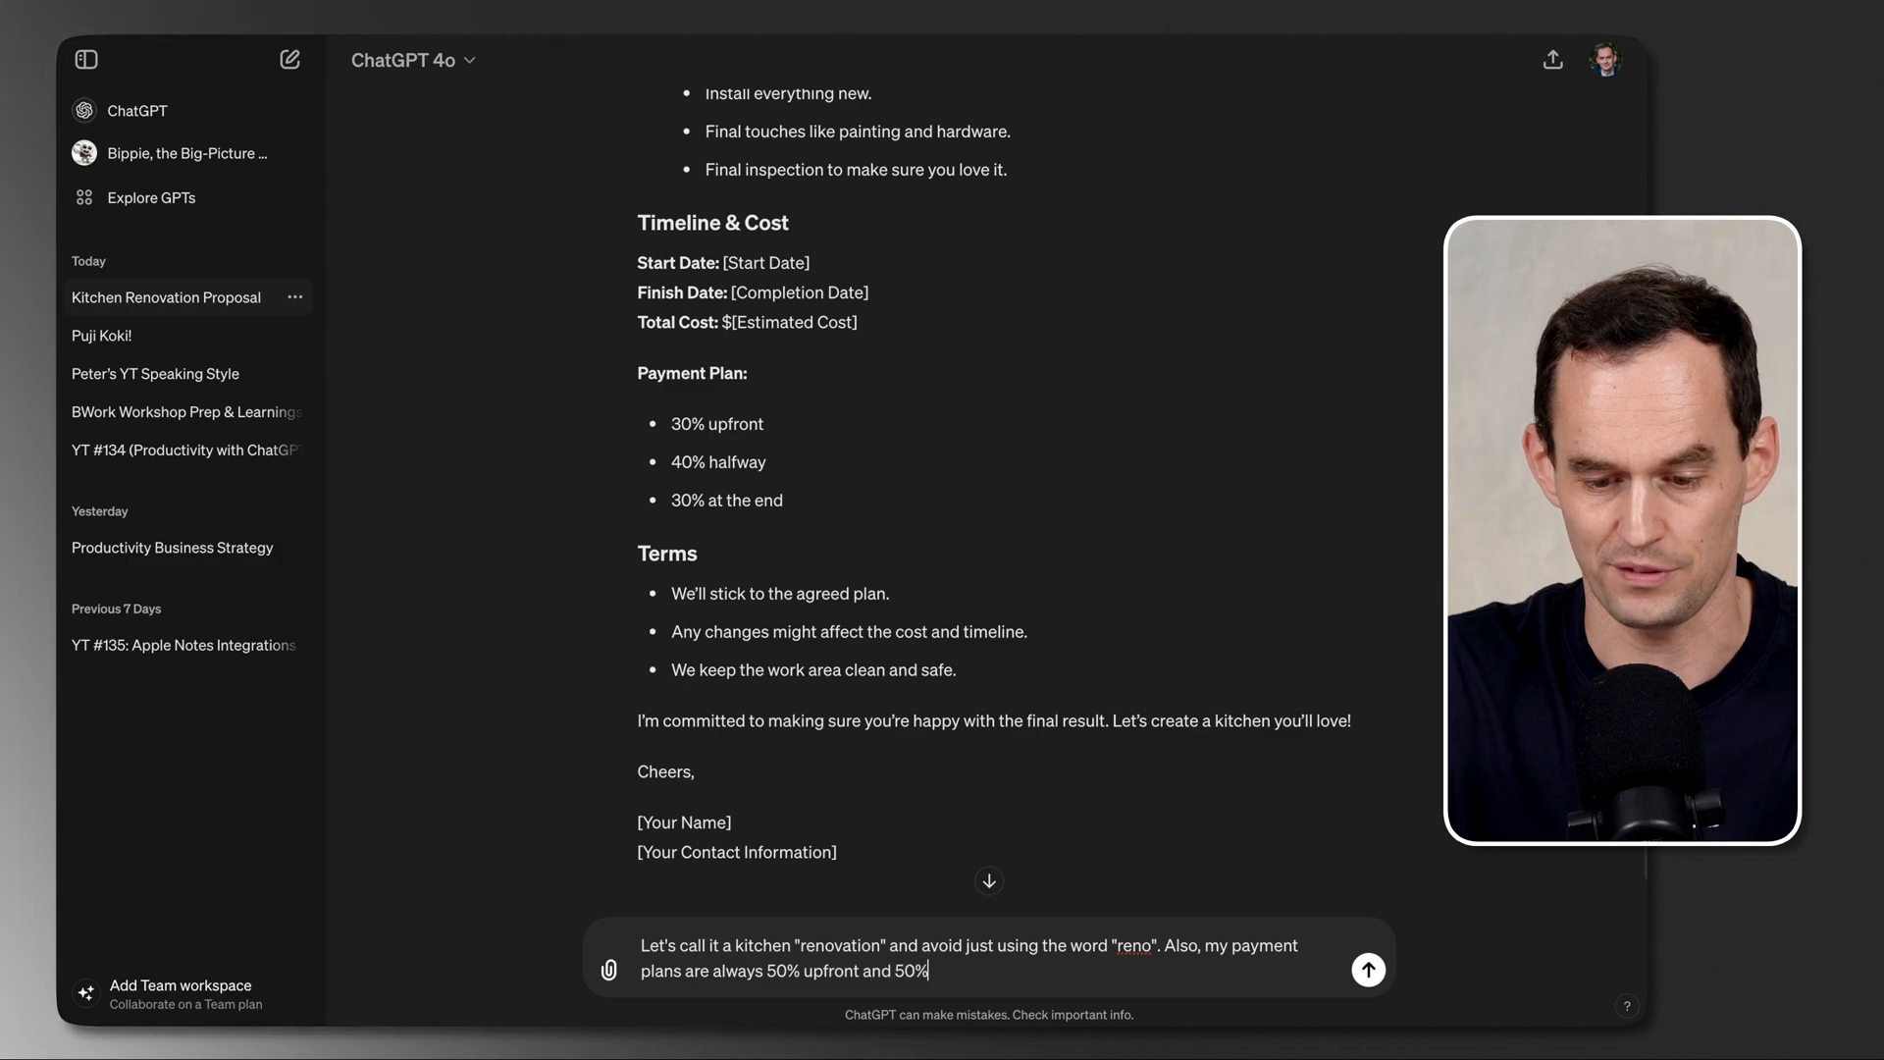
{"action": "left_click", "coordinate": [1366, 969]}
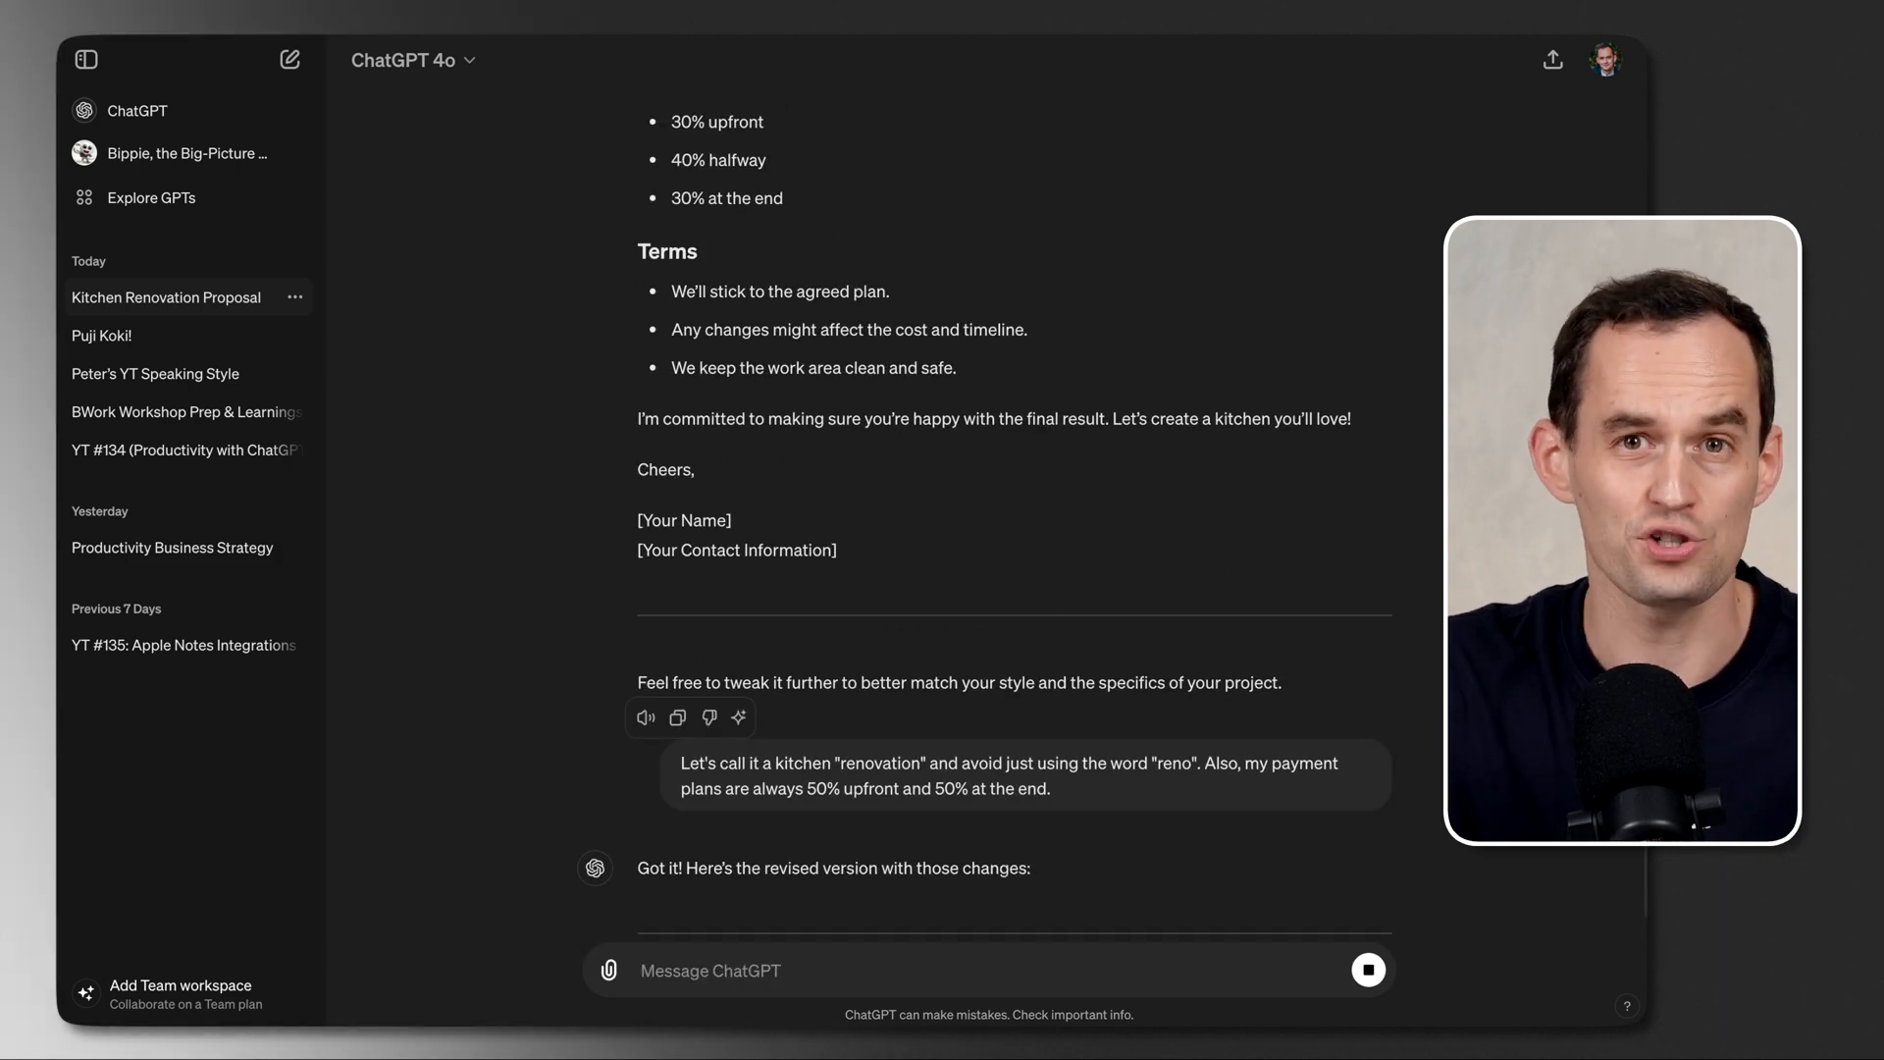
{"action": "scroll", "scroll_direction": "down", "scroll_amount": 3}
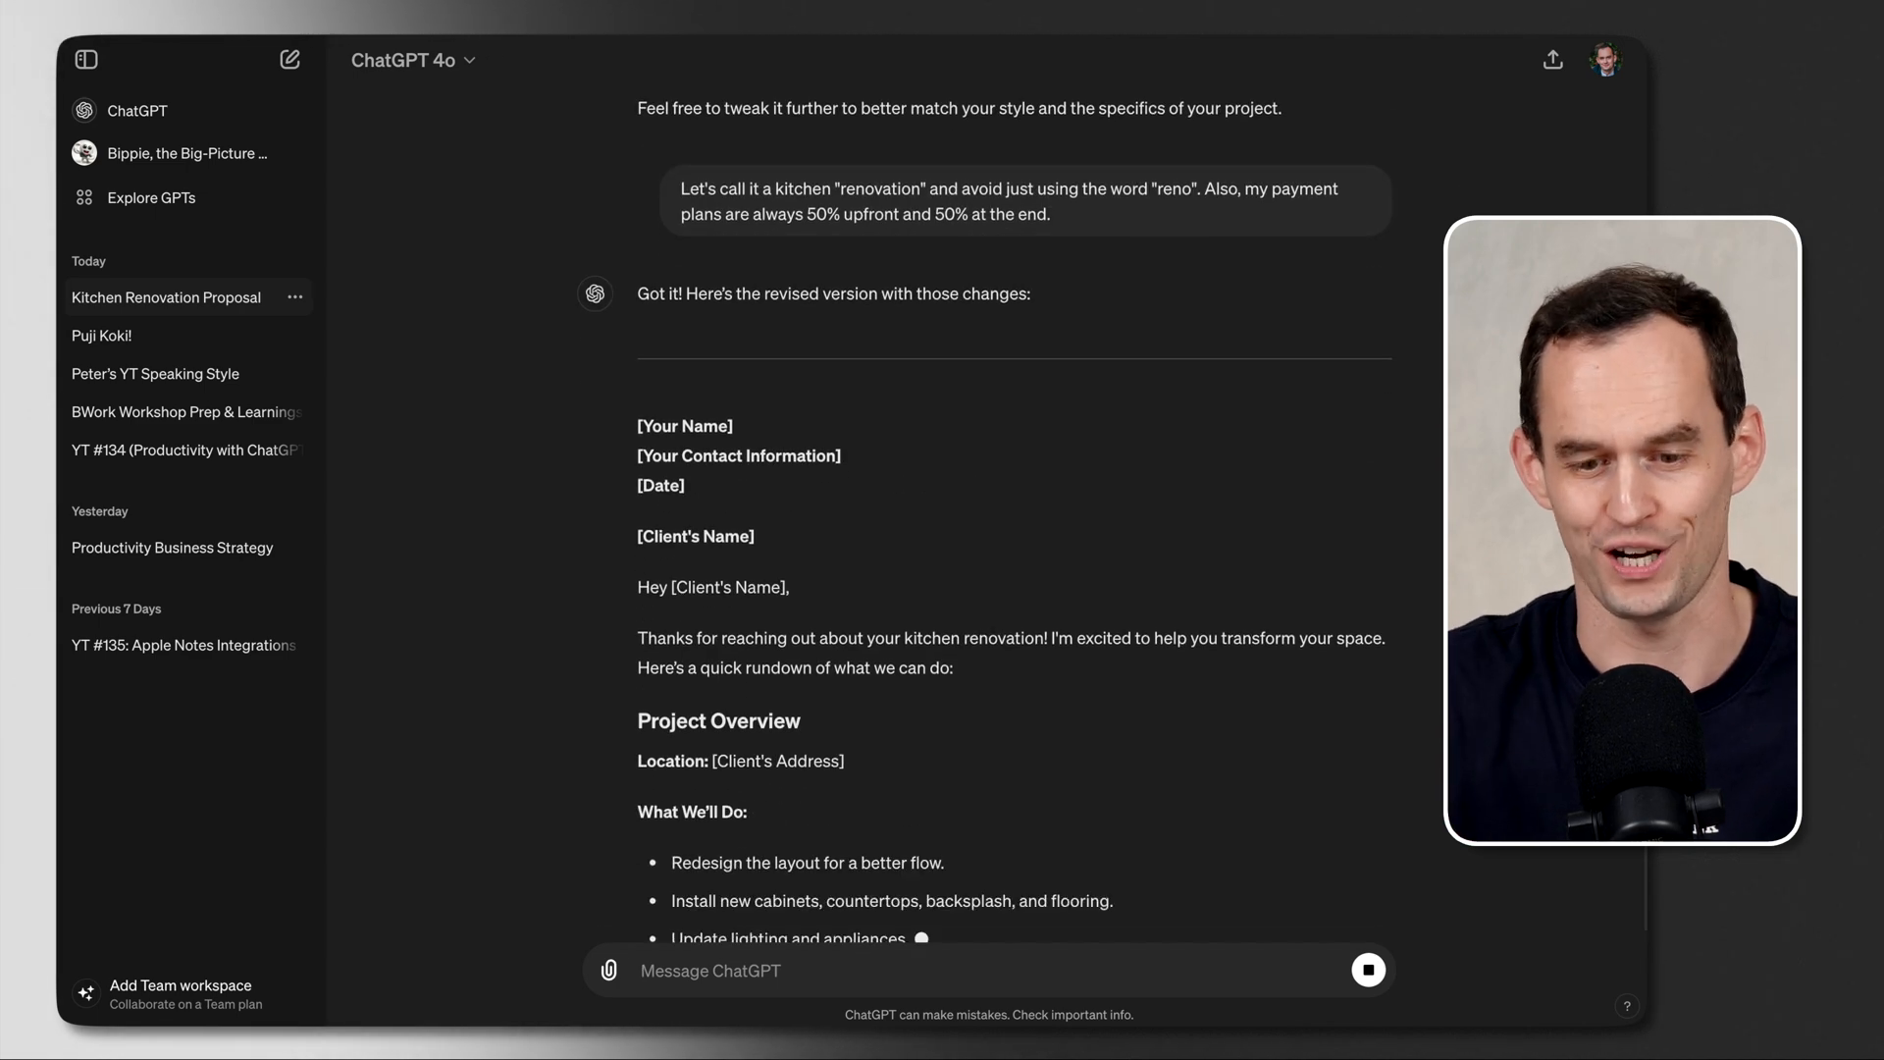
{"action": "scroll", "scroll_direction": "down", "scroll_amount": 3}
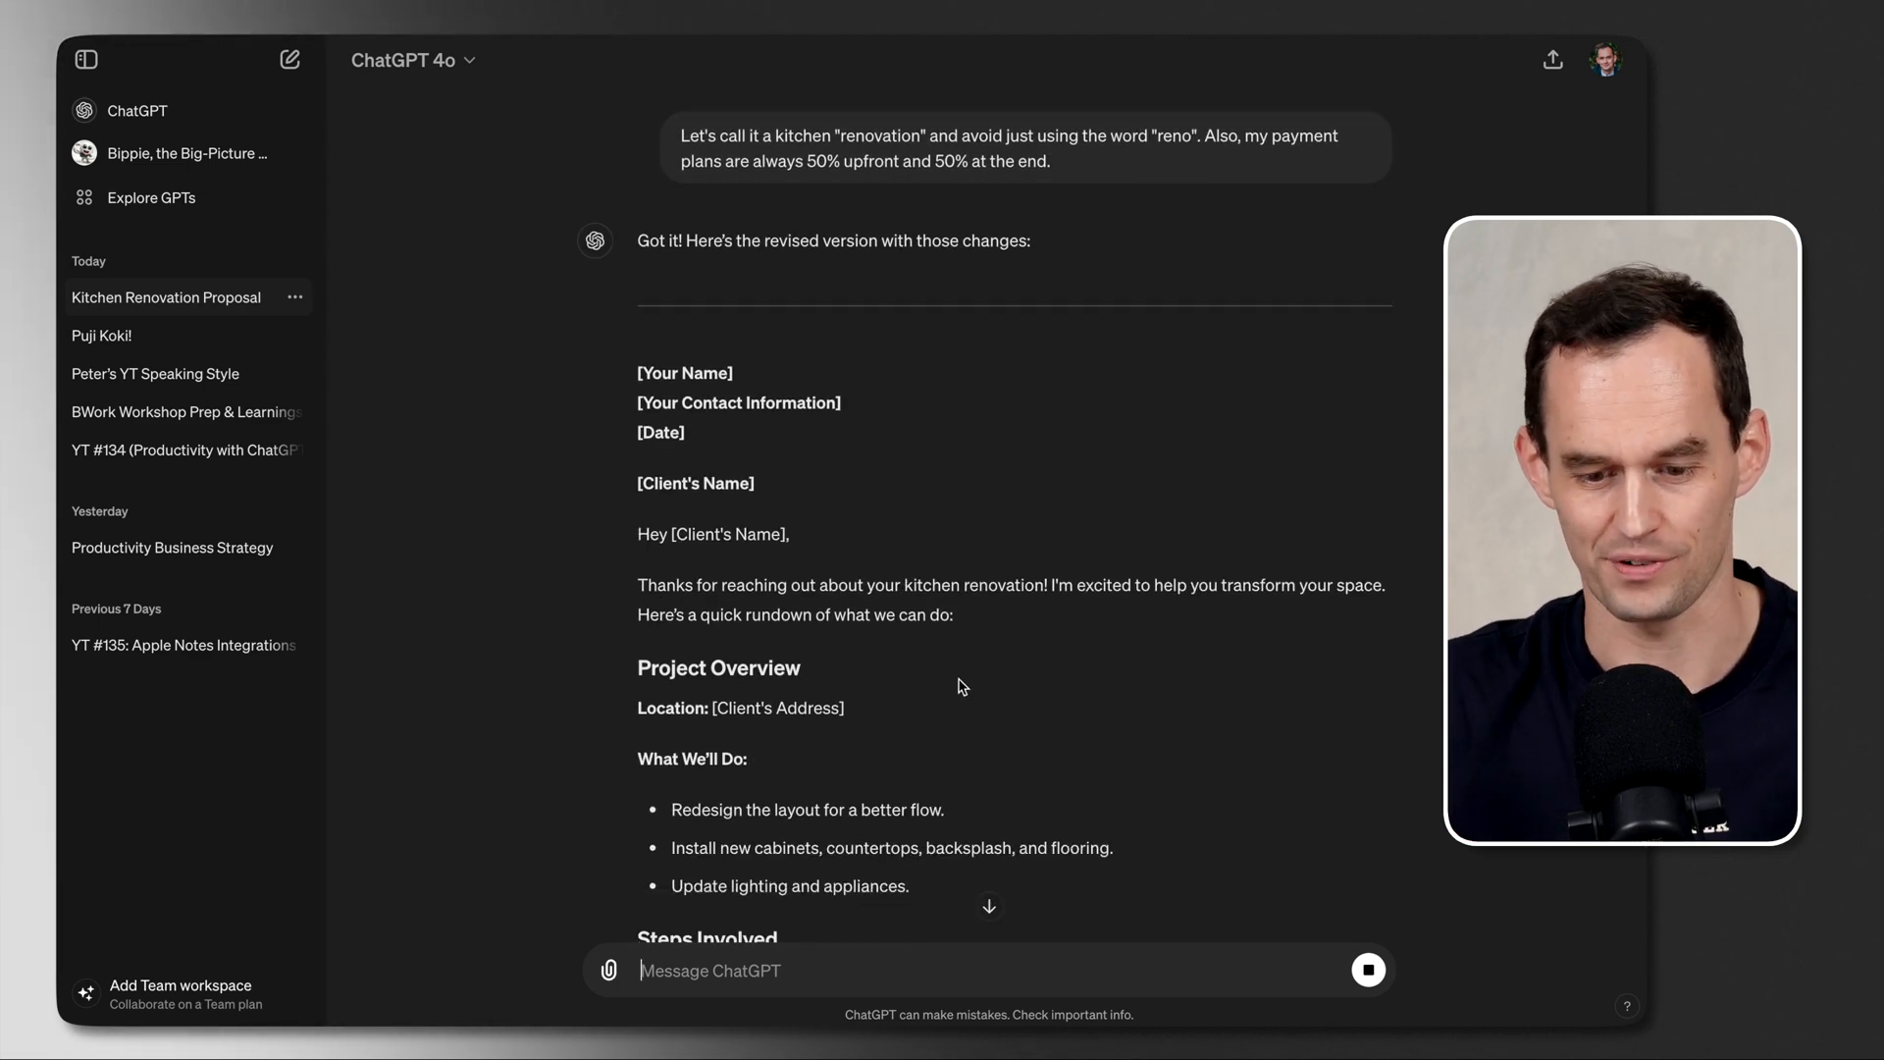
{"action": "scroll", "scroll_direction": "down", "scroll_amount": 3}
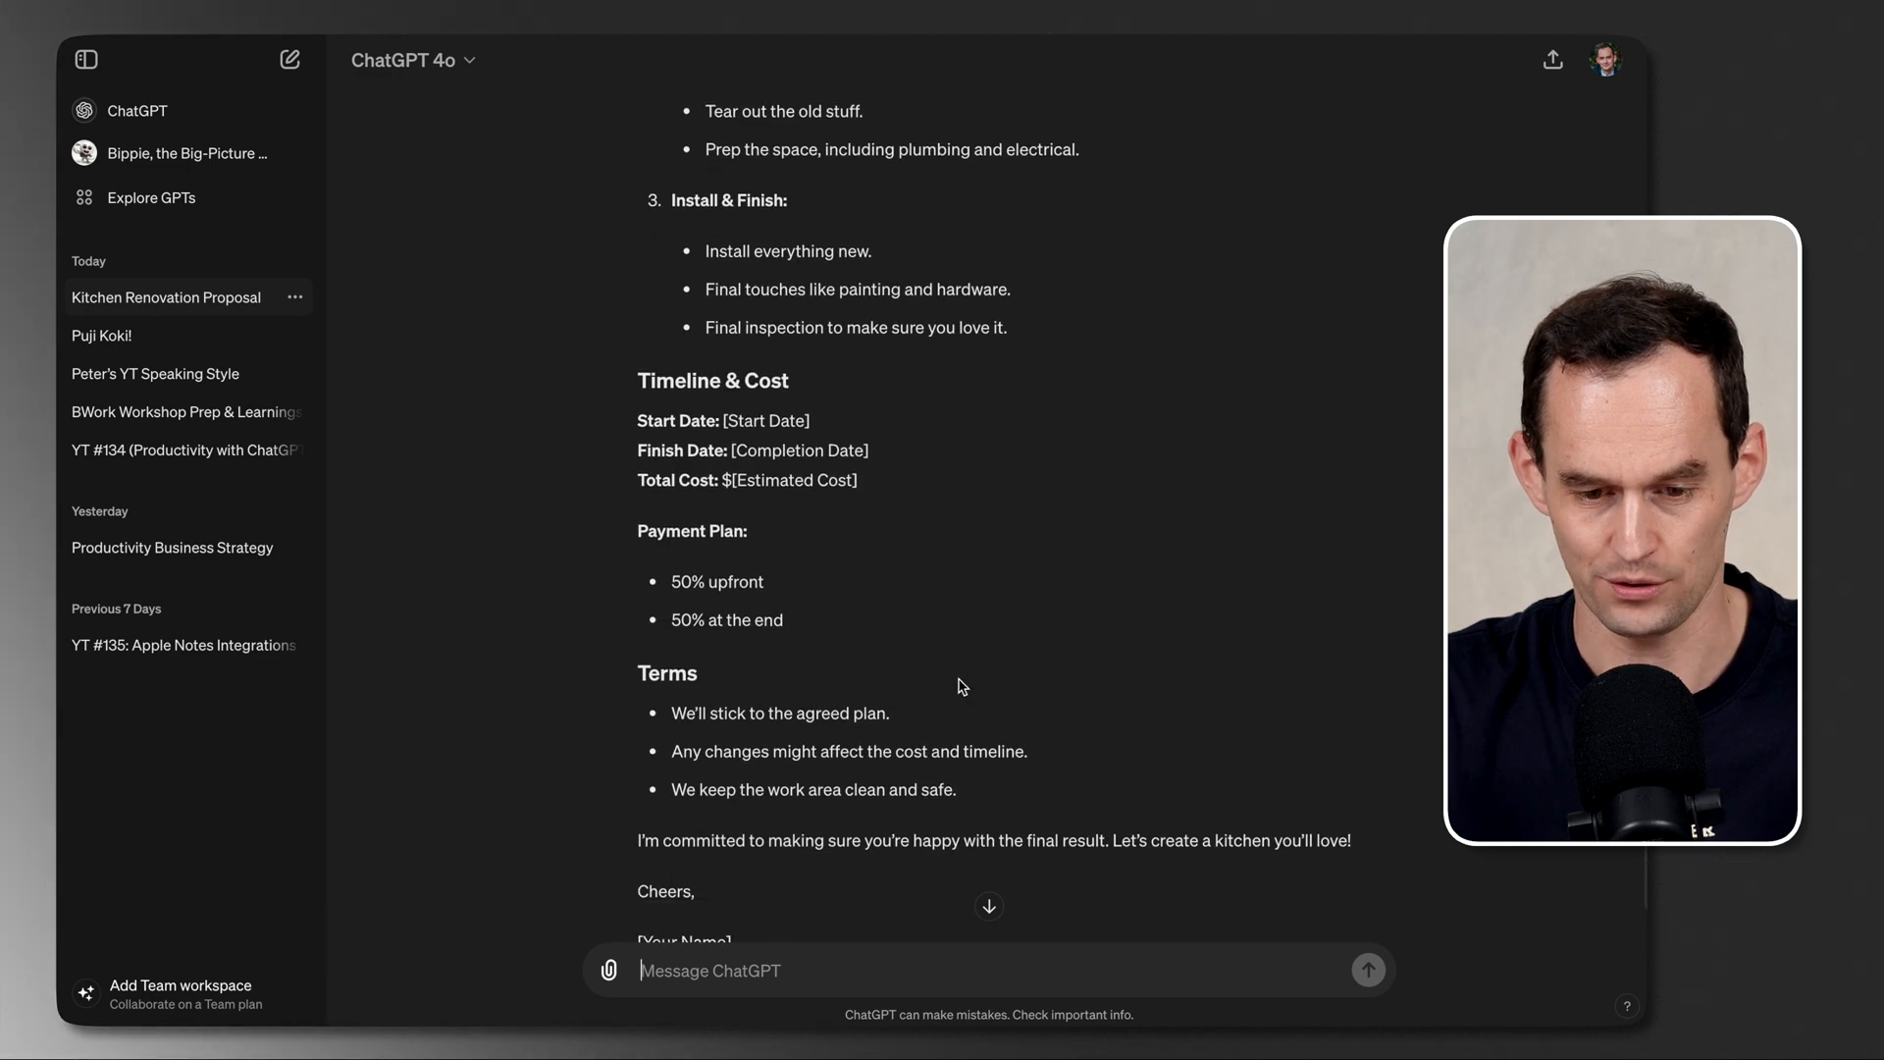
{"action": "scroll", "scroll_direction": "down", "scroll_amount": 3}
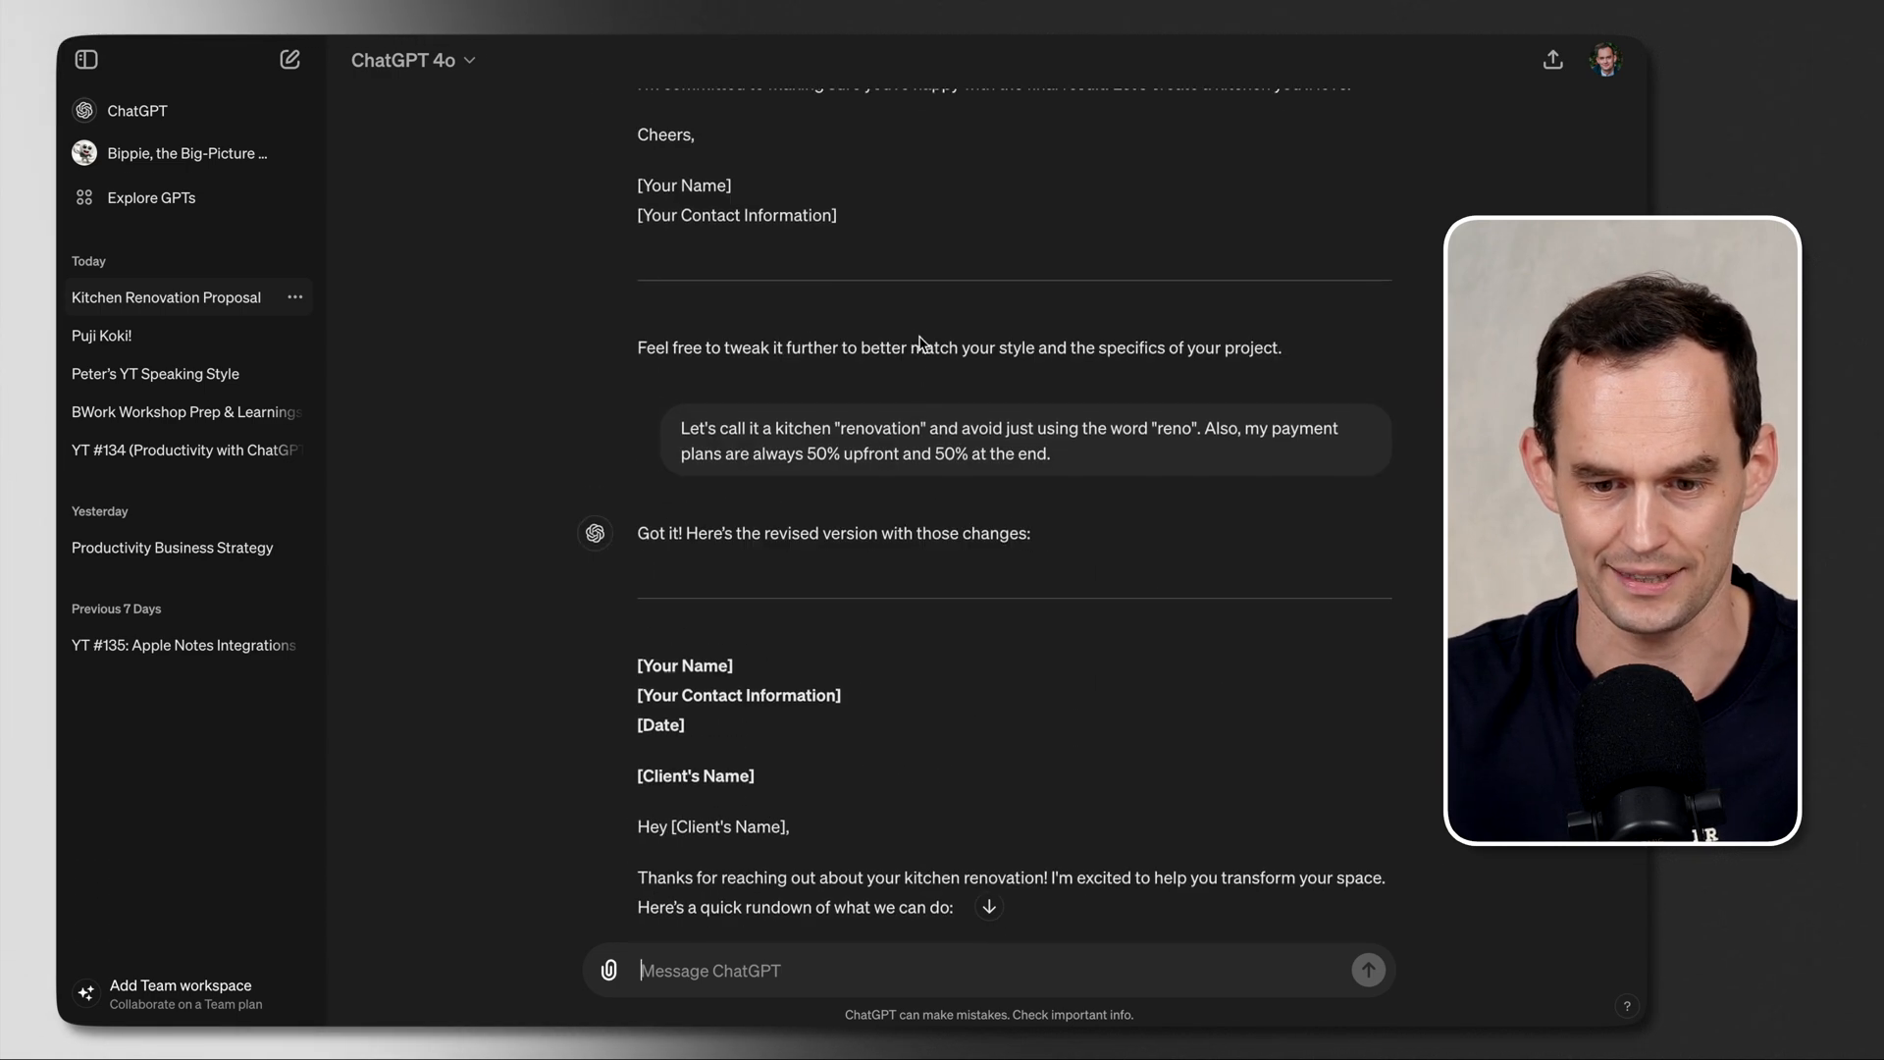
Step: Tell ChatGPT to remember the 50% upfront, 50% at-end payment plan for future chats
{"action": "scroll", "scroll_direction": "down", "scroll_amount": 3}
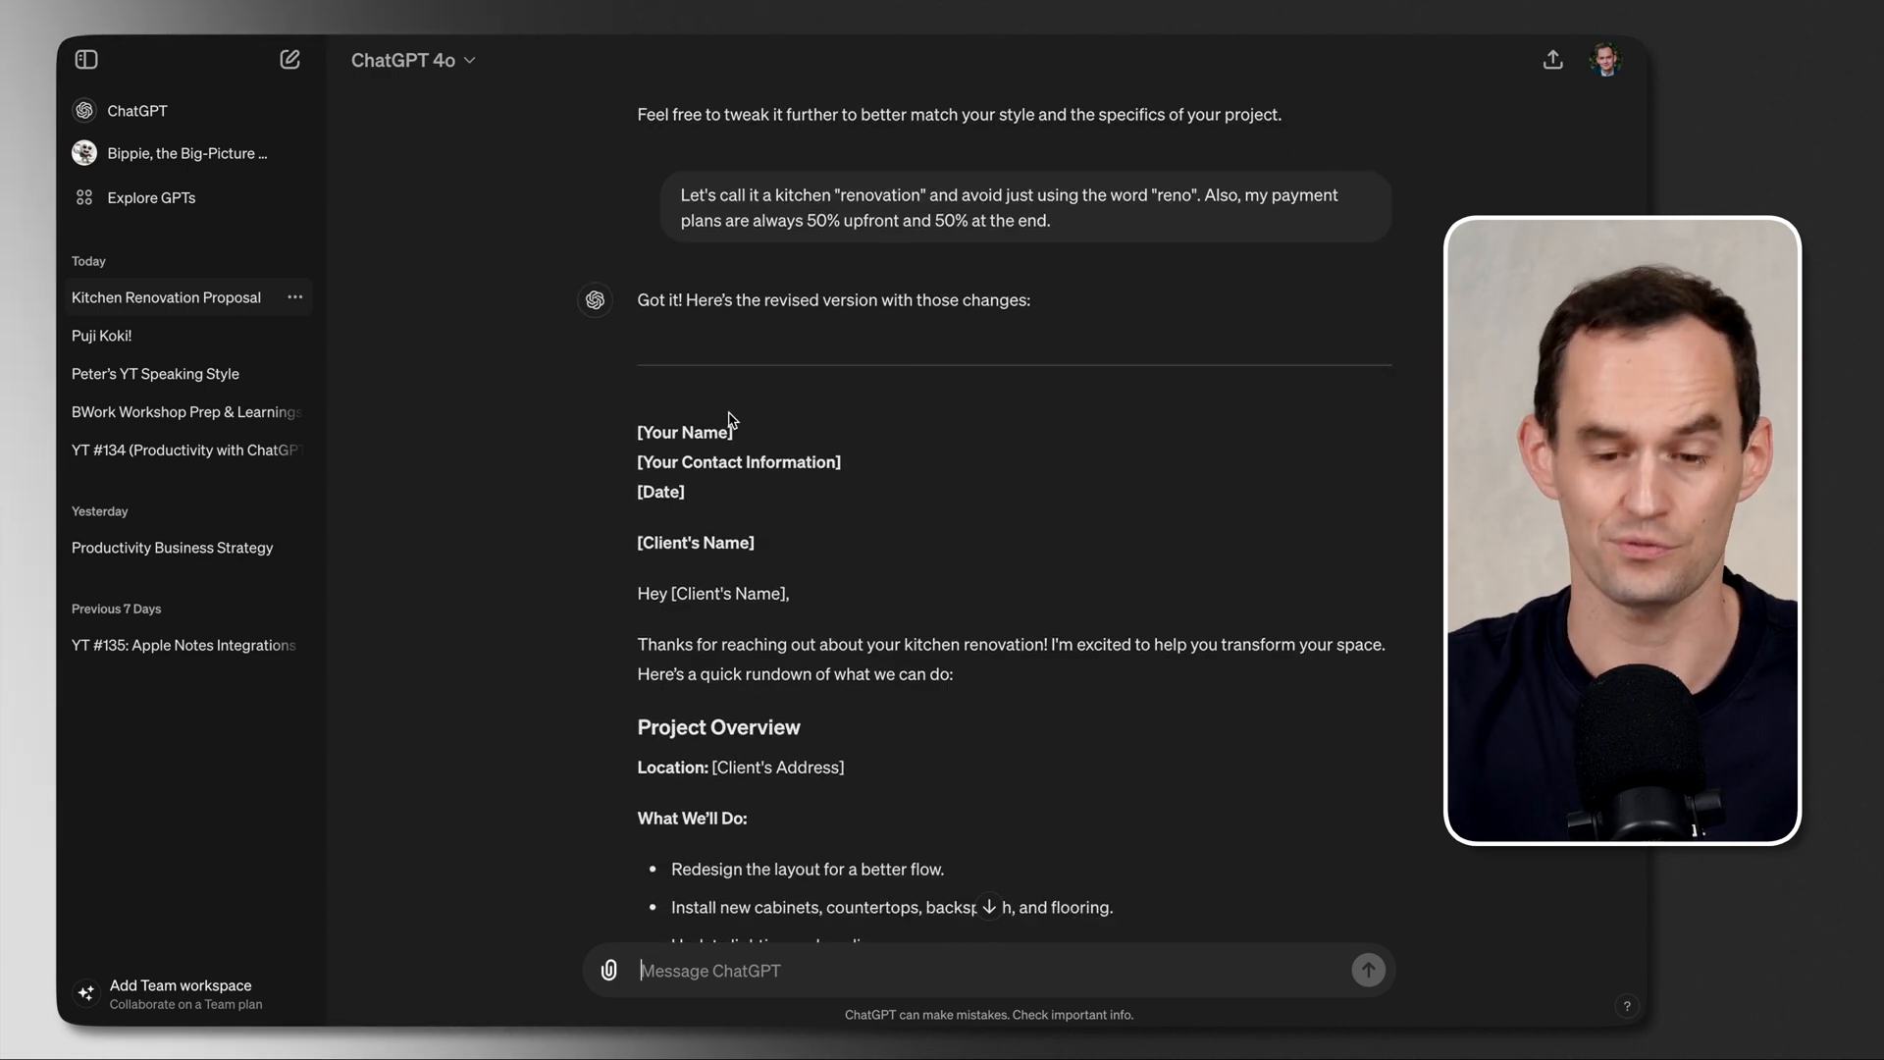
{"action": "type", "text": "Let's also remember for the"}
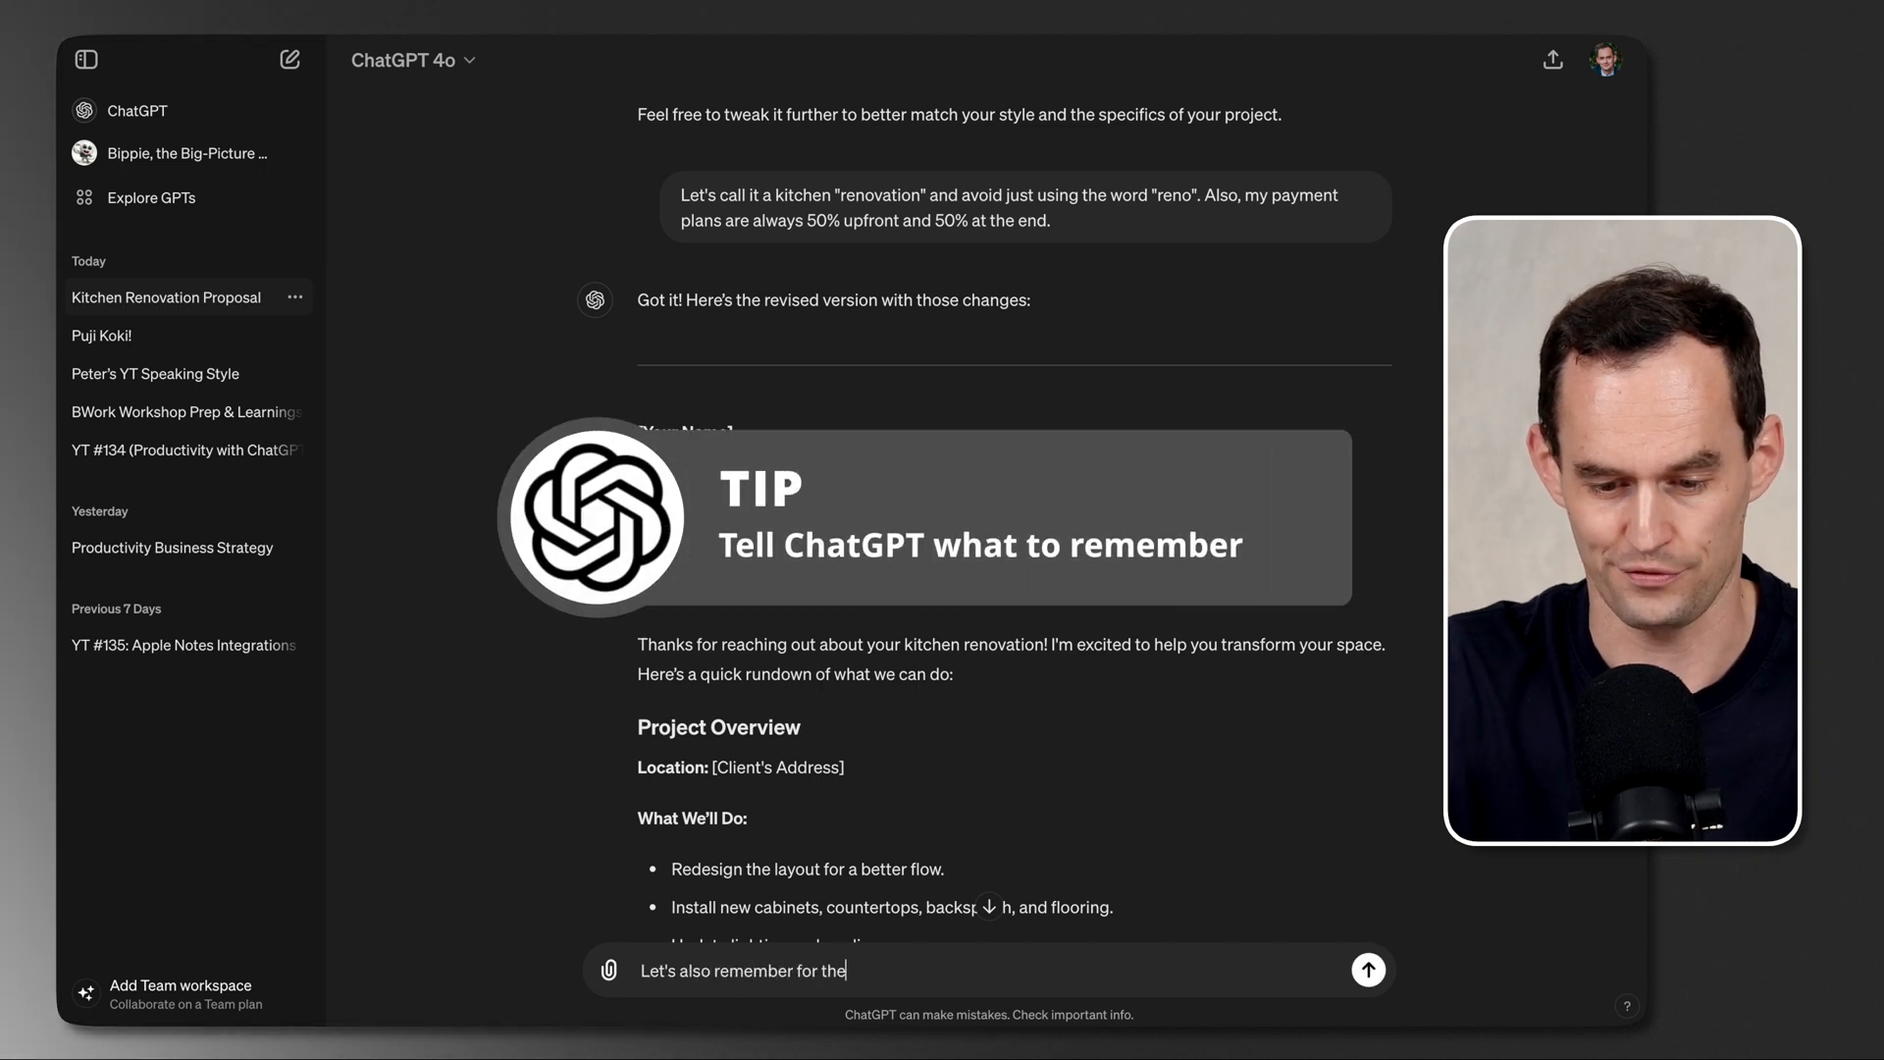
{"action": "type", "text": "future that my payment plsn"}
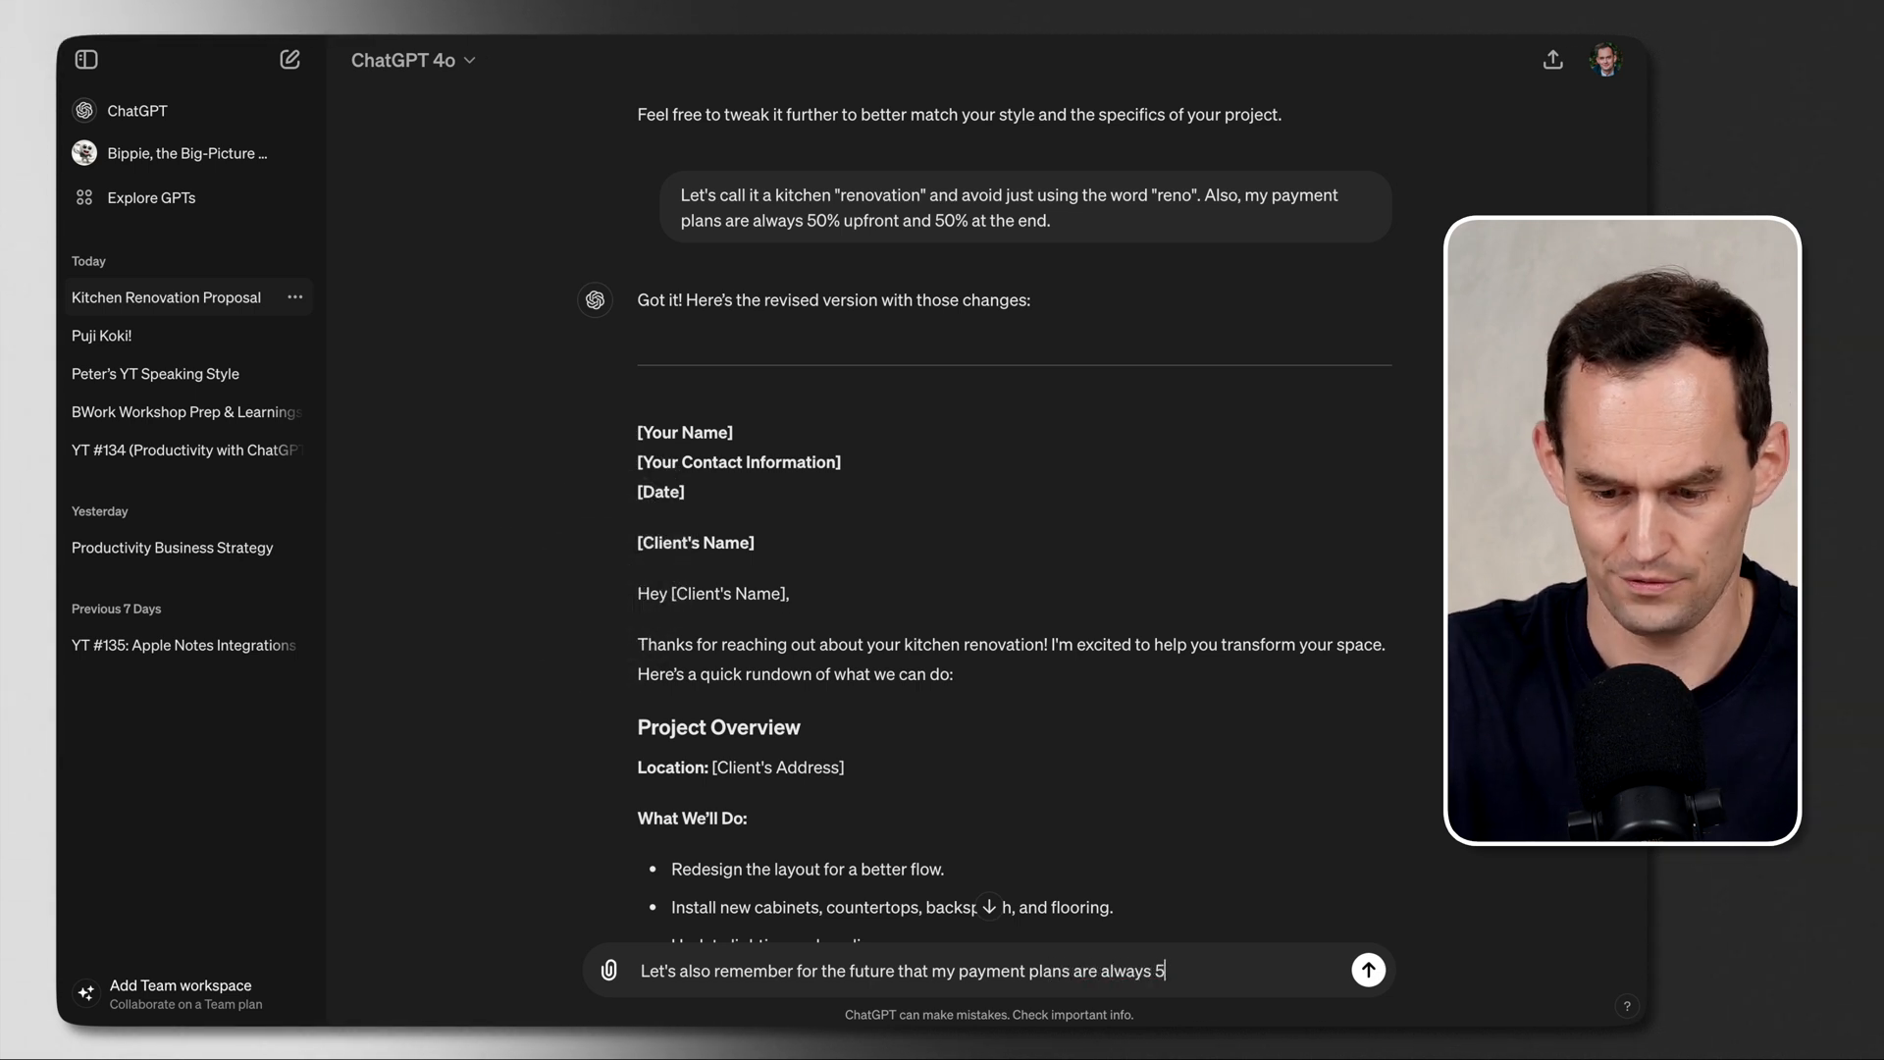
{"action": "type", "text": "0% upfront and 5"}
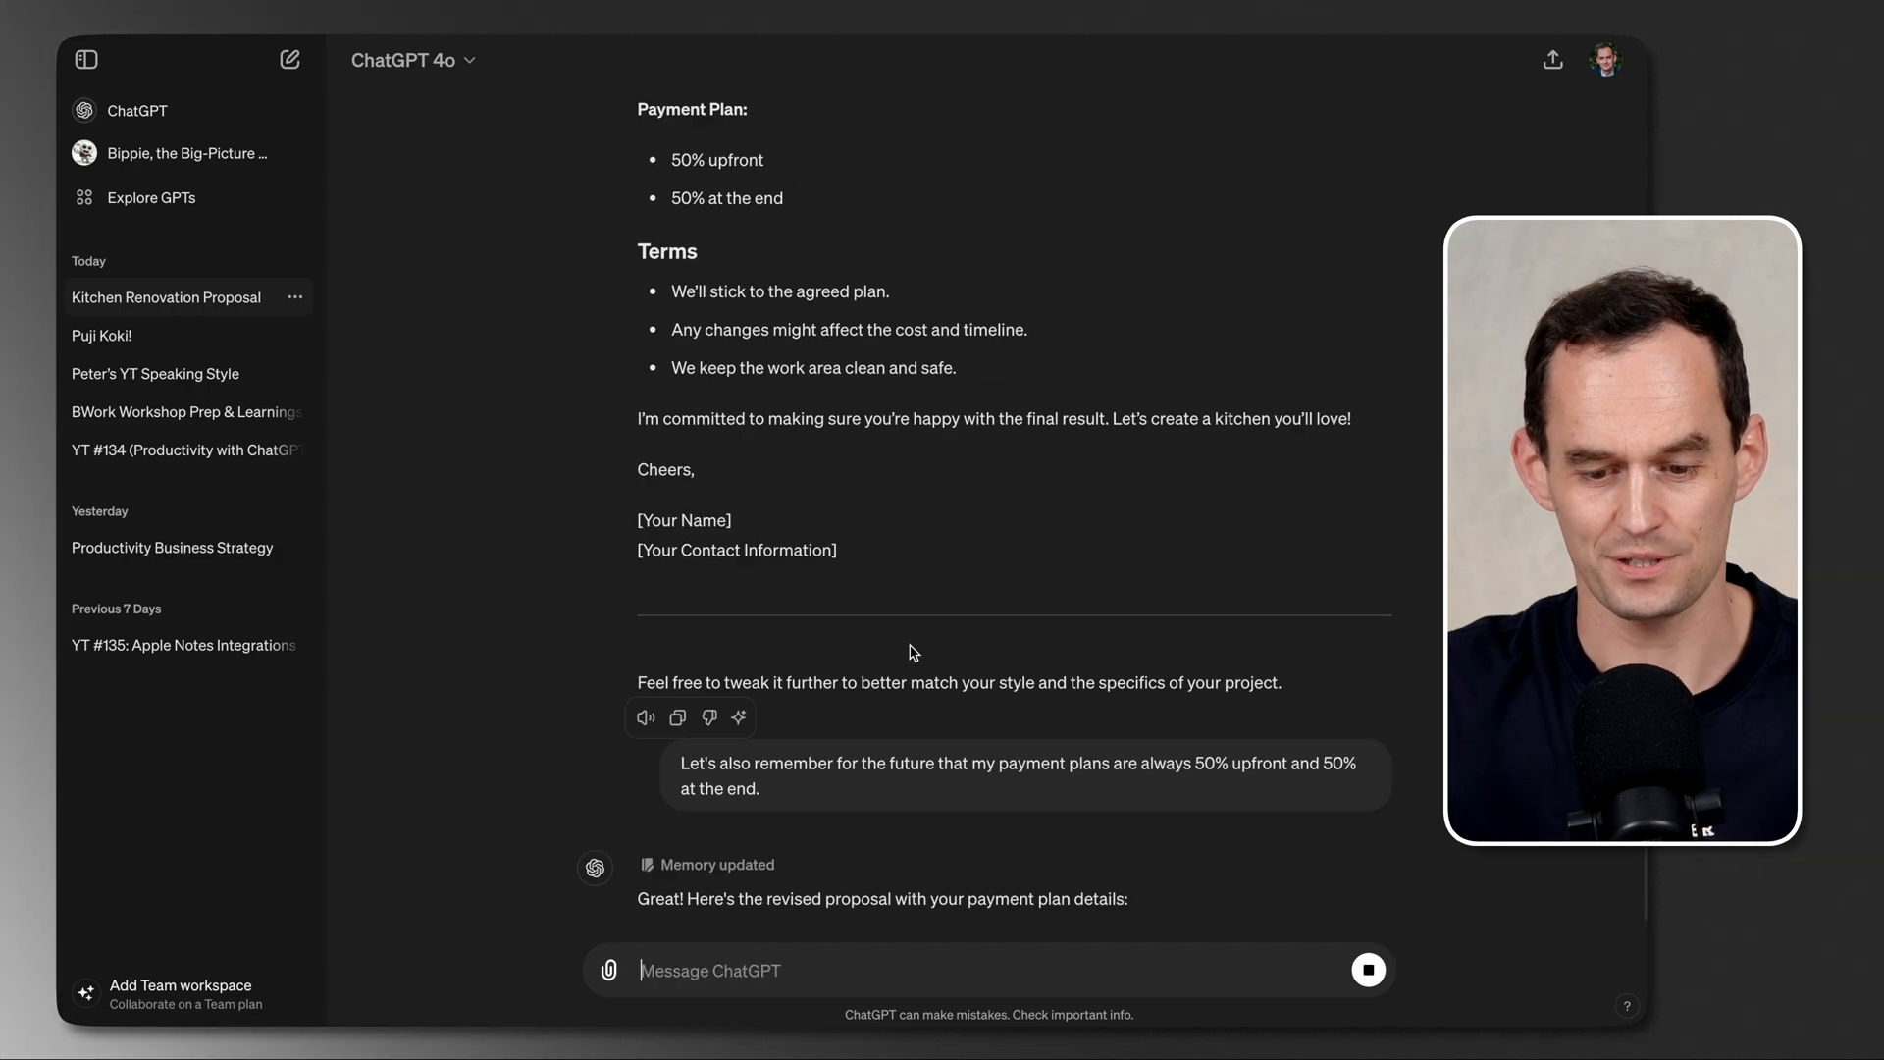
{"action": "scroll", "scroll_direction": "down", "scroll_amount": 3}
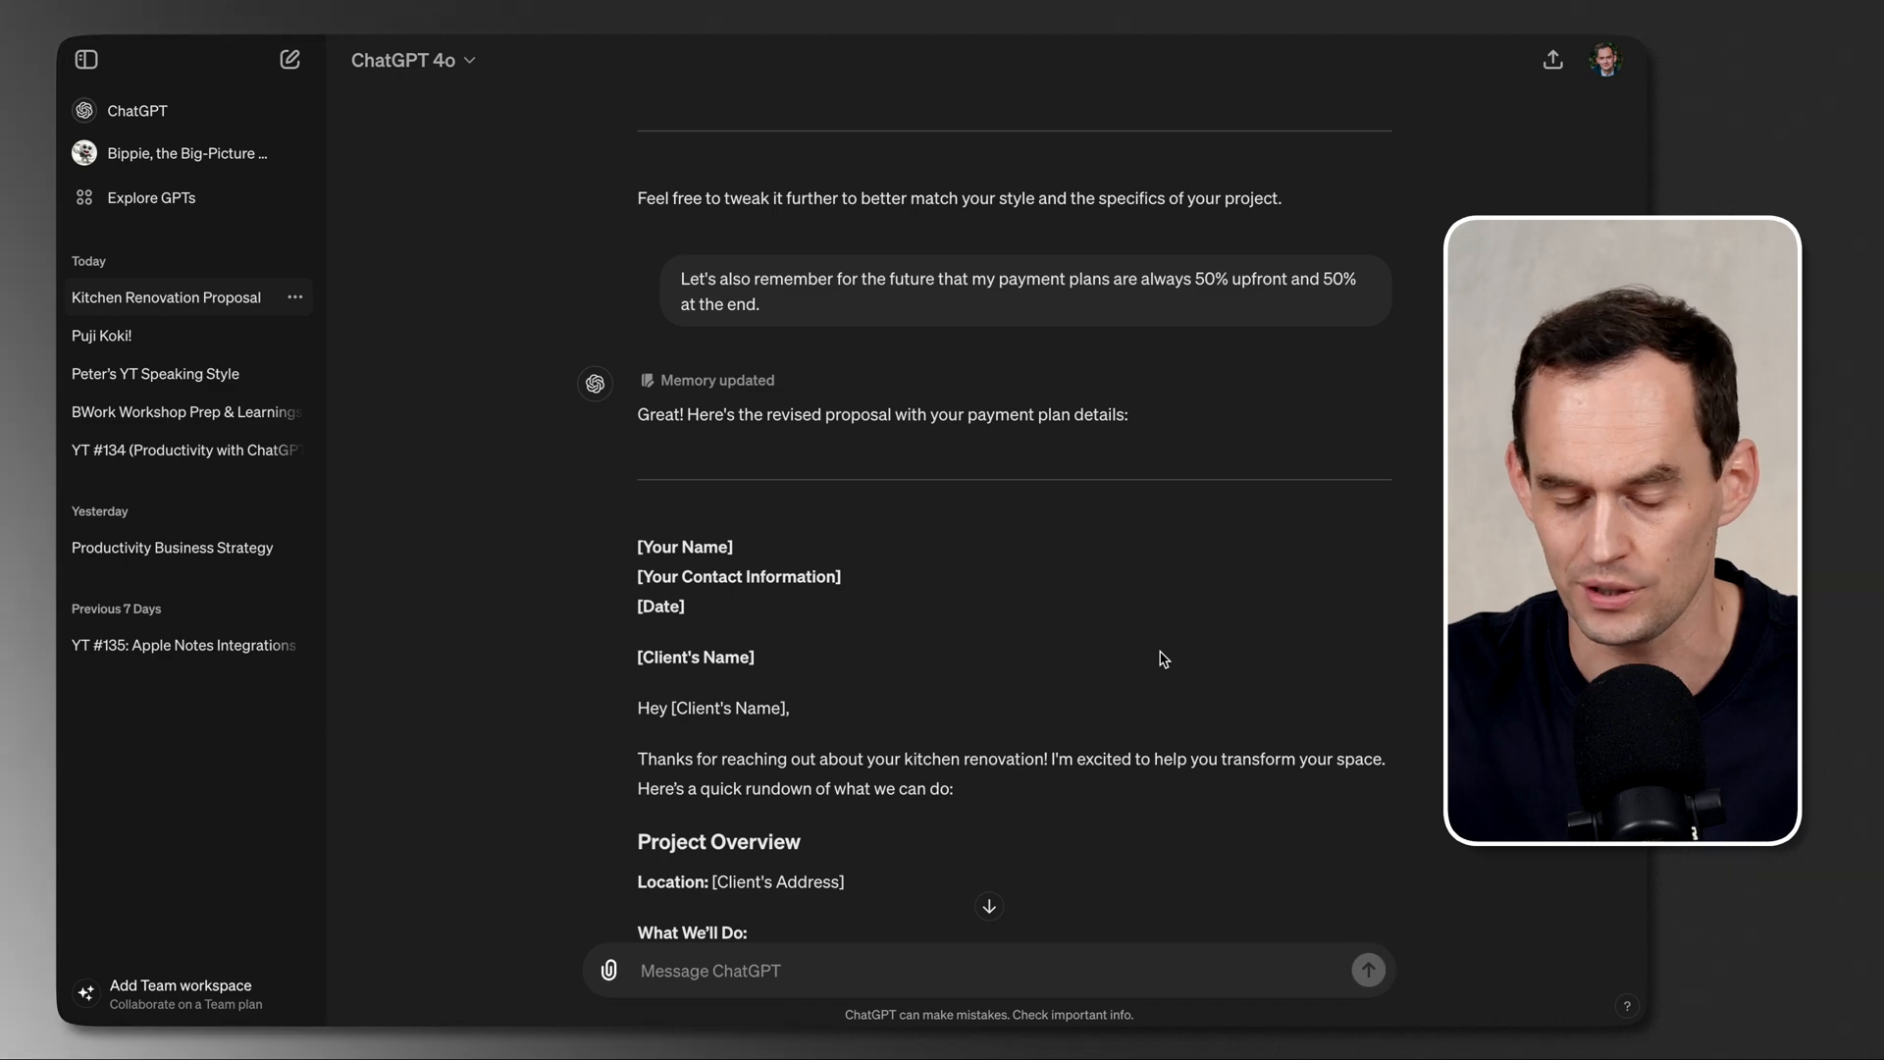
{"action": "scroll", "scroll_direction": "down", "scroll_amount": 3}
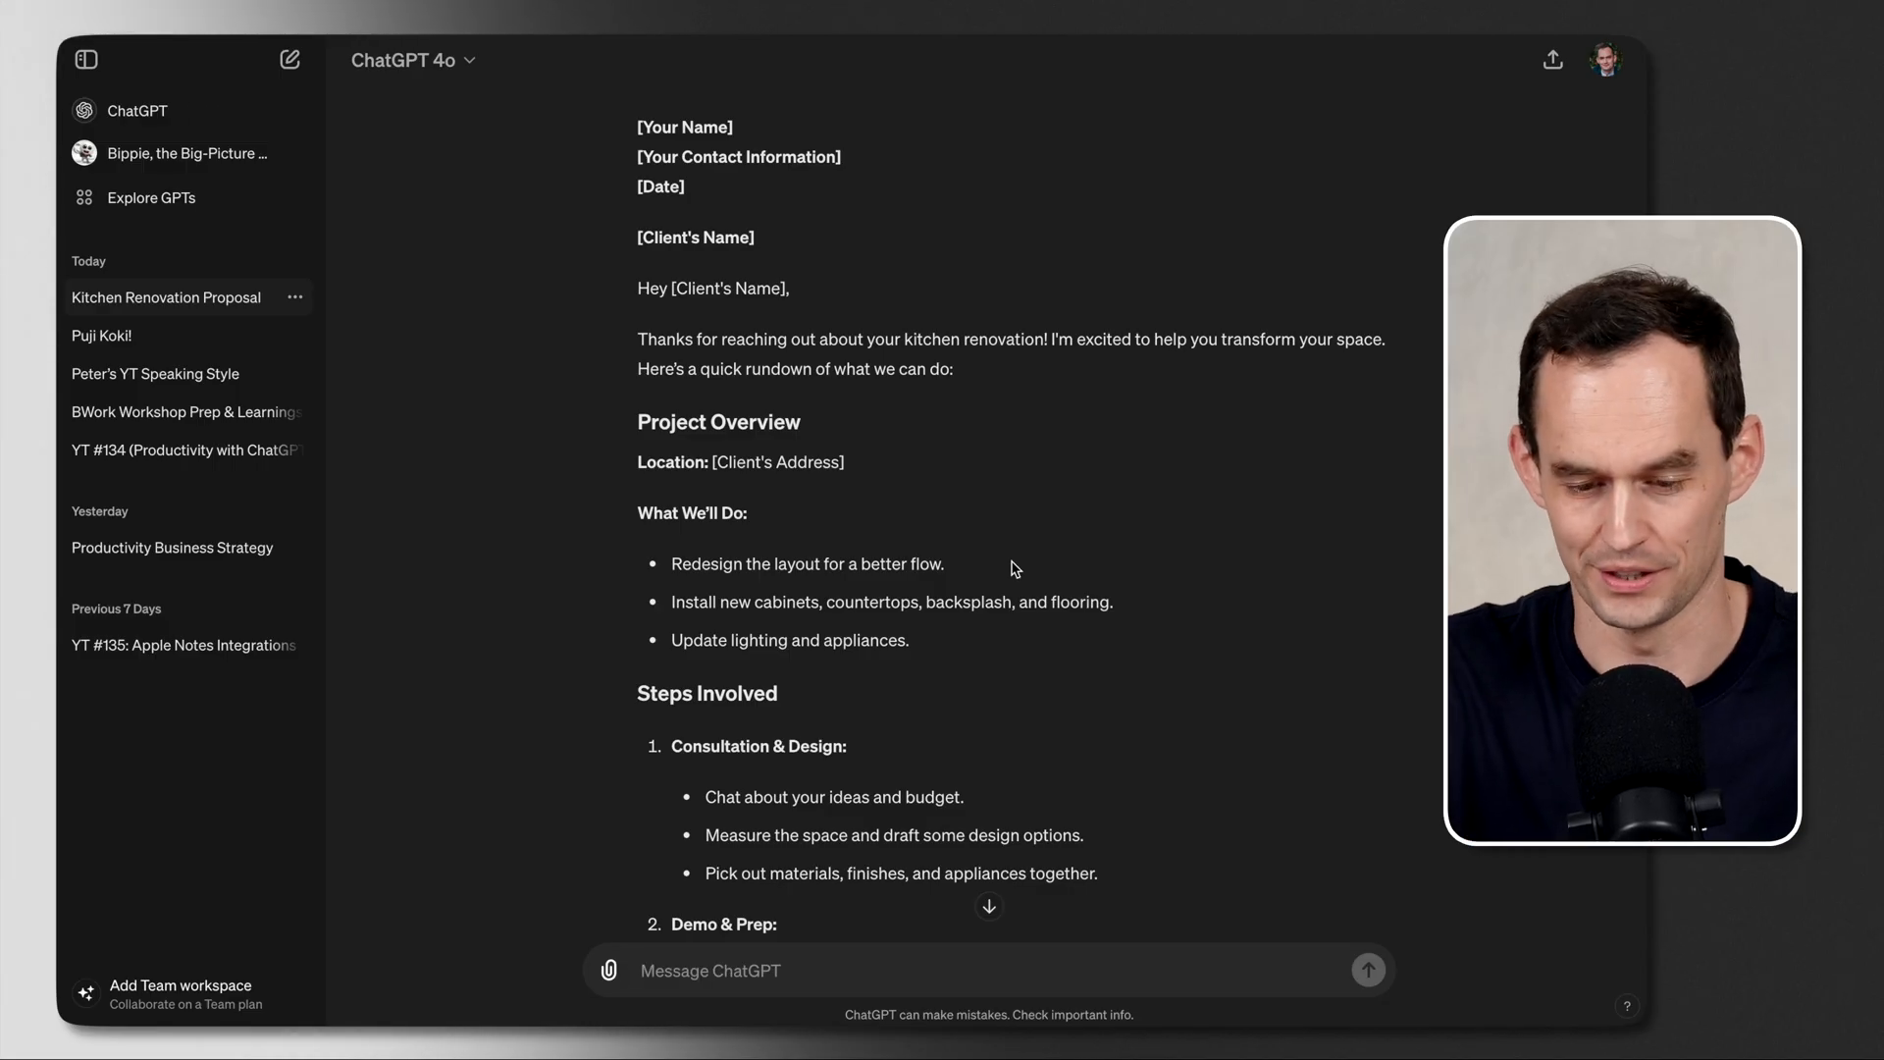
Step: Draft a request for client packages, from cheaper less-work options to pricier ones
{"action": "type", "text": "Let's offer the cl"}
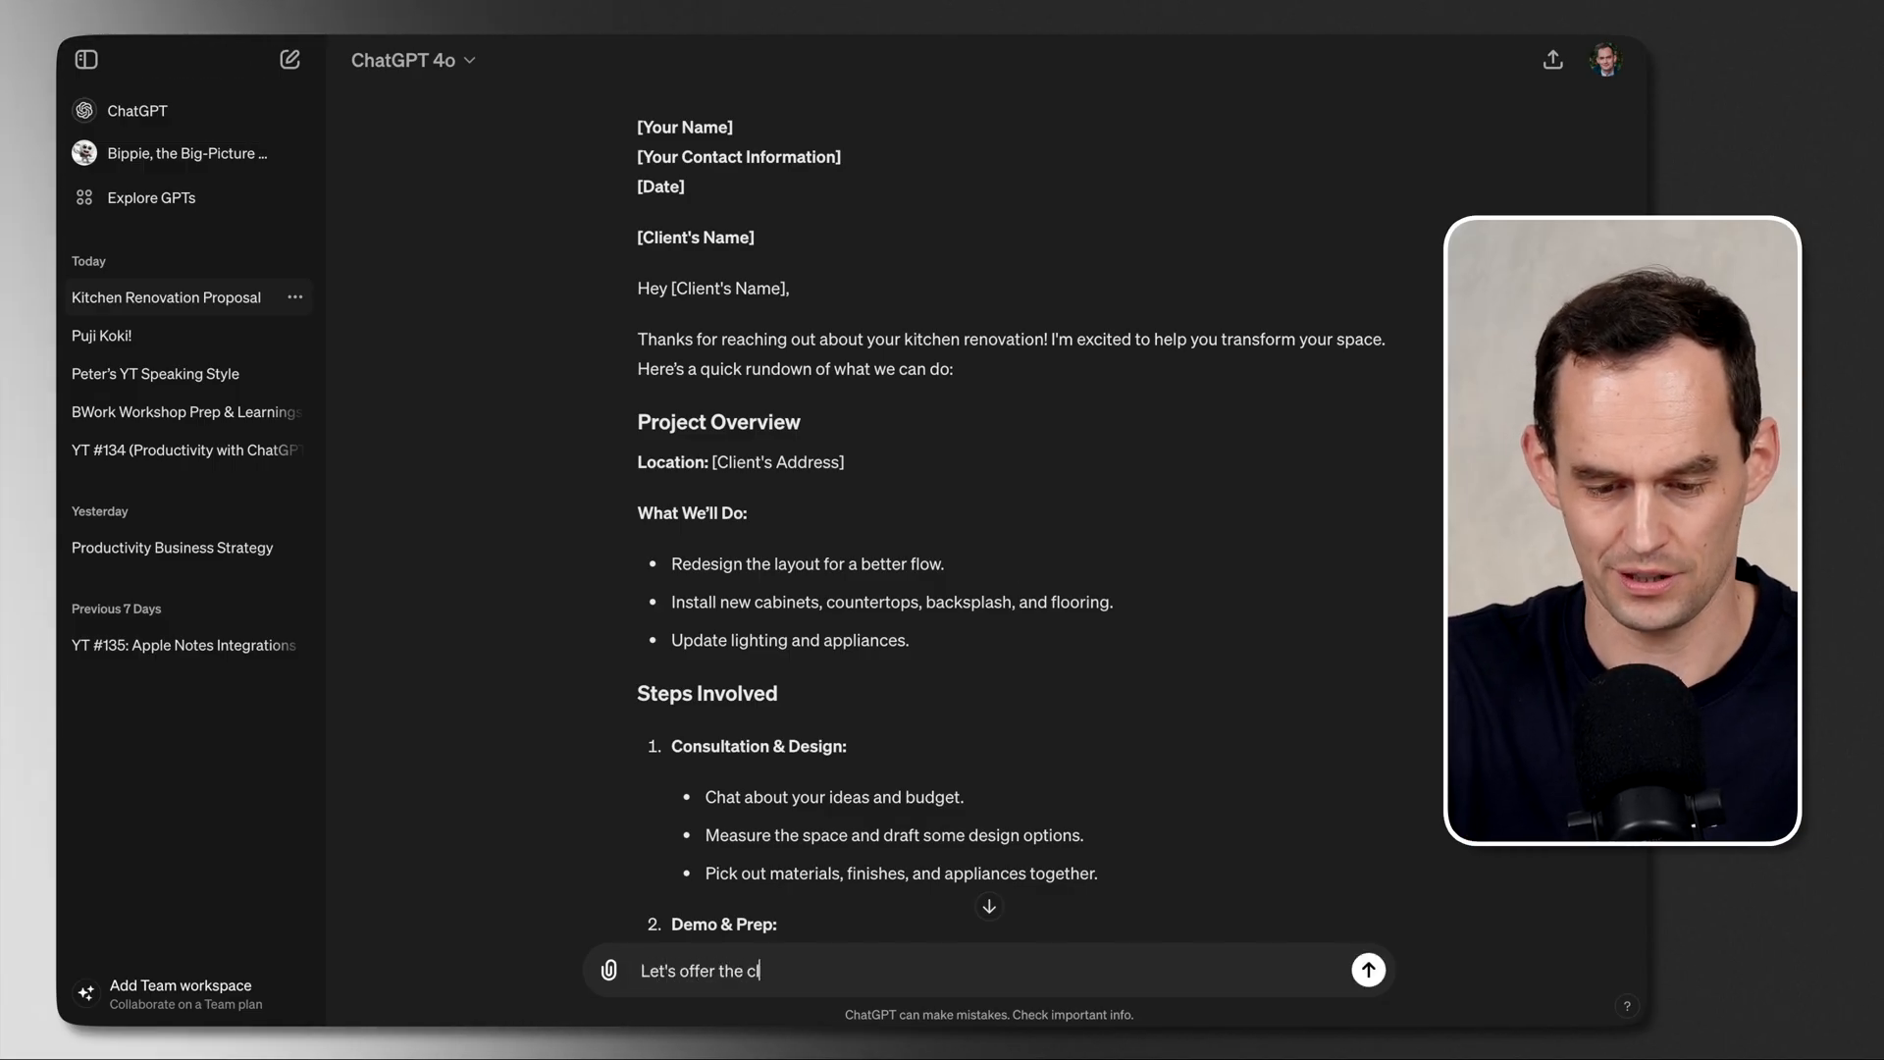
{"action": "type", "text": "lient multiple packages. Some are che"}
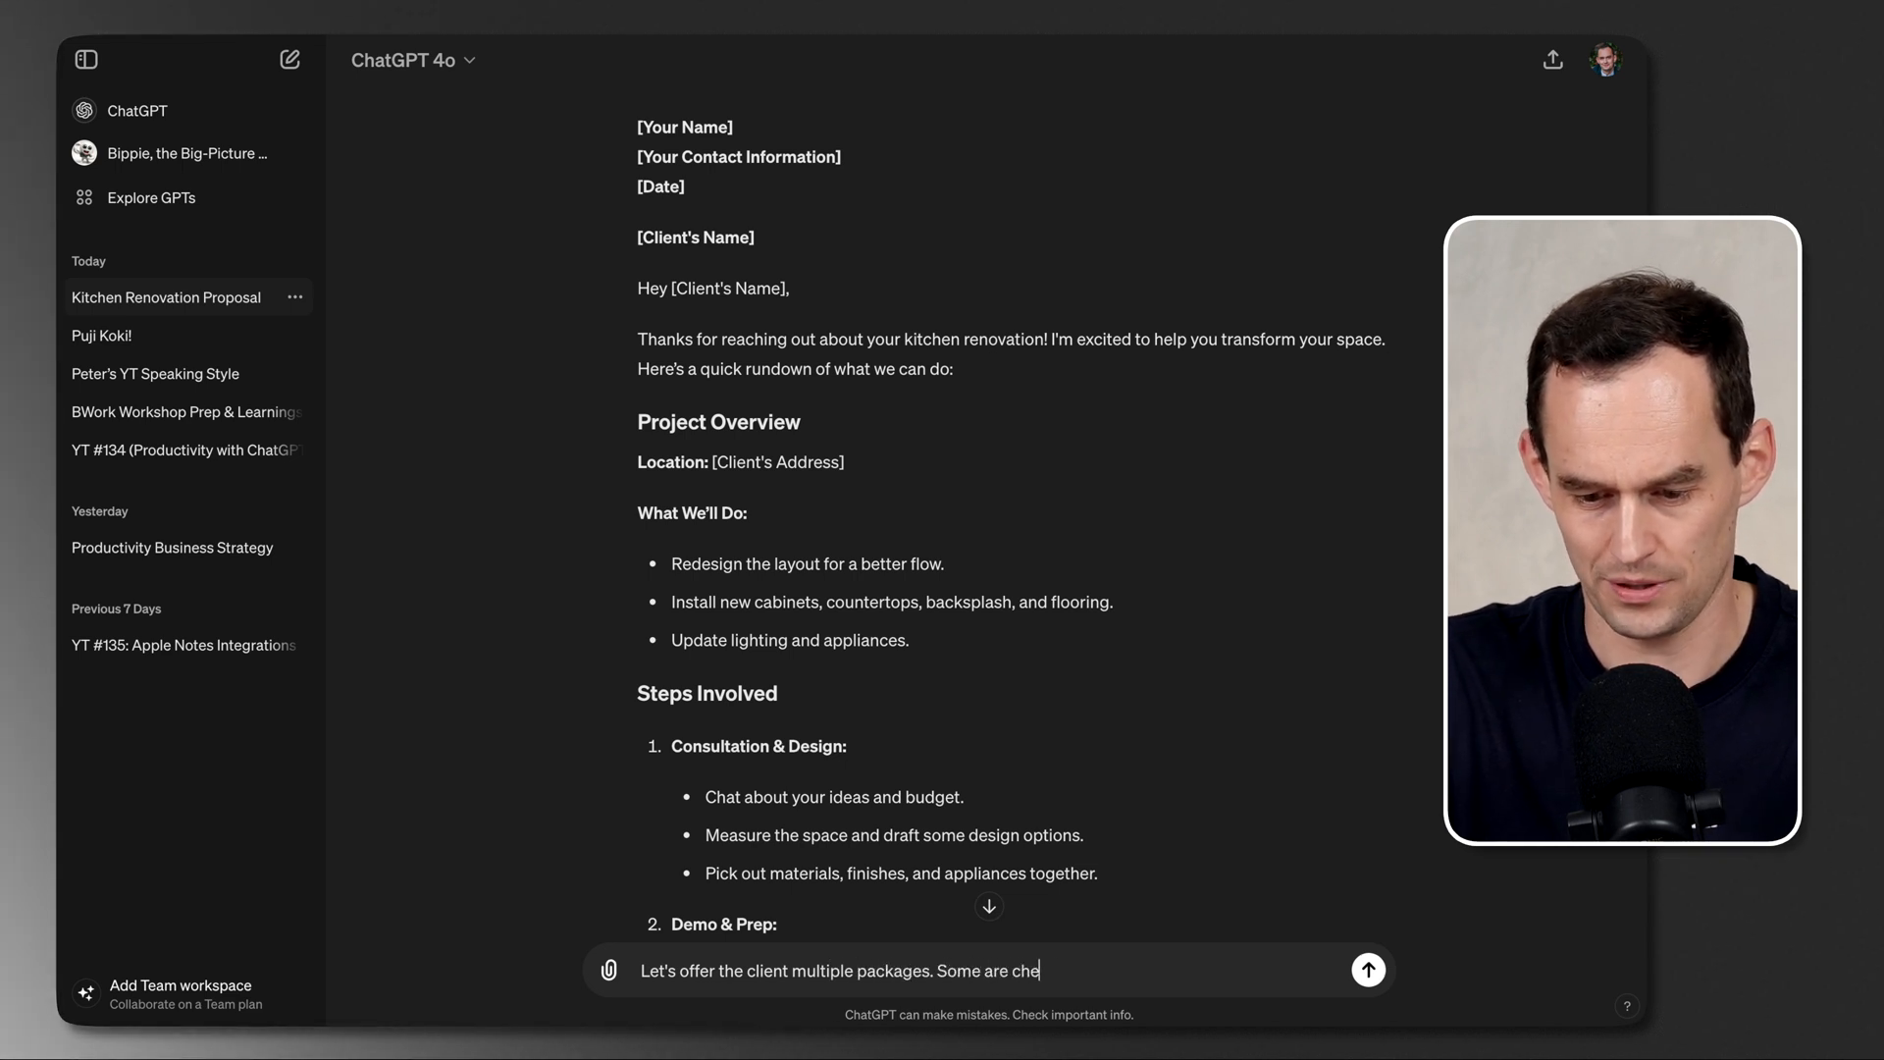
{"action": "type", "text": "aper, where I do less work, and others"}
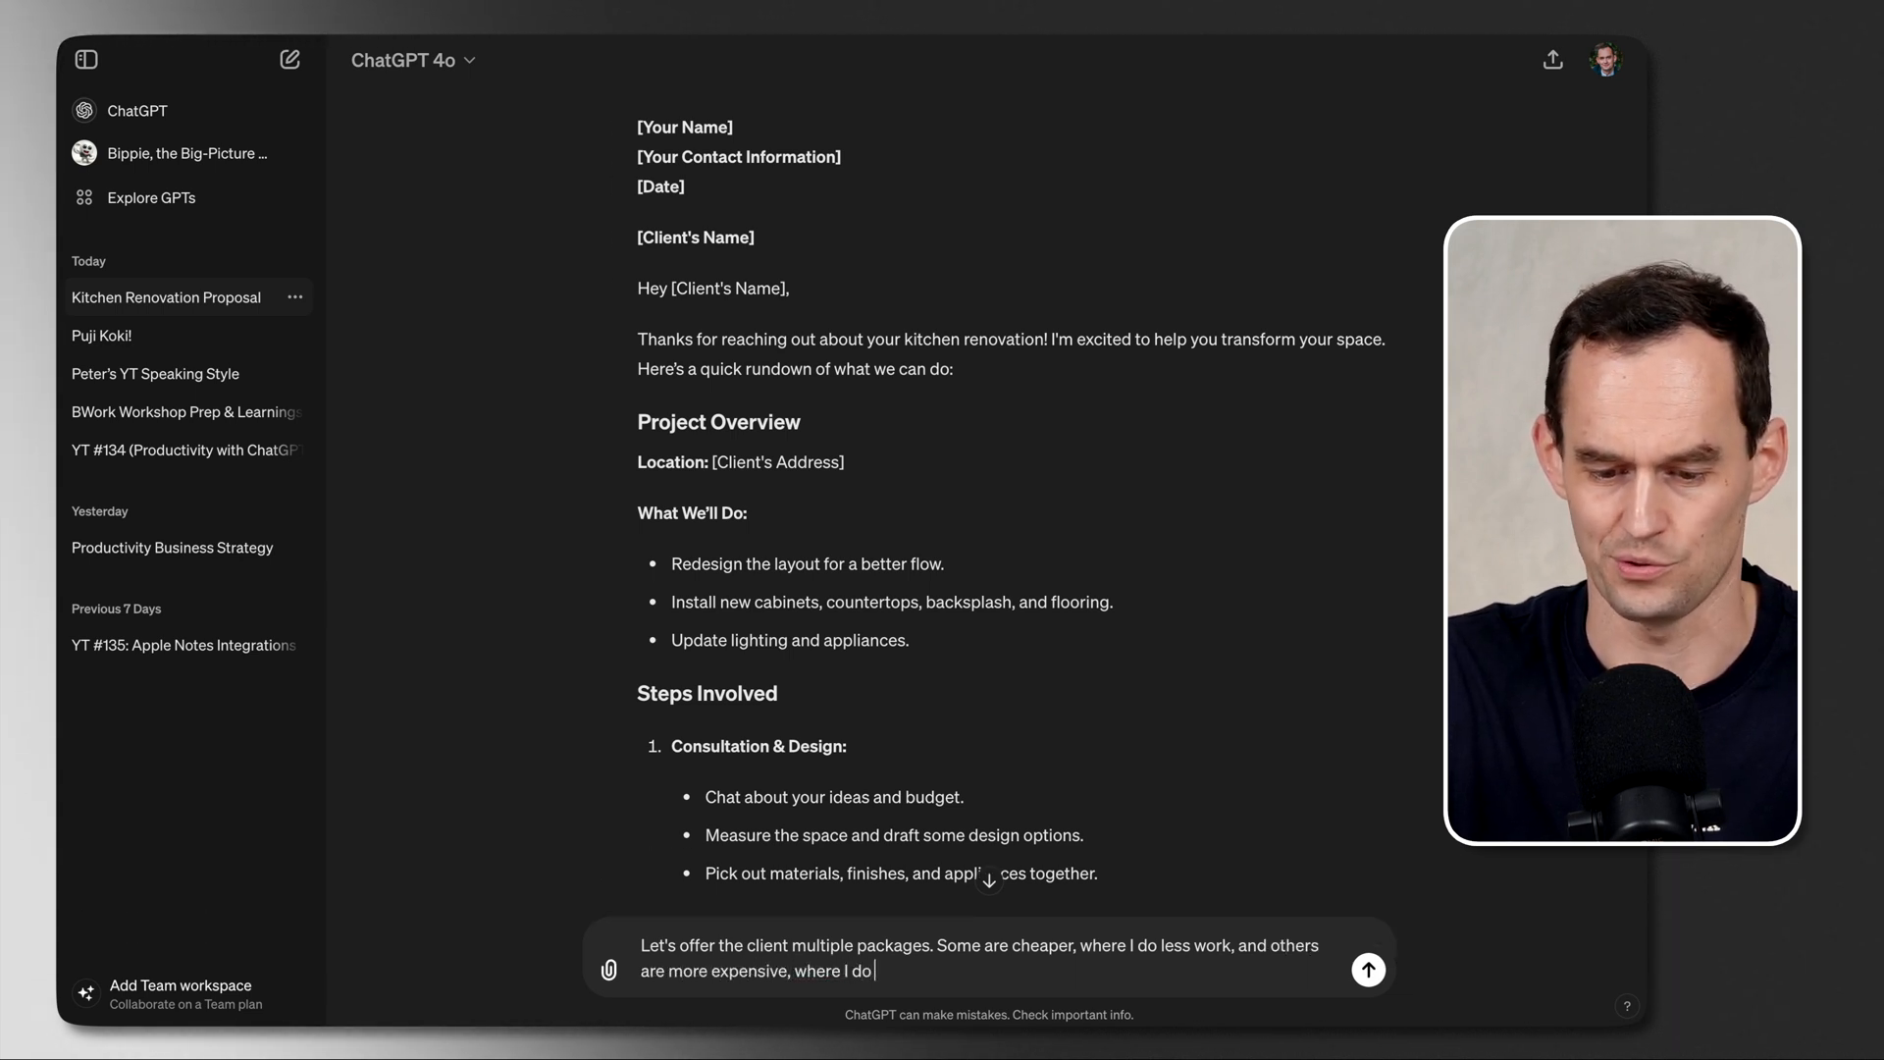
Step: Send the packages request and review the Basic, Standard and Premium options
{"action": "left_click", "coordinate": [1367, 969]}
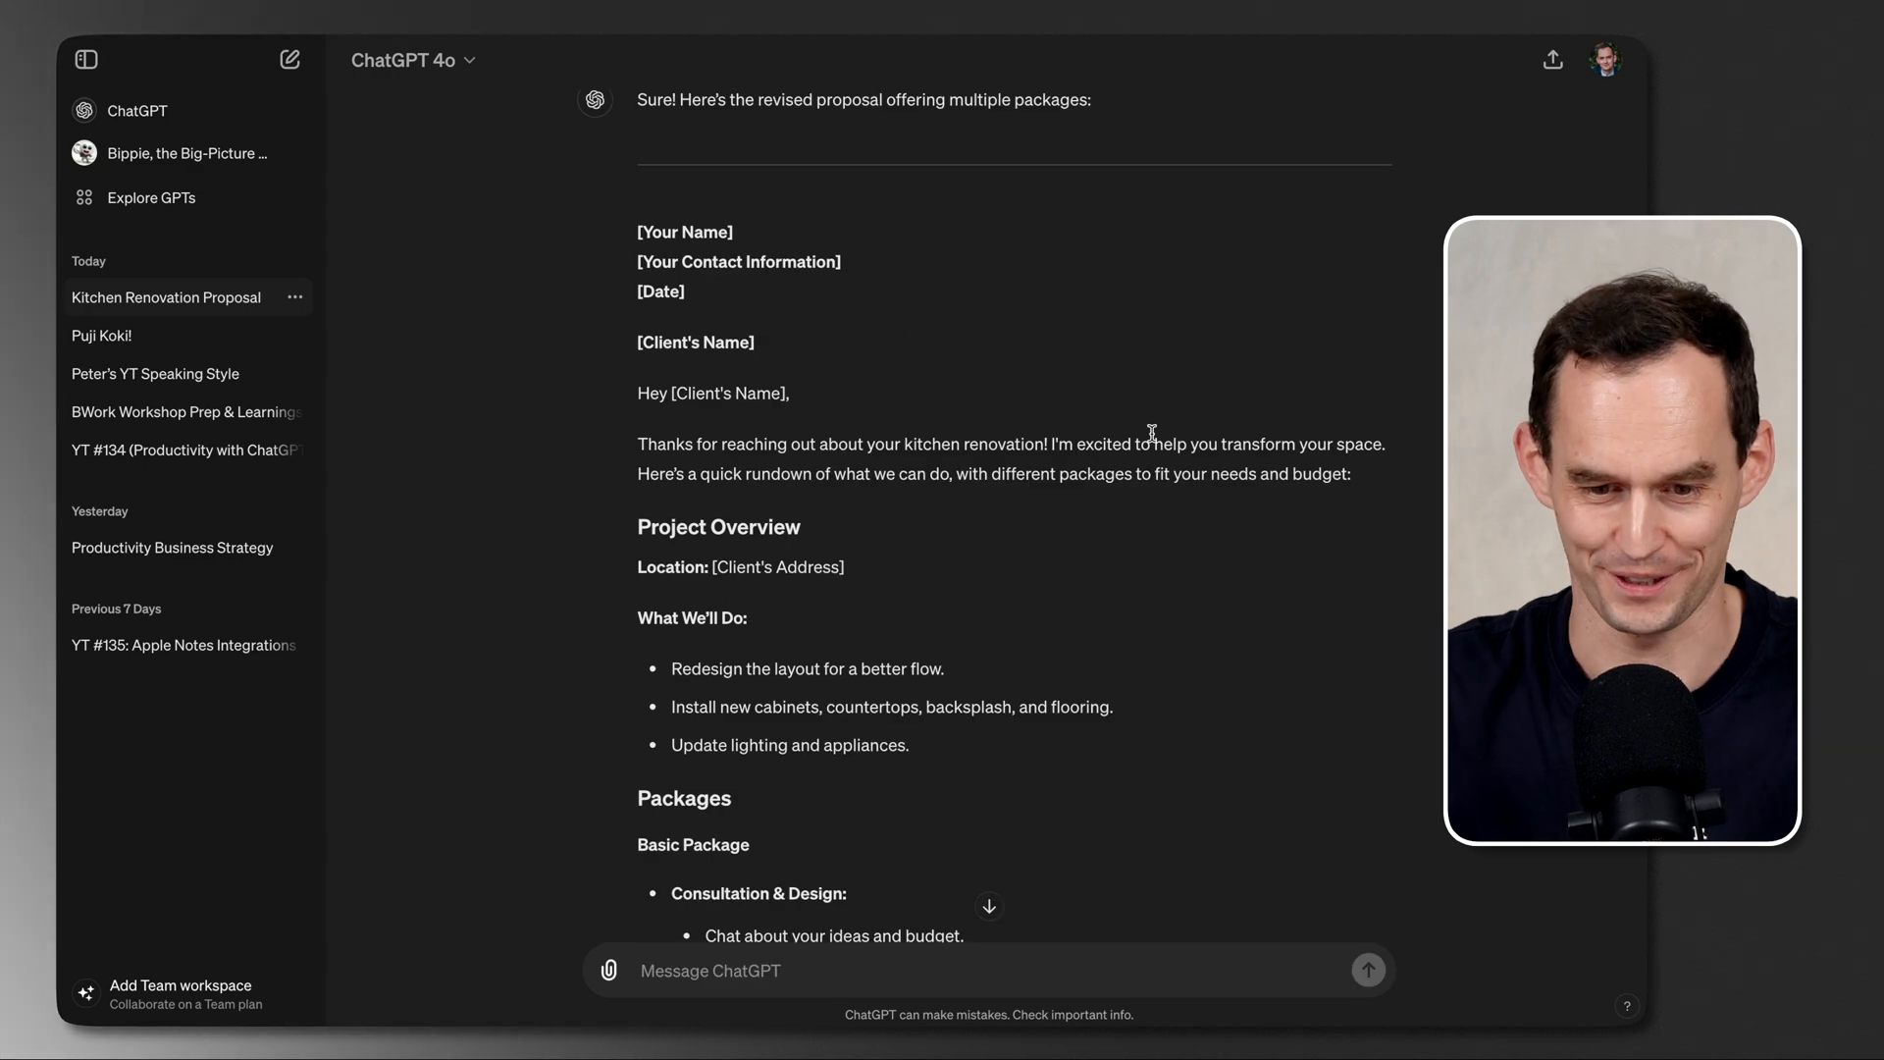
{"action": "scroll", "scroll_direction": "down", "scroll_amount": 3}
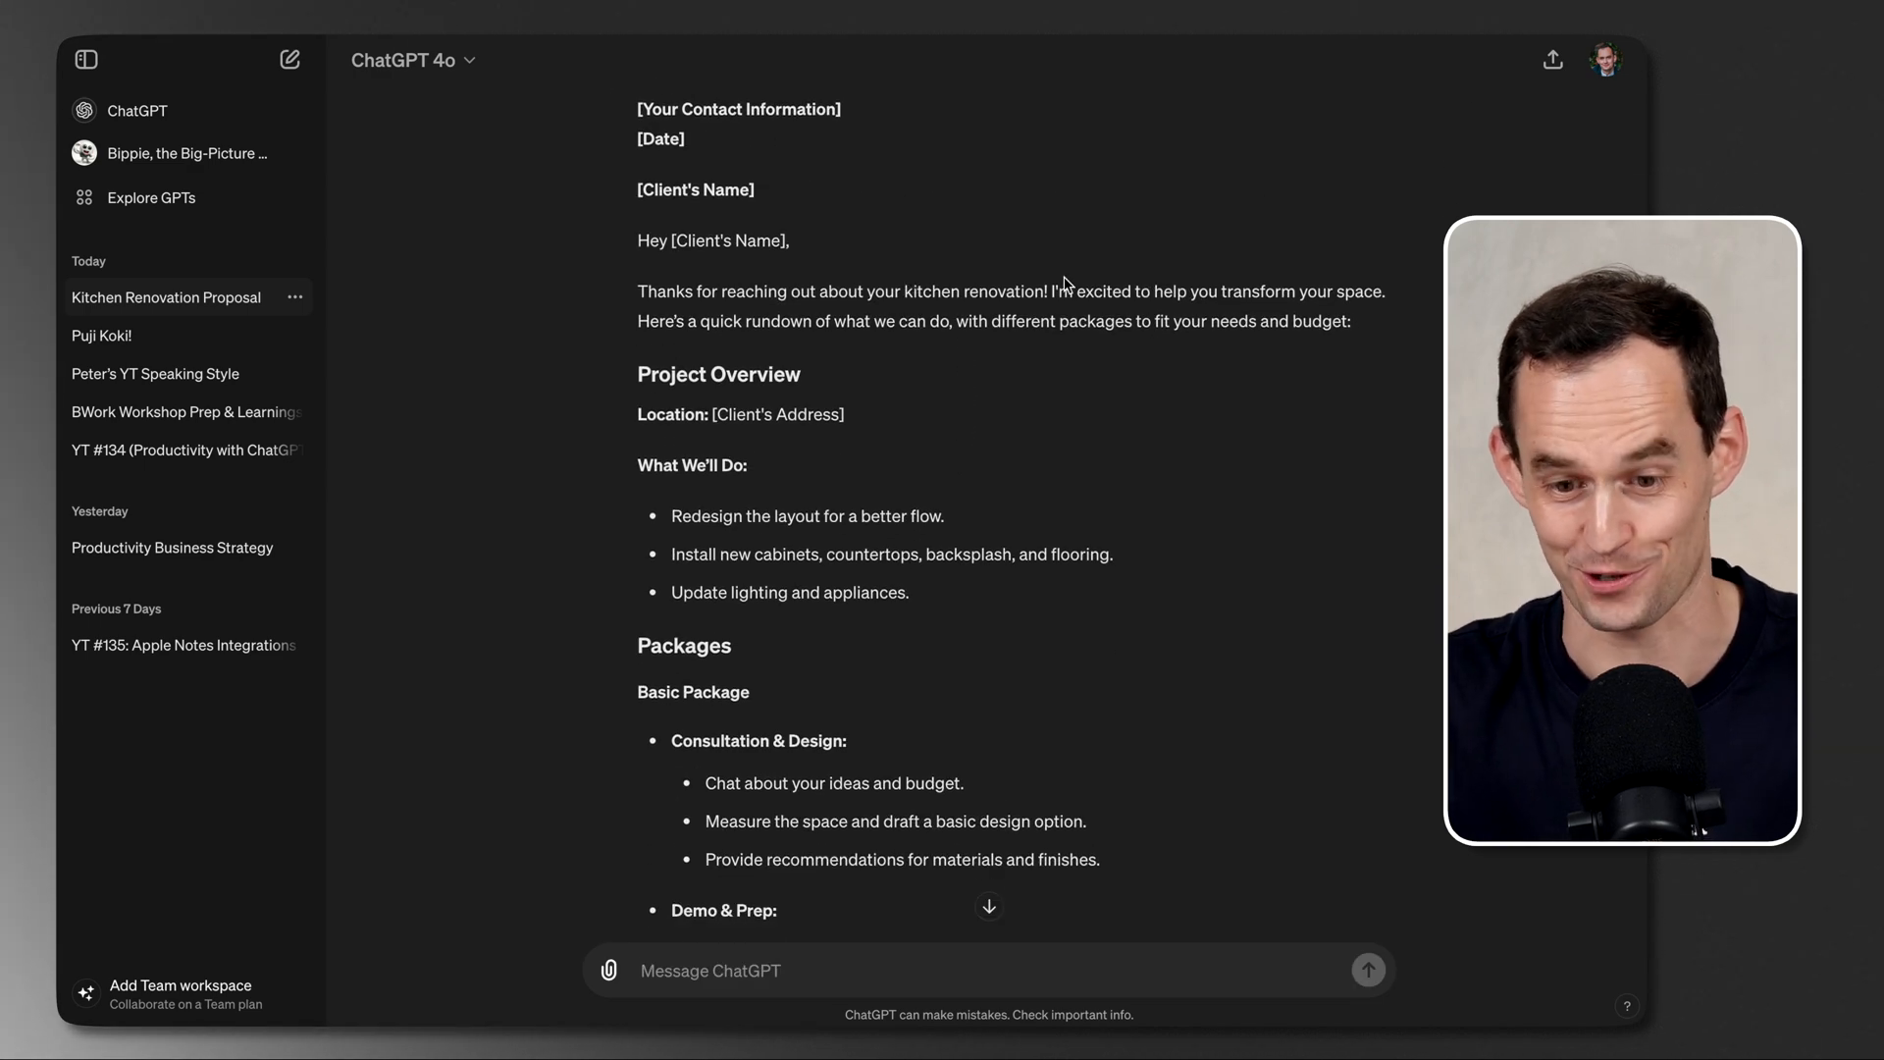
{"action": "mouse_move", "coordinate": [990, 460]}
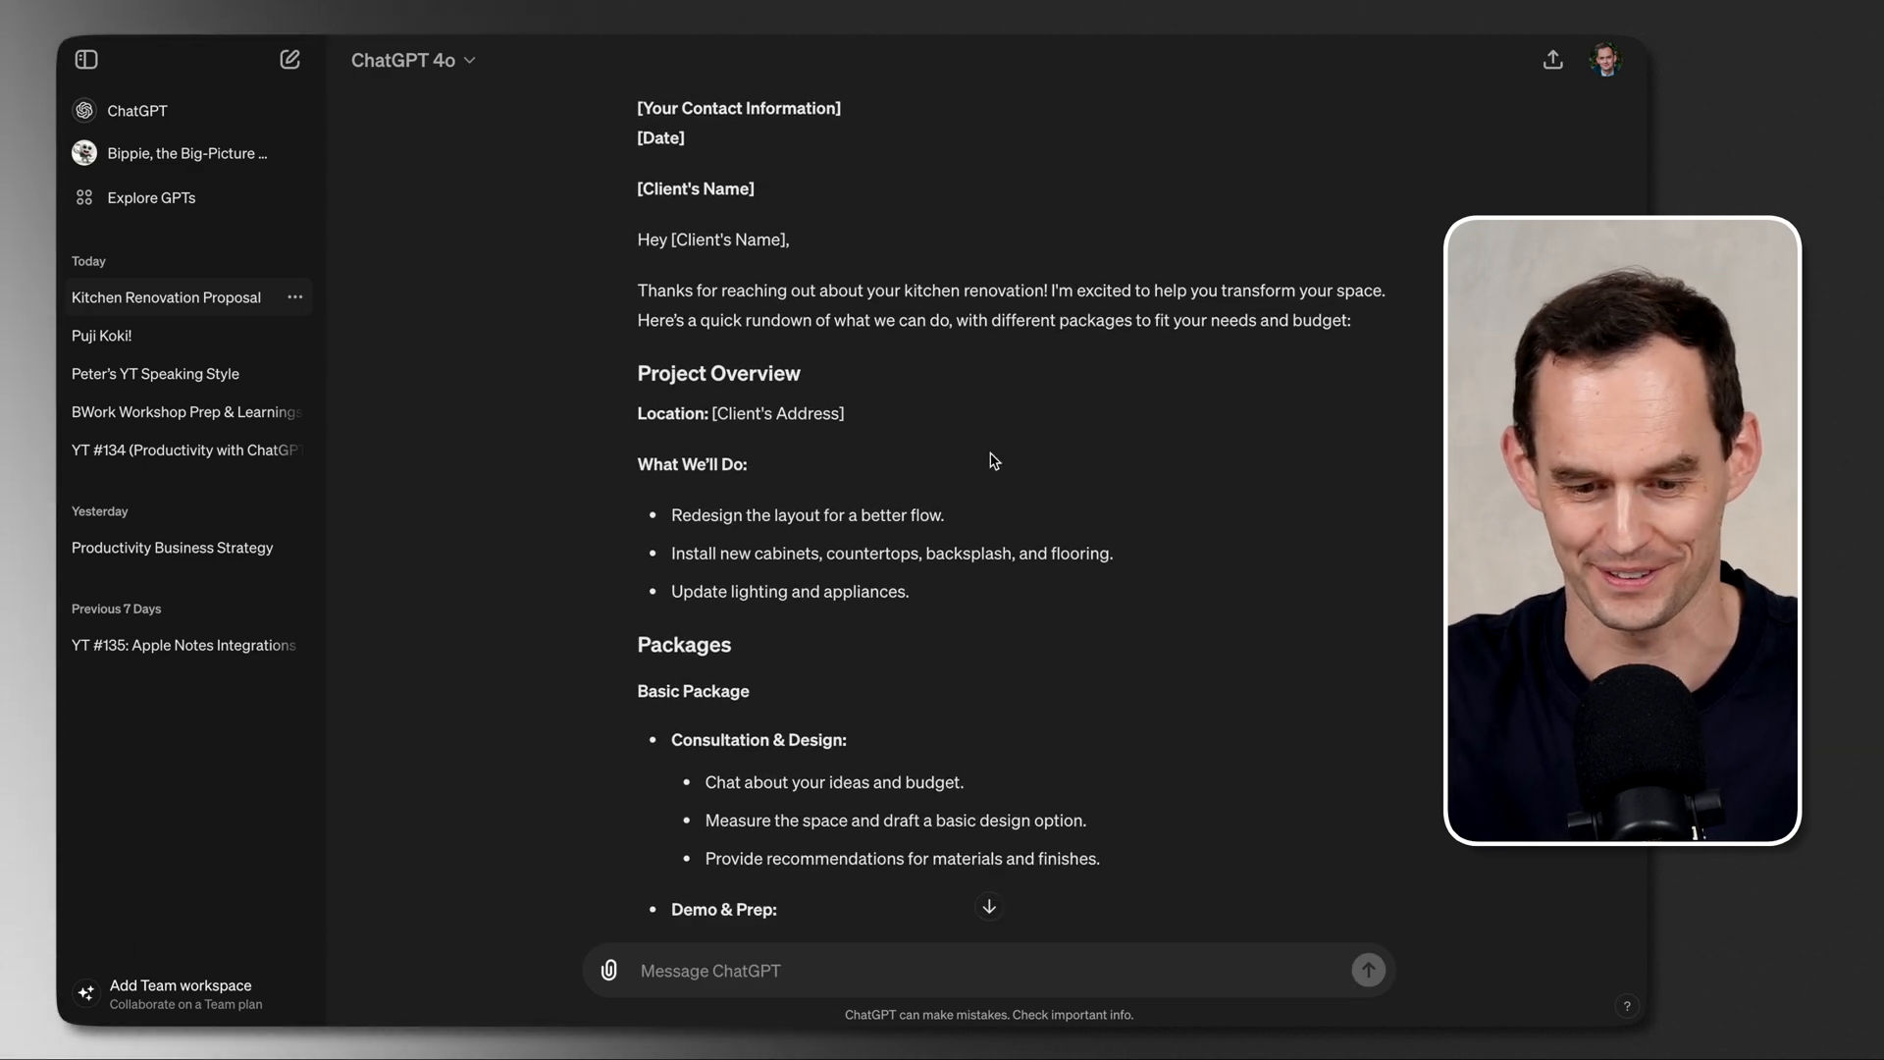
{"action": "scroll", "scroll_direction": "down", "scroll_amount": 3}
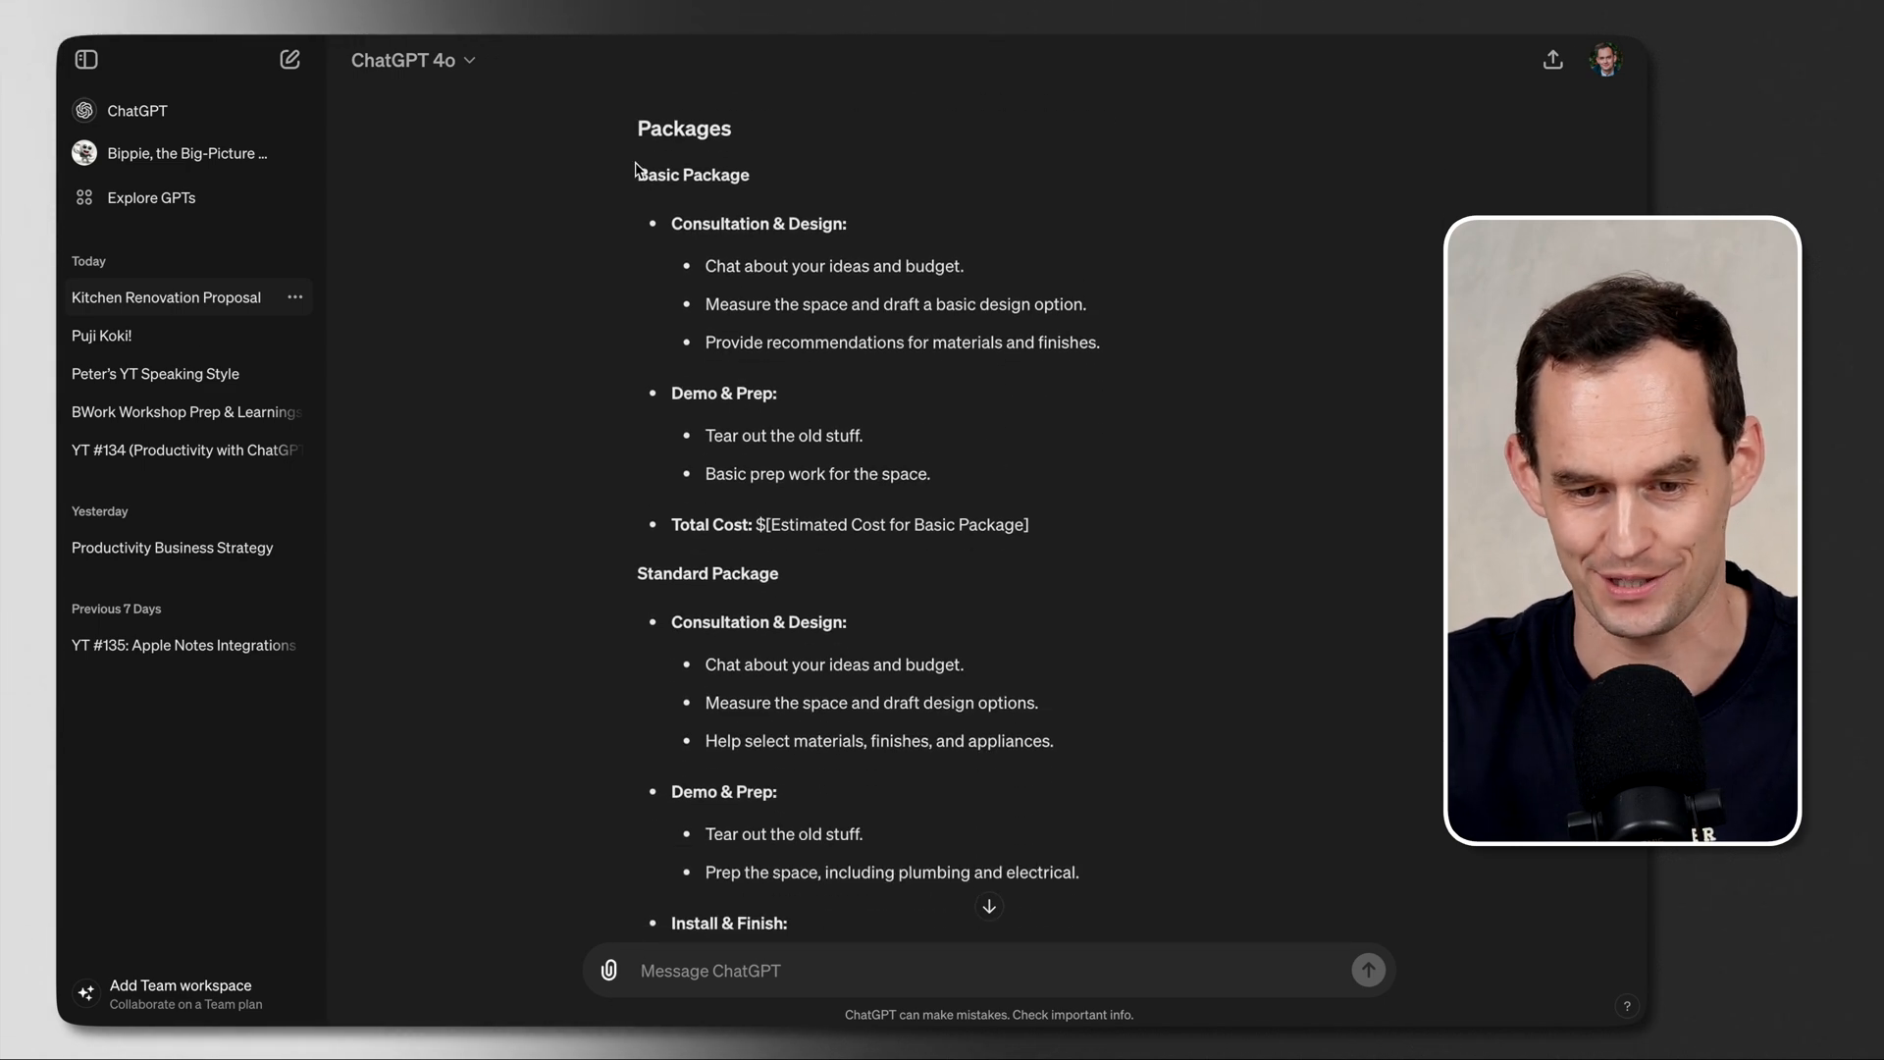
{"action": "scroll", "scroll_direction": "down", "scroll_amount": 3}
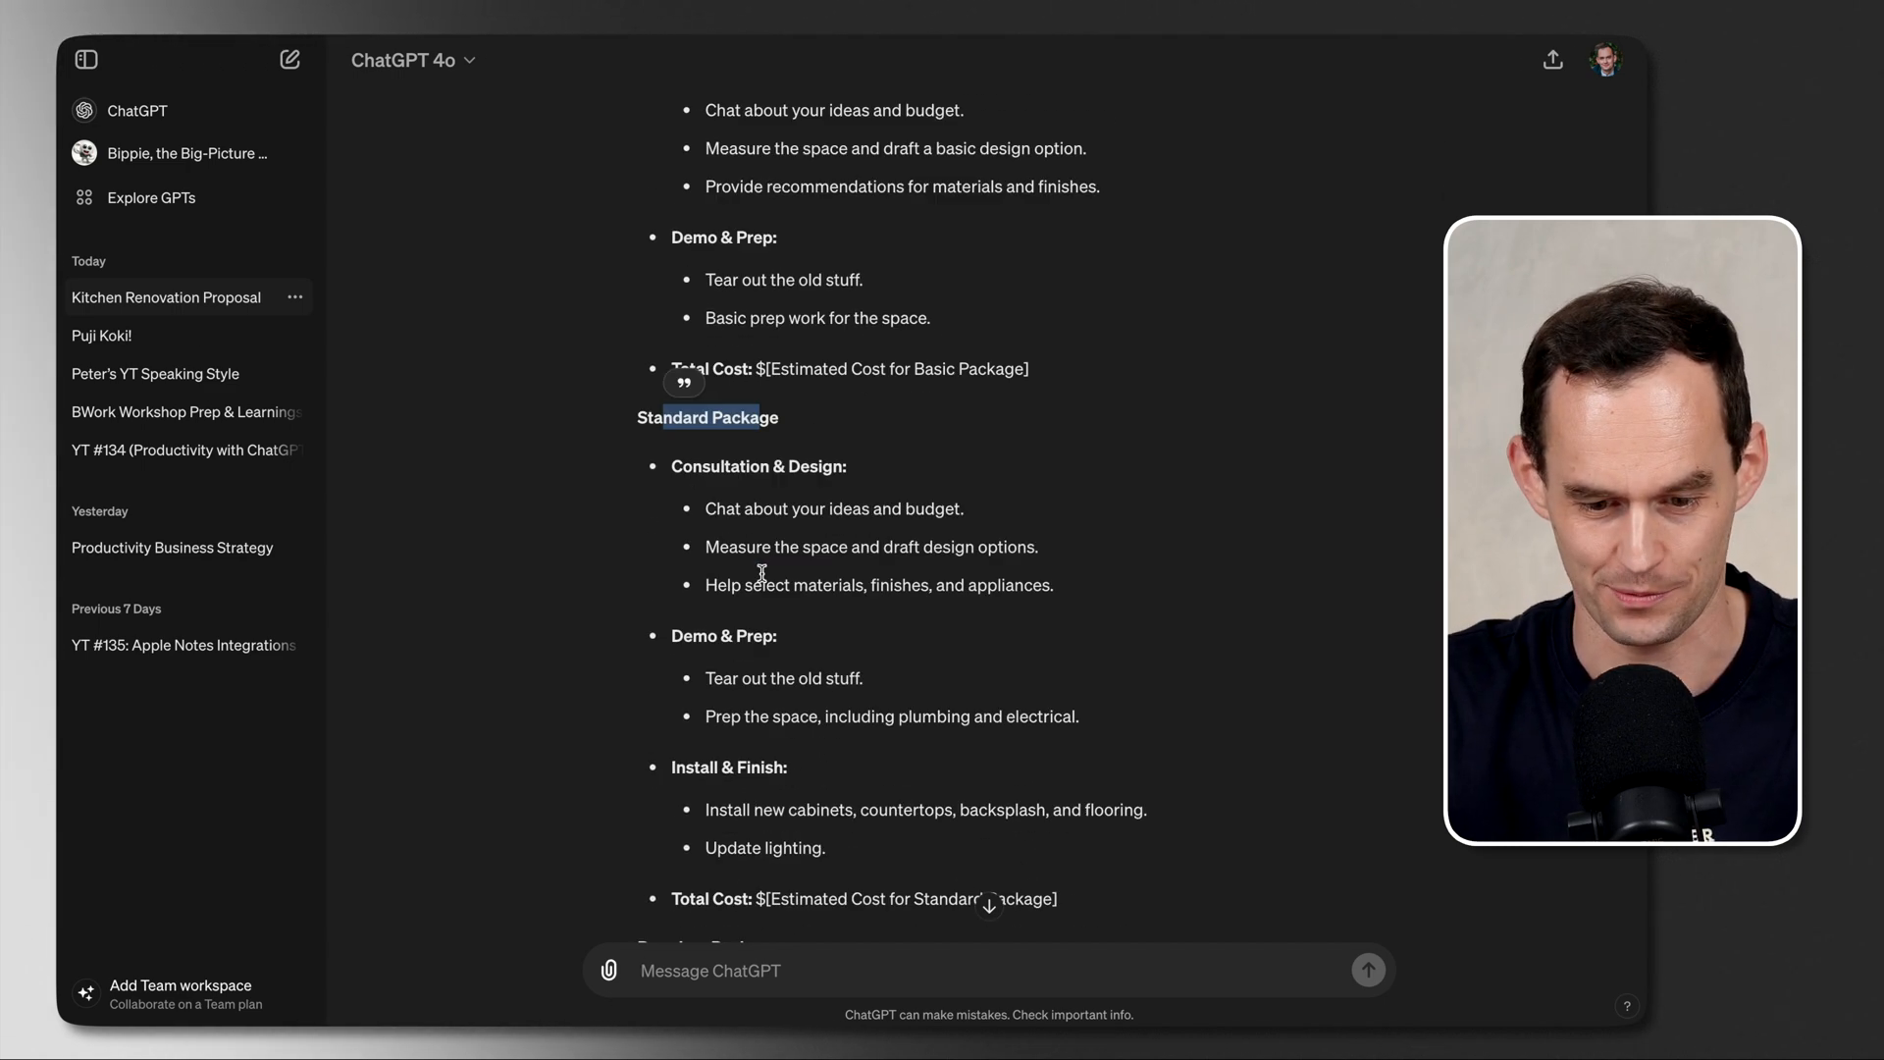
{"action": "scroll", "scroll_direction": "down", "scroll_amount": 3}
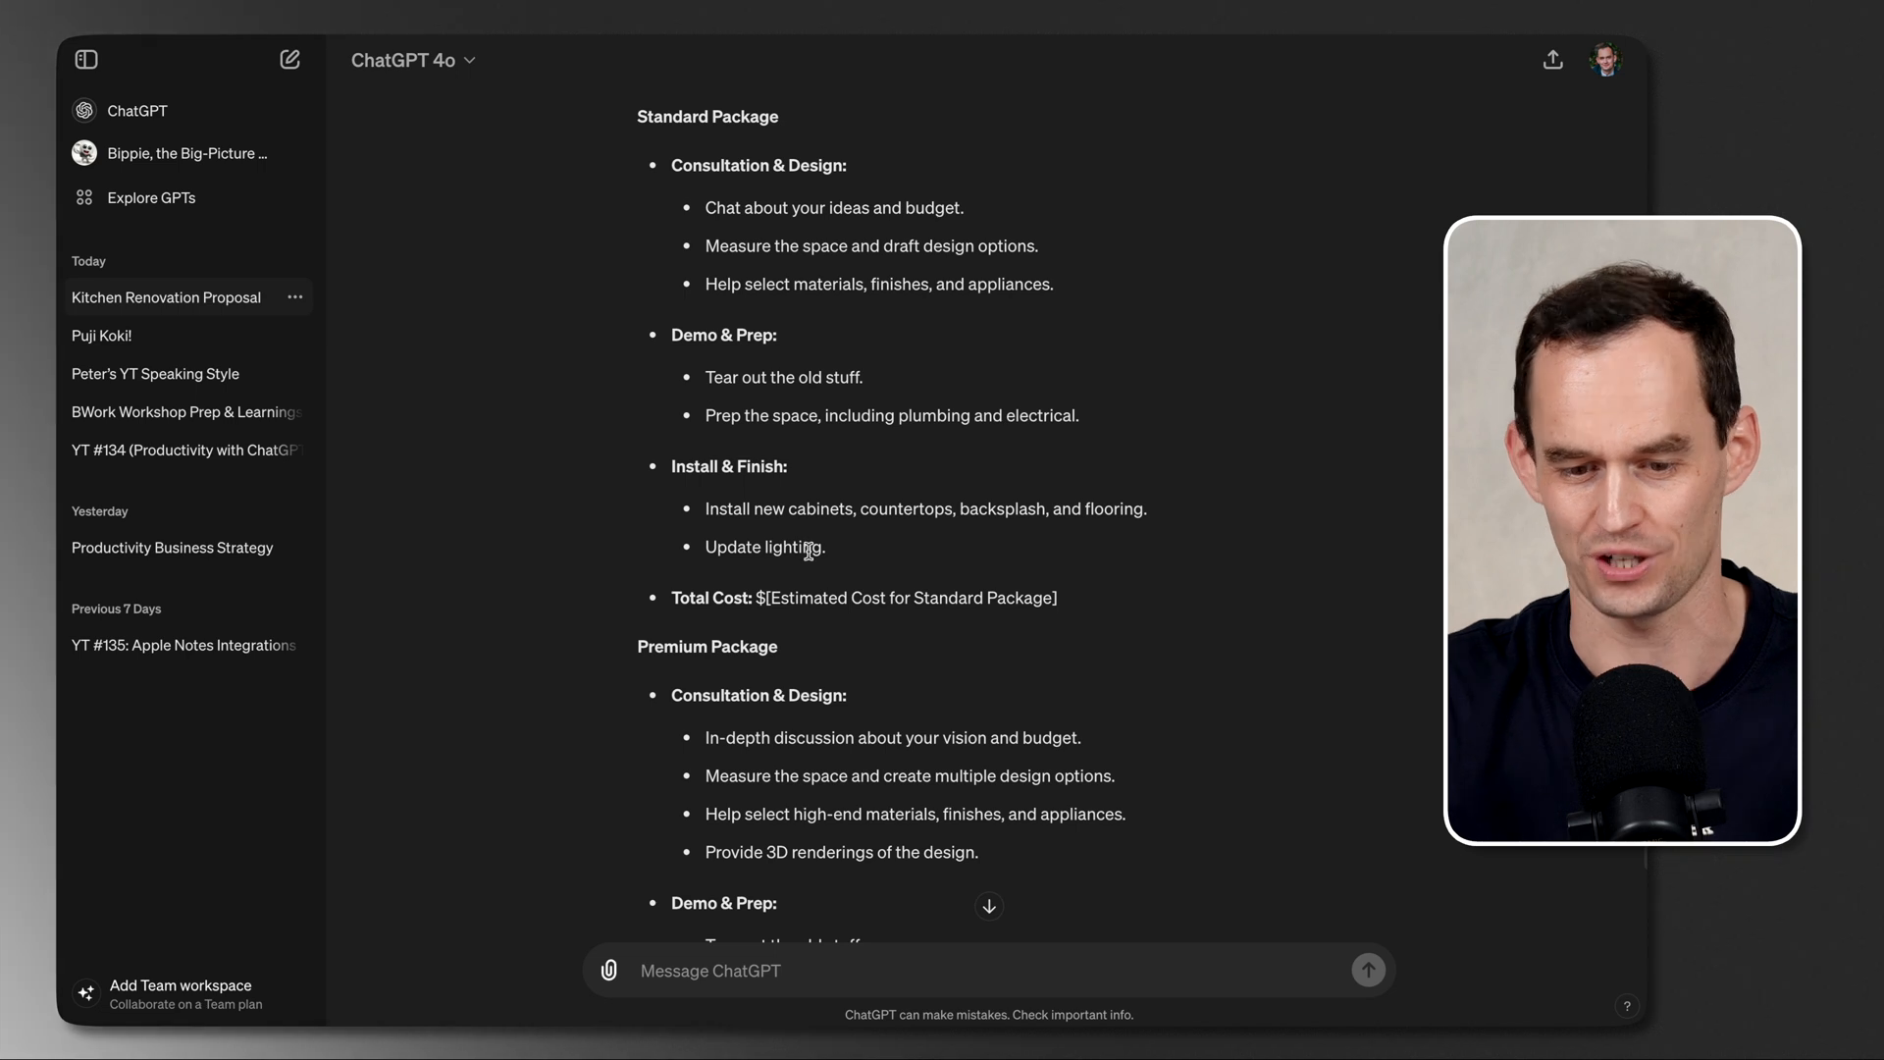
{"action": "scroll", "scroll_direction": "up", "scroll_amount": 3}
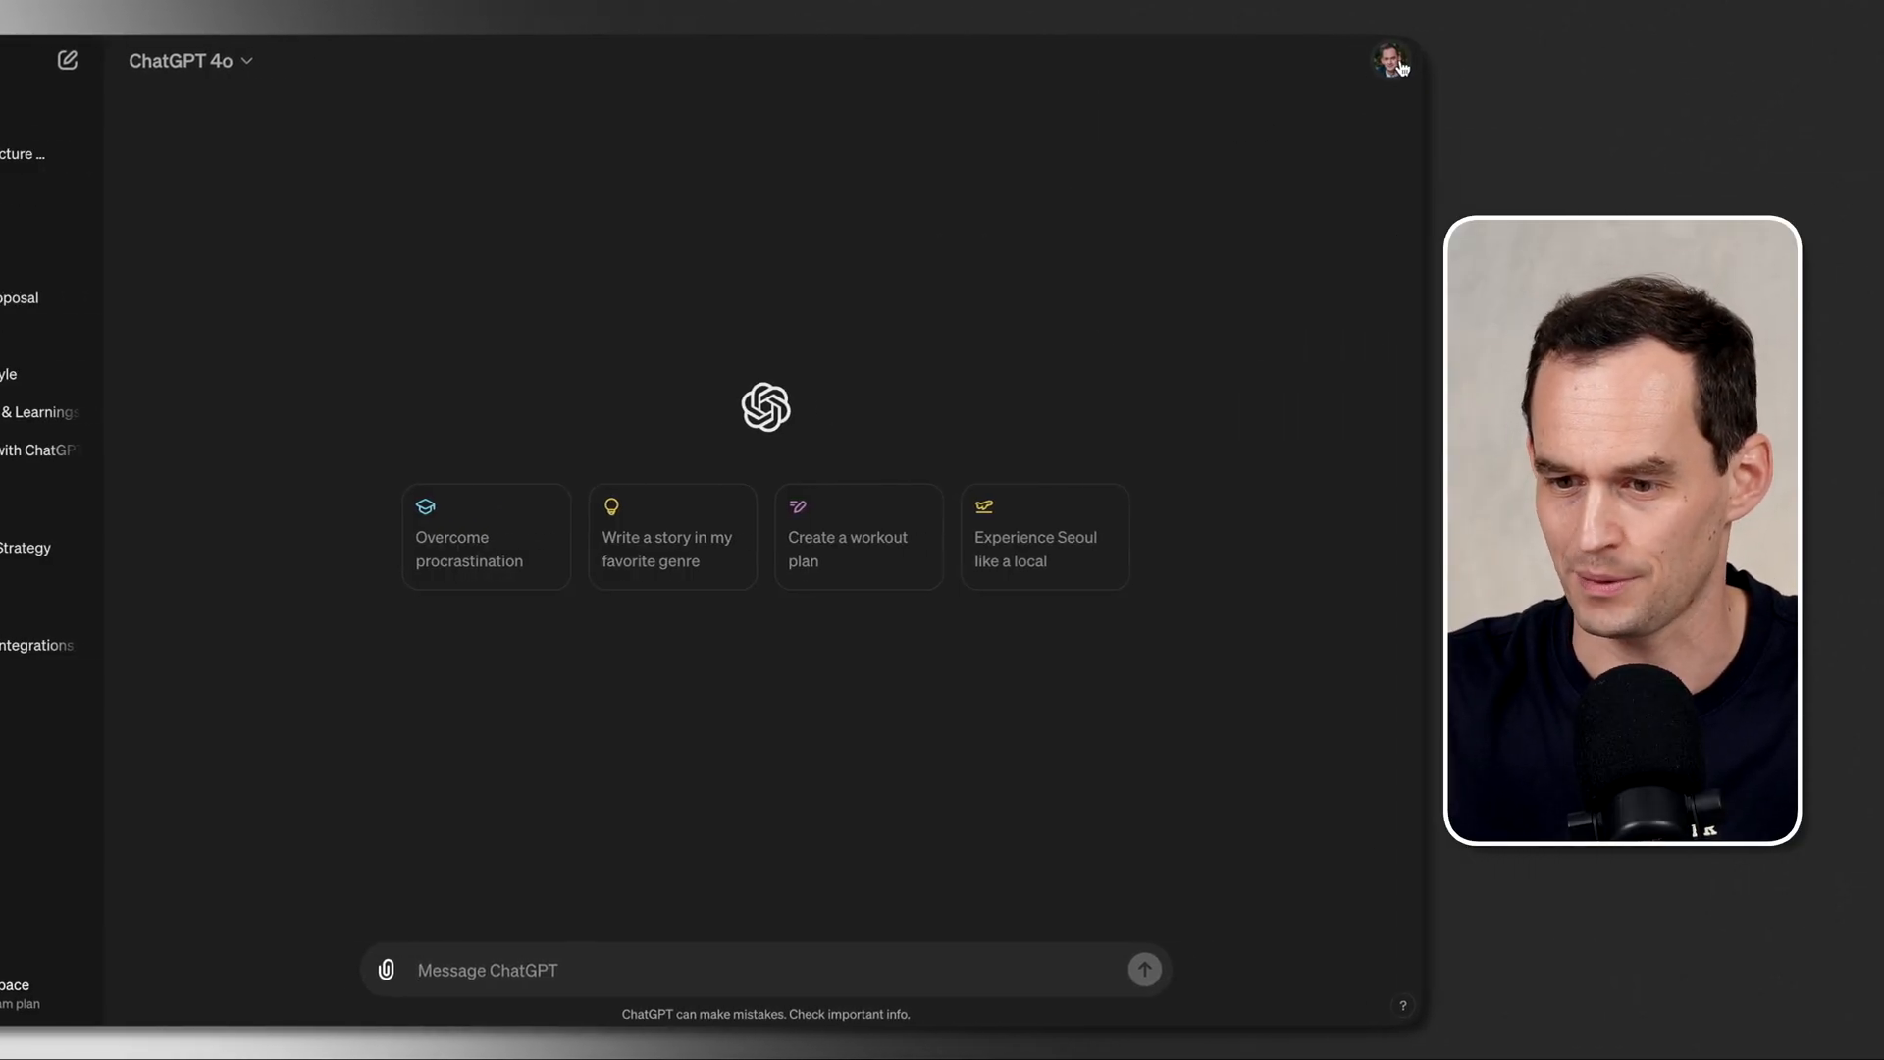
Step: Open Settings, view the blank Custom instructions form, then cancel back out
{"action": "left_click", "coordinate": [1389, 60]}
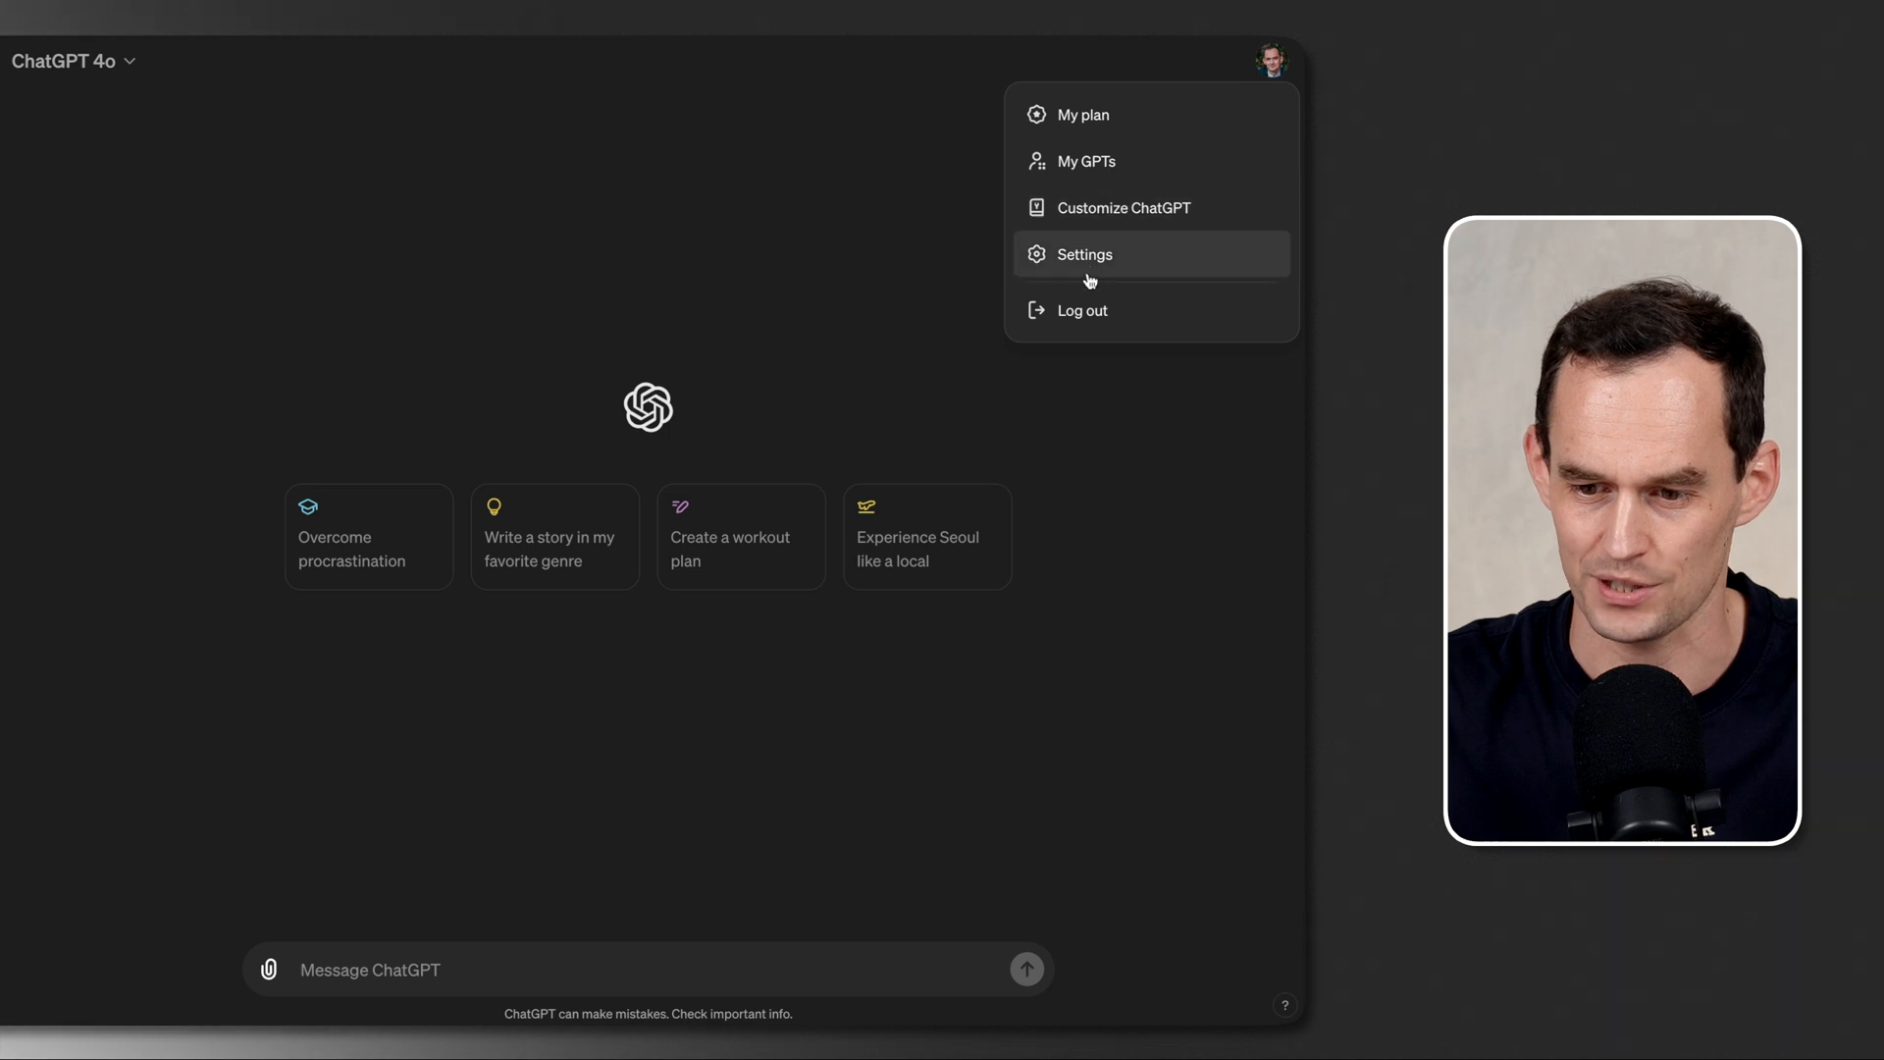
{"action": "left_click", "coordinate": [1082, 253]}
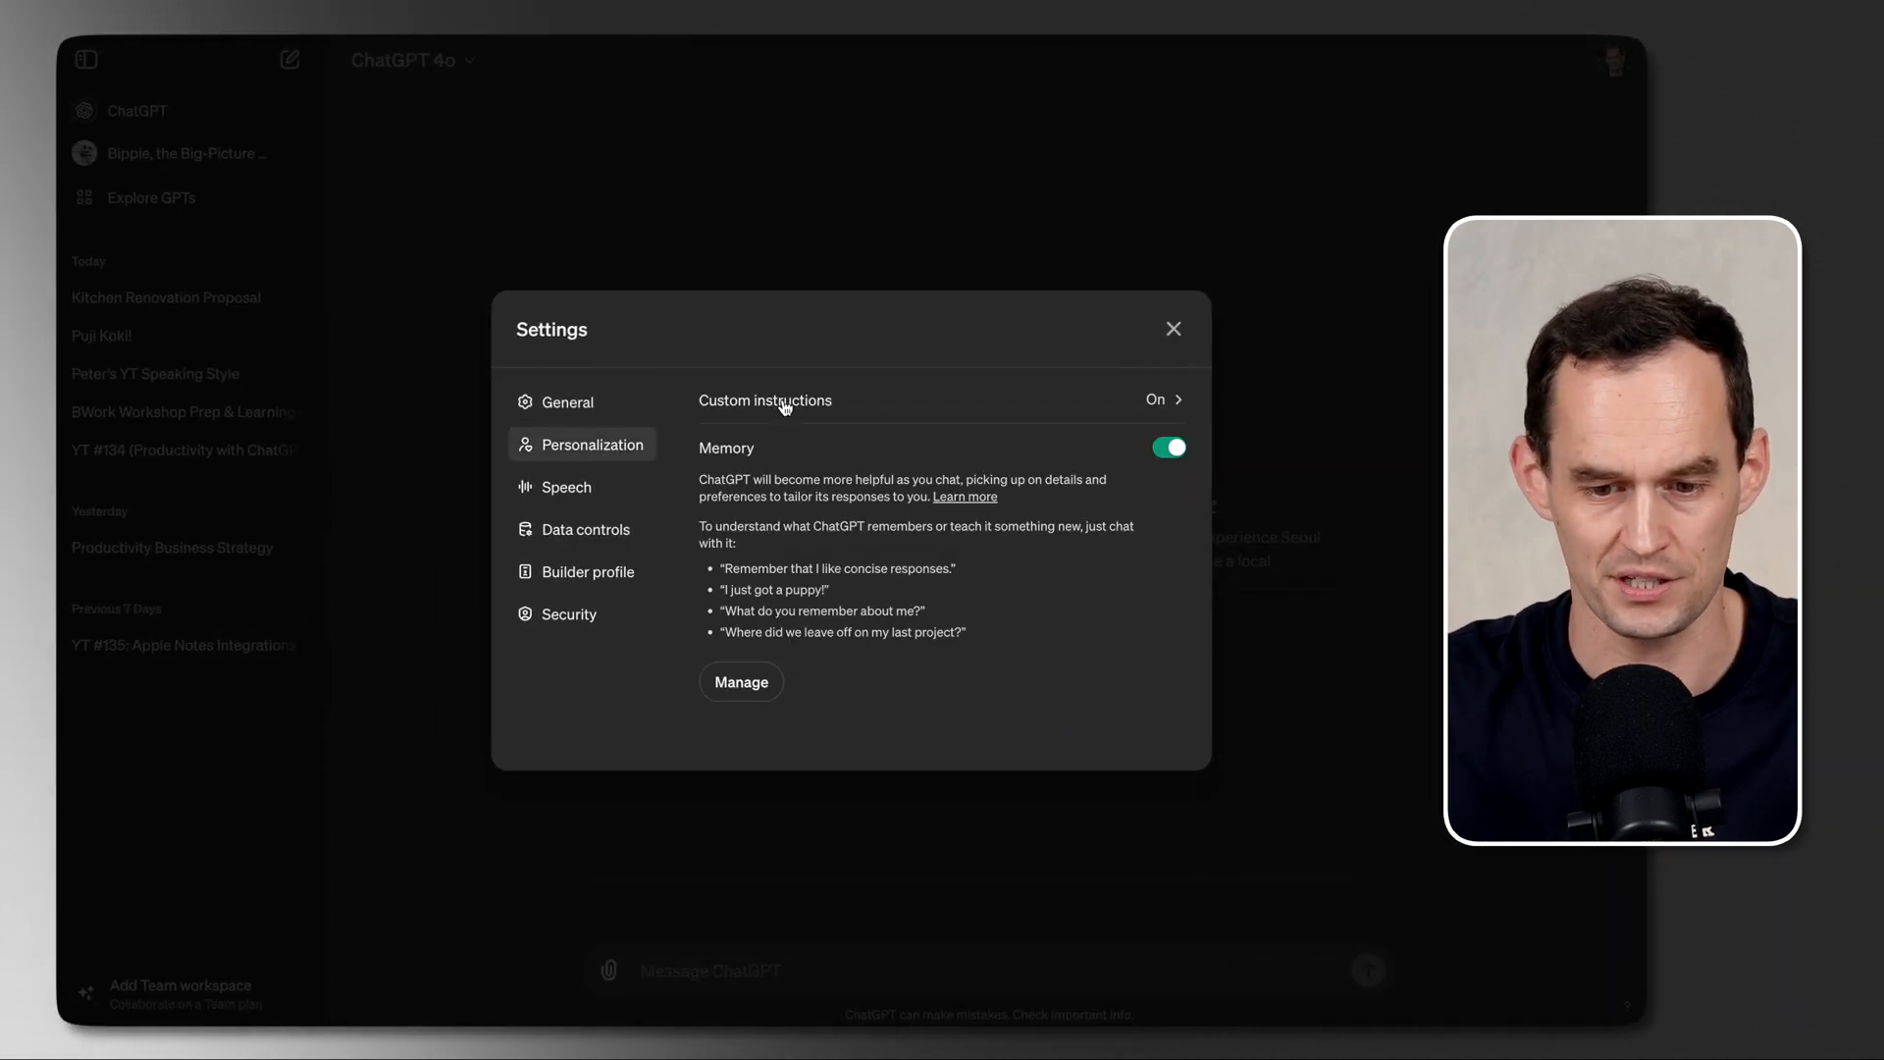
{"action": "left_click", "coordinate": [764, 401]}
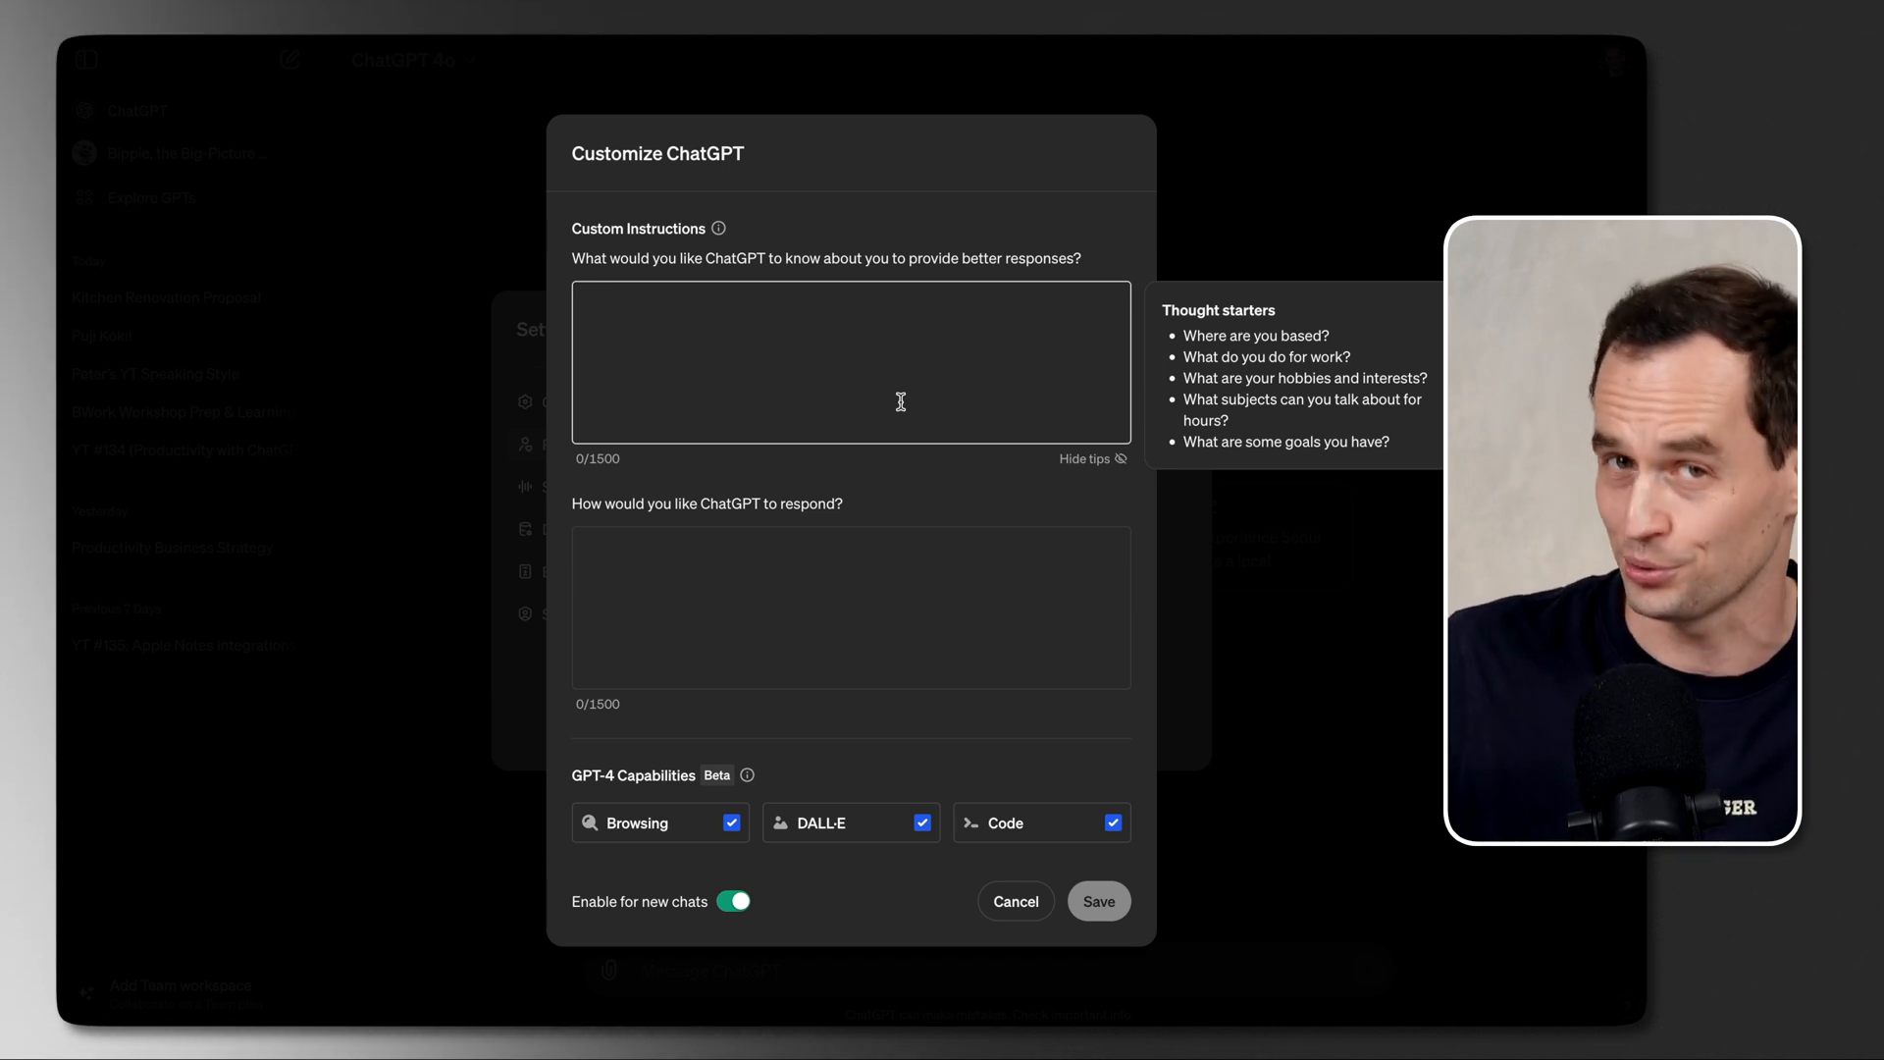
{"action": "left_click", "coordinate": [1012, 900]}
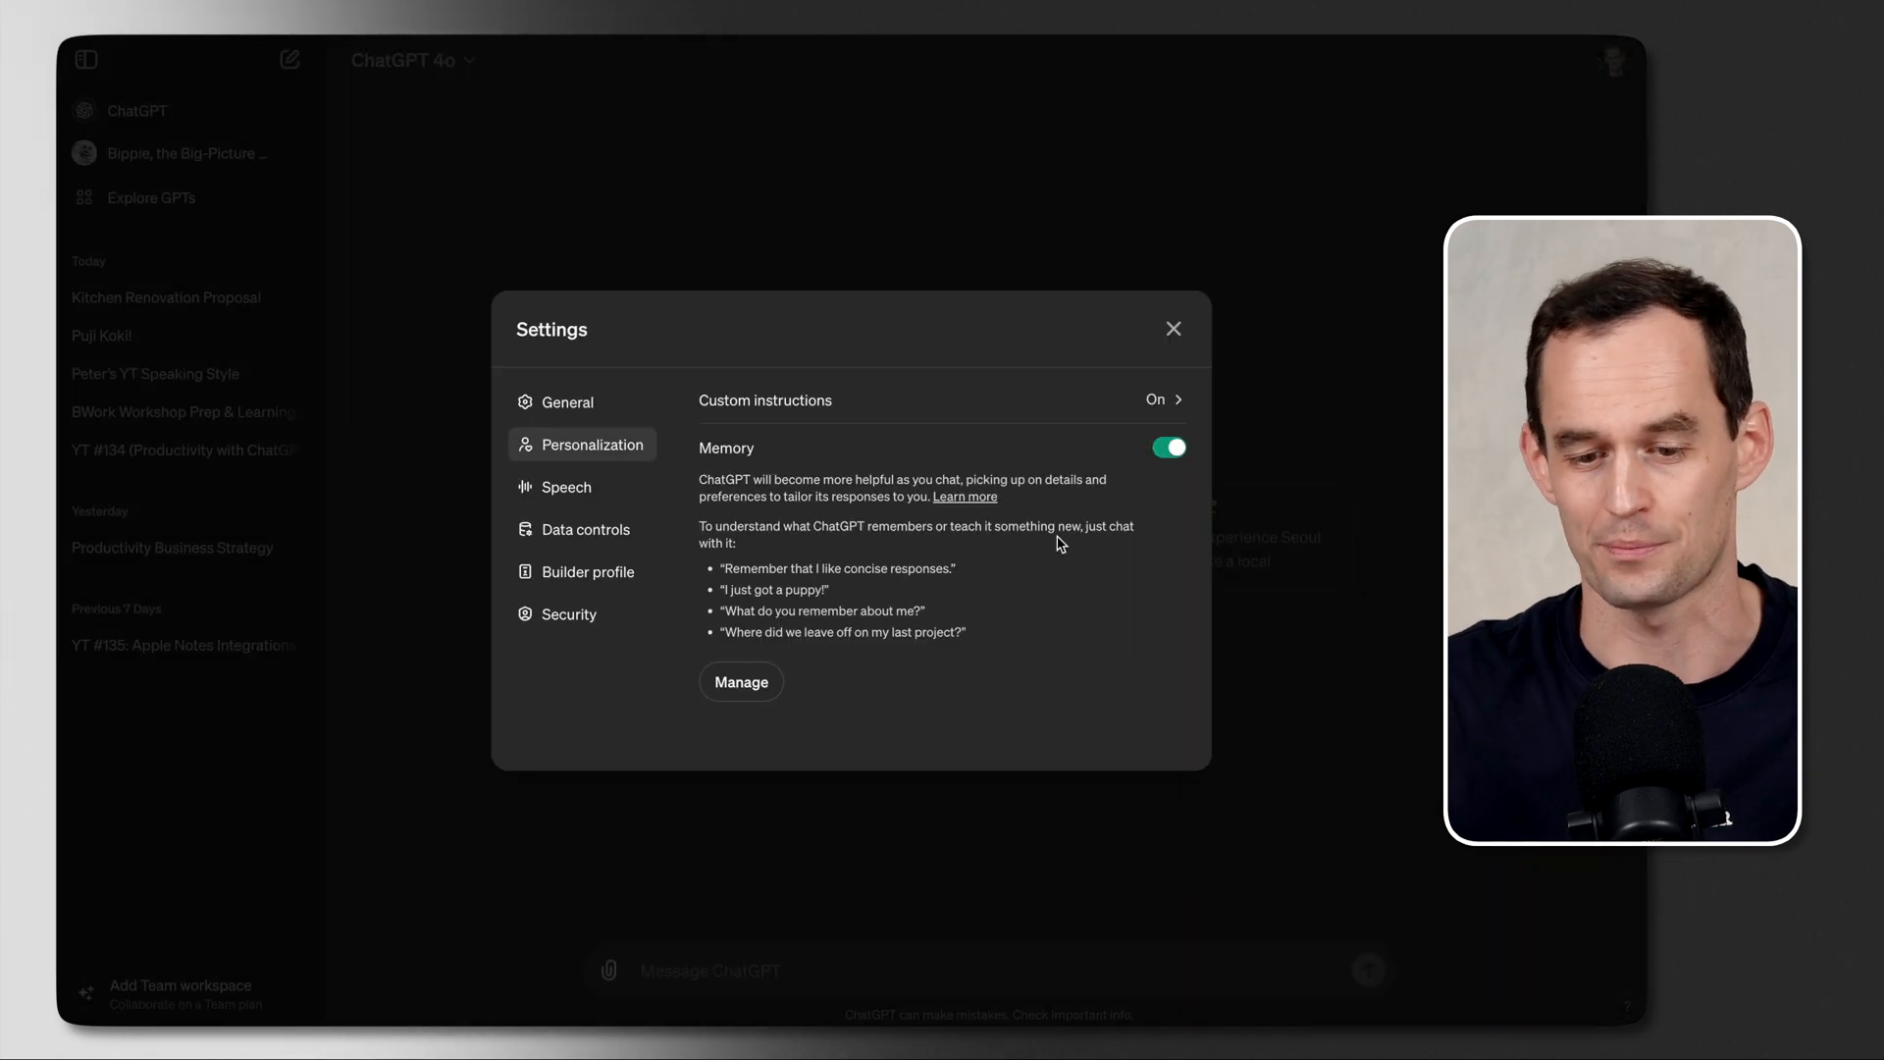
{"action": "mouse_move", "coordinate": [1108, 465]}
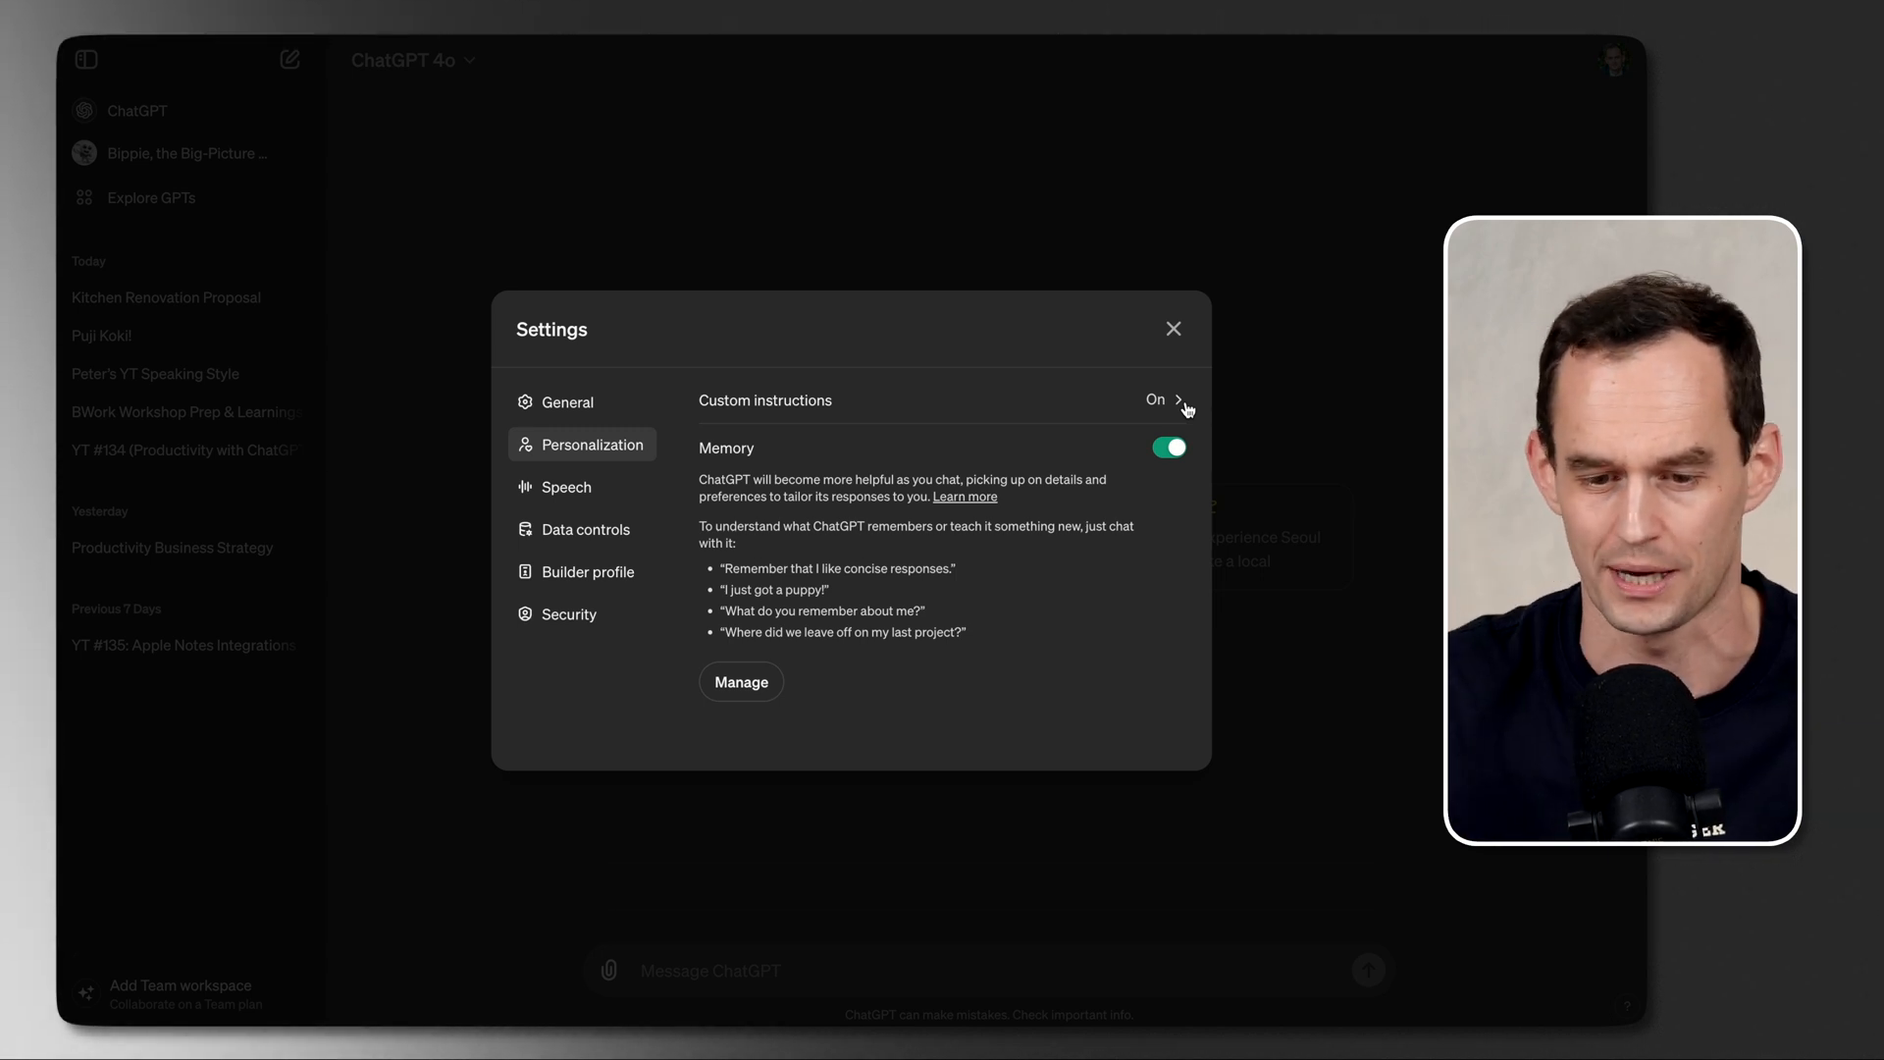
{"action": "left_click", "coordinate": [741, 681]}
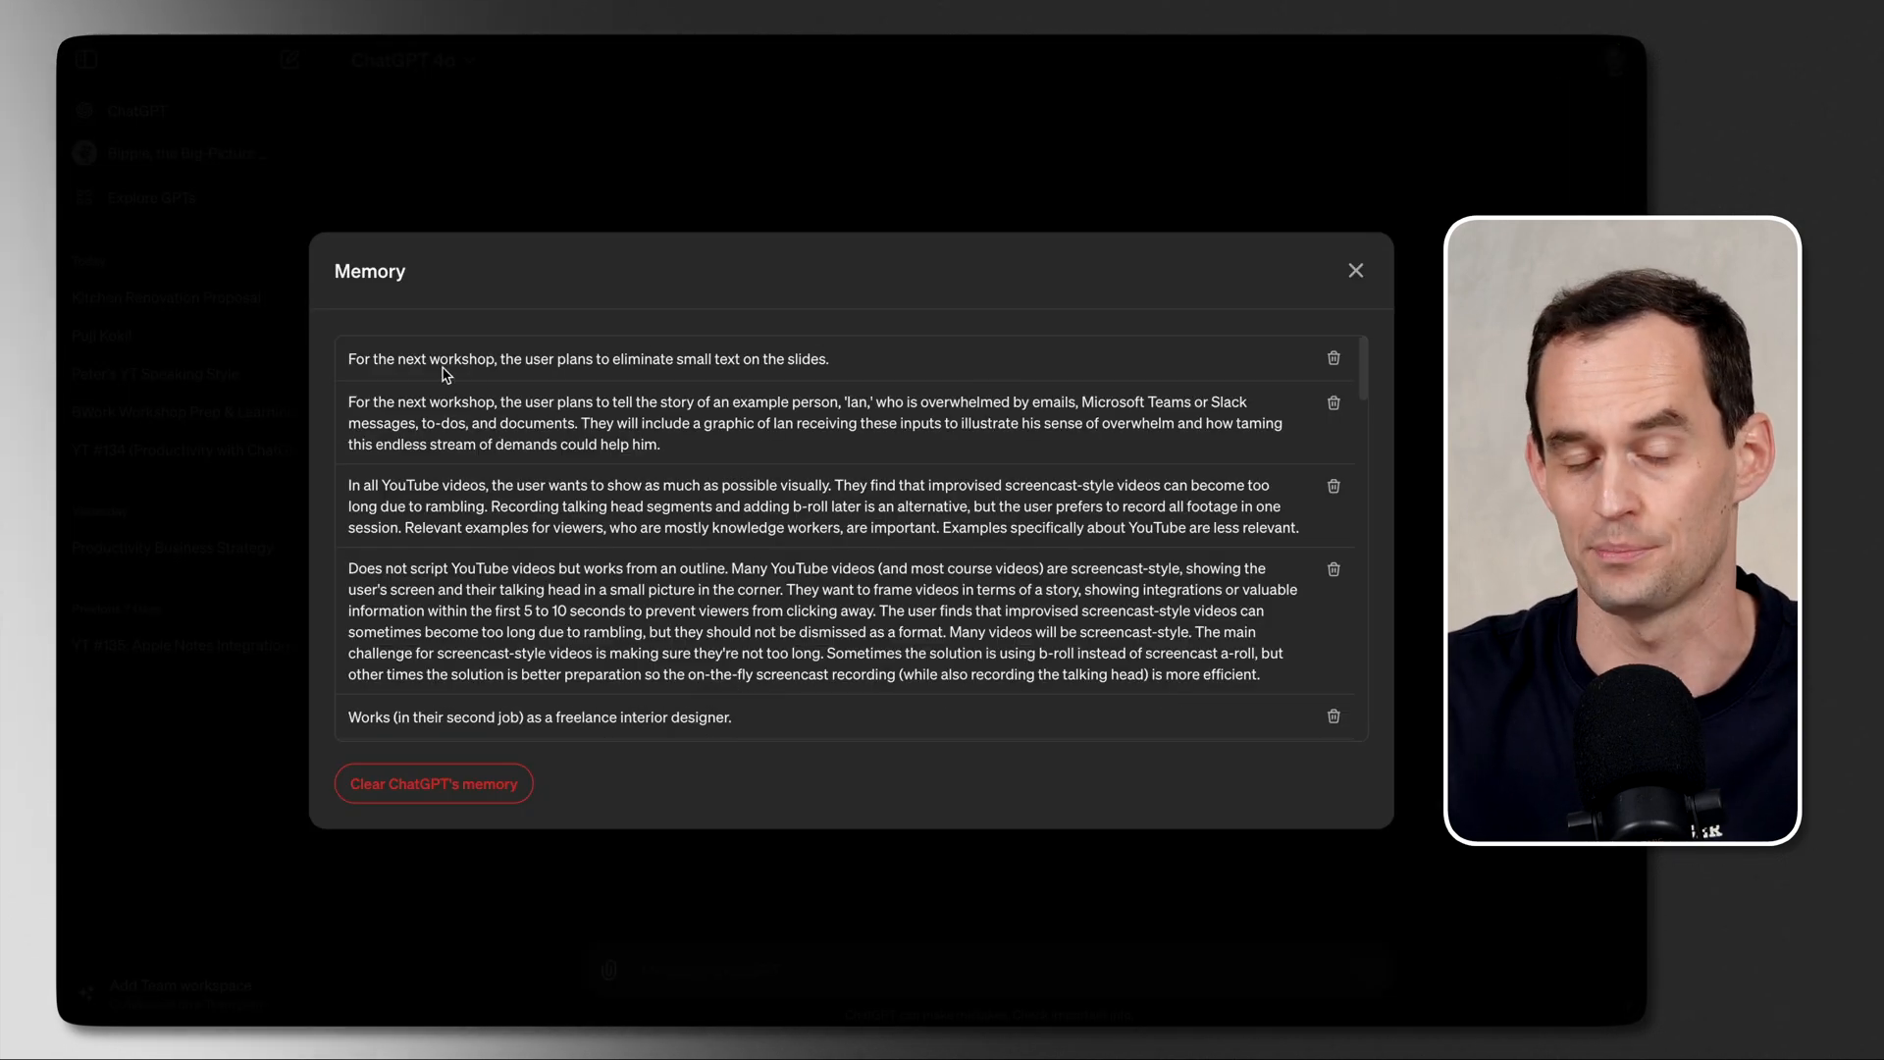
{"action": "left_click_drag", "start_coordinate": [347, 358], "coordinate": [447, 359]}
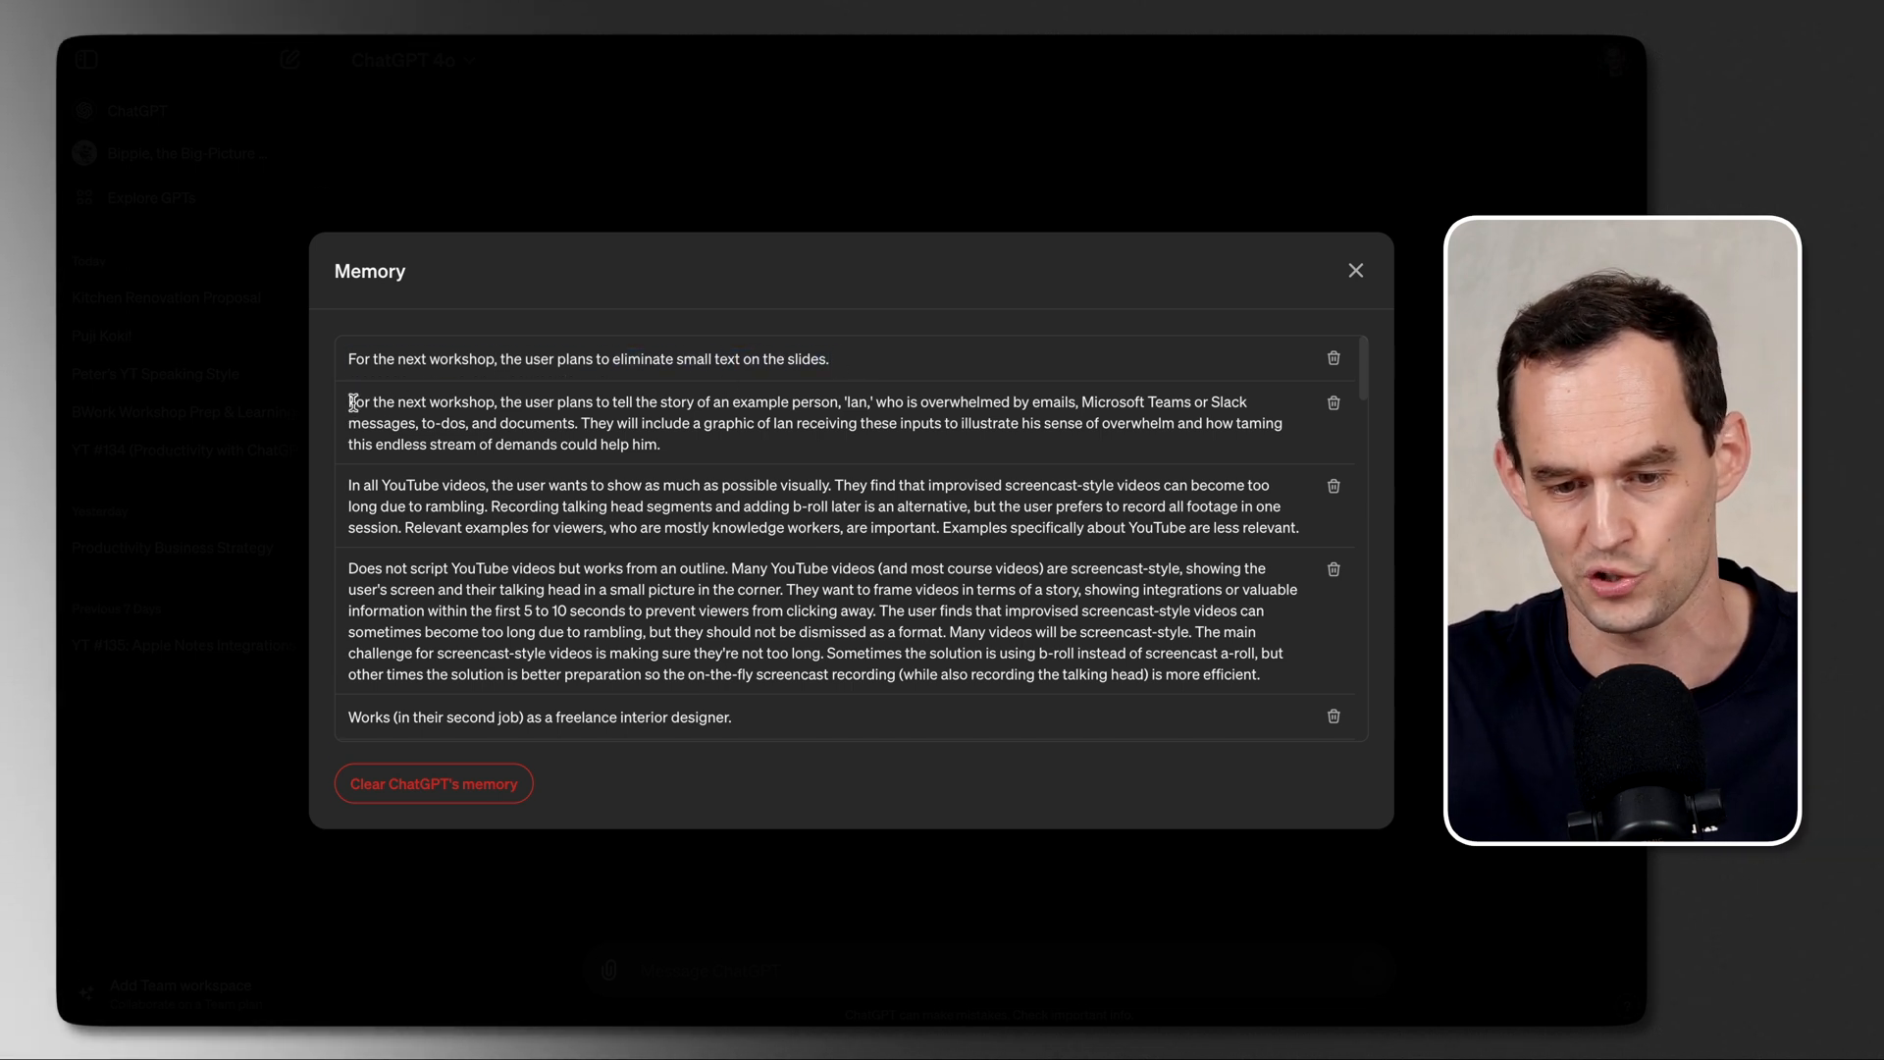
{"action": "left_click_drag", "start_coordinate": [350, 401], "coordinate": [1075, 401]}
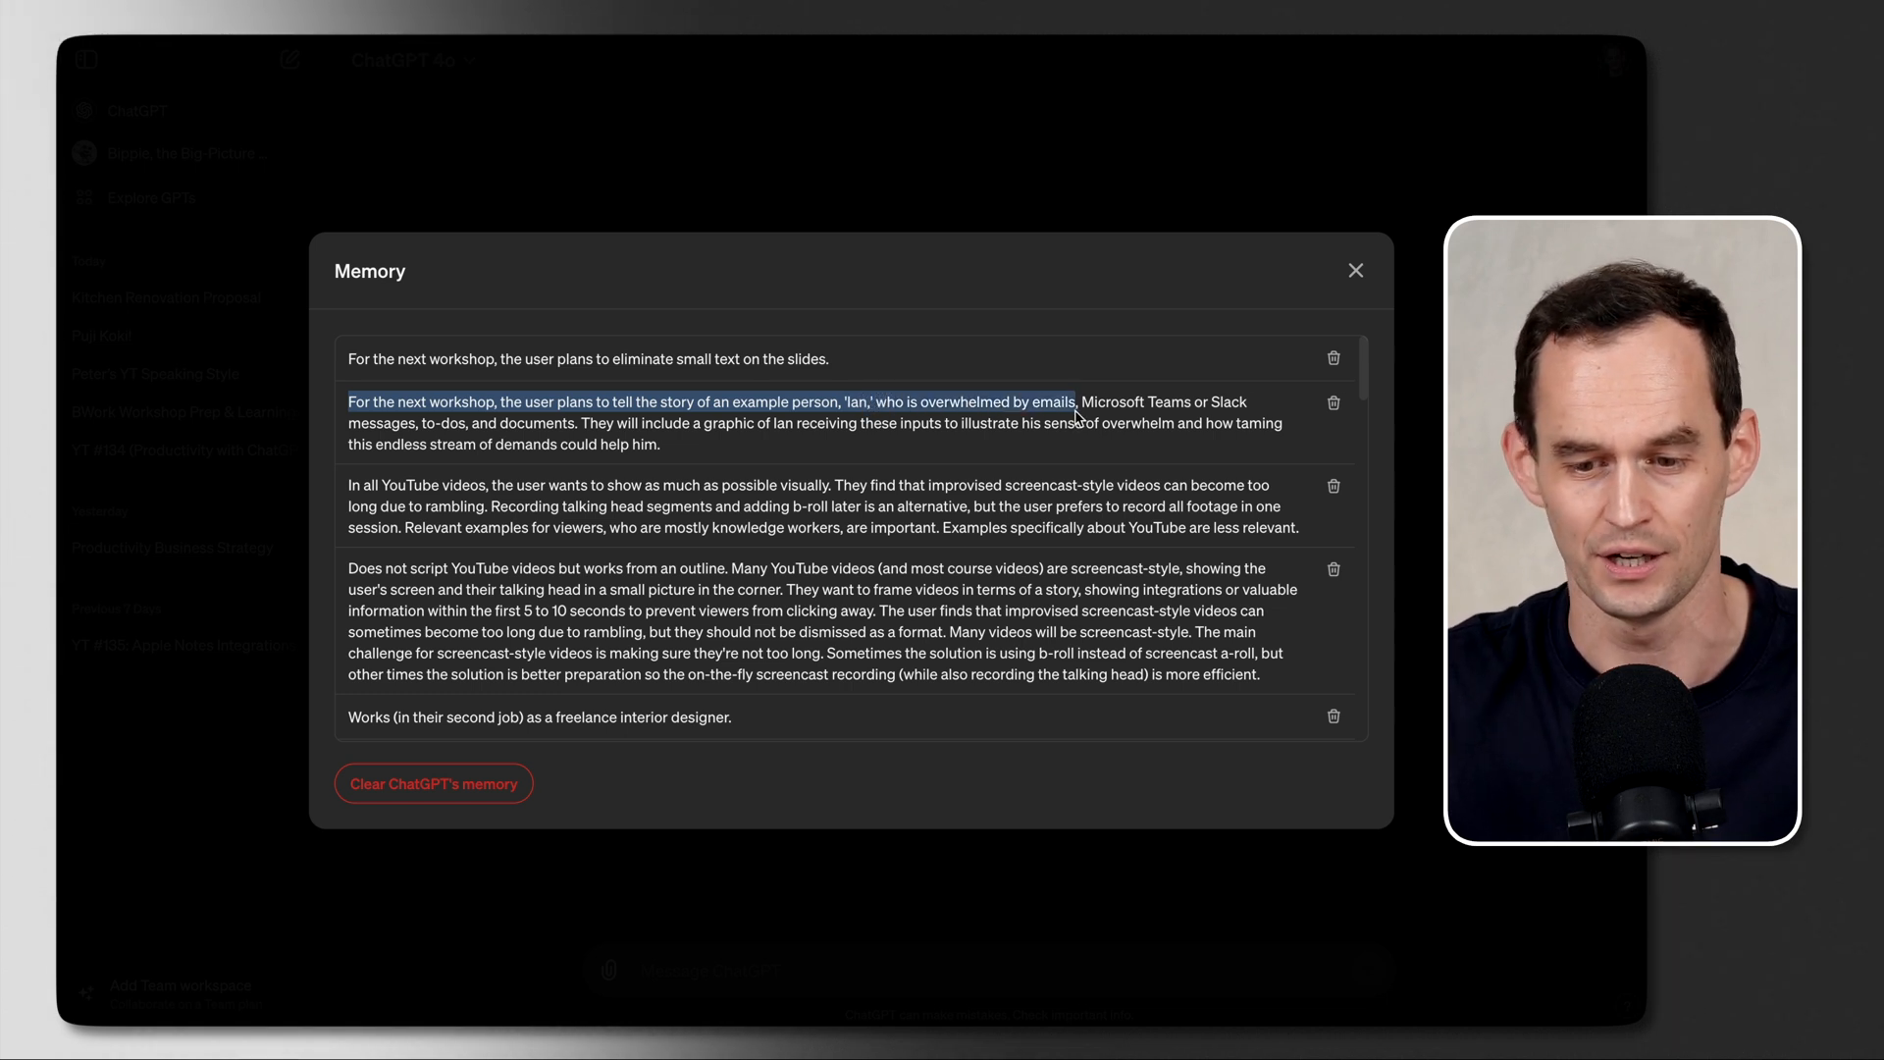
{"action": "mouse_move", "coordinate": [1079, 406]}
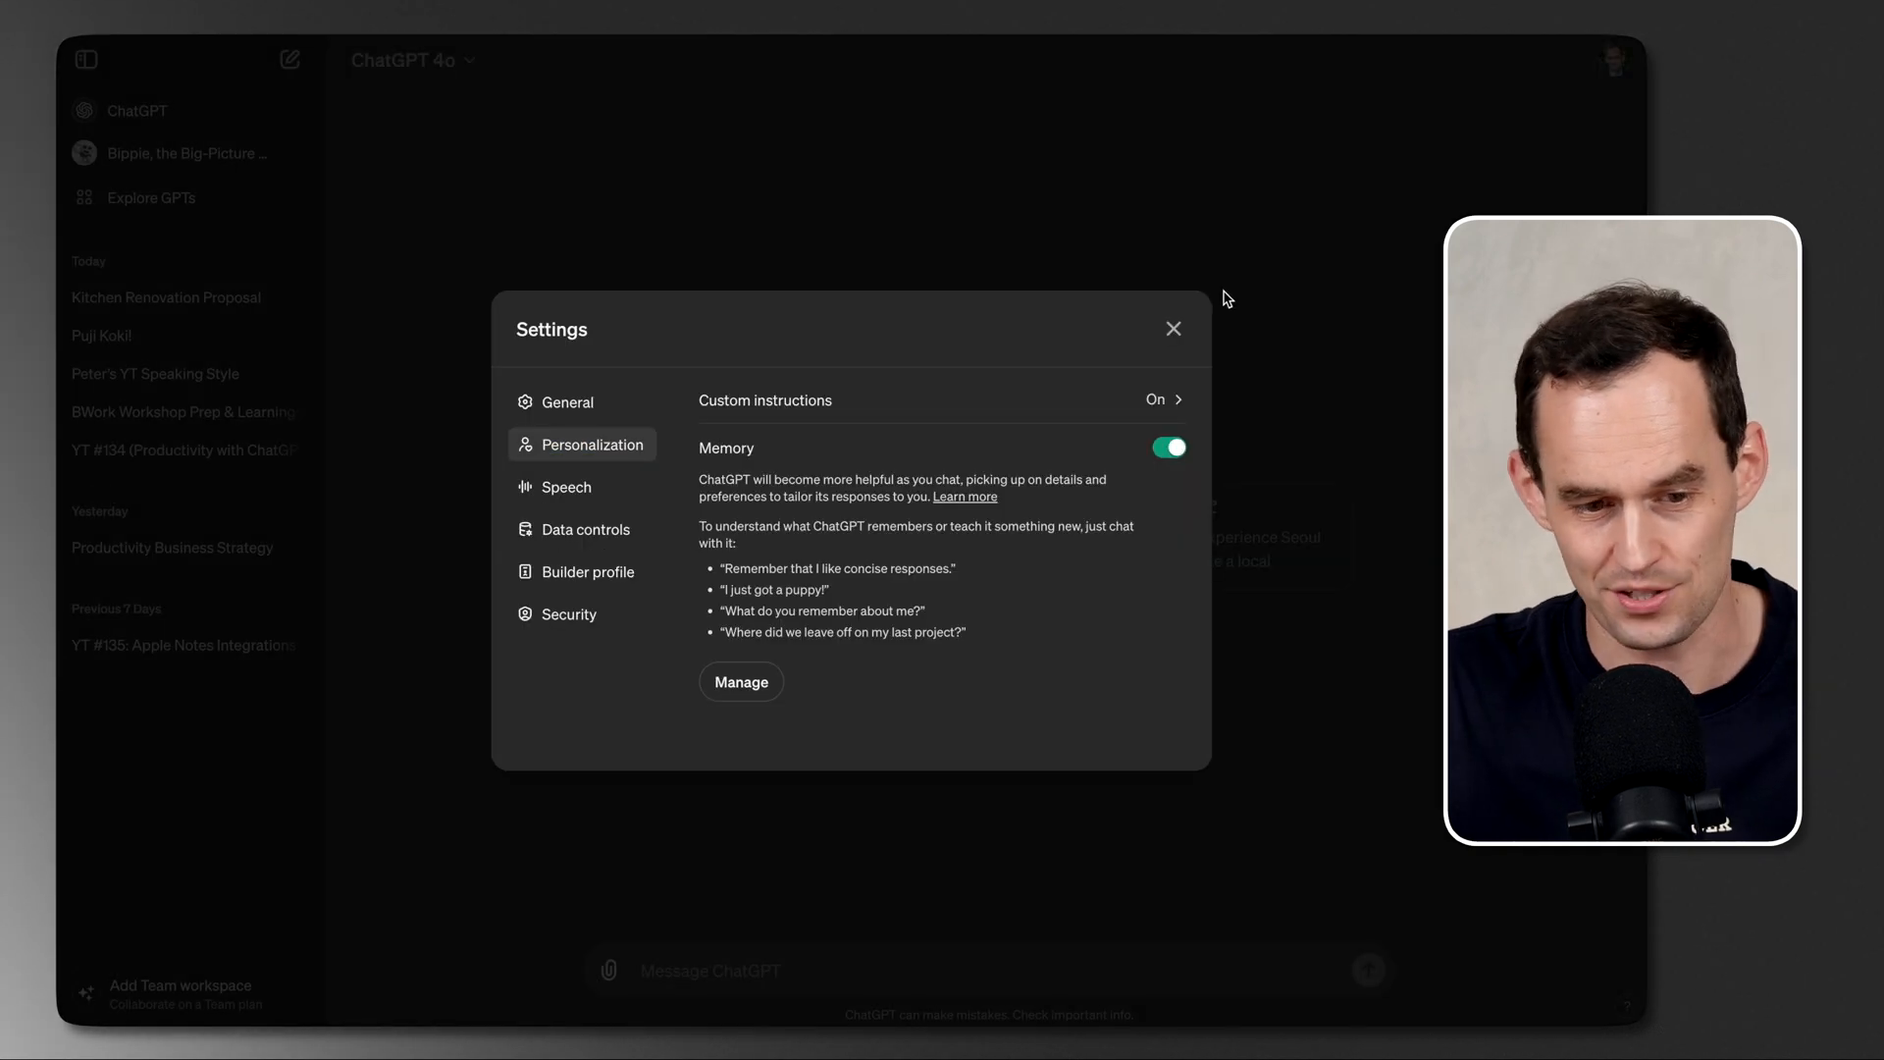
Step: Ask for workshop prep to-dos improving on last time, and review the slides, materials and handouts list
{"action": "left_click", "coordinate": [1172, 328]}
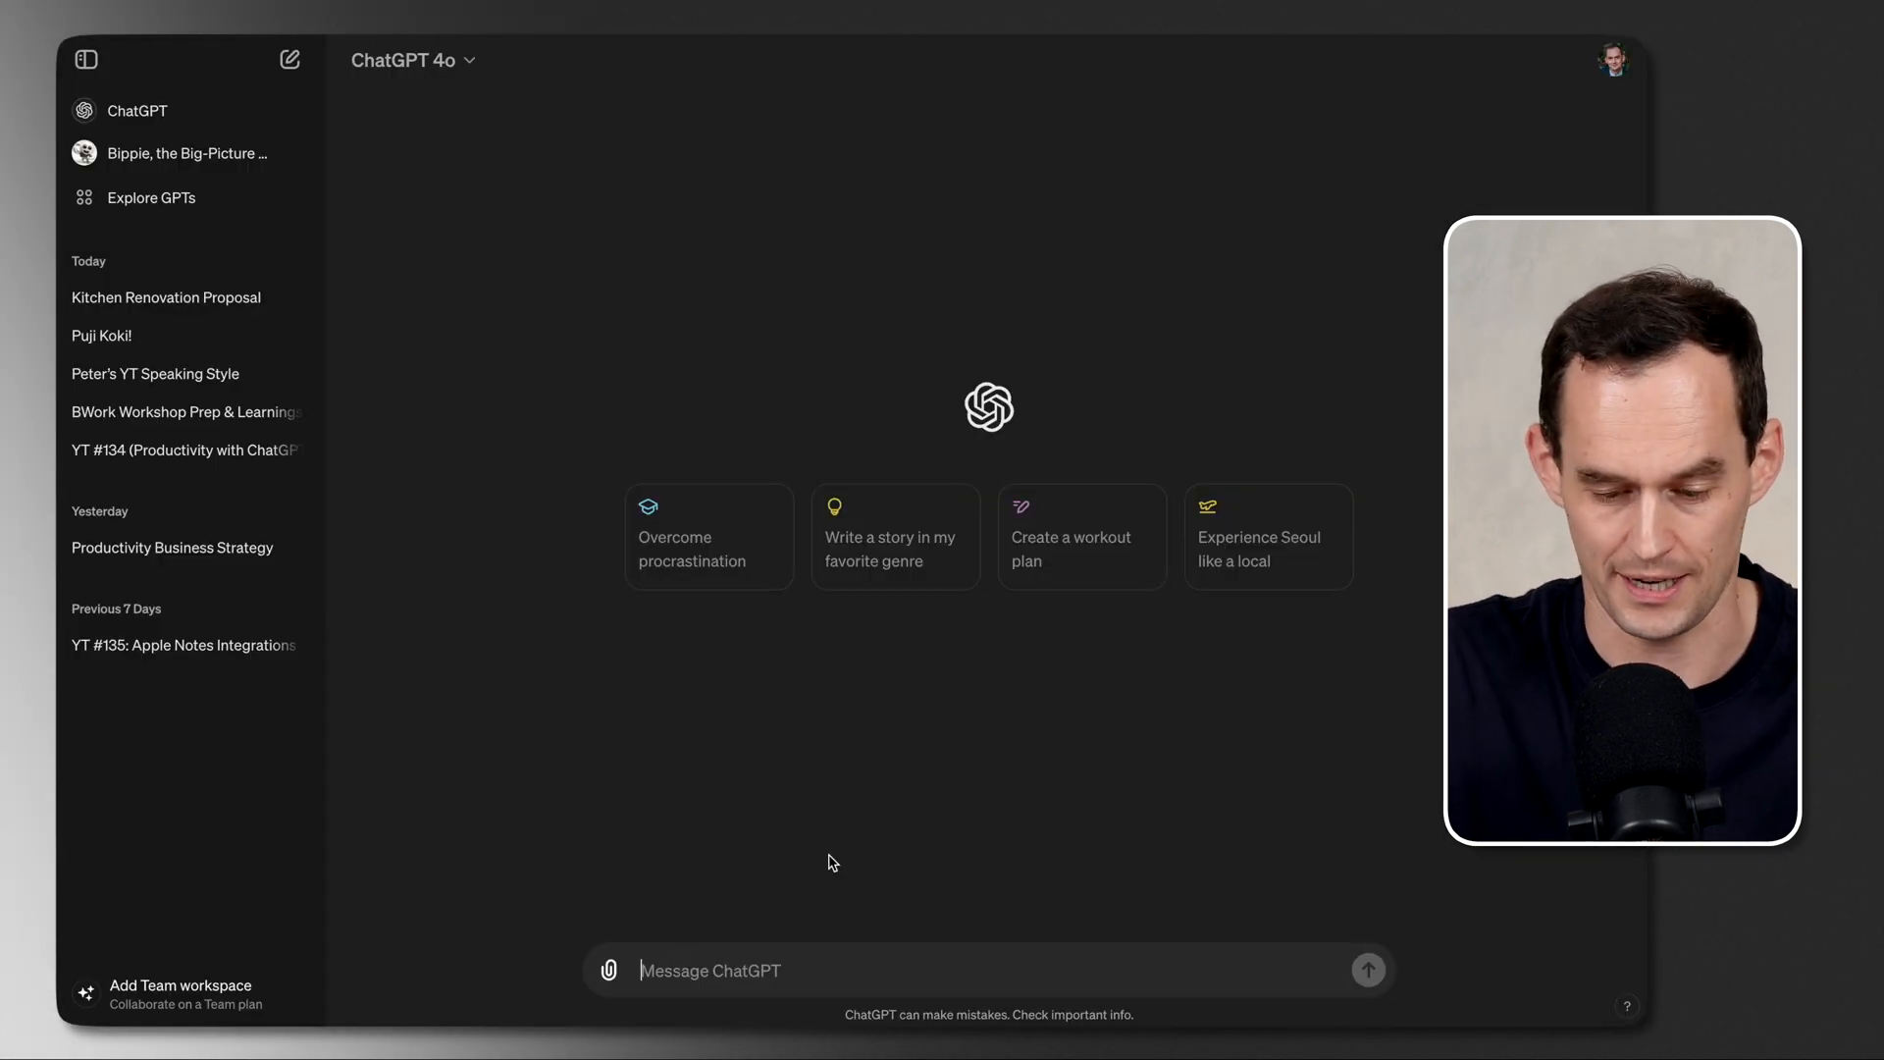
{"action": "type", "text": "Hey ChatGPT. I will be hosting another in-person productivity workshop soon. Can you make"}
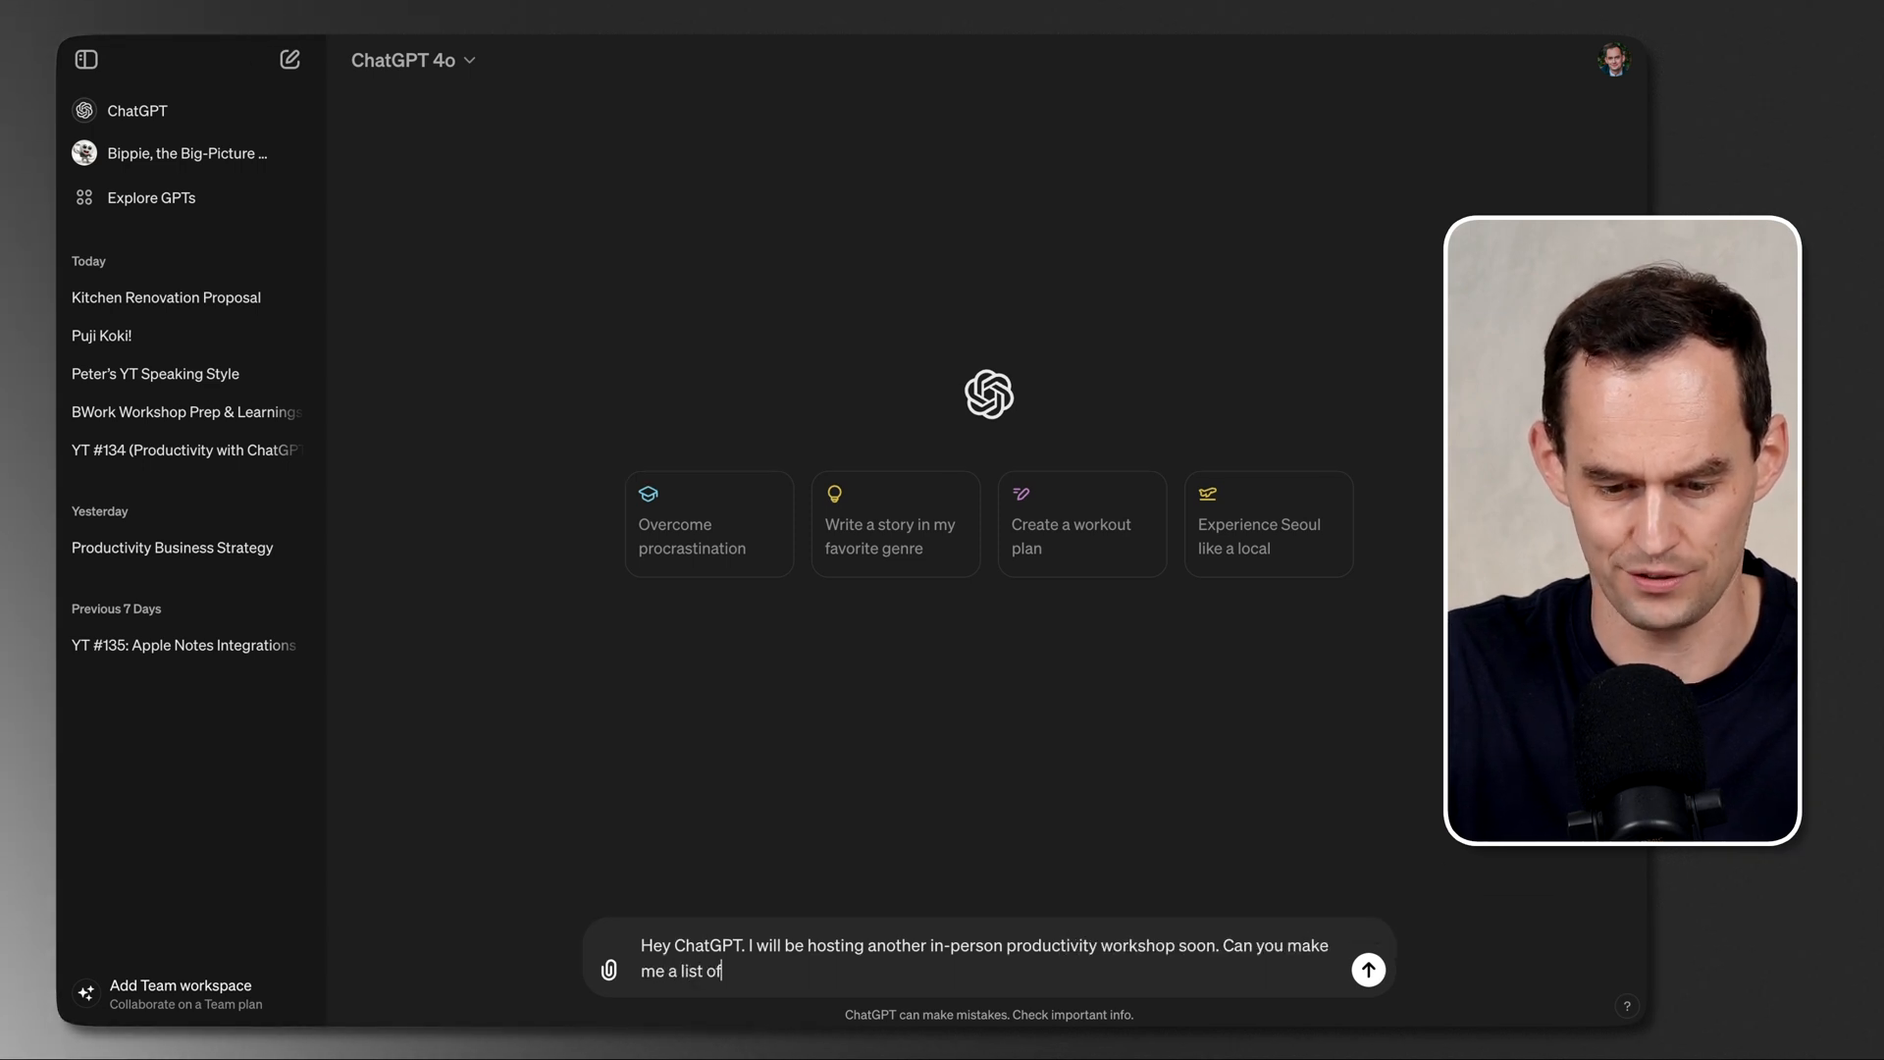
{"action": "type", "text": "to-dos for the workshop prep so that I make"}
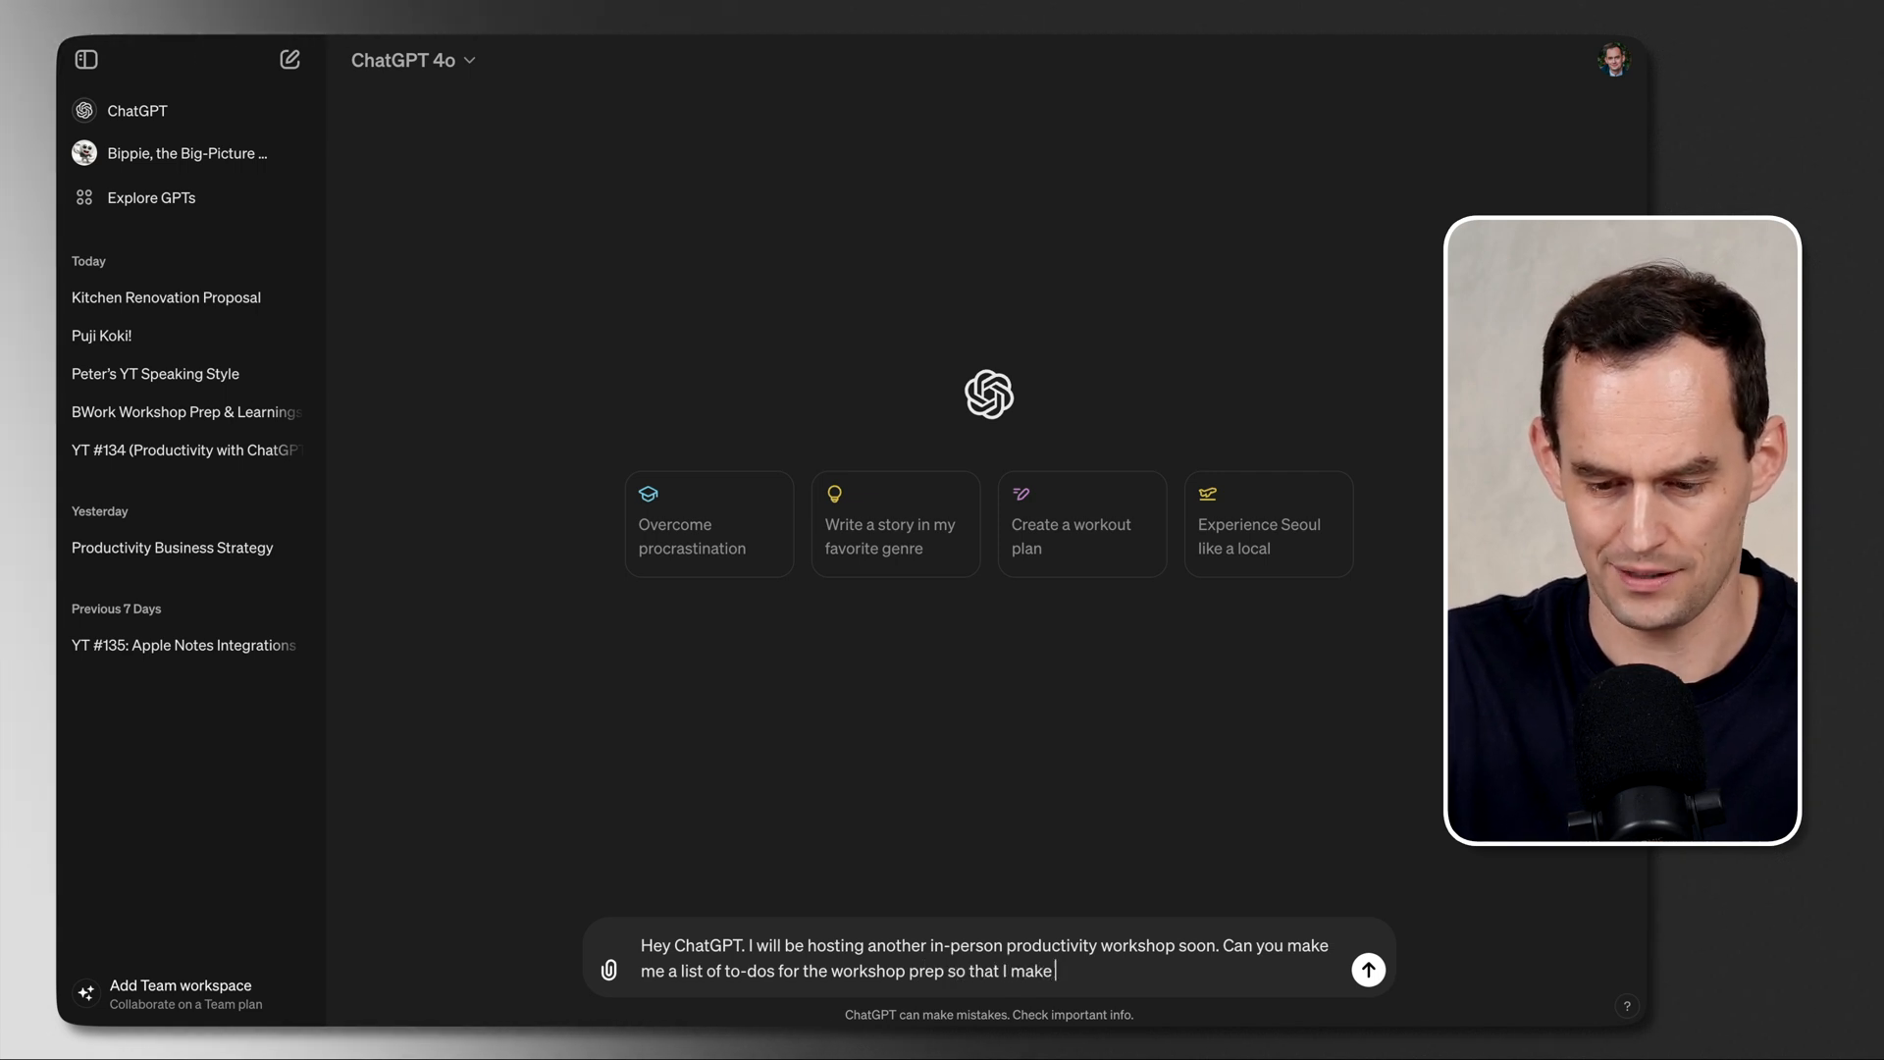
{"action": "type", "text": "improvements compare"}
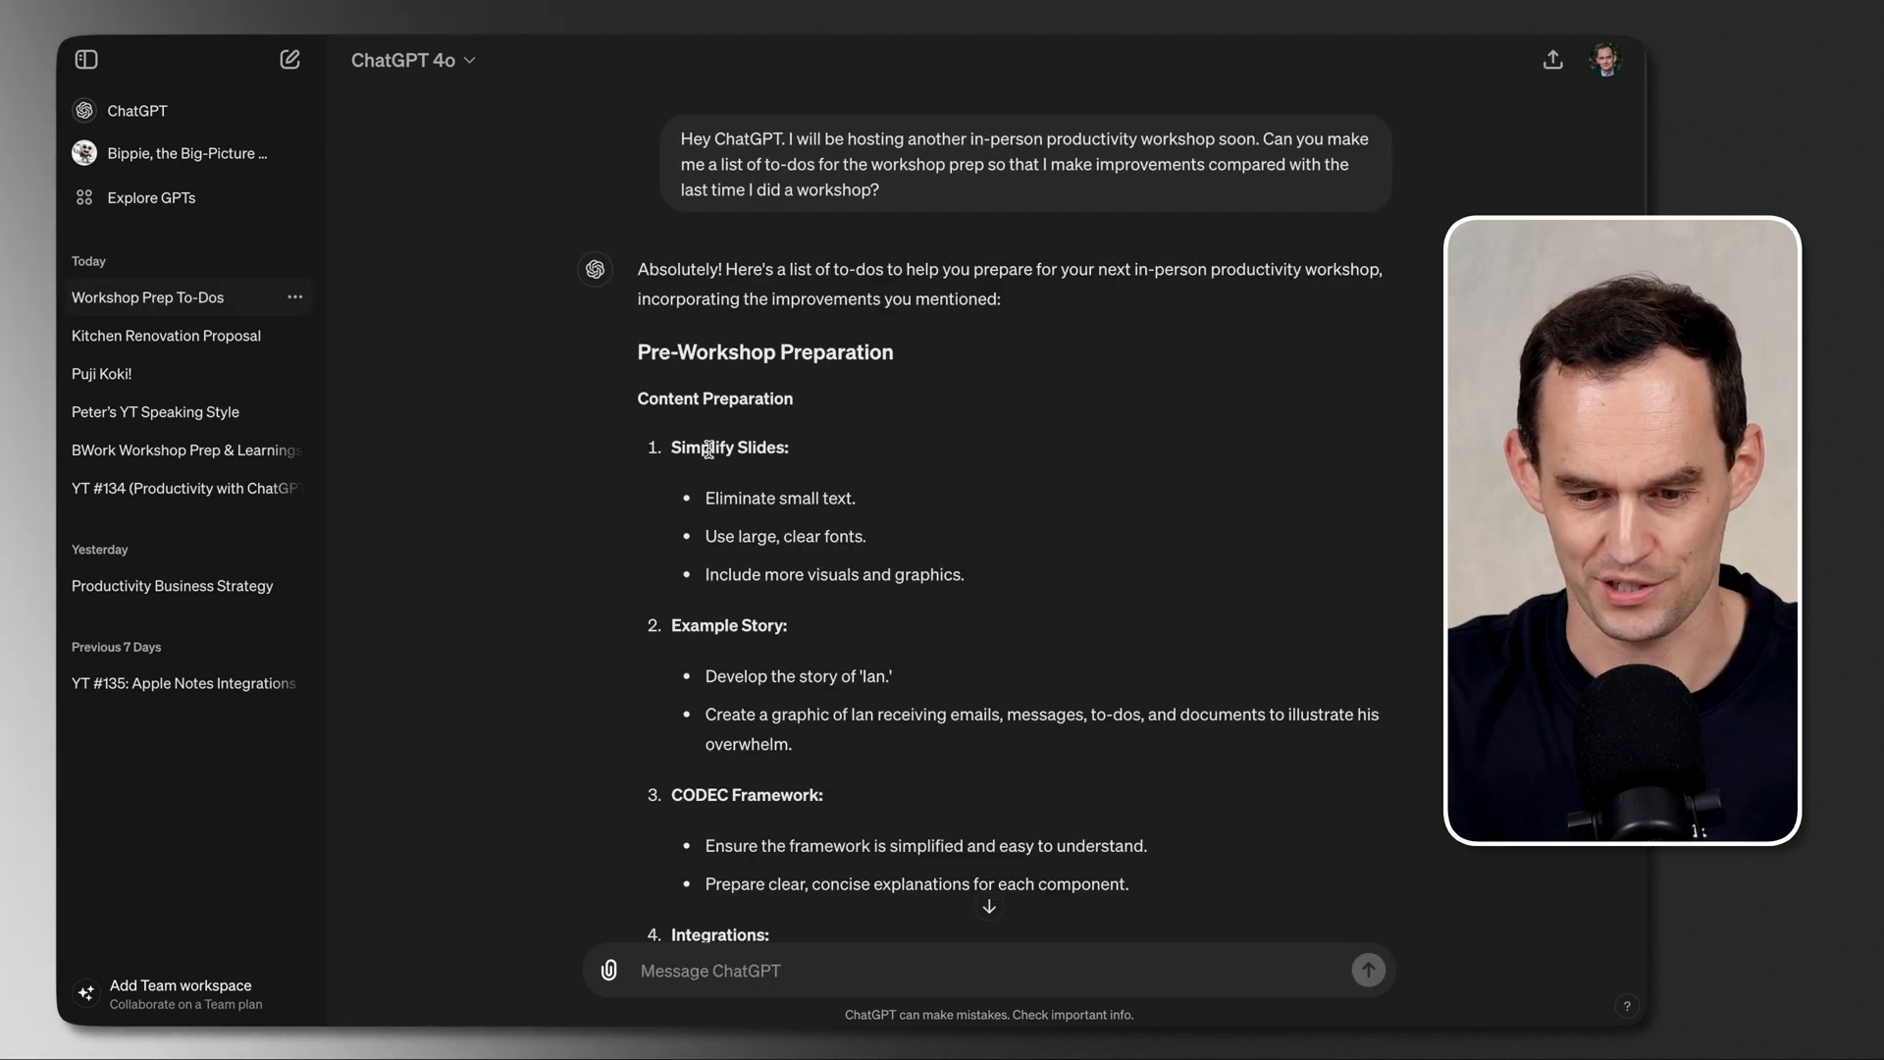
{"action": "scroll", "scroll_direction": "down", "scroll_amount": 3}
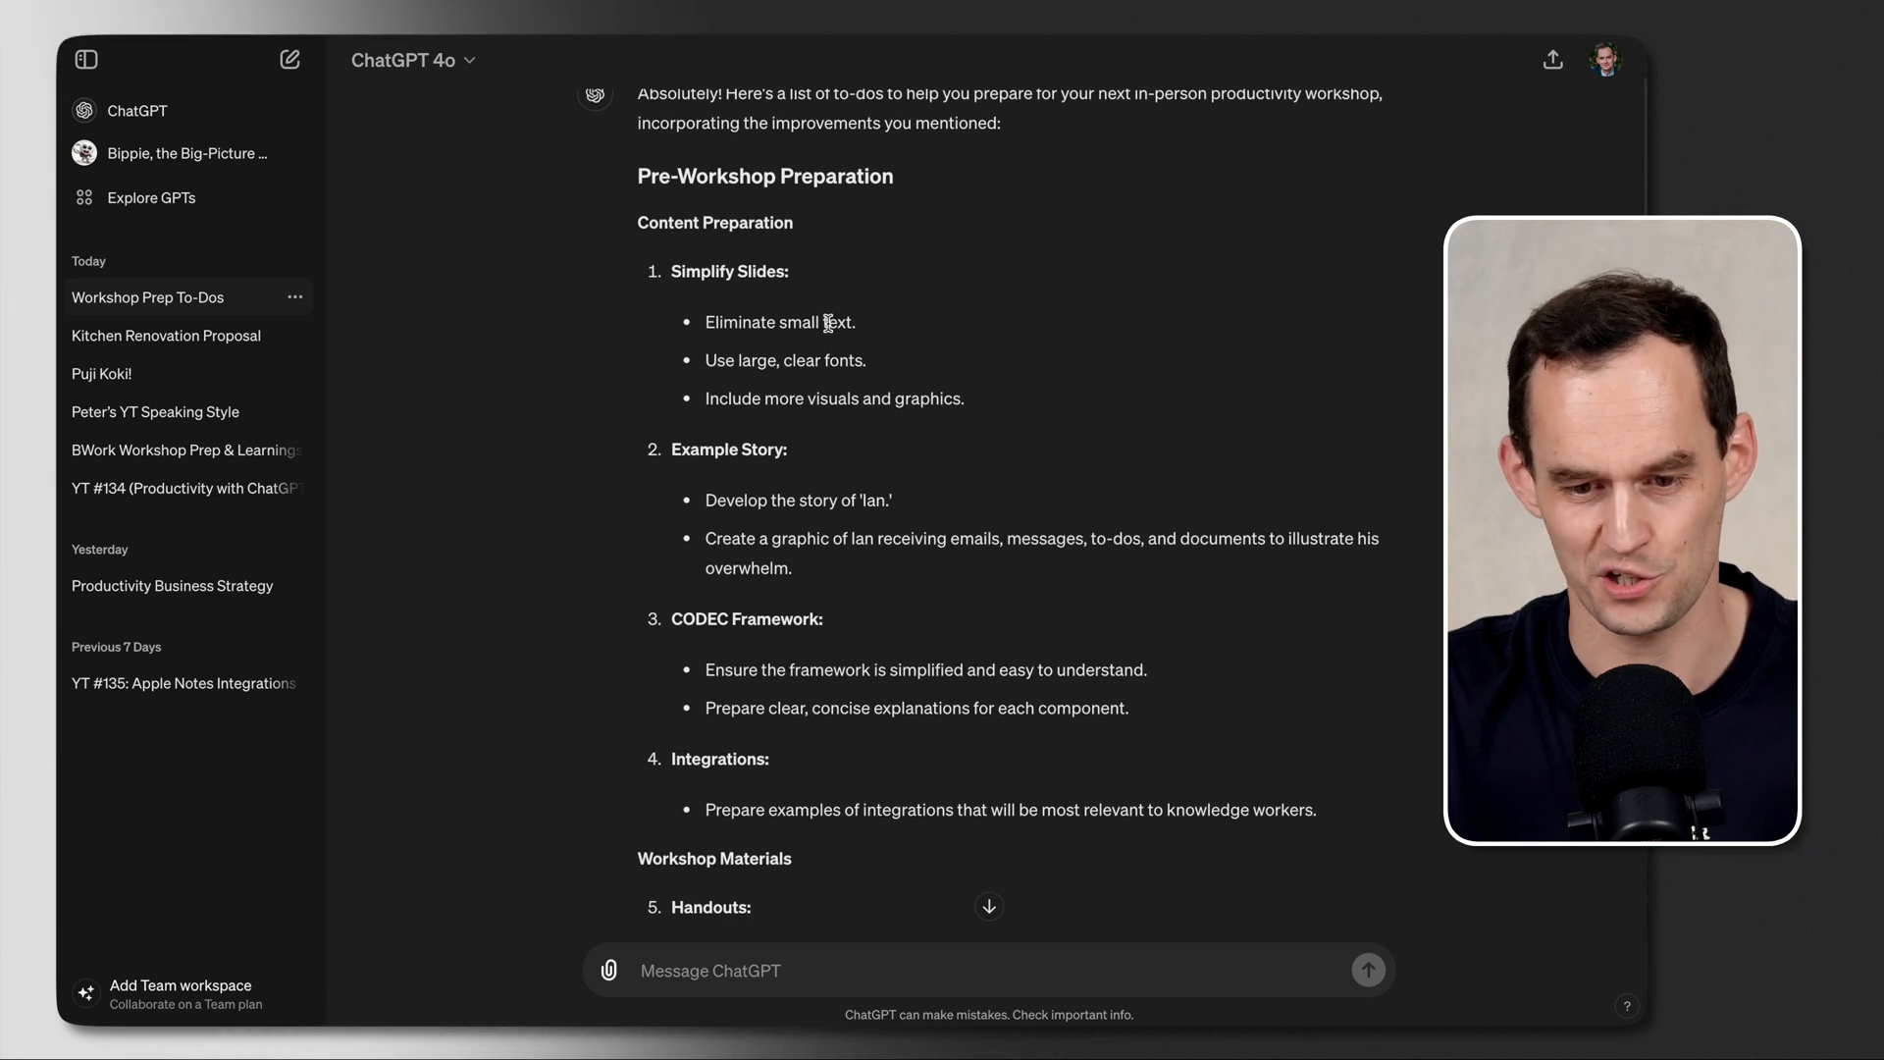
{"action": "scroll", "scroll_direction": "down", "scroll_amount": 3}
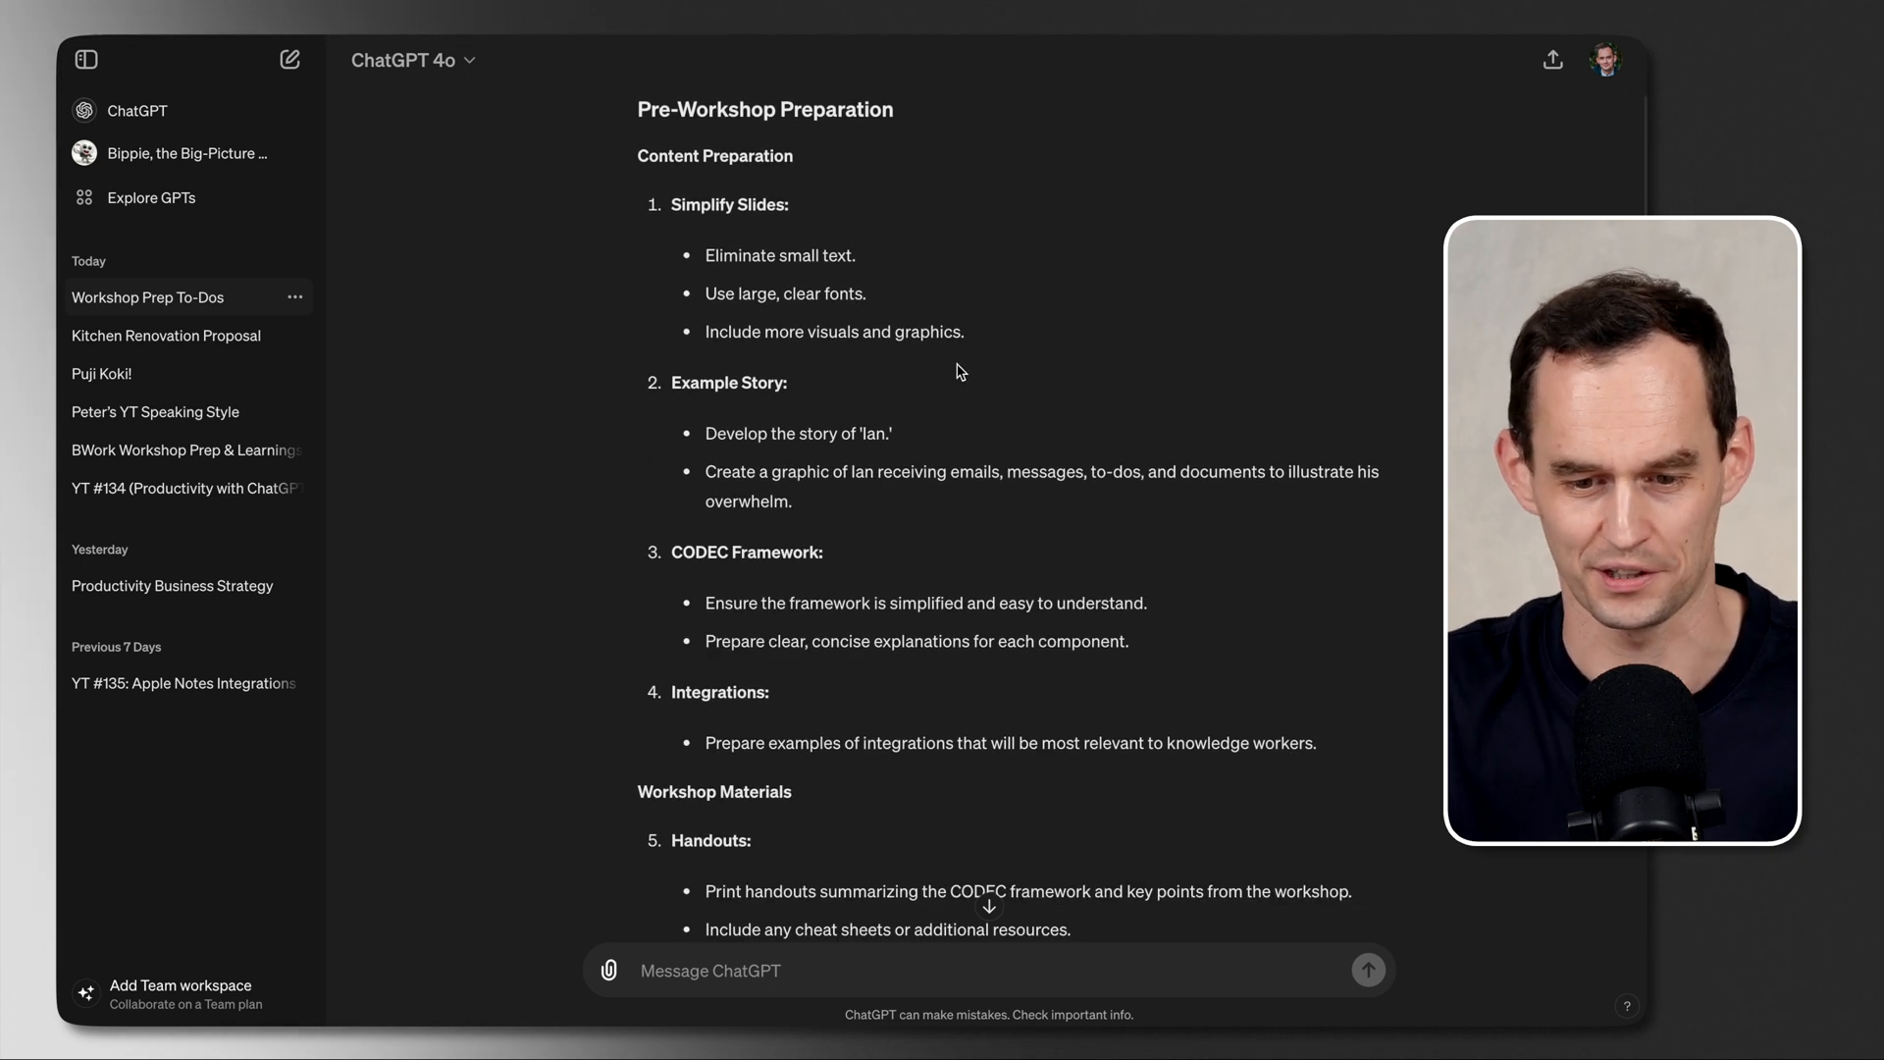
{"action": "mouse_move", "coordinate": [904, 424]}
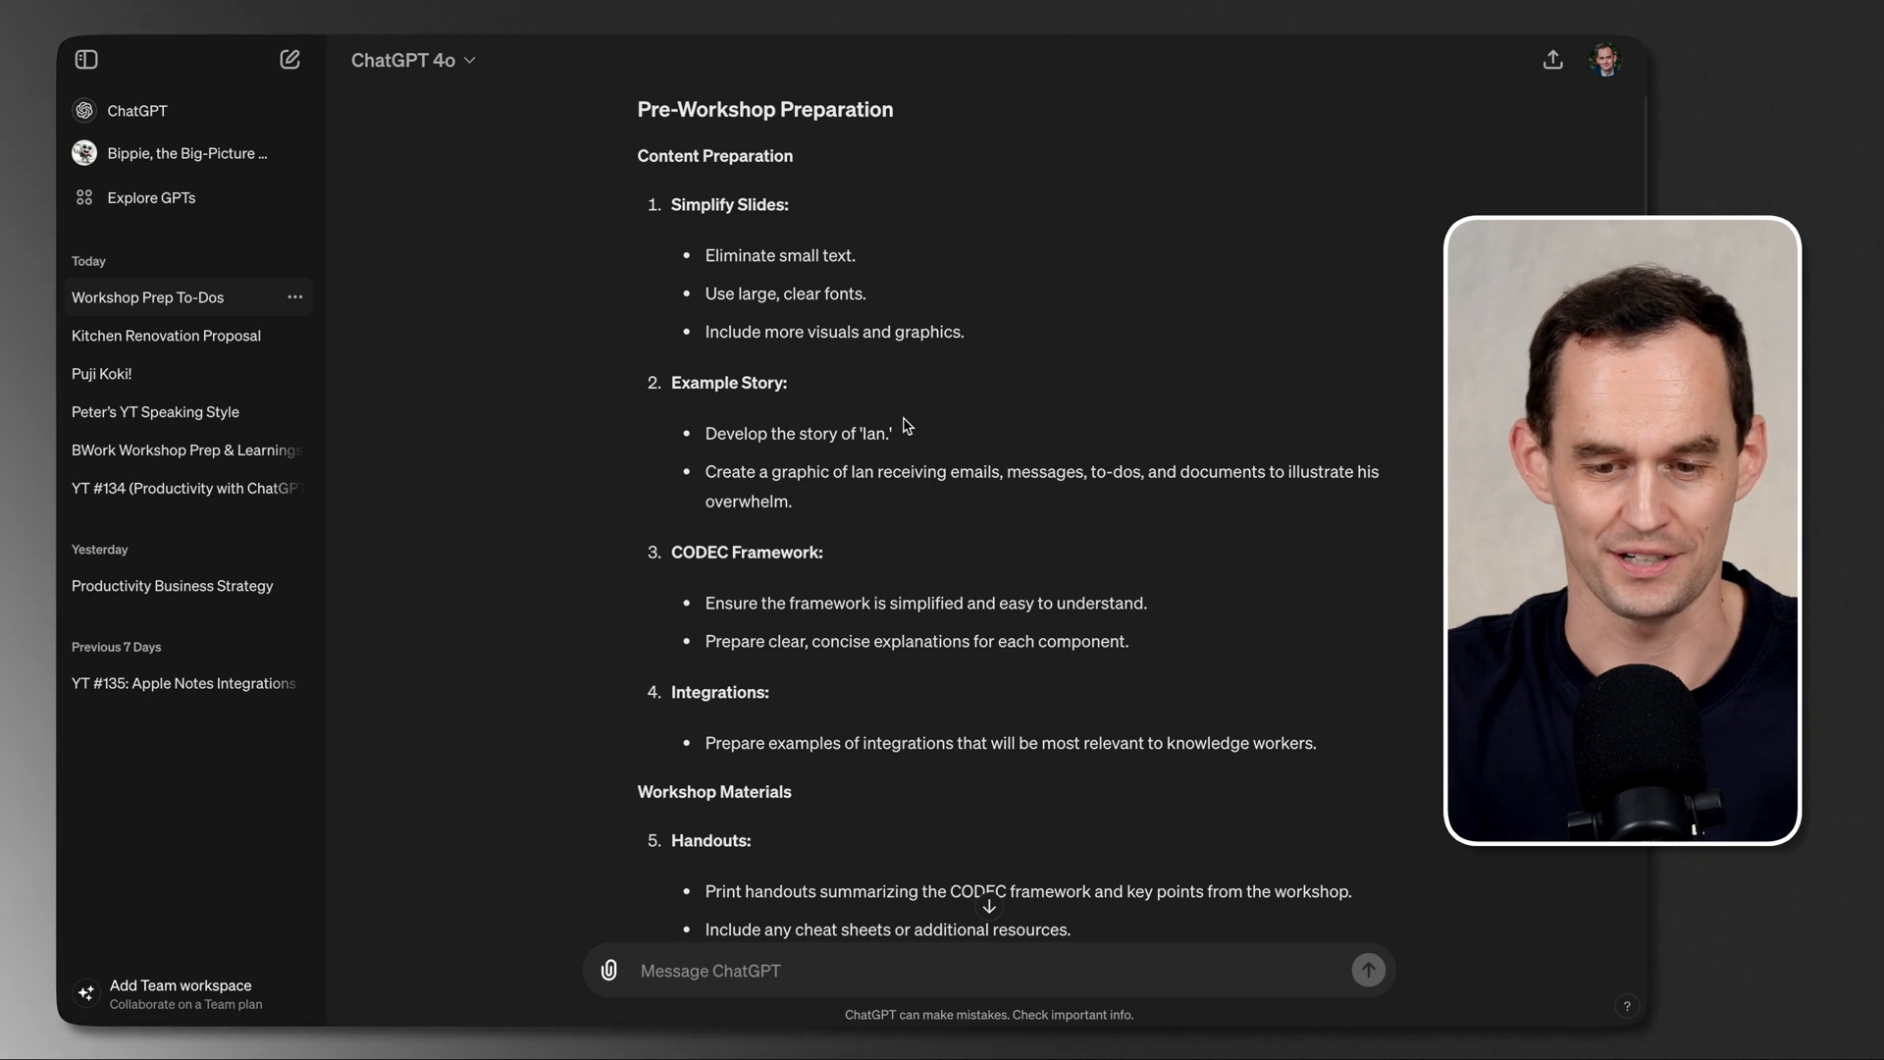
{"action": "scroll", "scroll_direction": "down", "scroll_amount": 3}
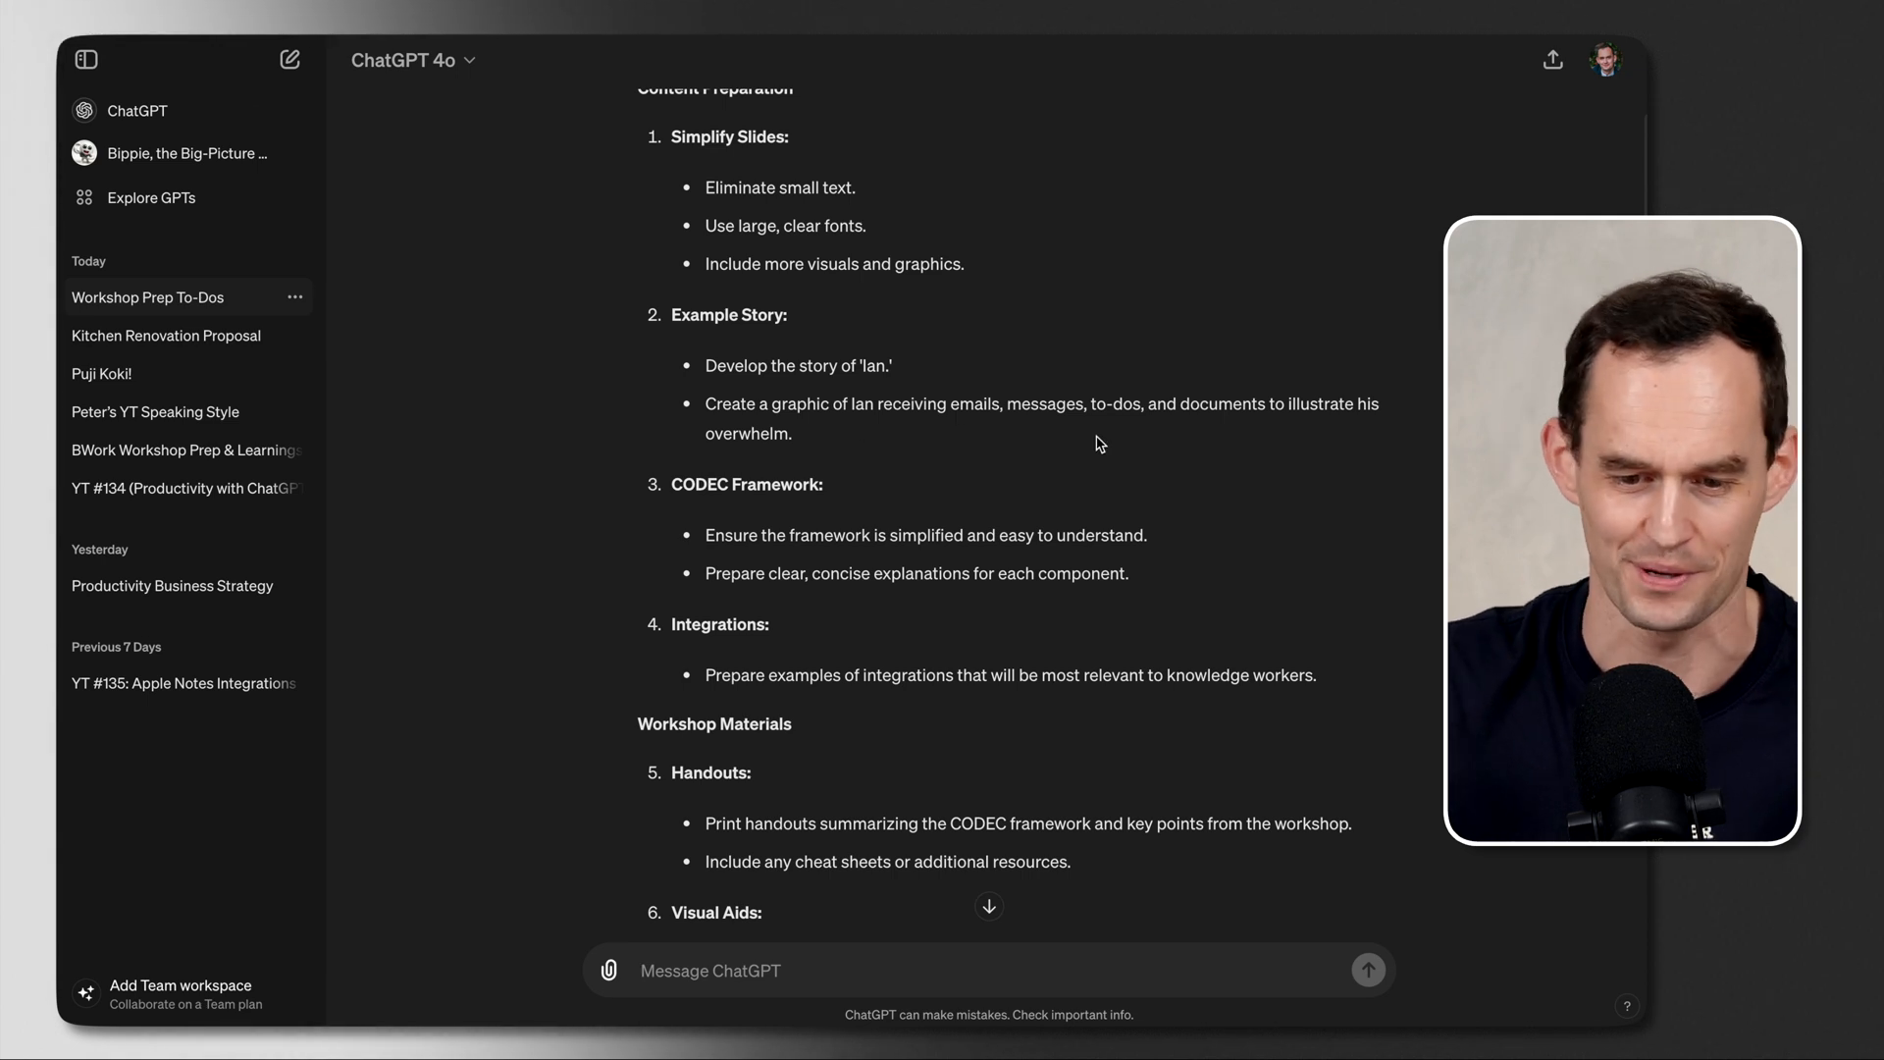
{"action": "scroll", "scroll_direction": "down", "scroll_amount": 3}
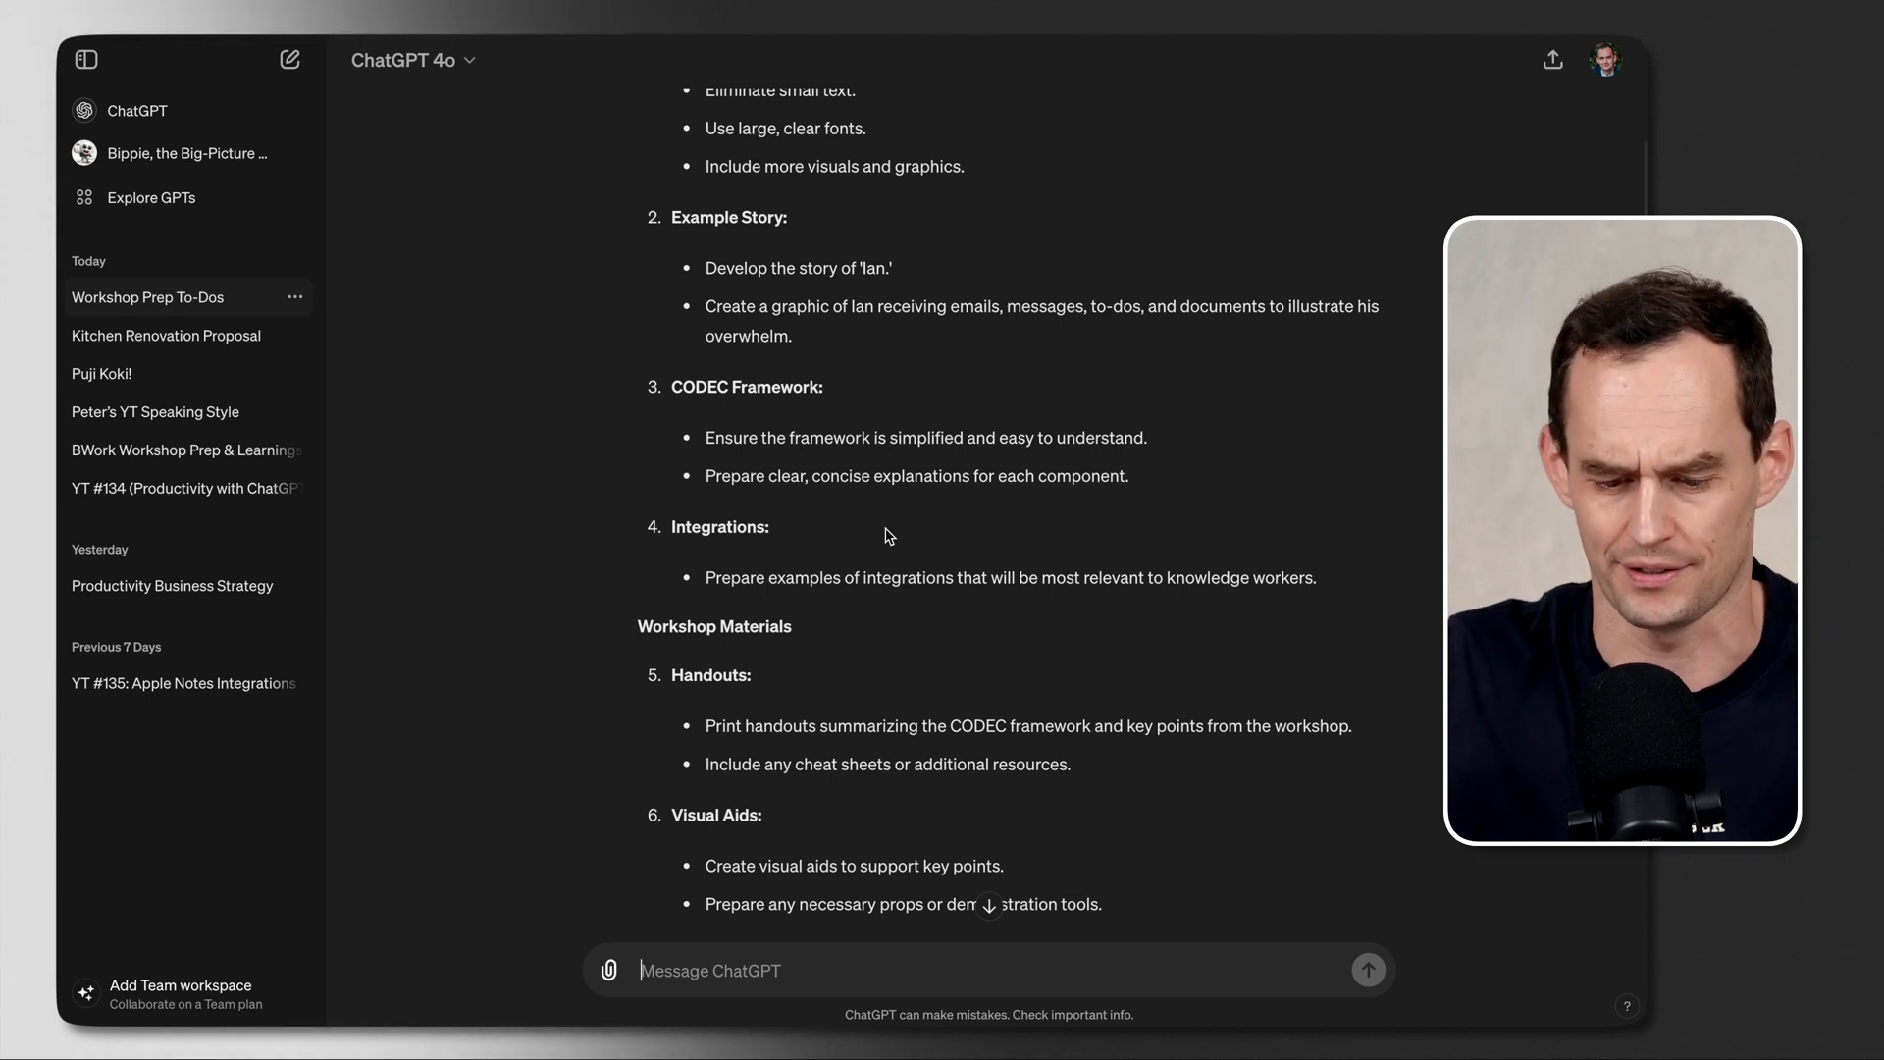
Step: Send 'Make this a short numbered list' with each workshop to-do on one line
{"action": "type", "text": "Make this a short, numbered to-do list with each to-do on one line."}
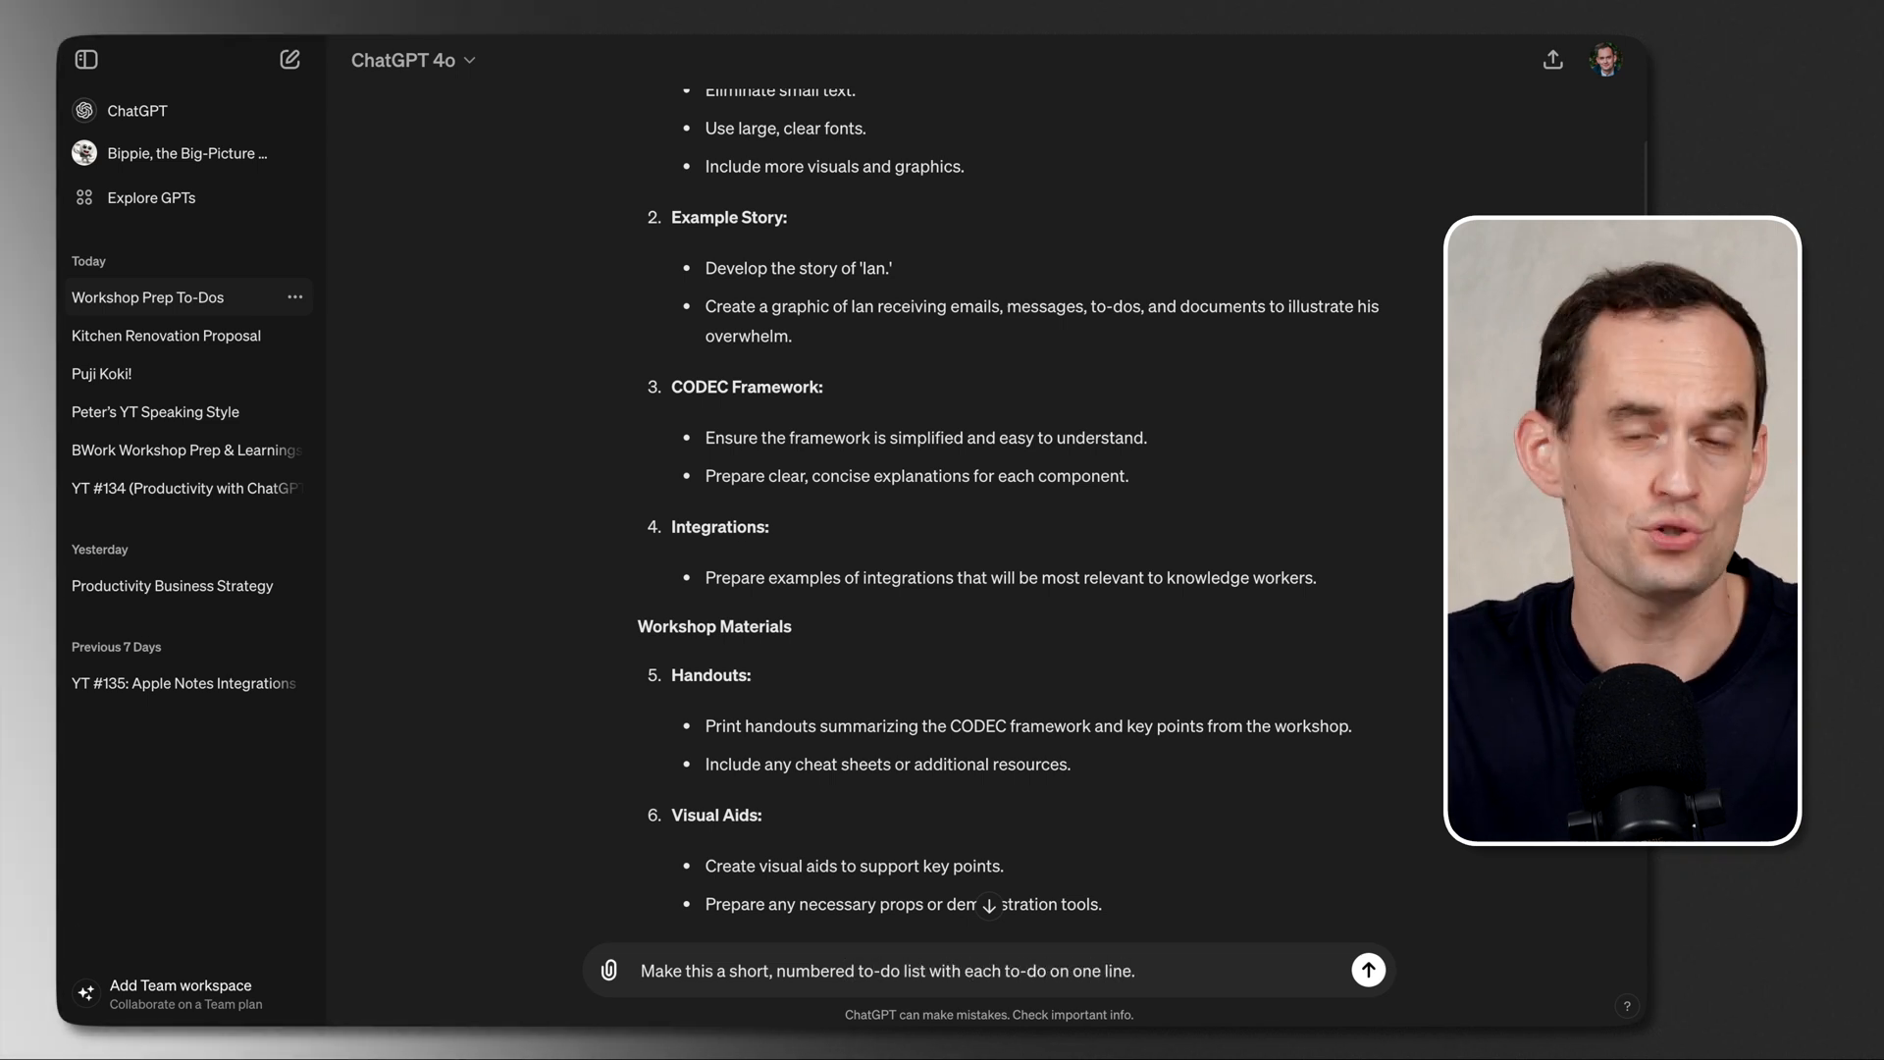
{"action": "left_click", "coordinate": [1365, 969]}
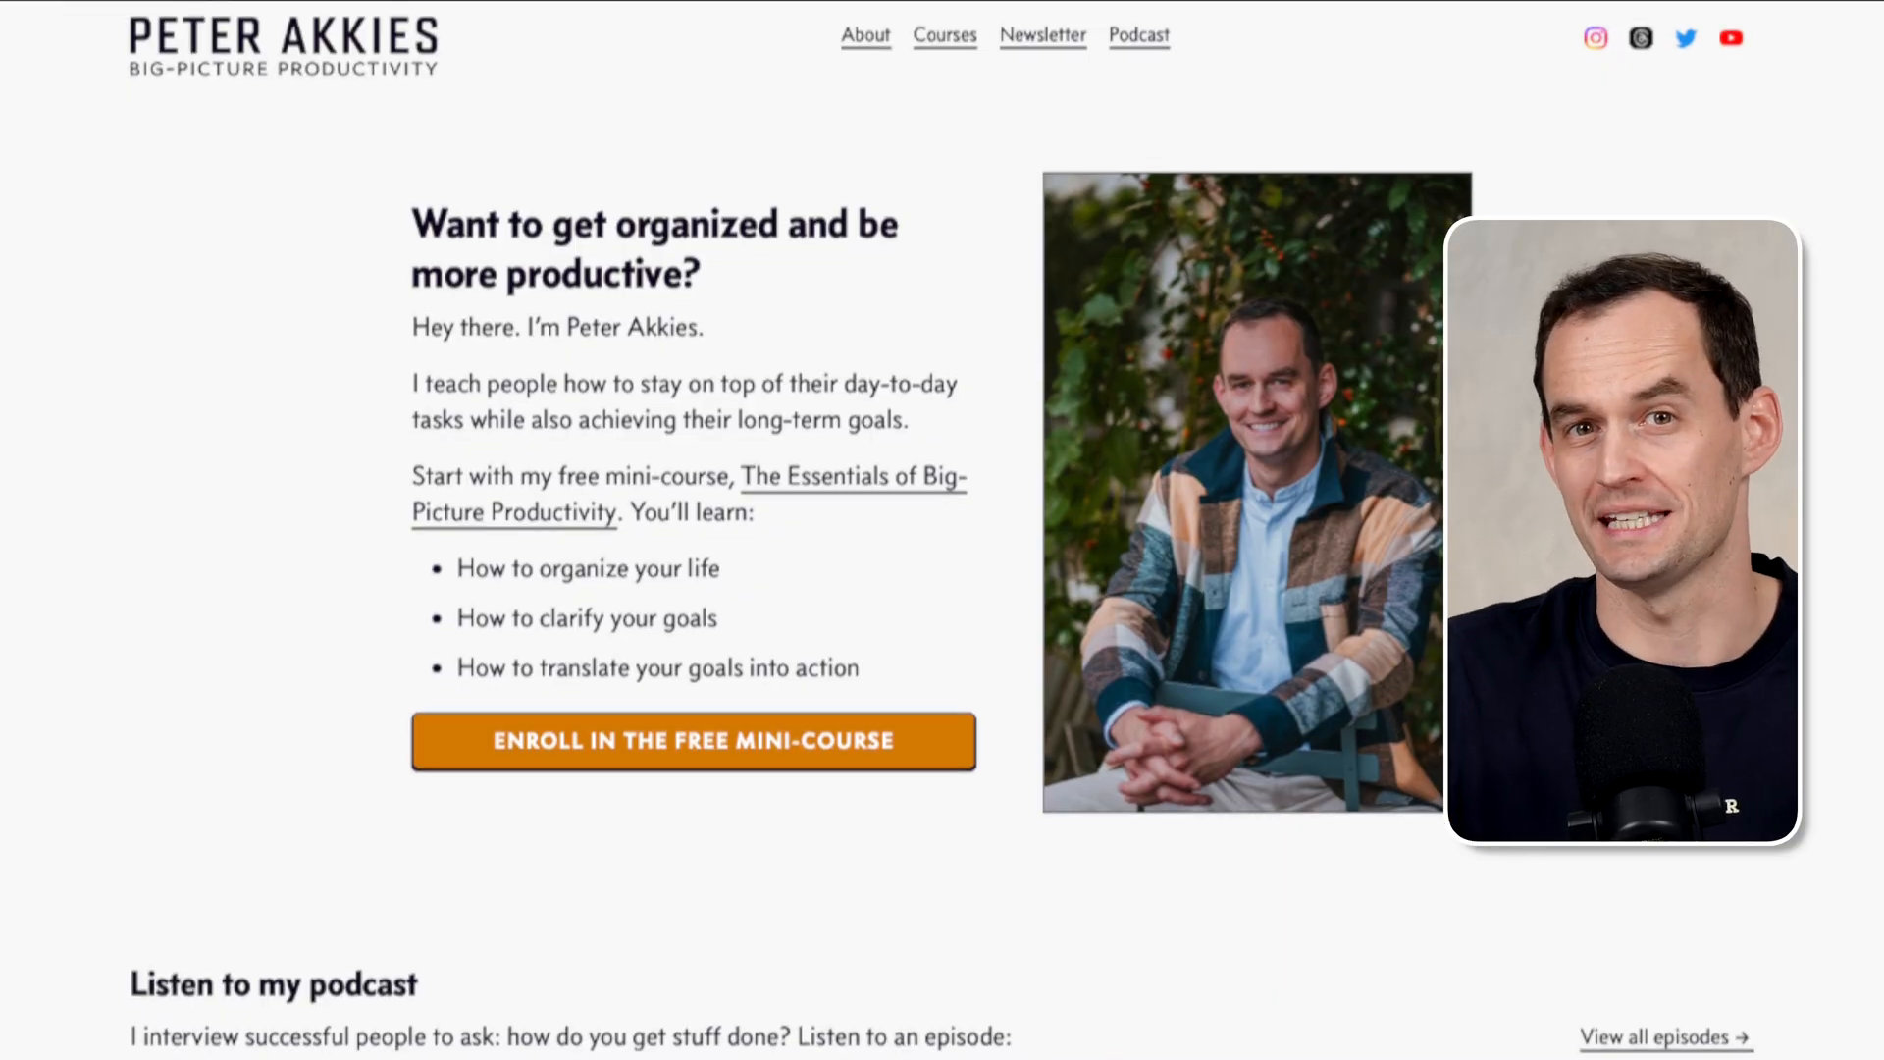
{"action": "scroll", "scroll_direction": "down", "scroll_amount": 3}
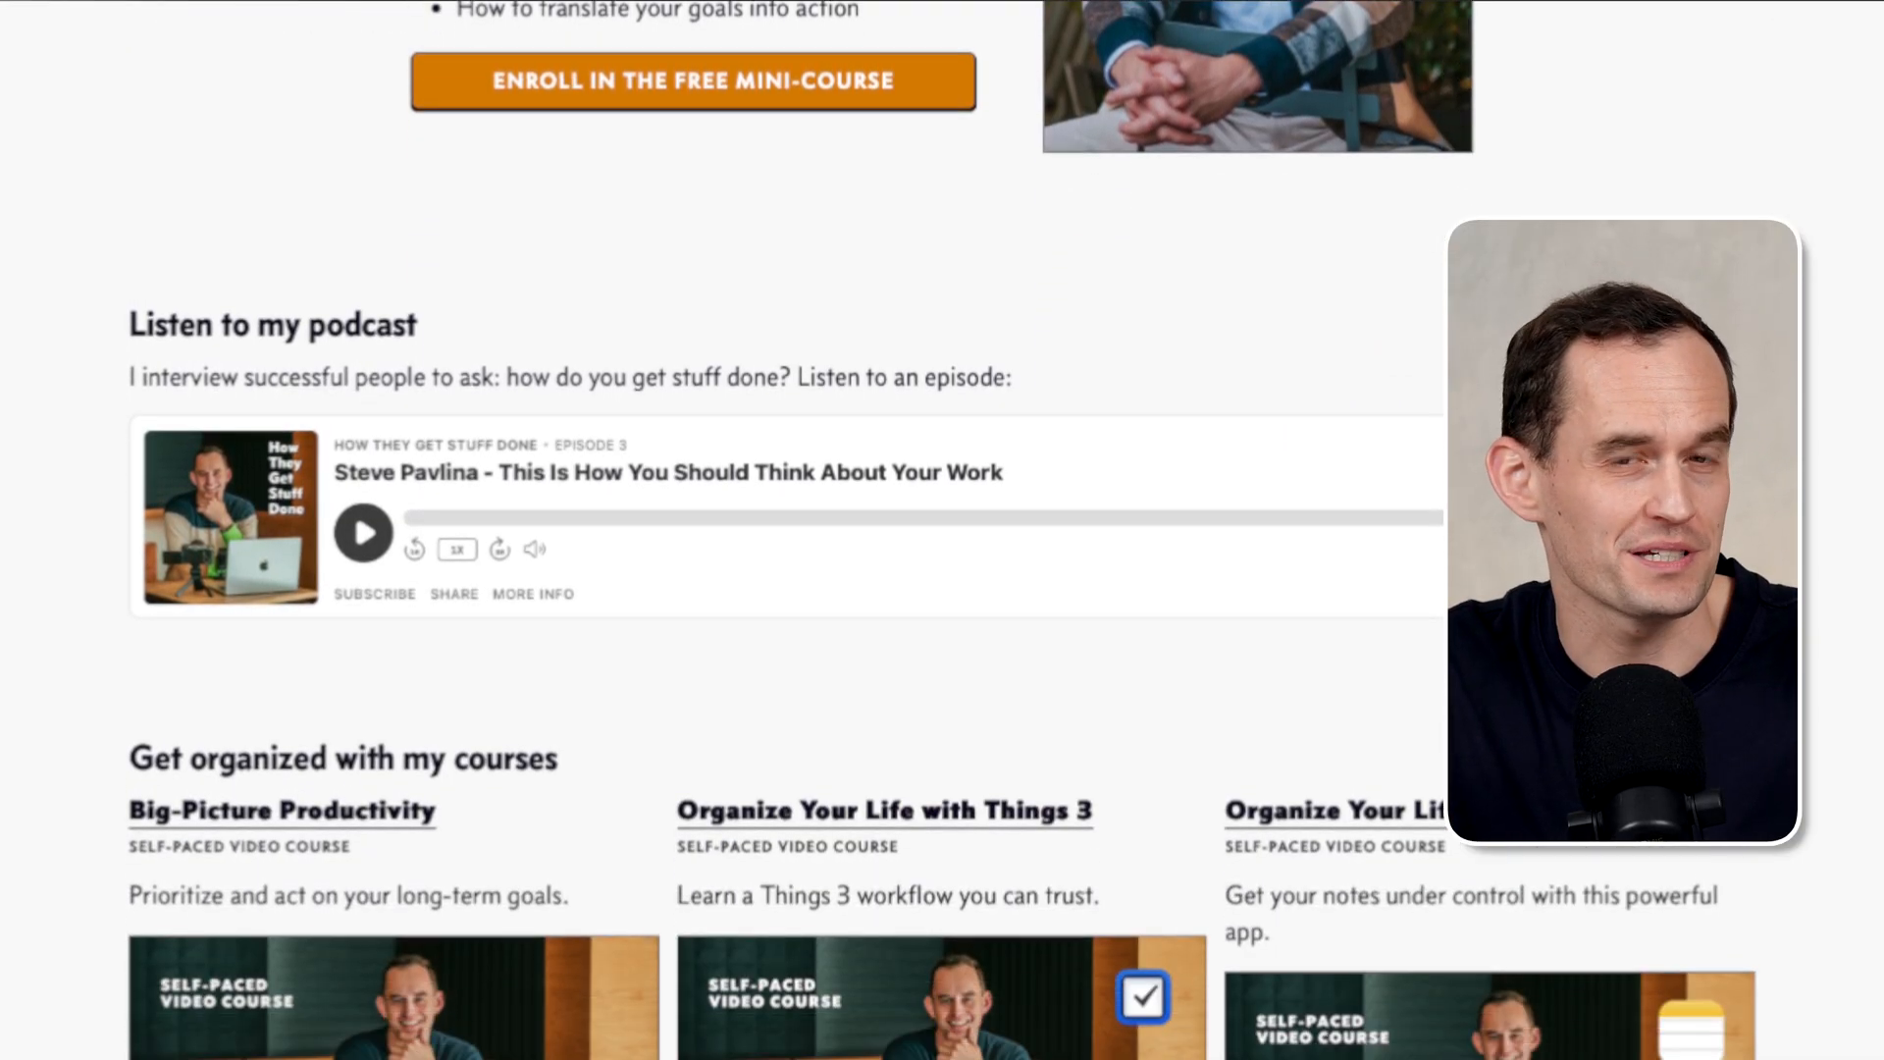
{"action": "scroll", "scroll_direction": "down", "scroll_amount": 3}
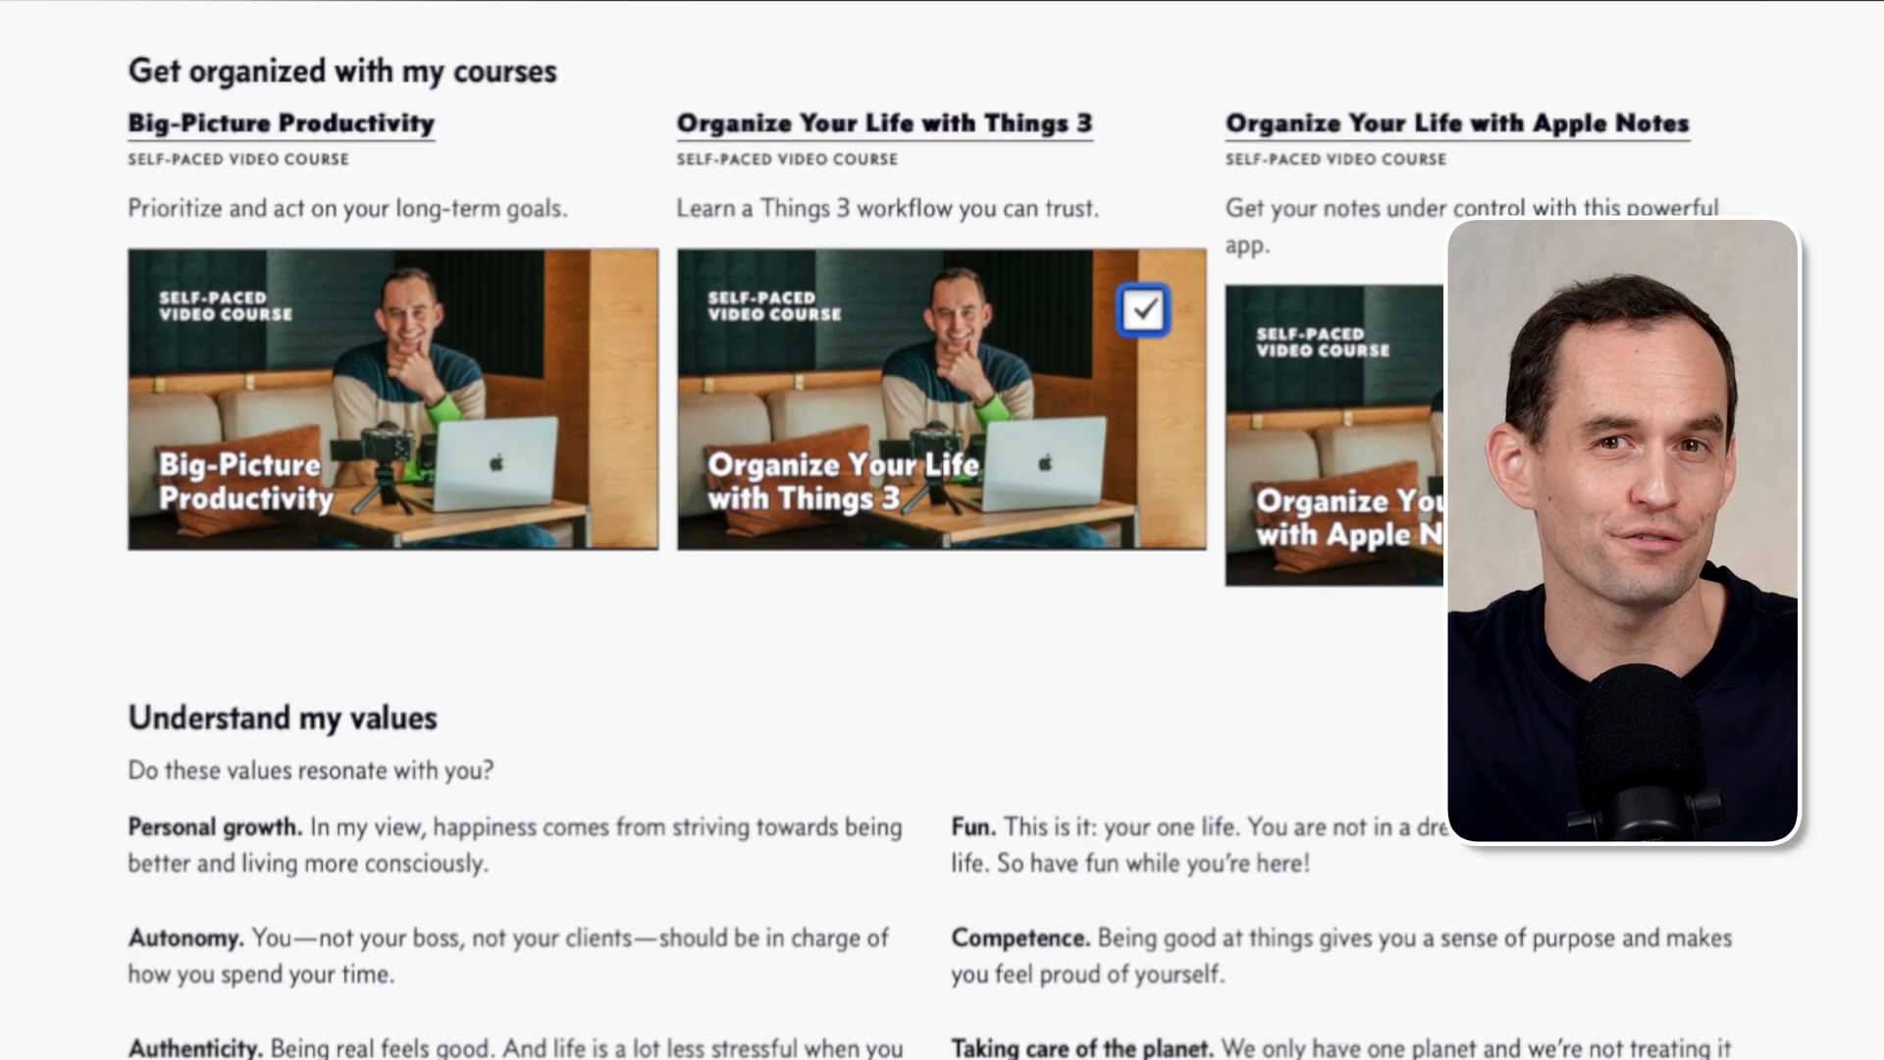
{"action": "scroll", "scroll_direction": "down", "scroll_amount": 3}
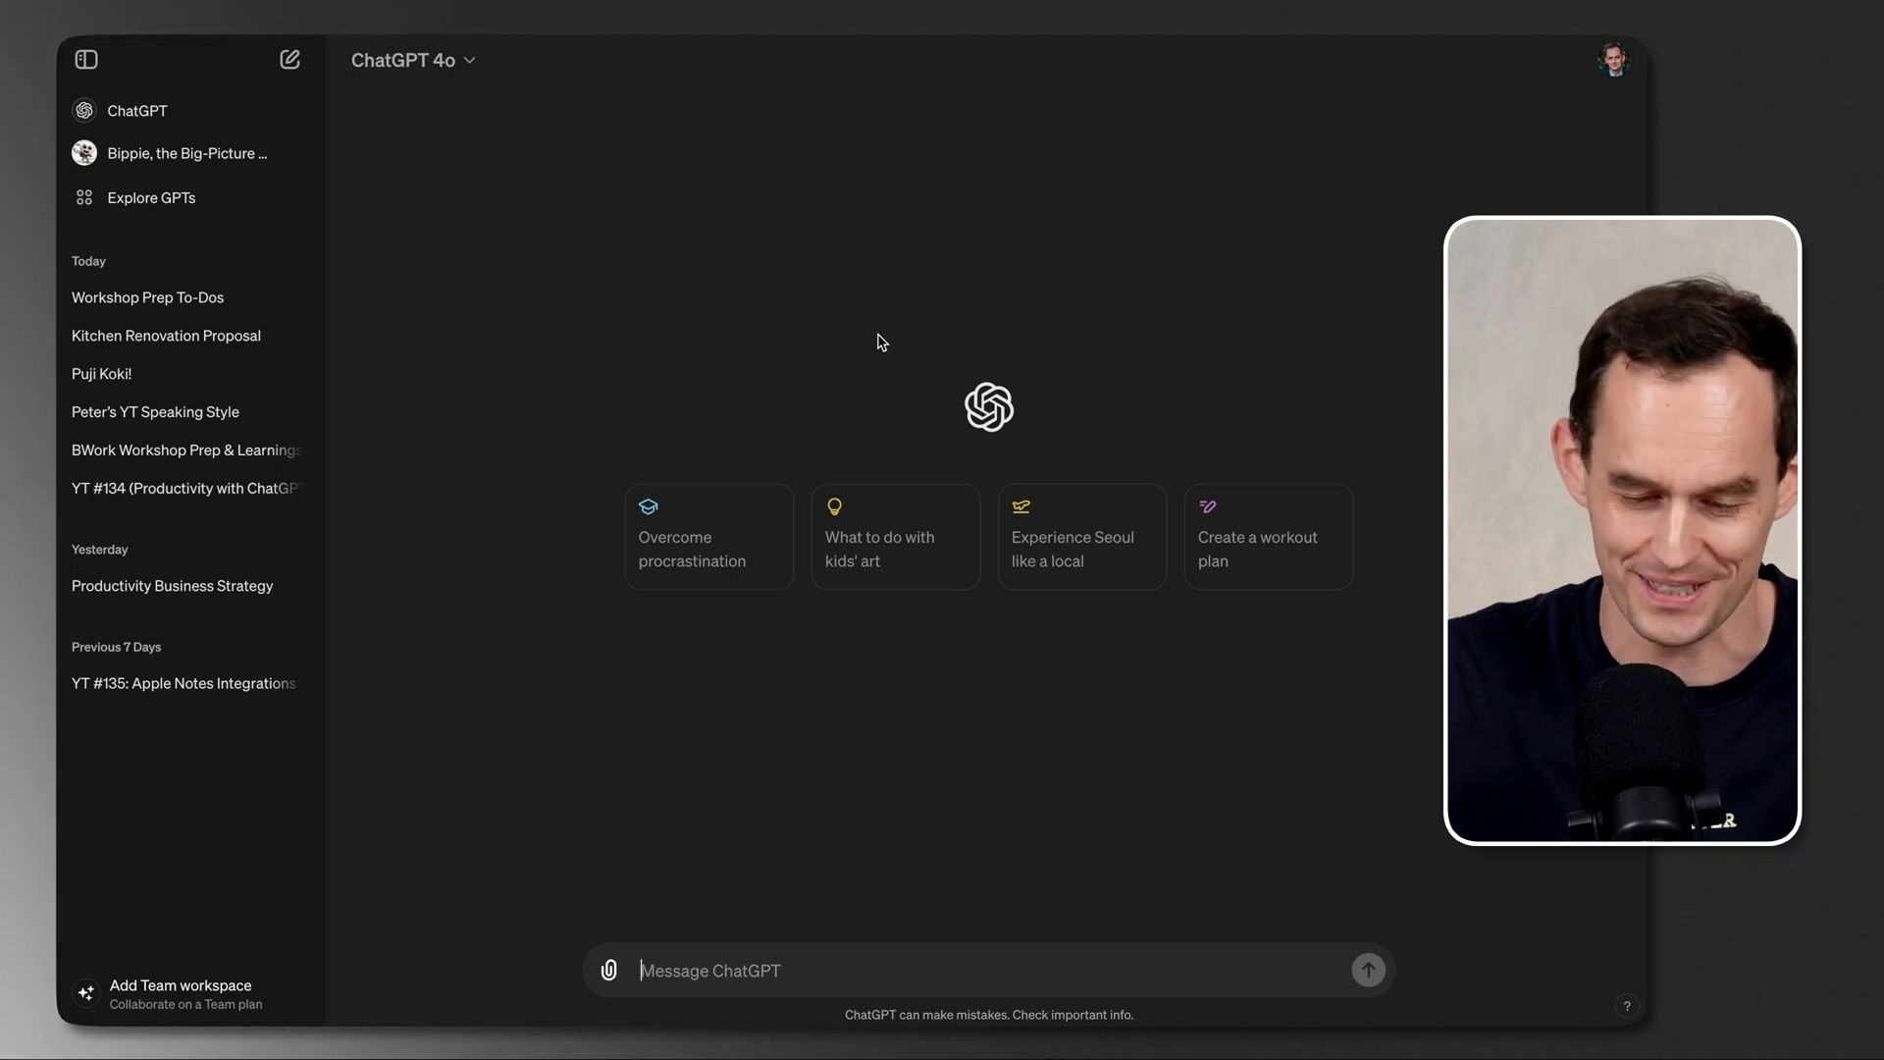
Step: Ask for the top 3 highest-leverage things to work on next week to 10x business revenue
{"action": "type", "text": "I've previously t"}
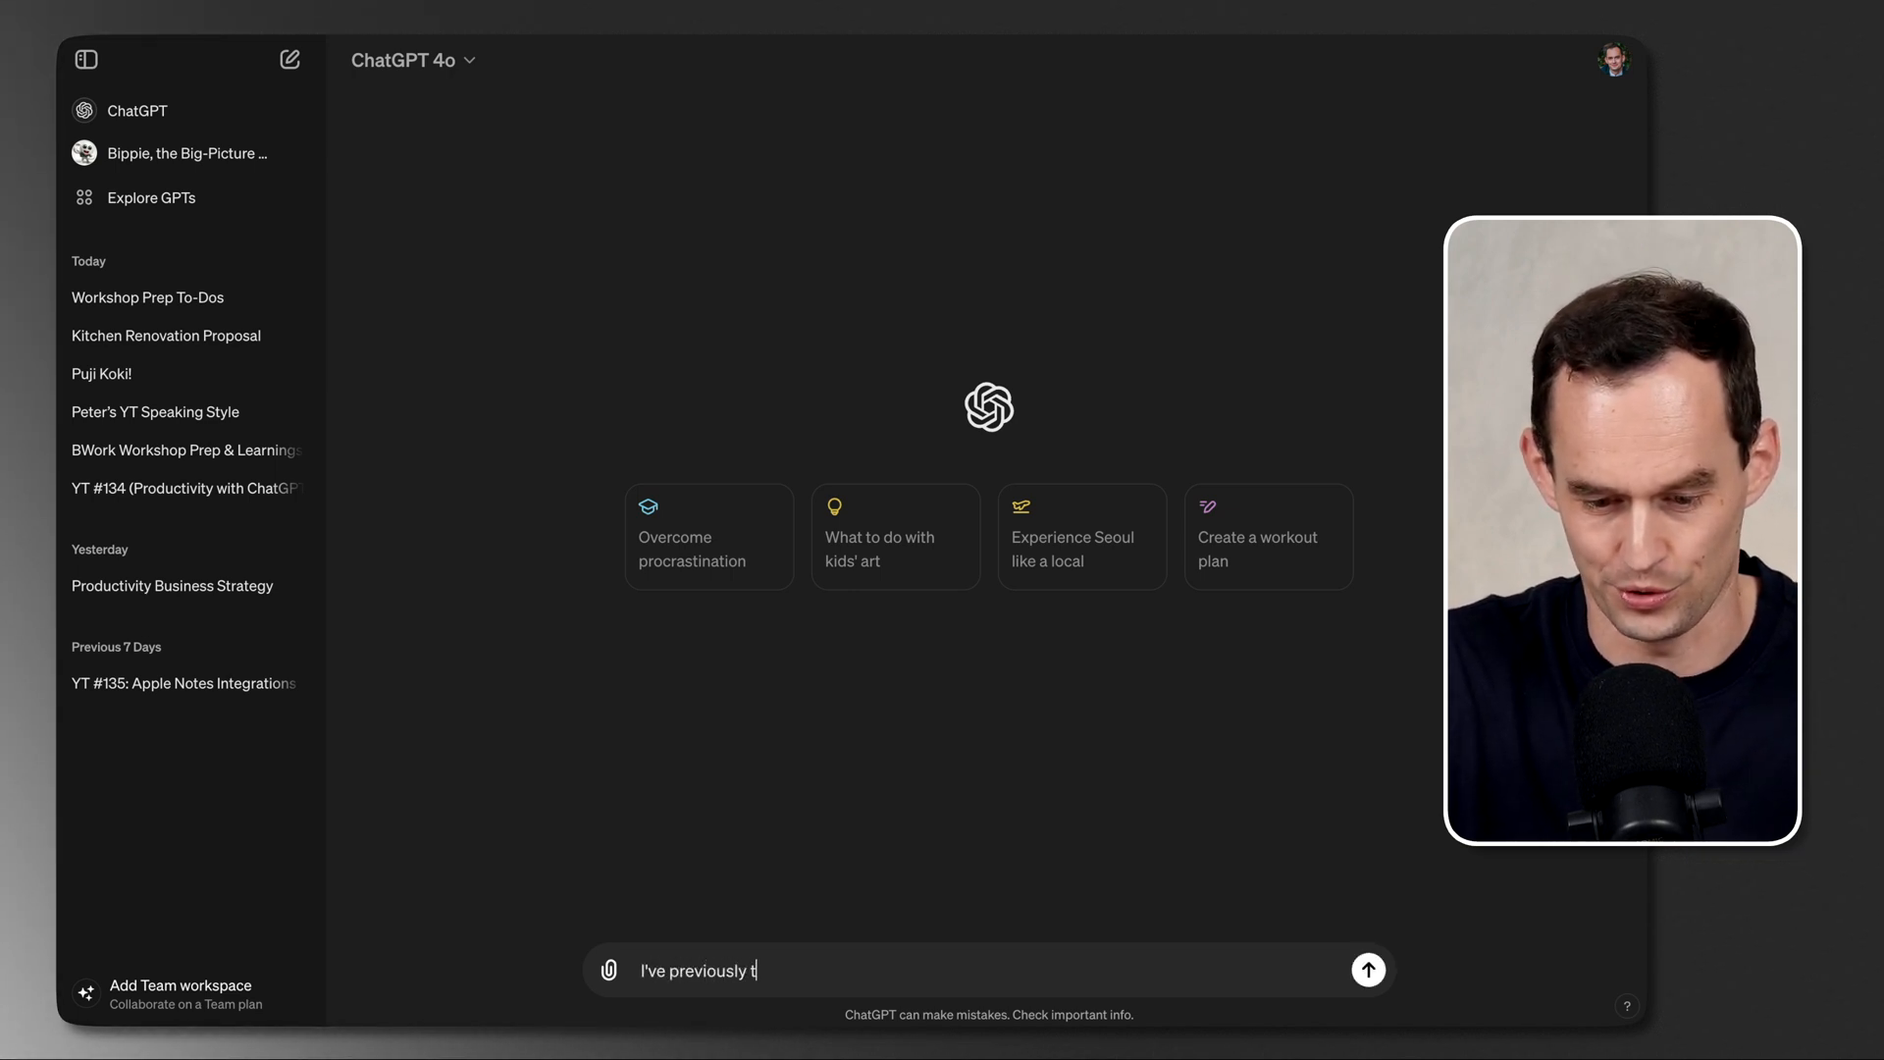
{"action": "type", "text": "old you about my business s"}
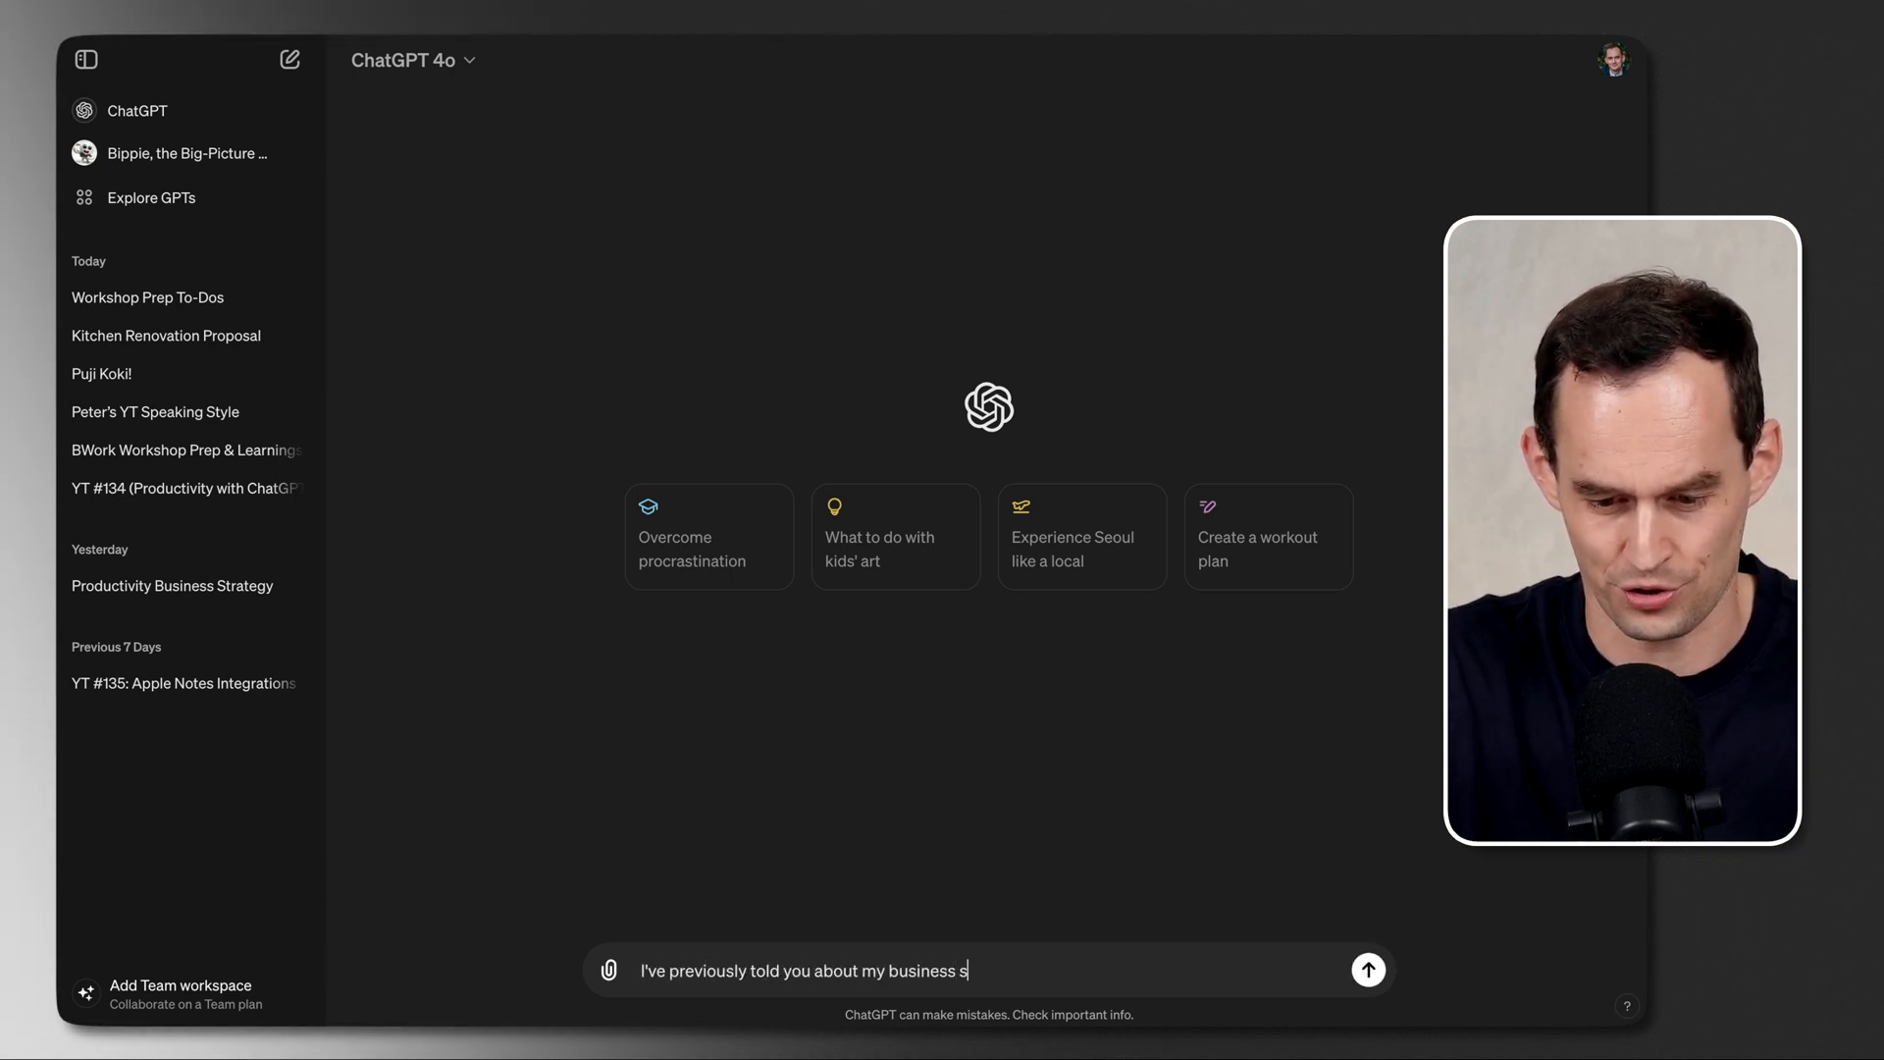
{"action": "type", "text": "tructure and challenges. I"}
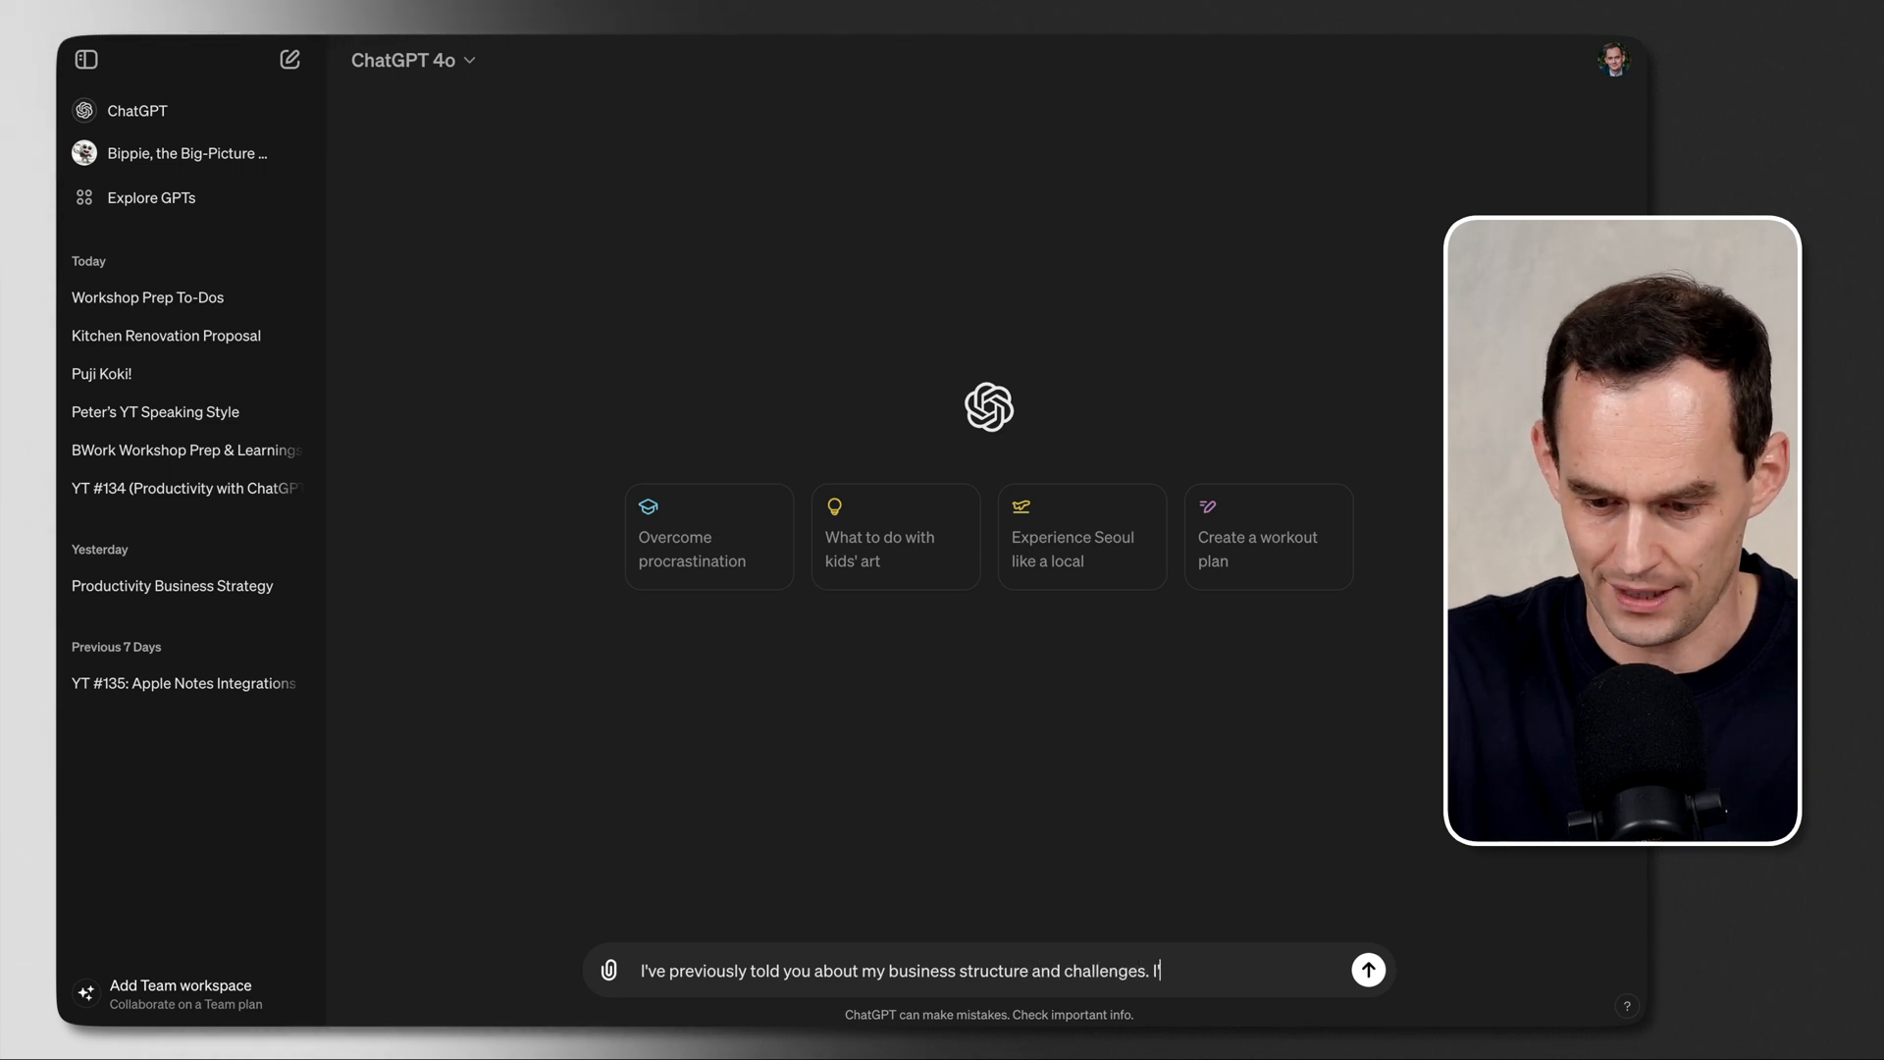
{"action": "type", "text": "I'd like to 10x my"}
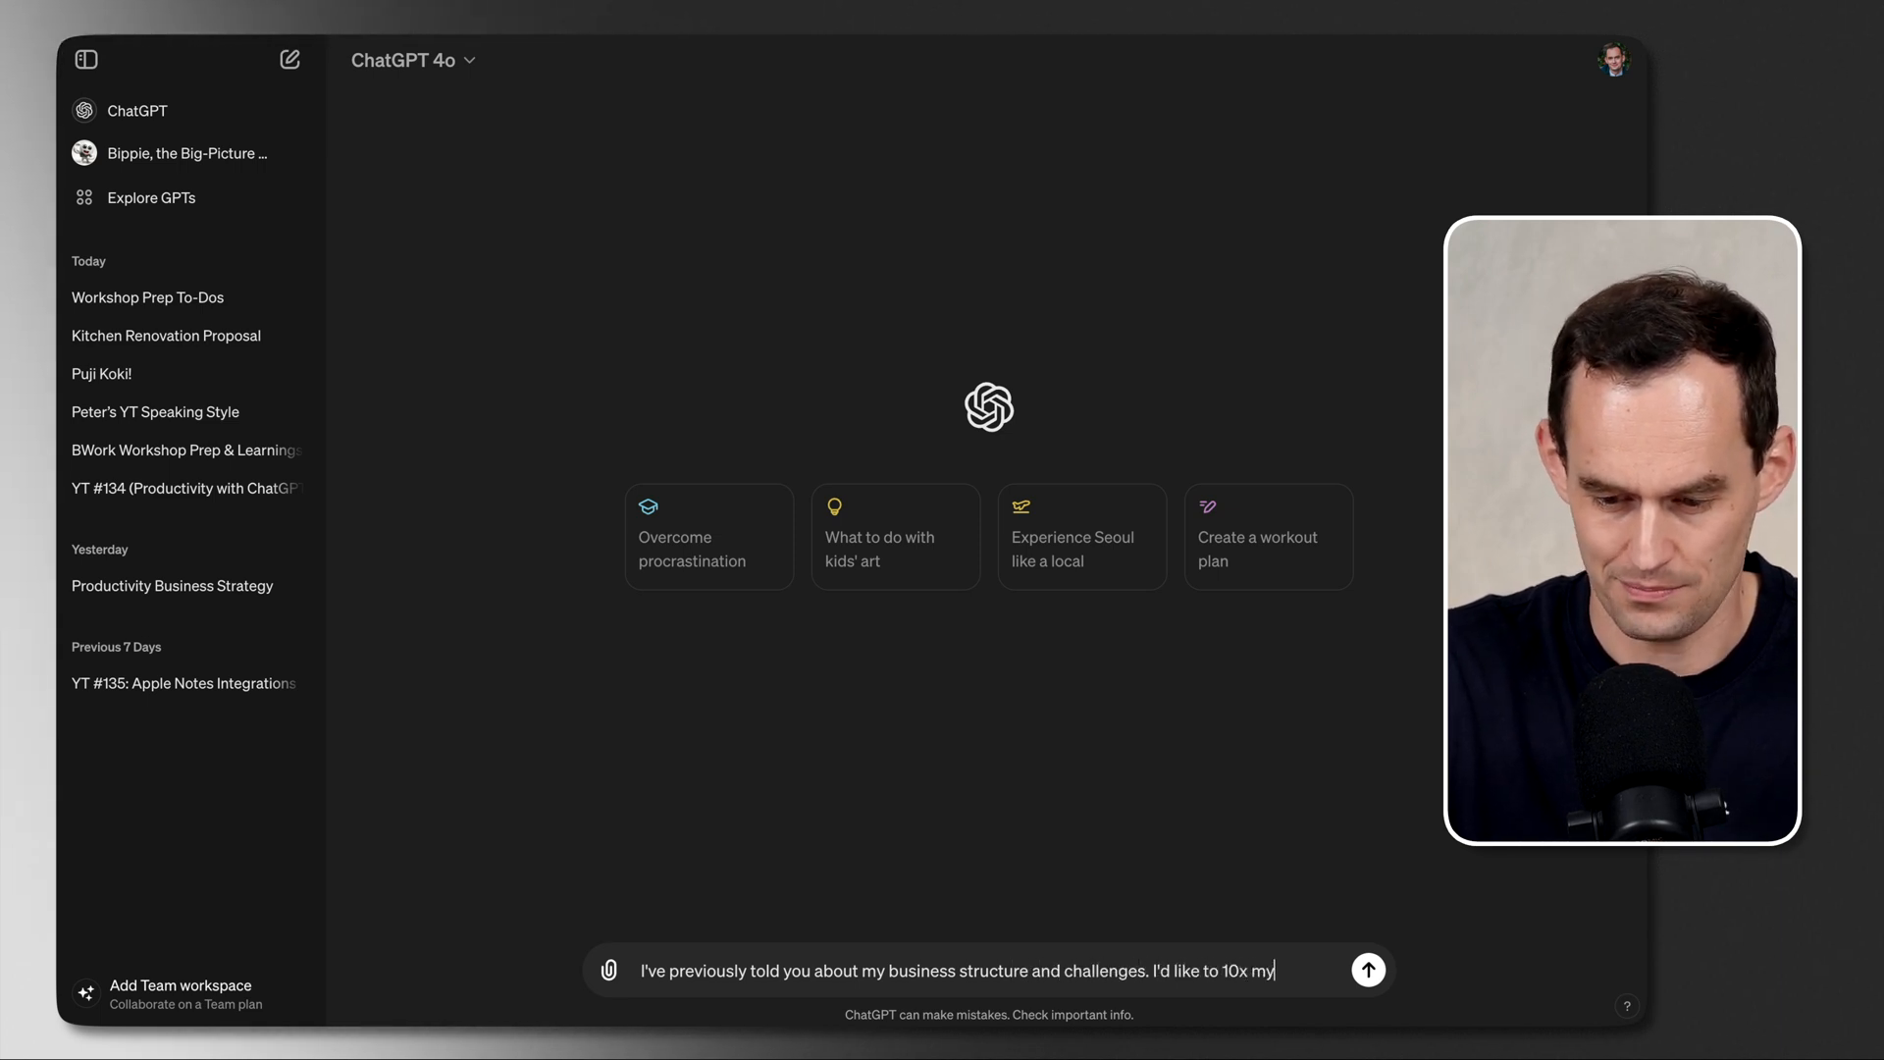
{"action": "type", "text": "business revenue. What are"}
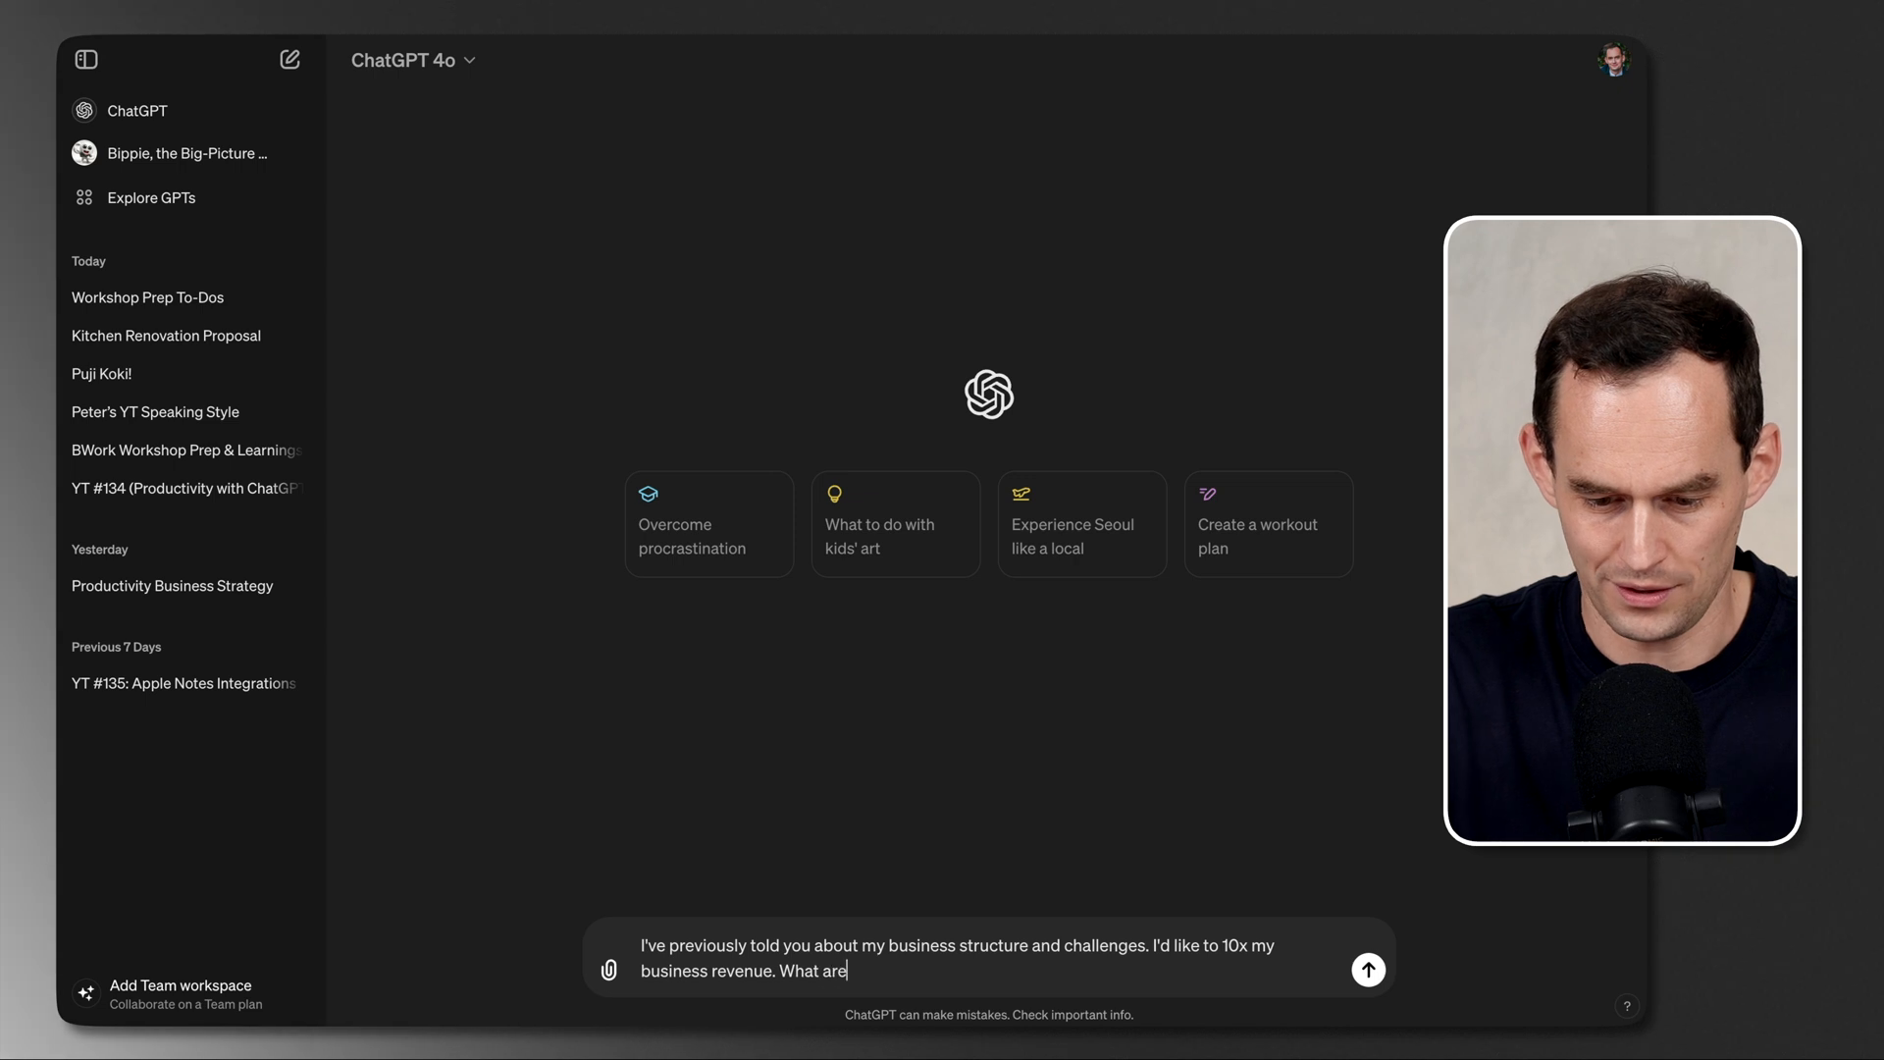
{"action": "type", "text": "the top 3 h"}
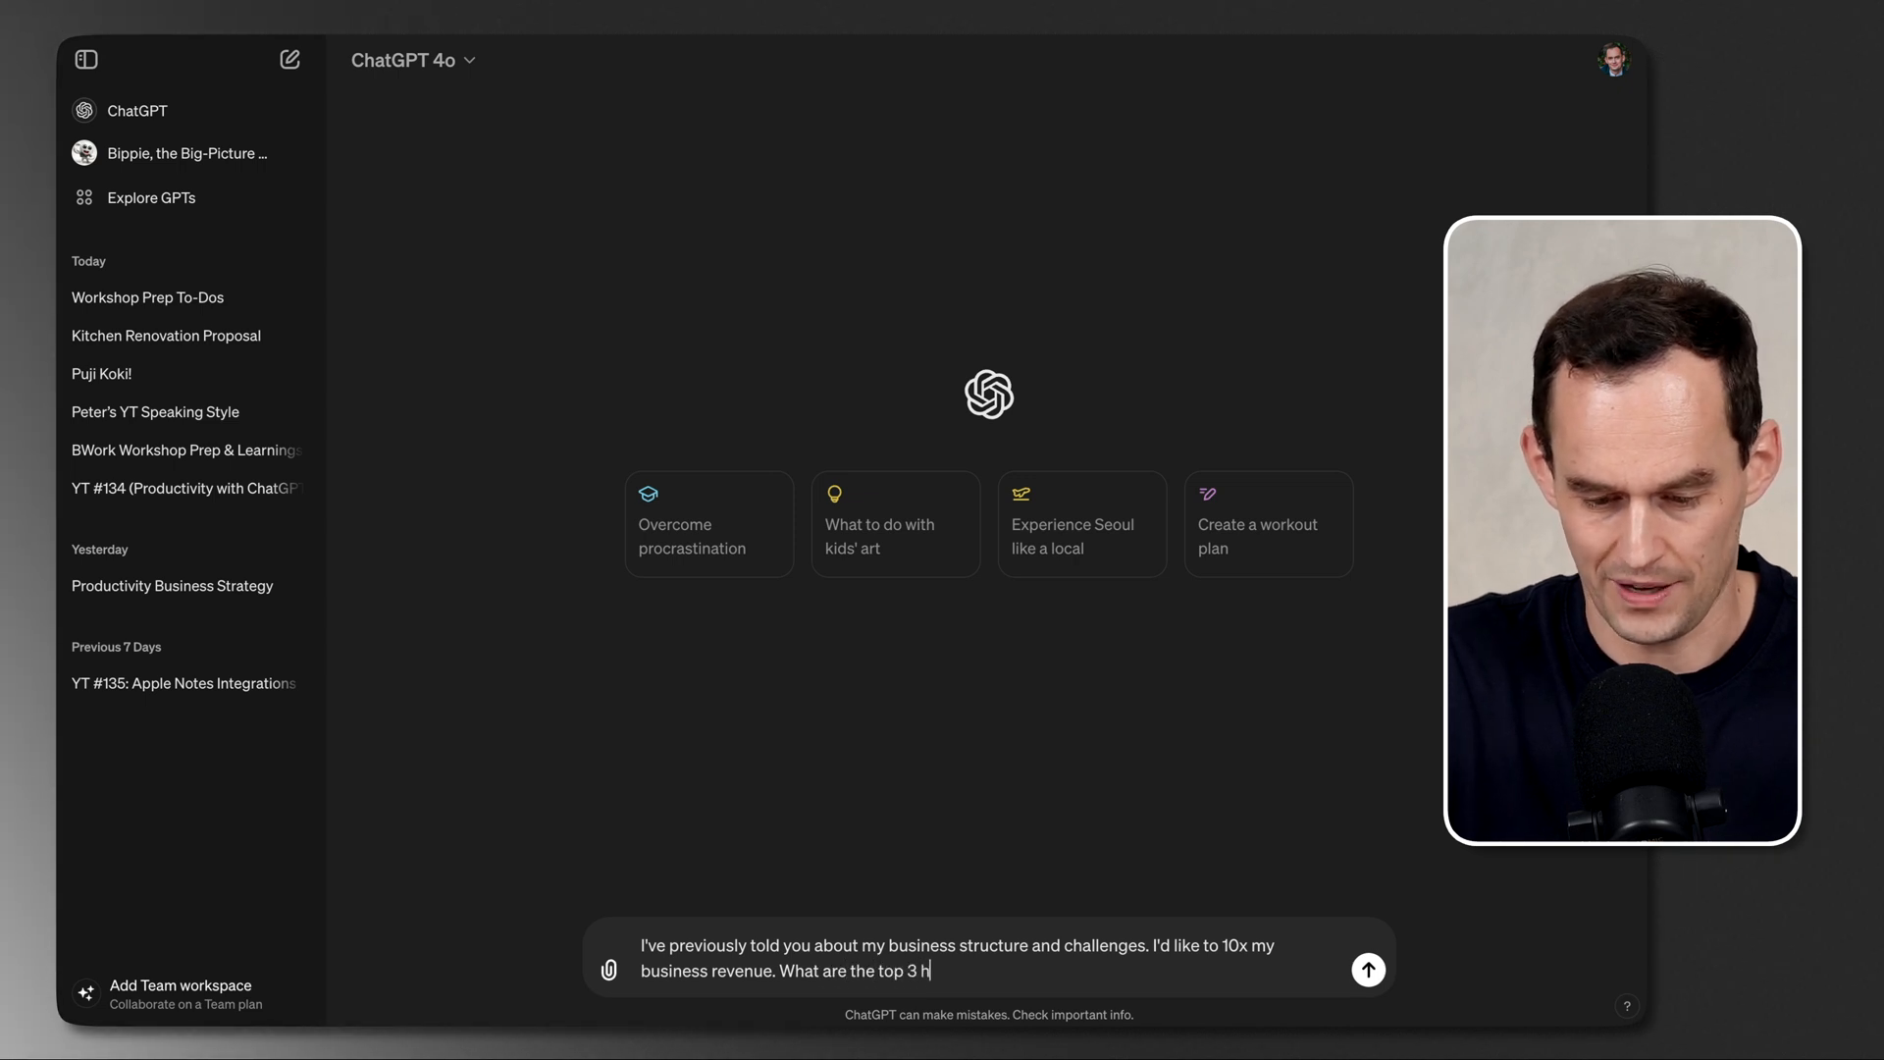
{"action": "type", "text": "ighest-leverage things I"}
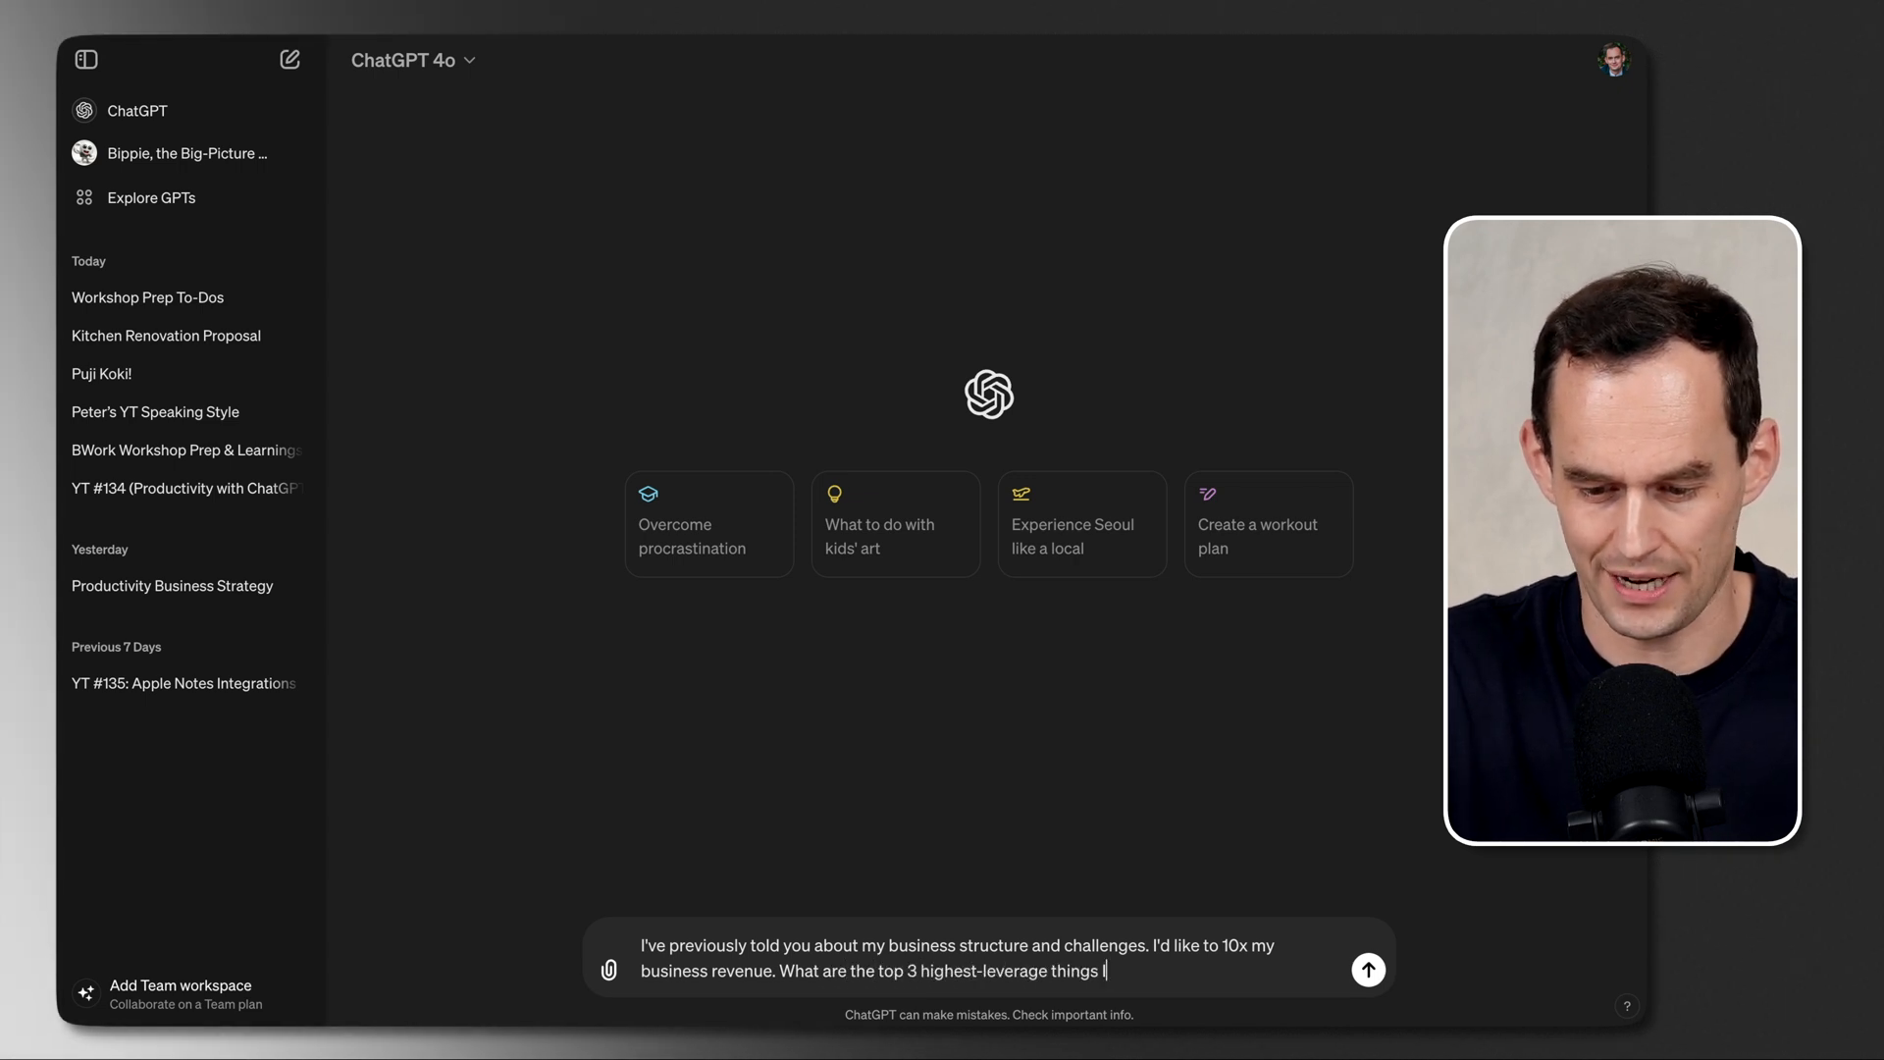
{"action": "type", "text": "can work on next week to"}
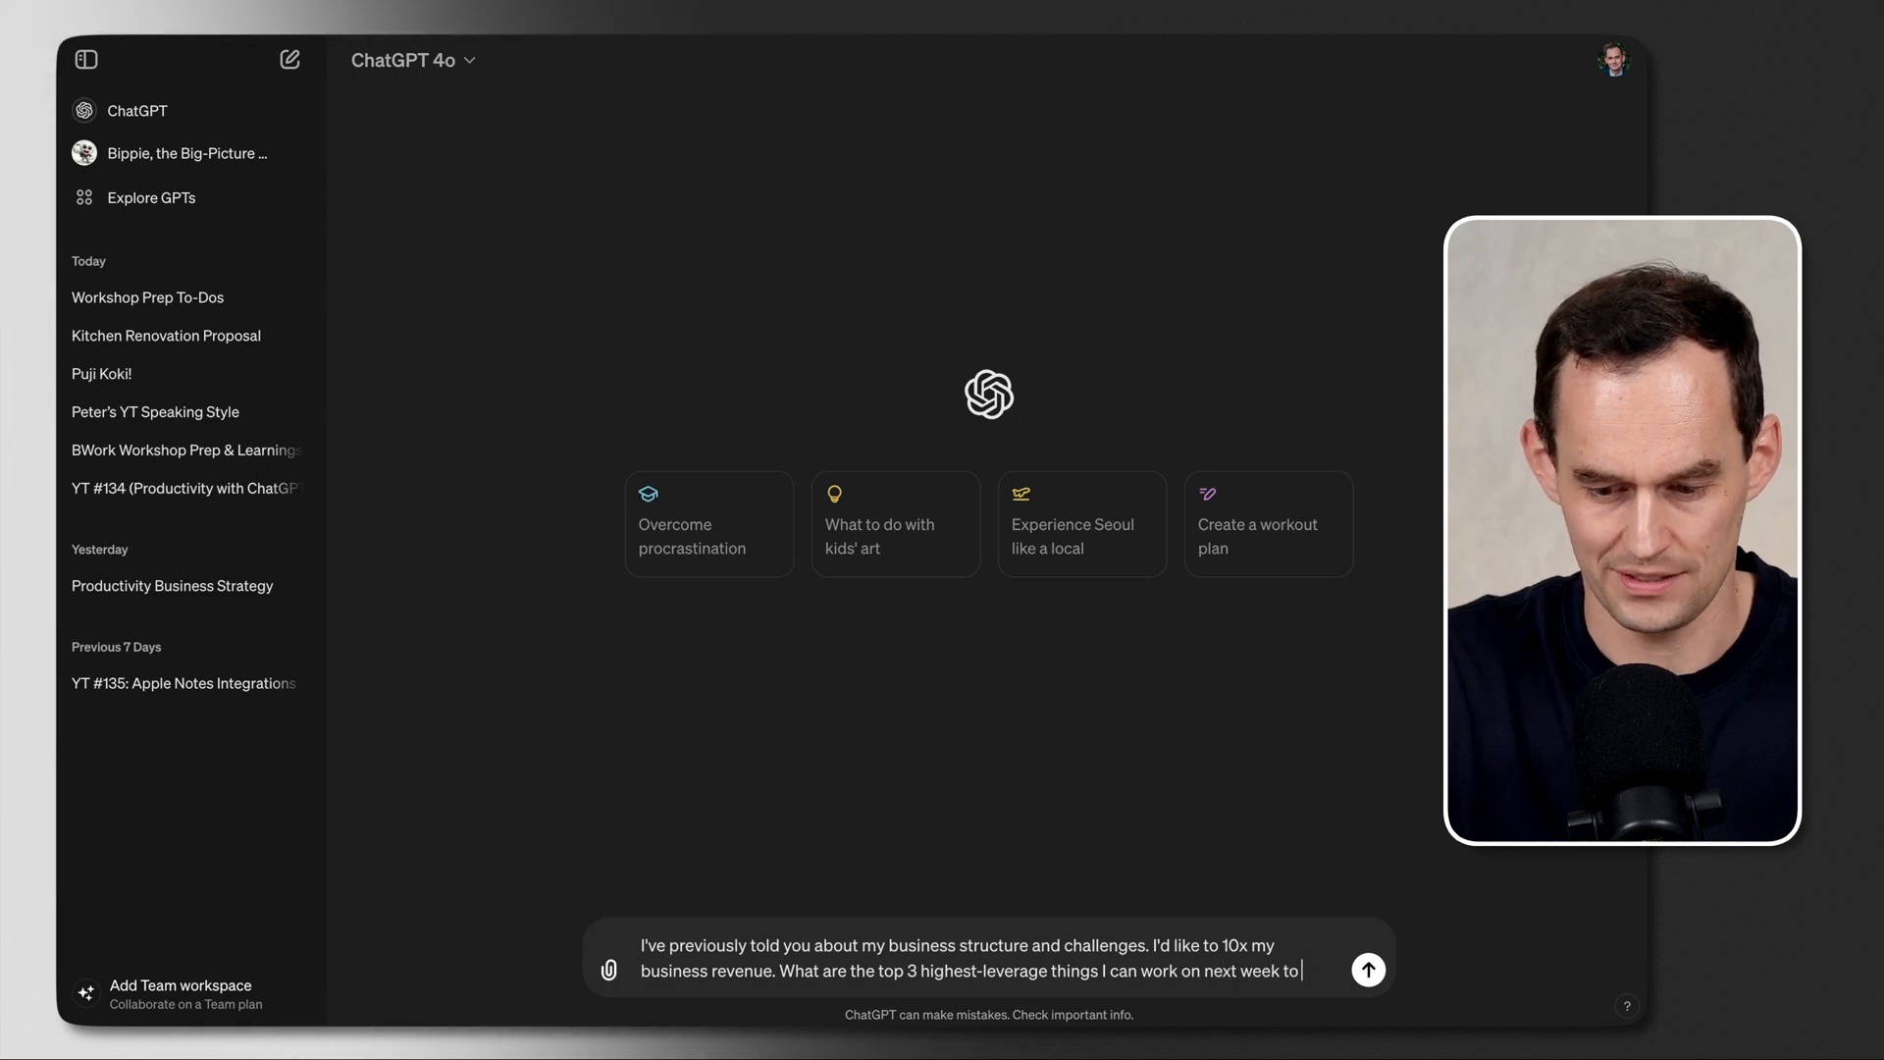
{"action": "left_click", "coordinate": [1367, 969]}
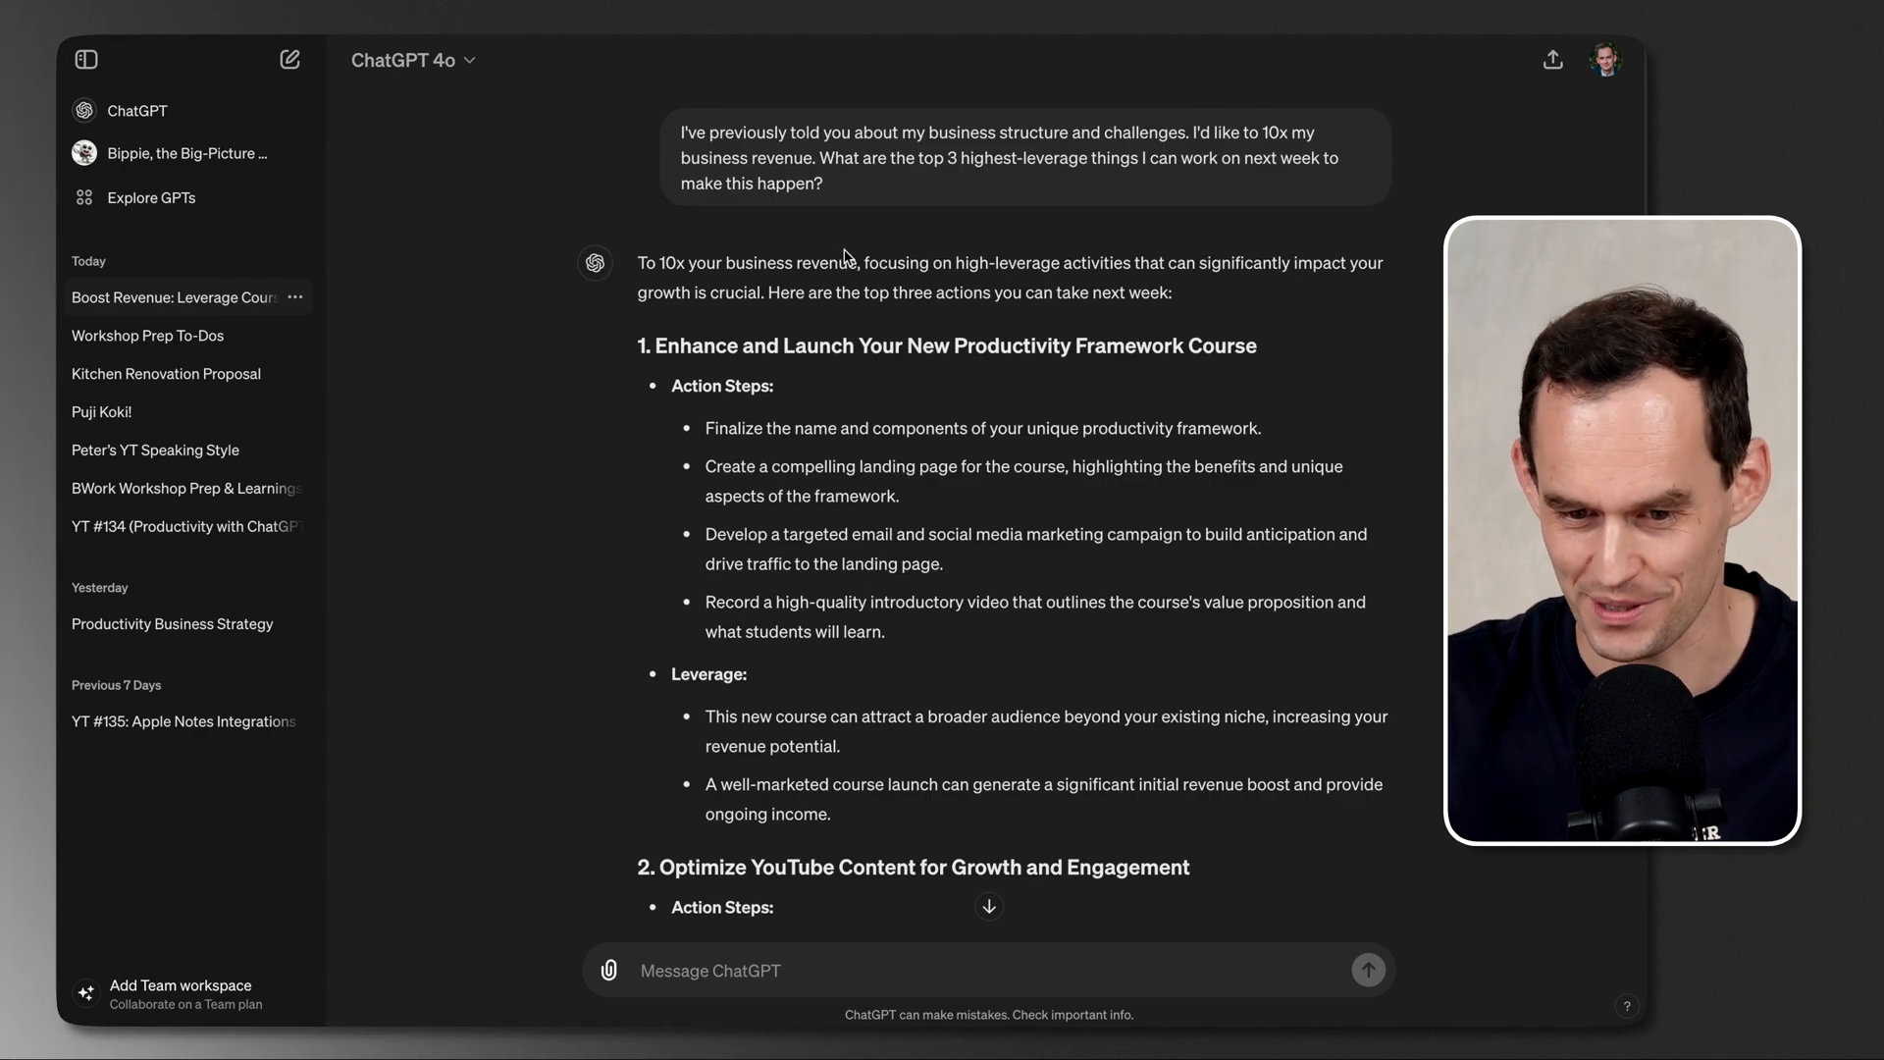
{"action": "mouse_move", "coordinate": [1039, 295]}
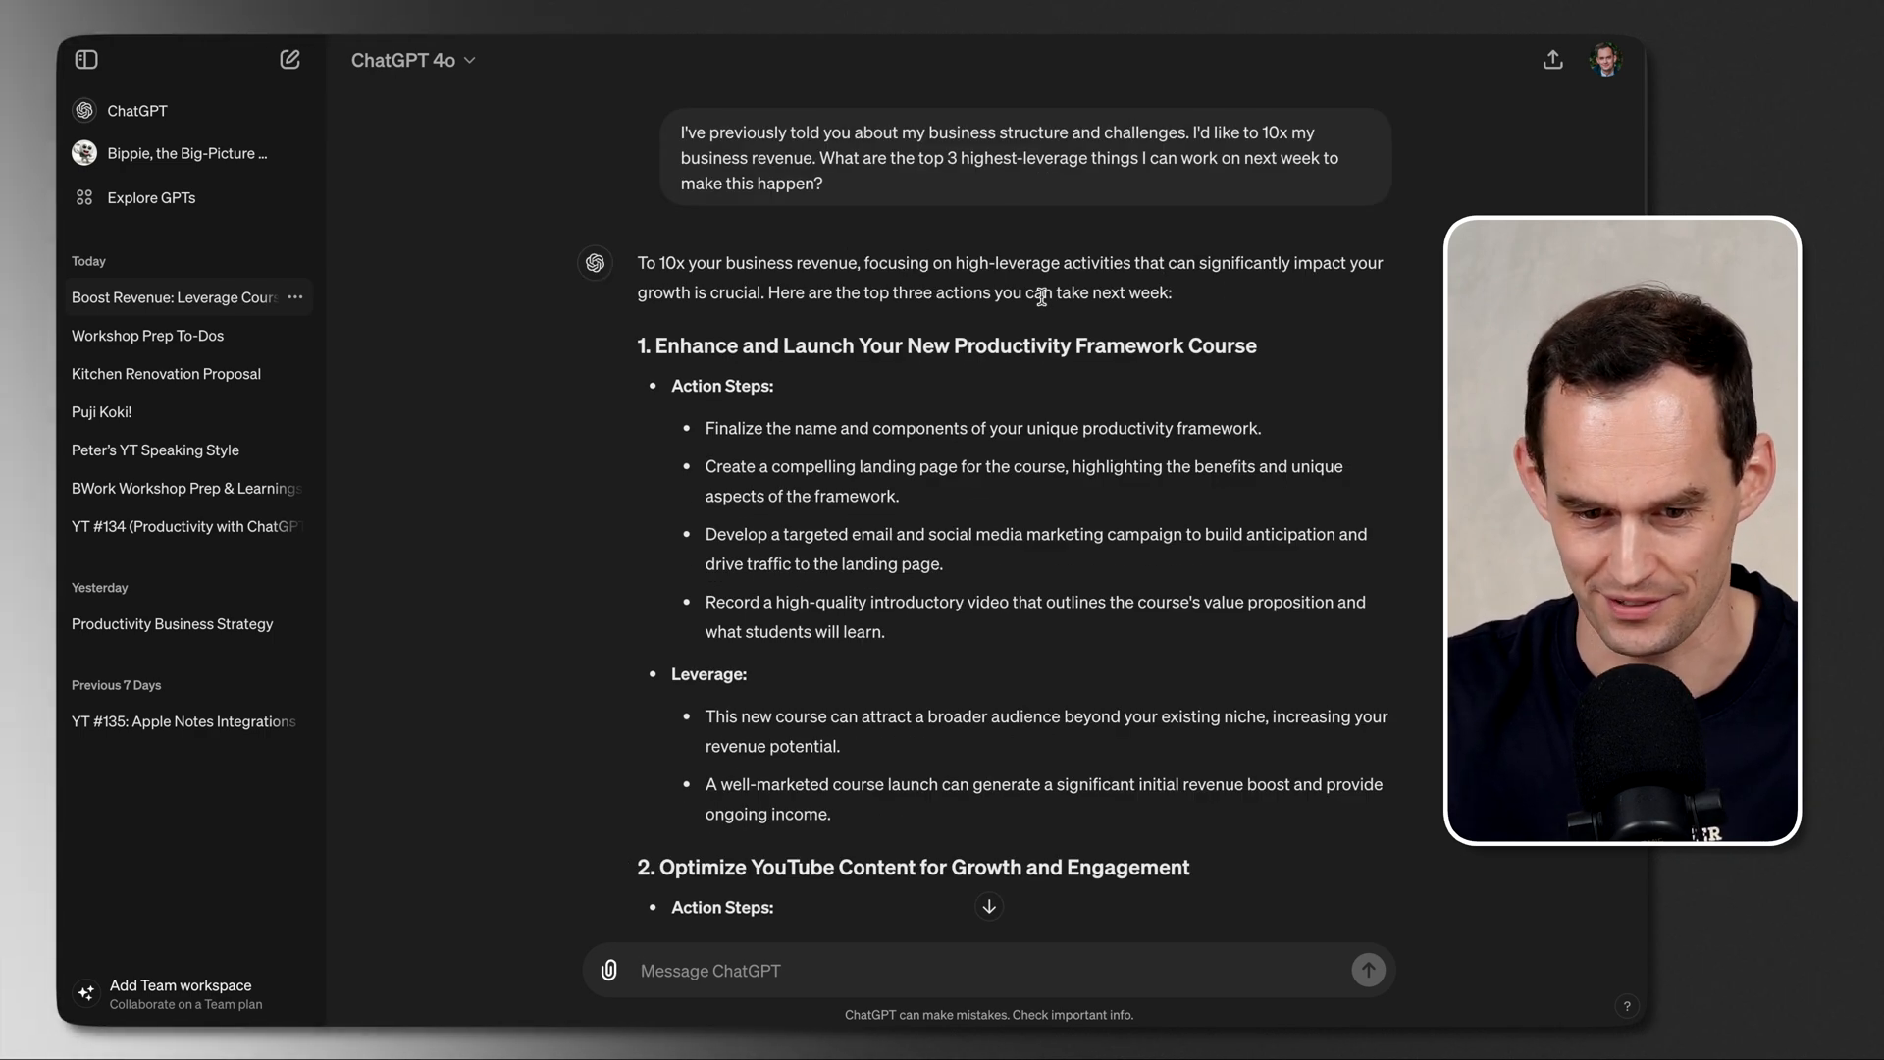
Step: Scroll through the reply's three actions: productivity course, YouTube content, email marketing
{"action": "scroll", "scroll_direction": "down", "scroll_amount": 3}
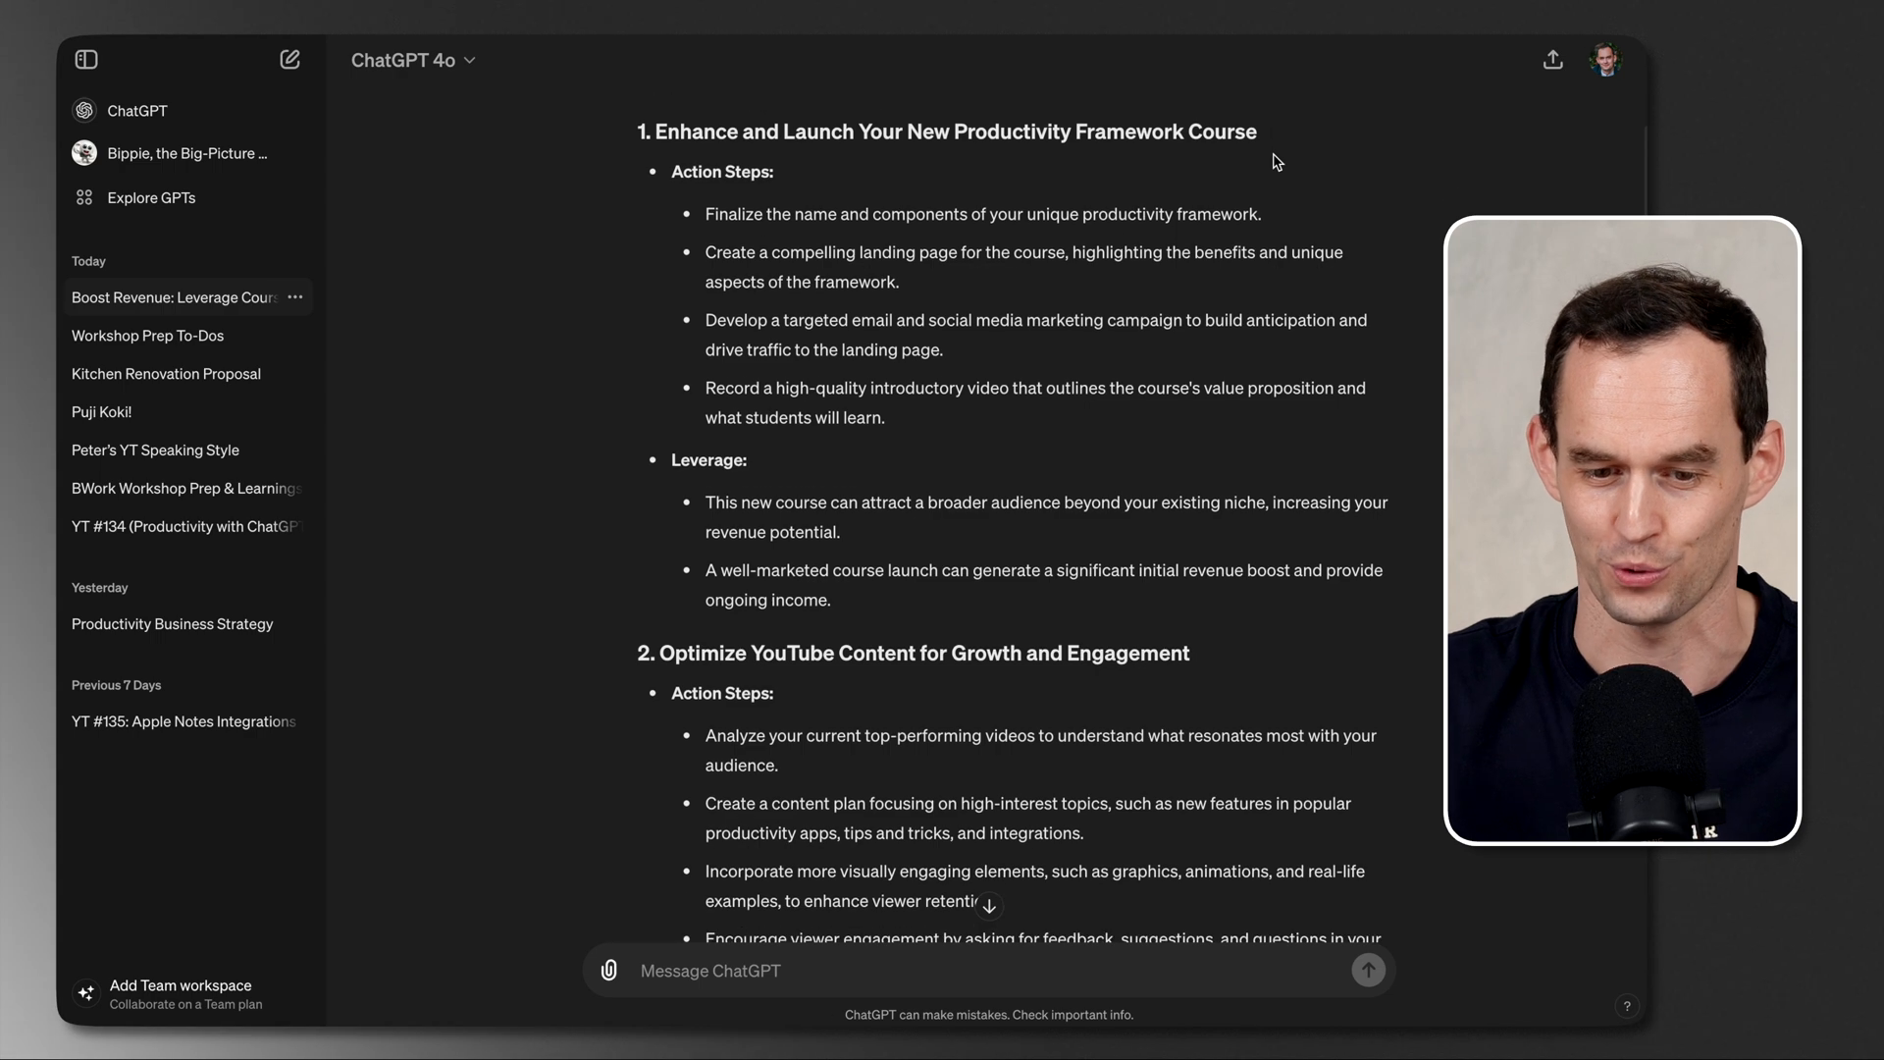
{"action": "scroll", "scroll_direction": "down", "scroll_amount": 3}
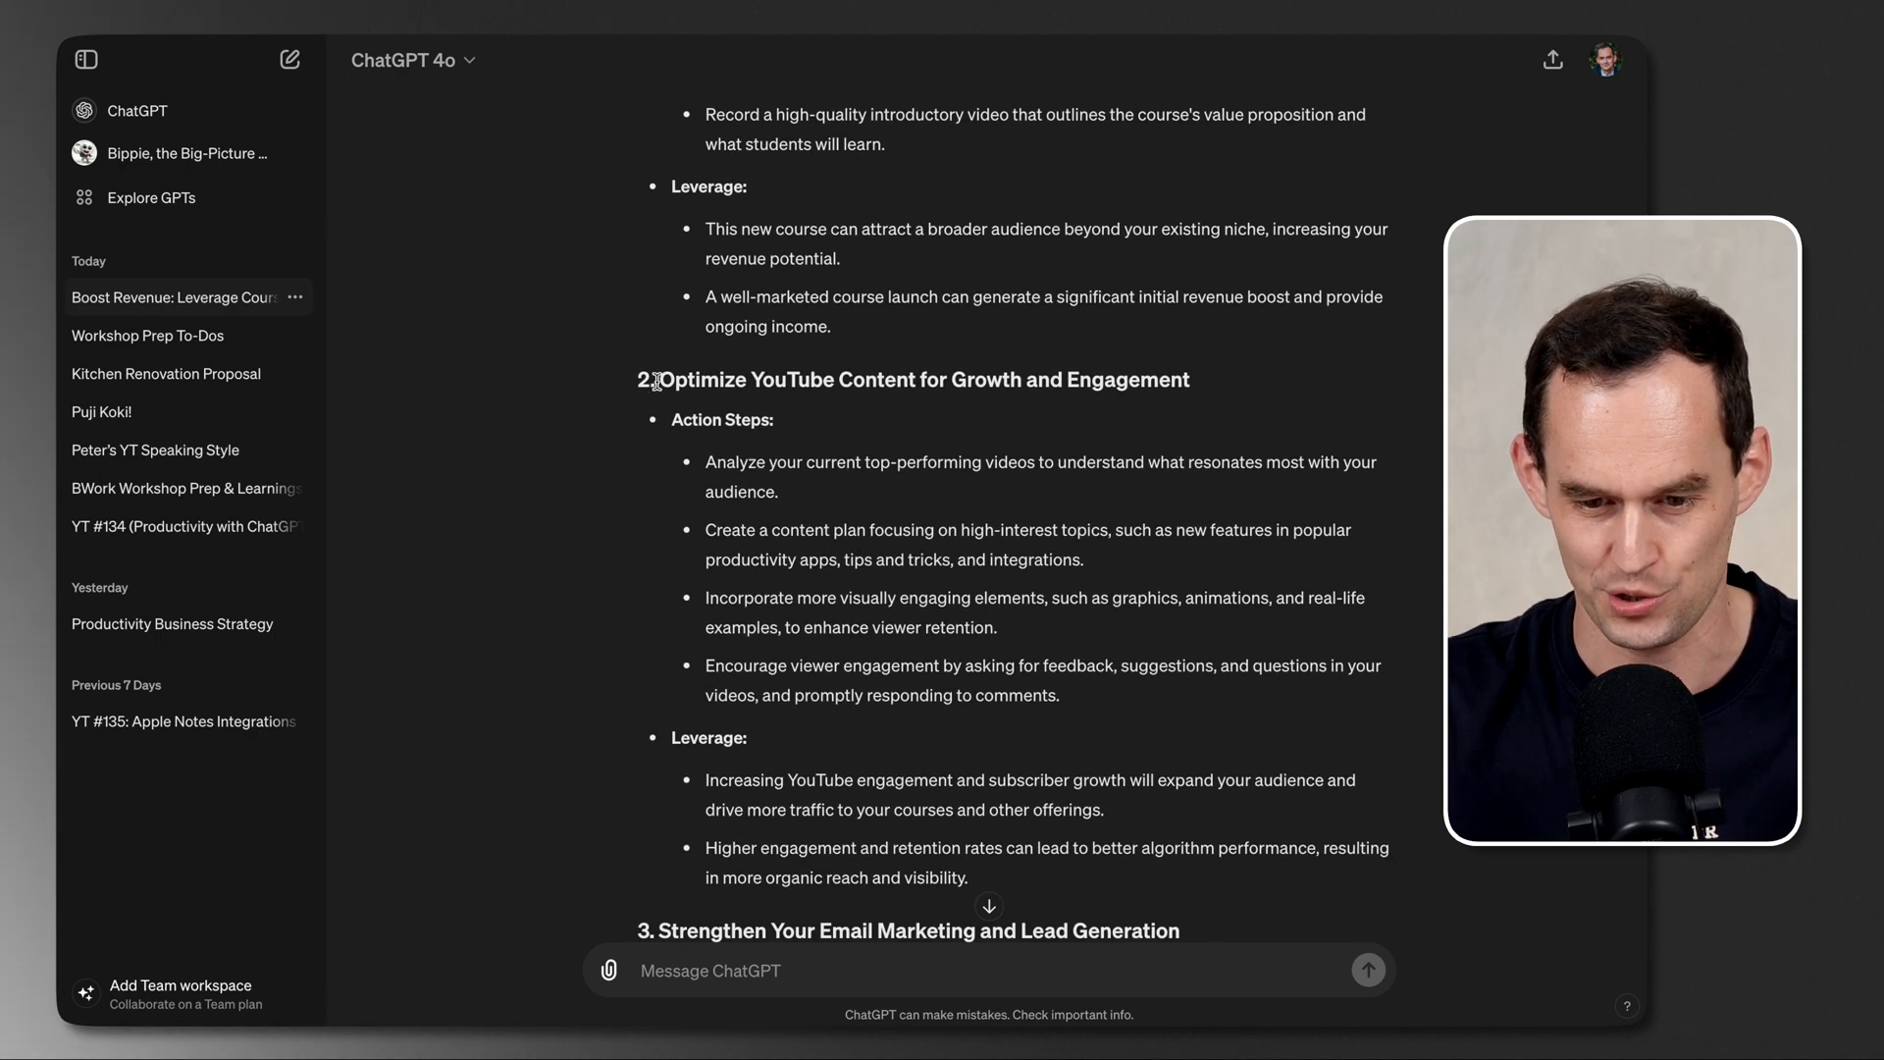
{"action": "scroll", "scroll_direction": "down", "scroll_amount": 3}
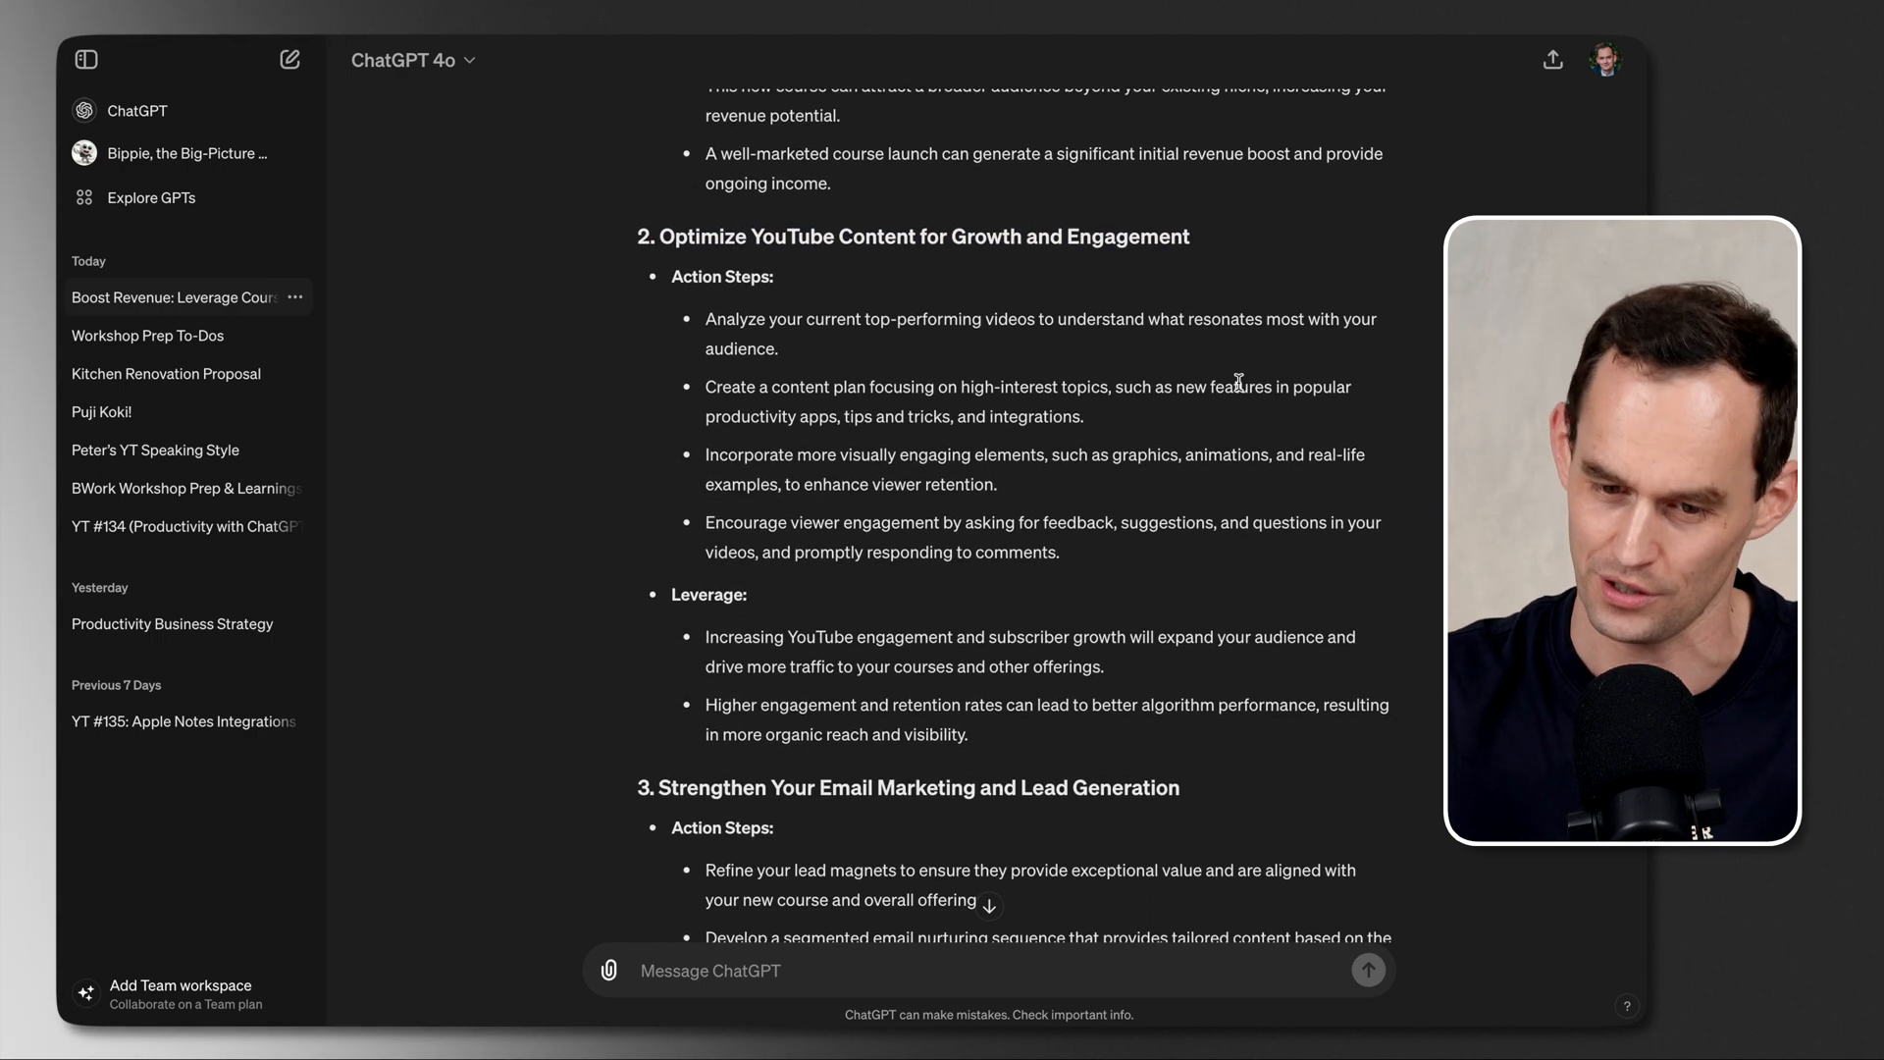
{"action": "scroll", "scroll_direction": "down", "scroll_amount": 3}
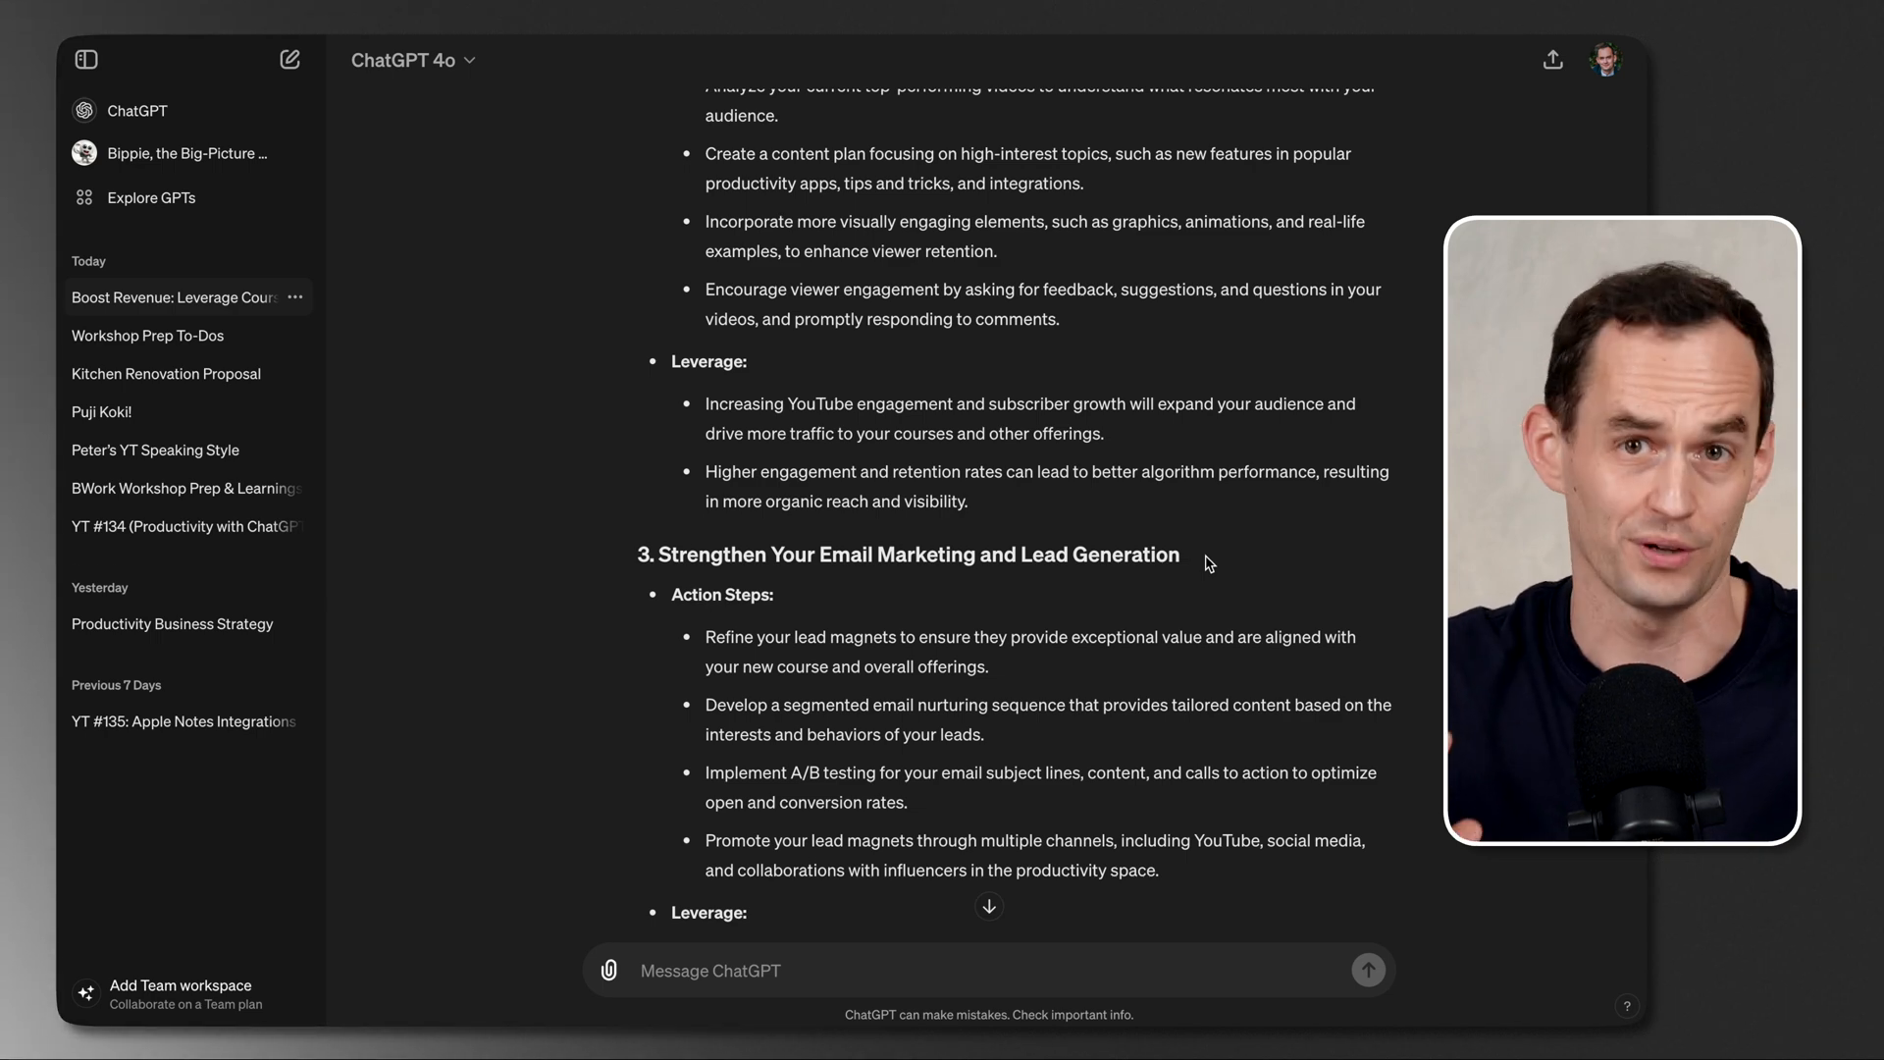
{"action": "scroll", "scroll_direction": "up", "scroll_amount": 3}
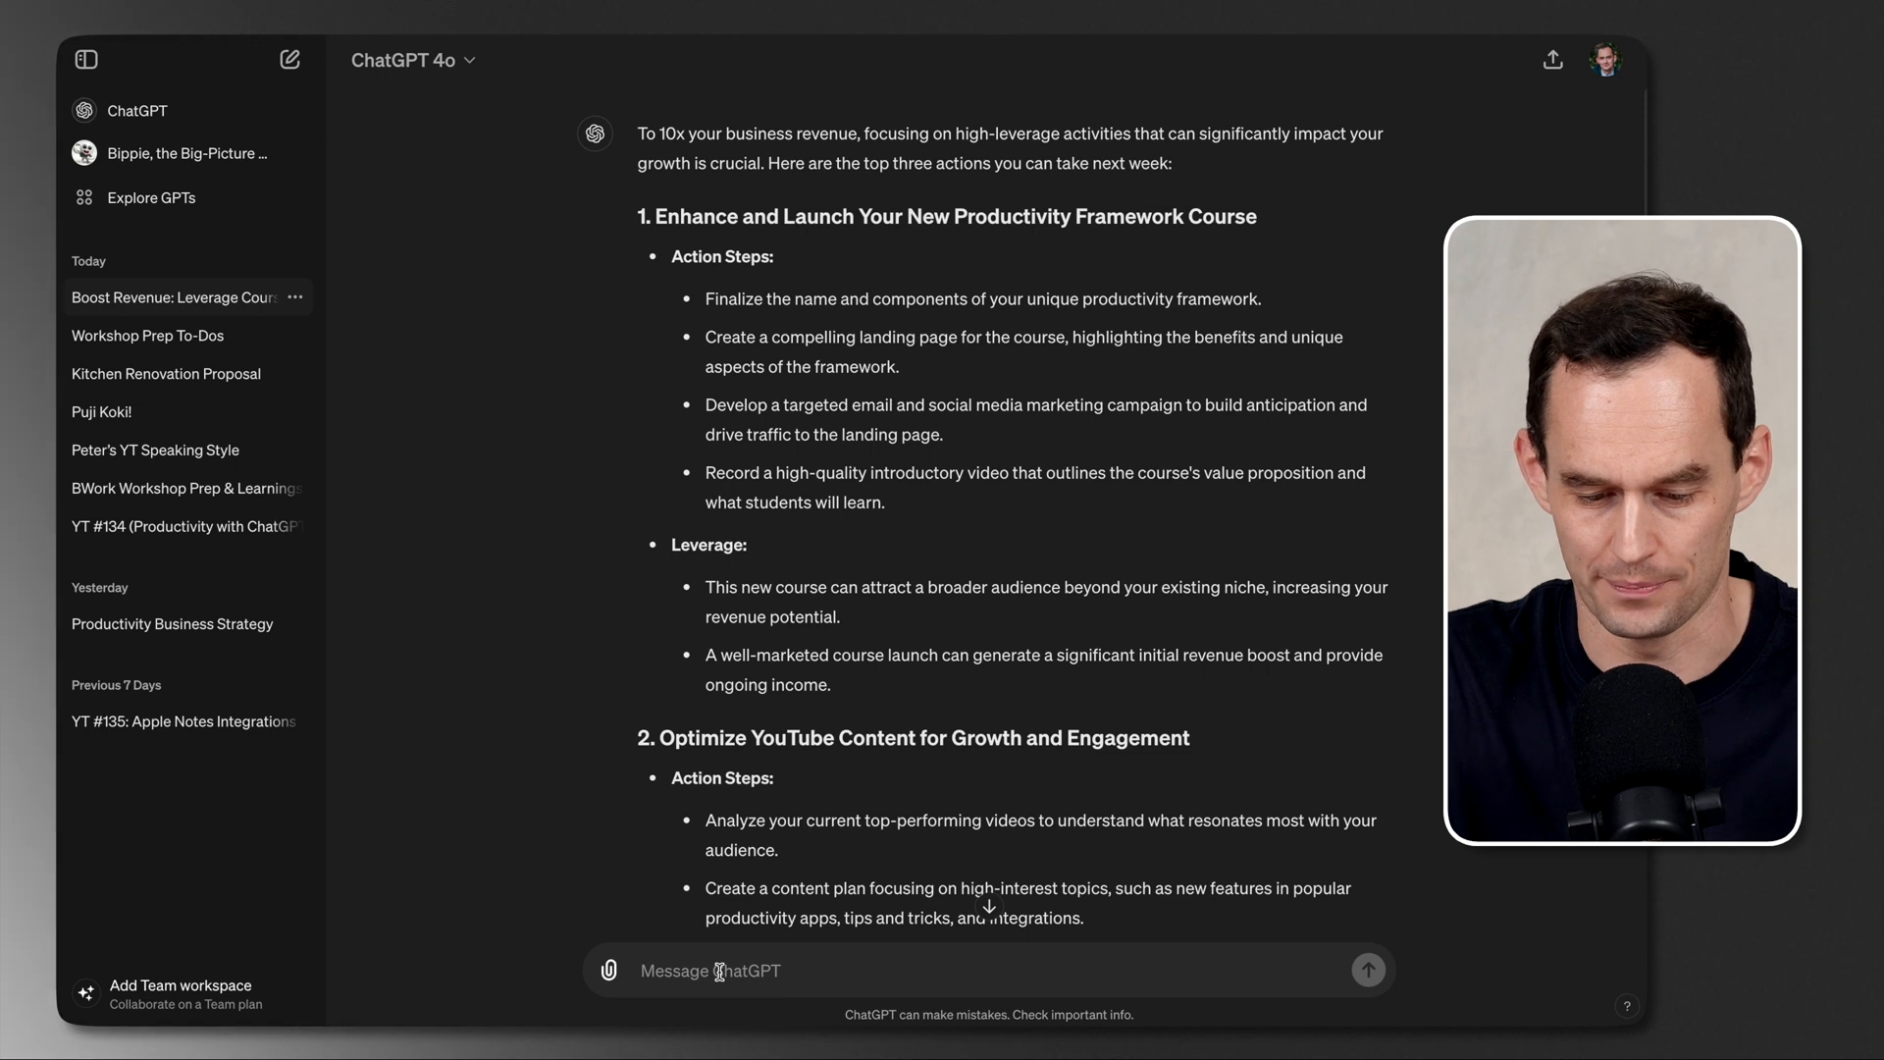
Step: Draft a request for a brief productivity framework course outline and name ideas, not about apps
{"action": "type", "text": "Let's focus on the first of these three. Let's come up with a"}
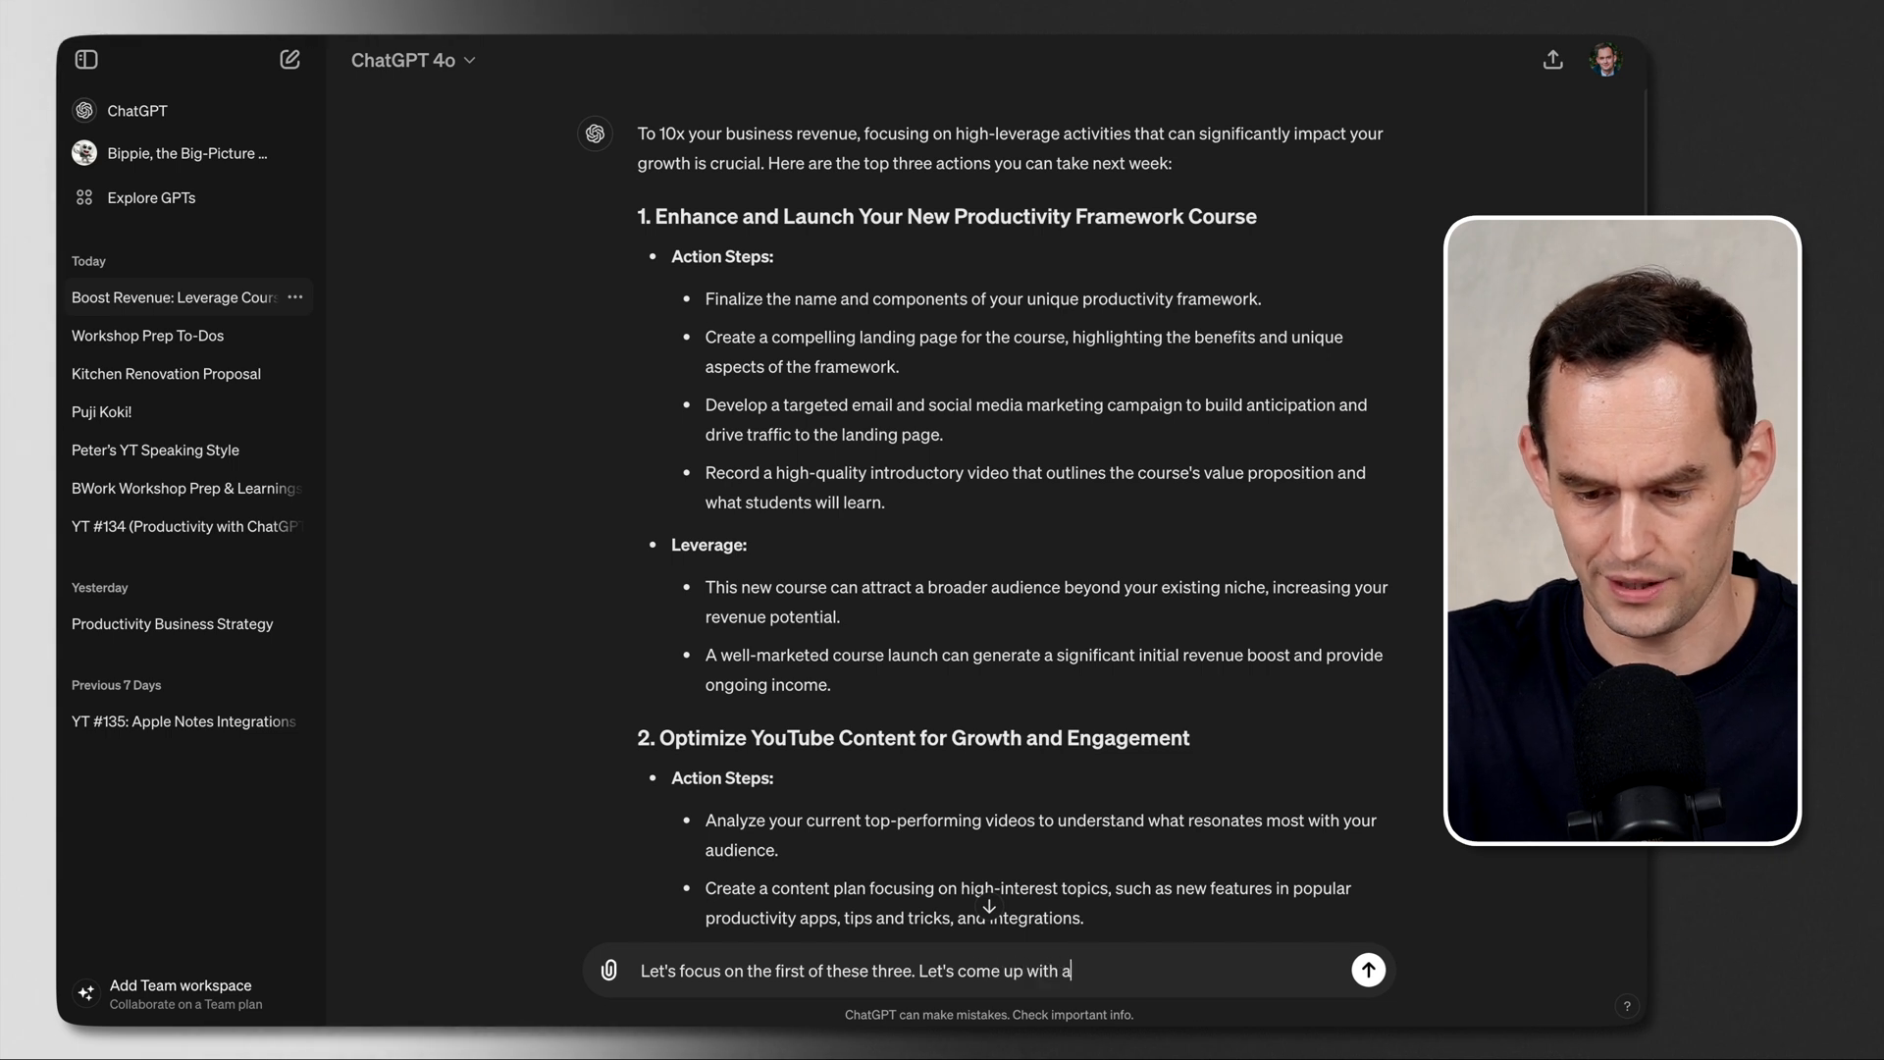
{"action": "type", "text": "n outline for my new"}
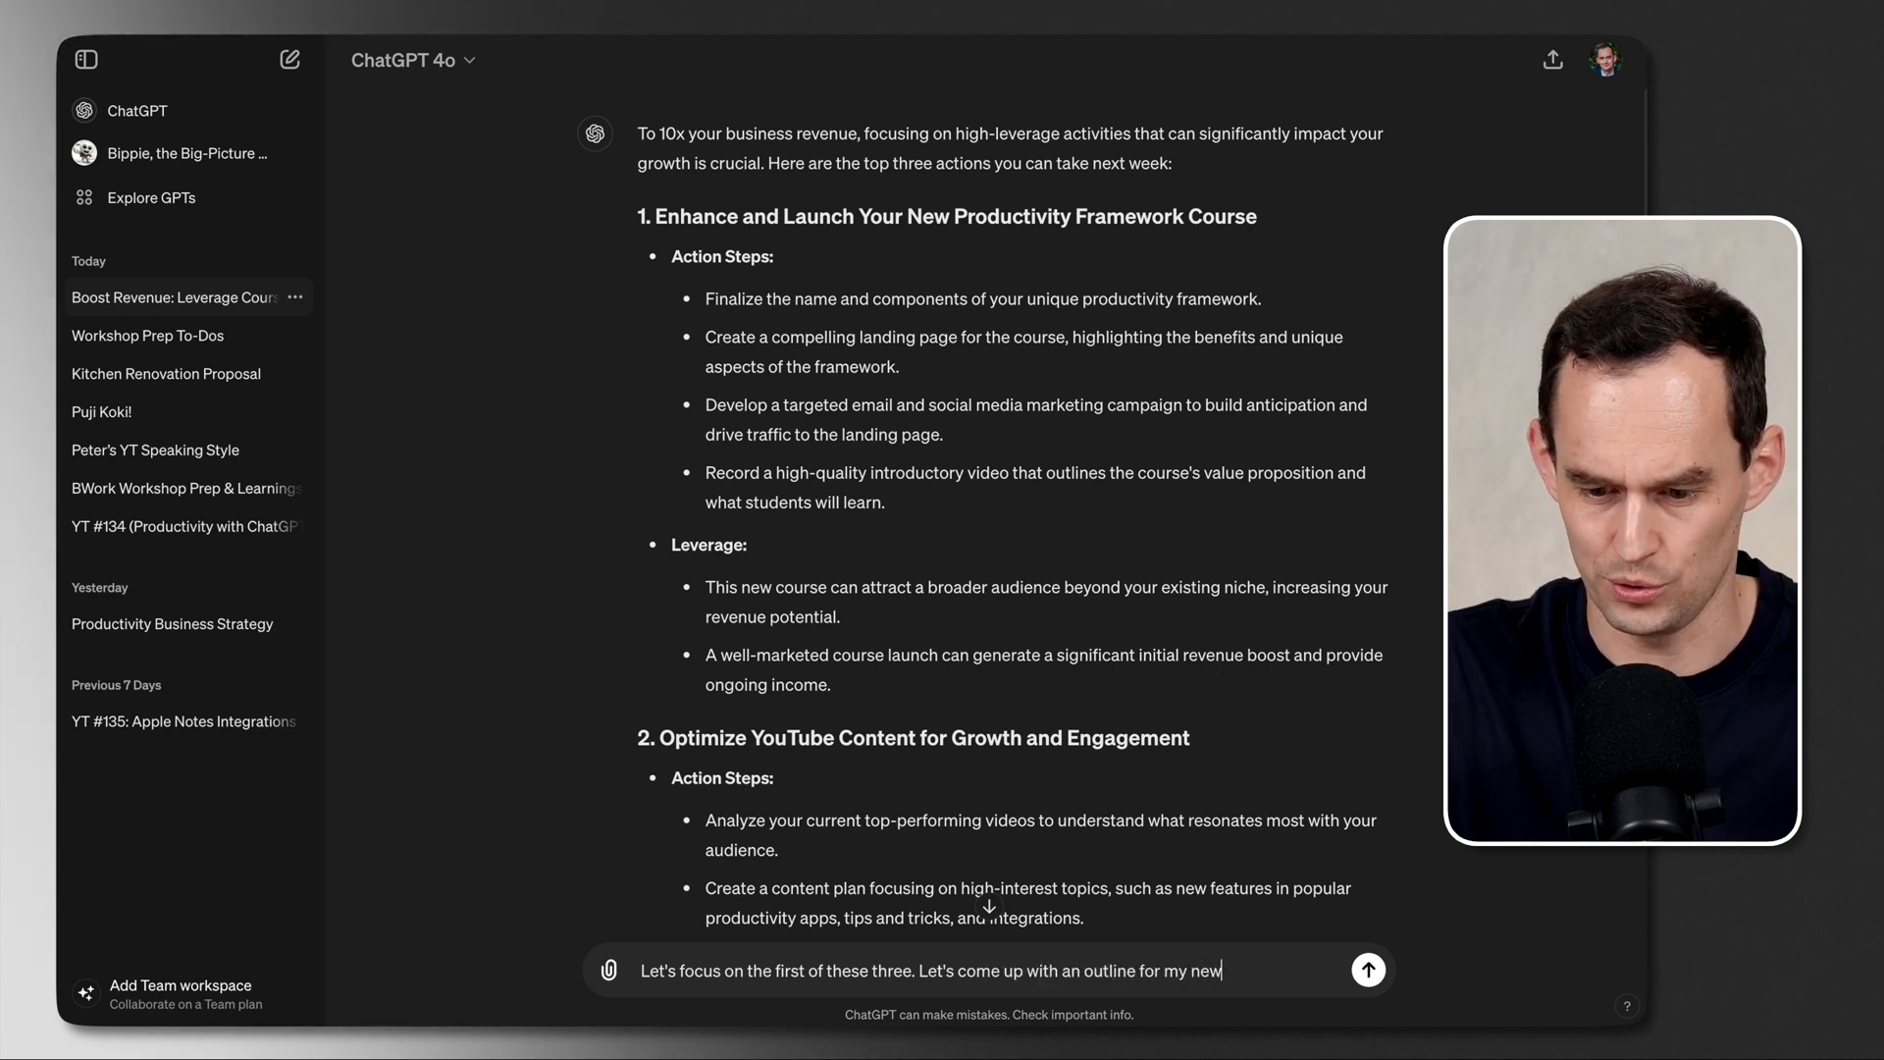
{"action": "type", "text": "productivity f"}
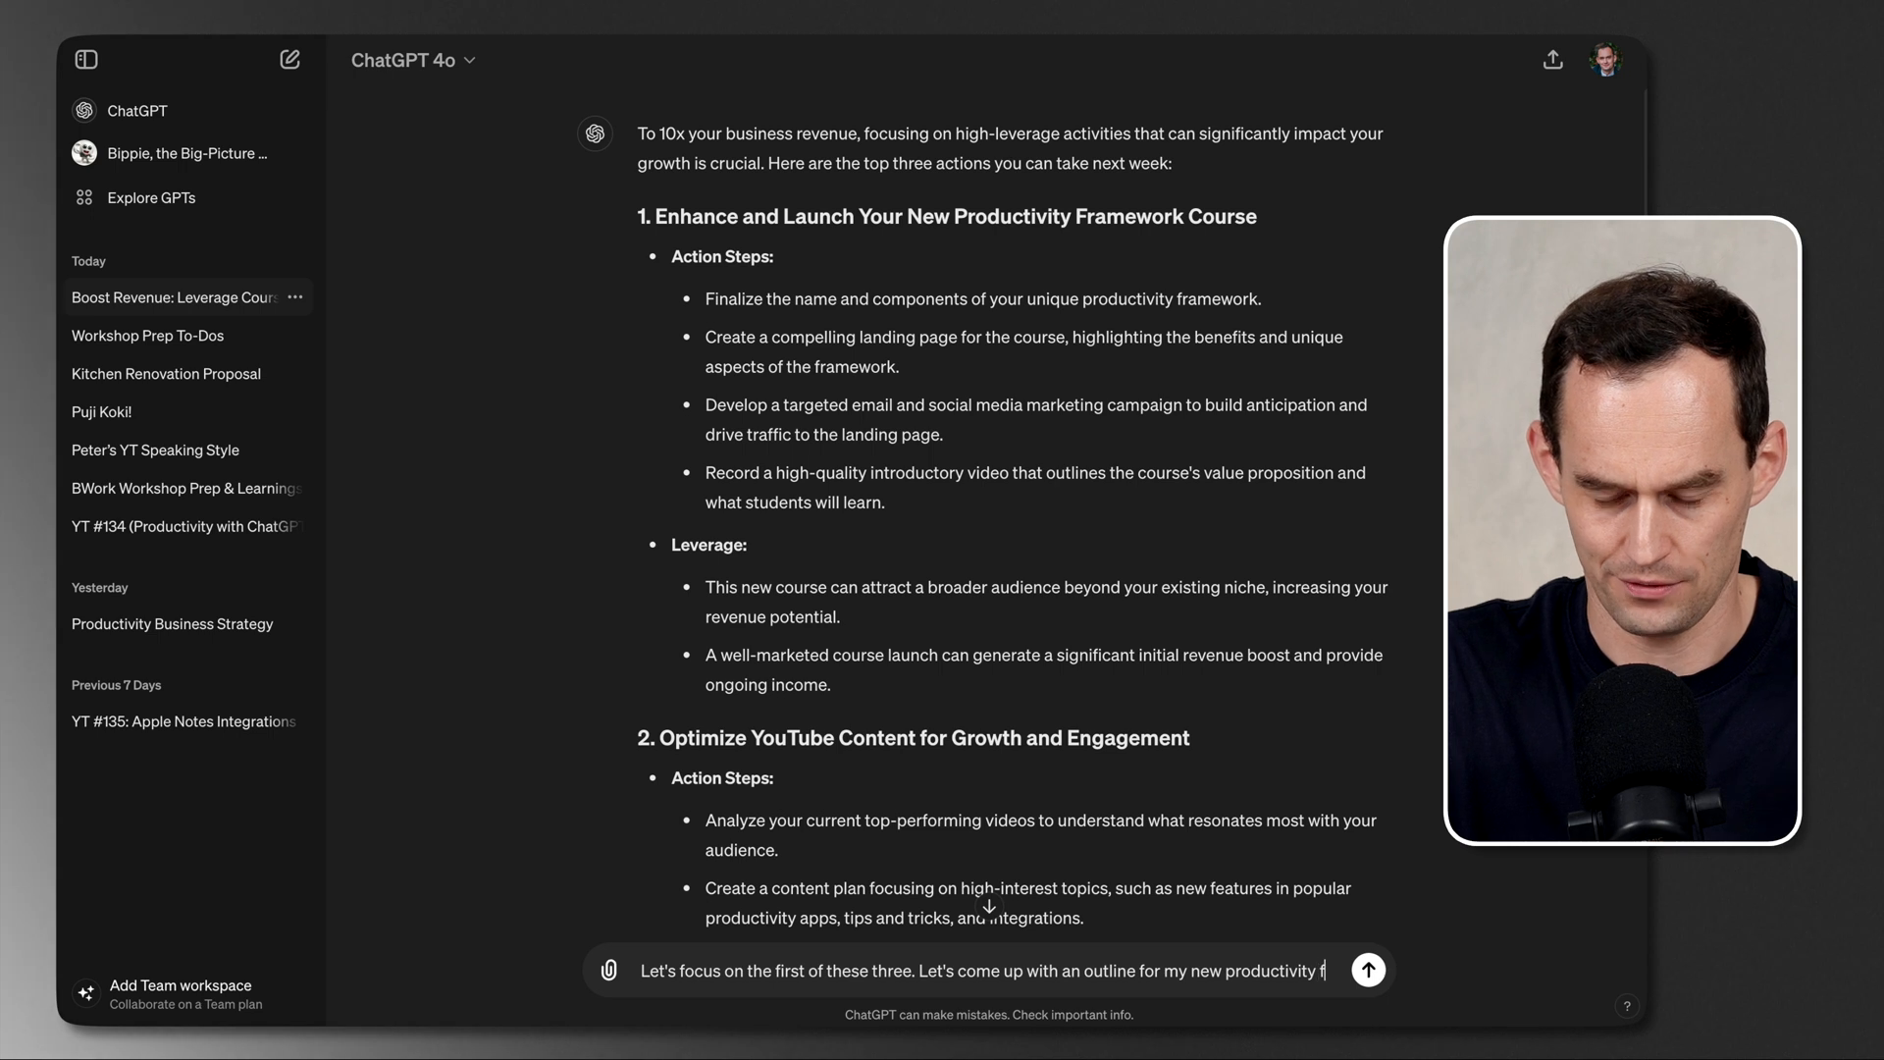
{"action": "type", "text": "framework course. I don't know"}
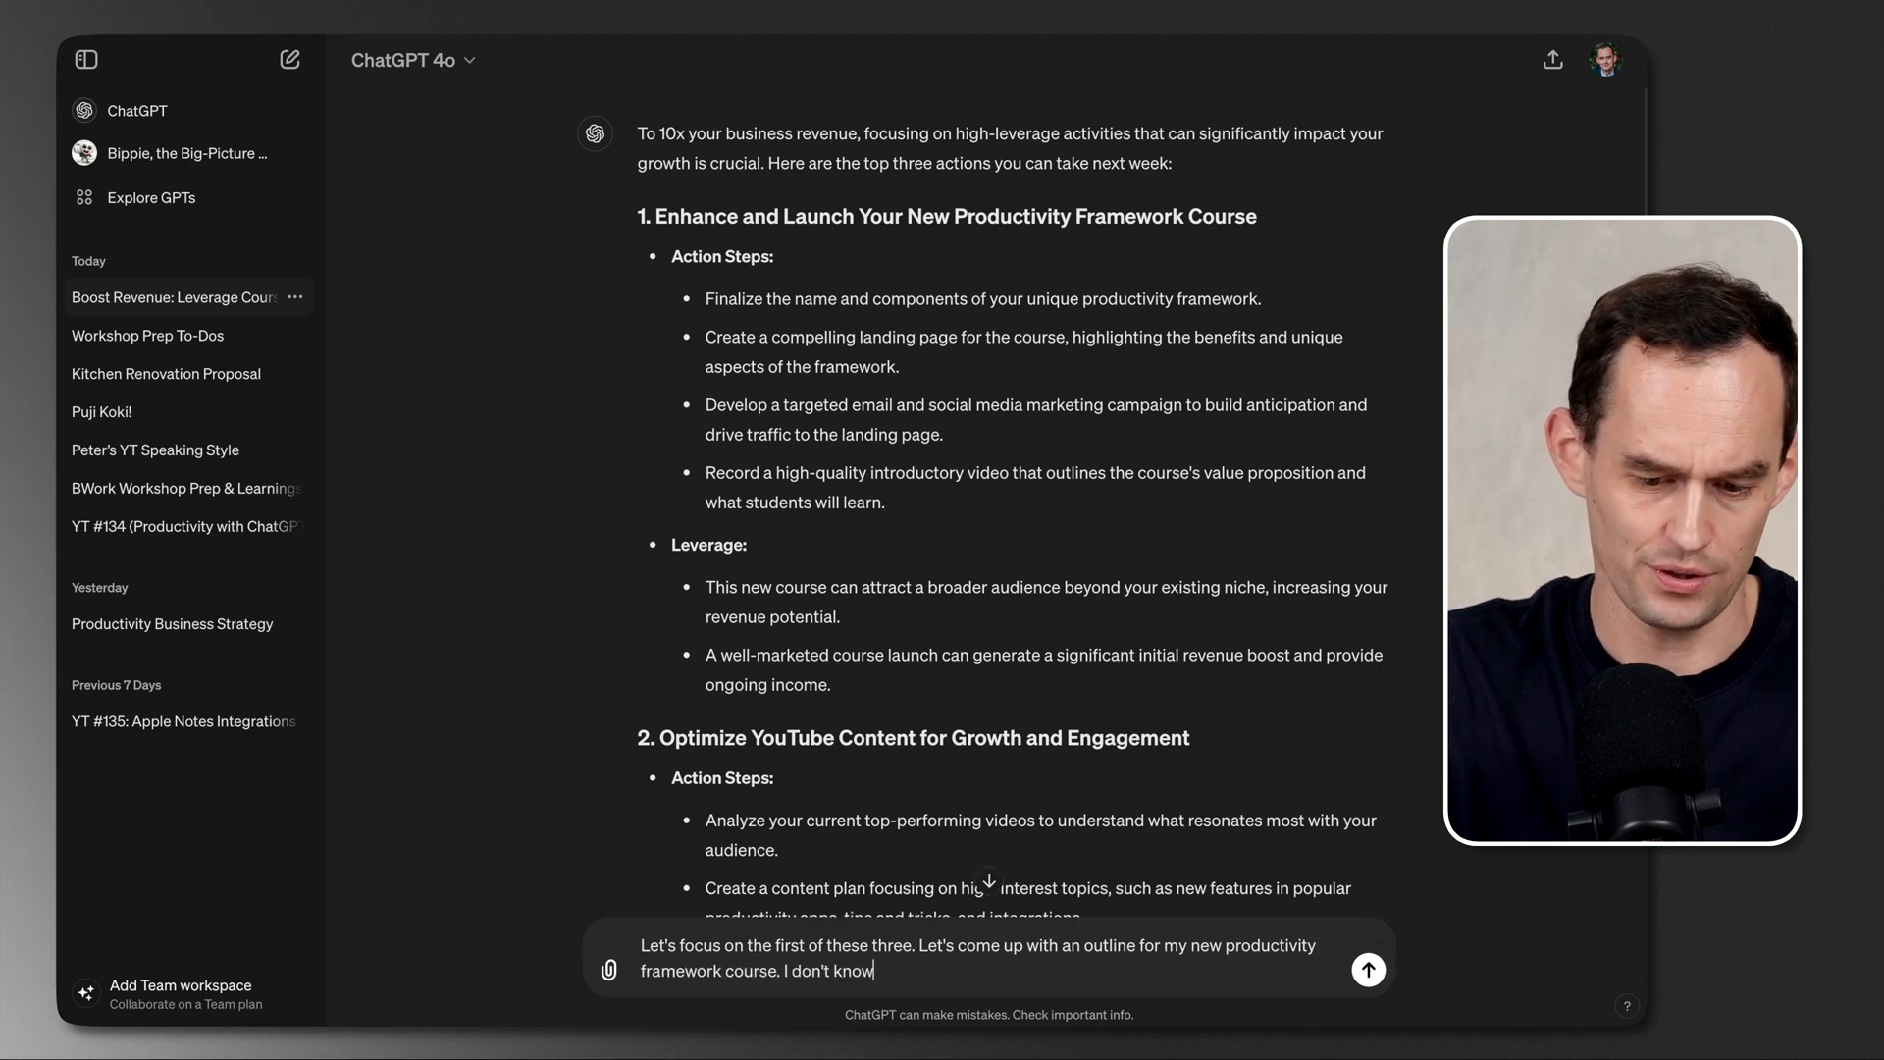
{"action": "type", "text": "the name yet, so perhaps you can also suggest some"}
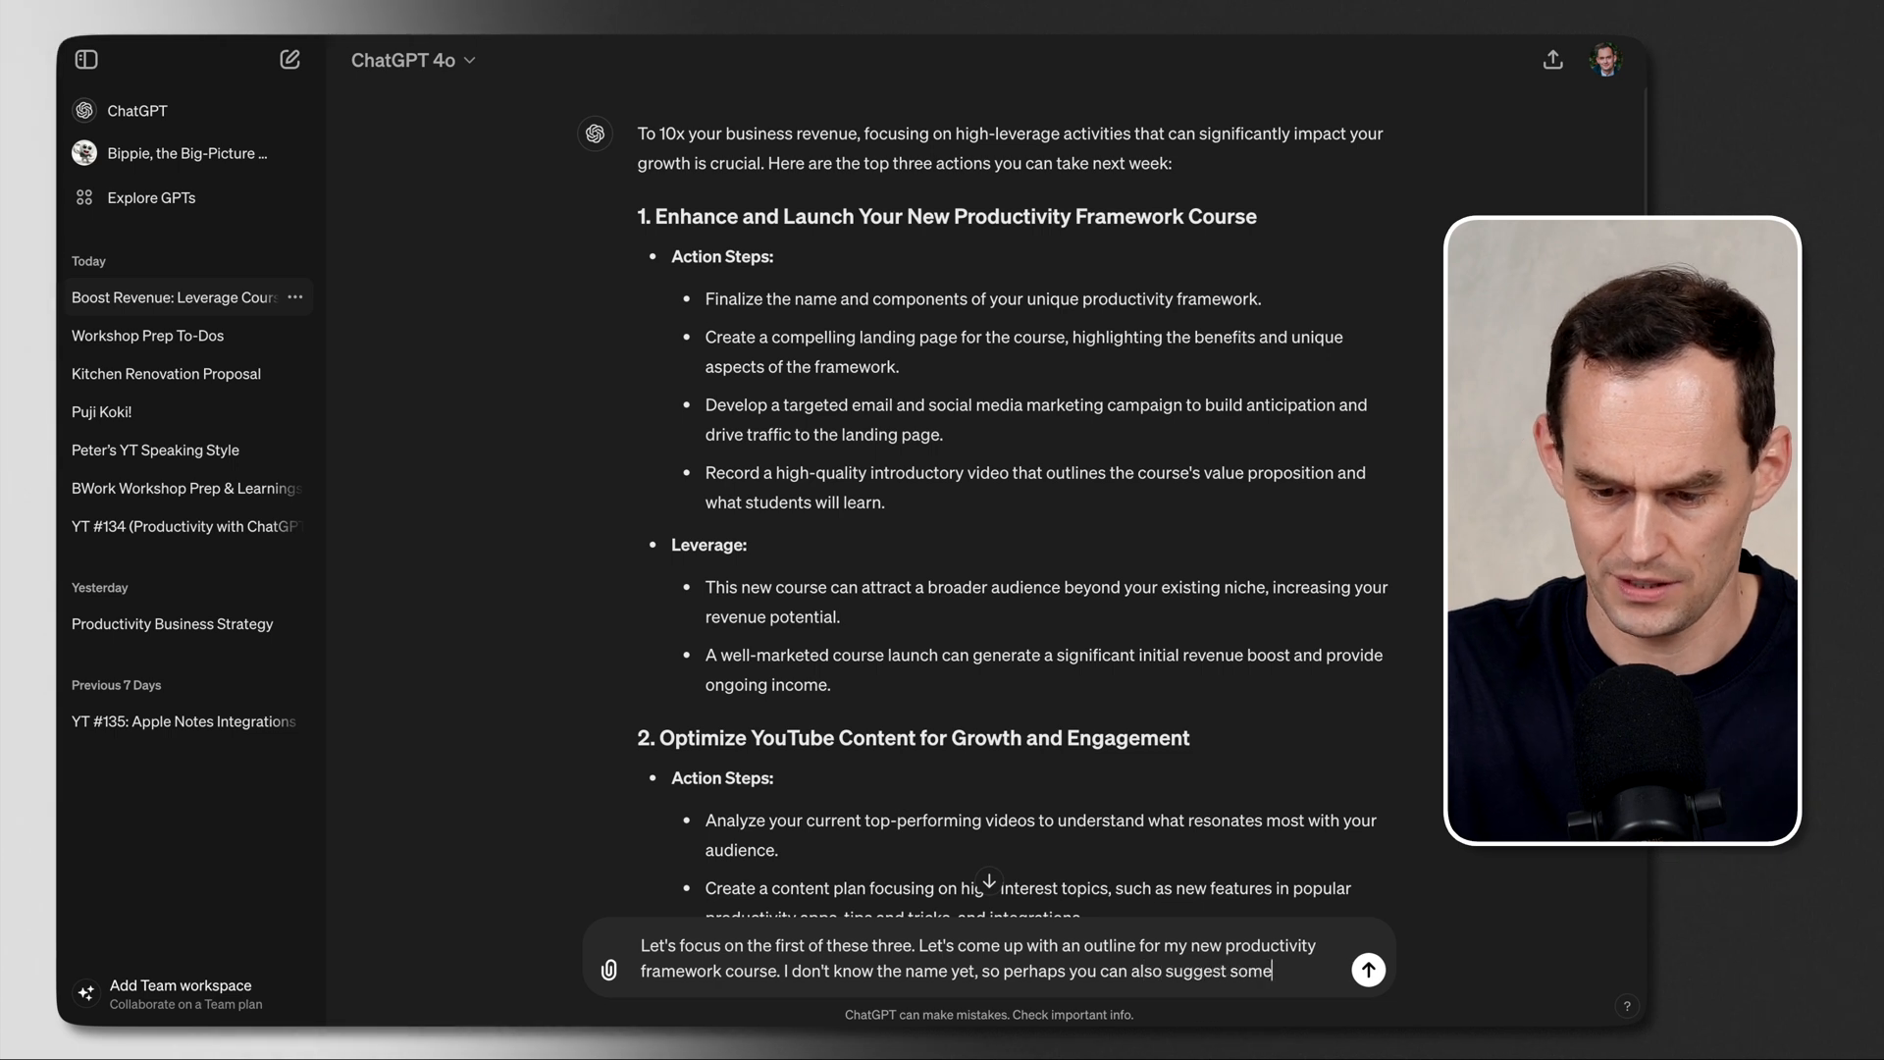
{"action": "type", "text": "names for the framew"}
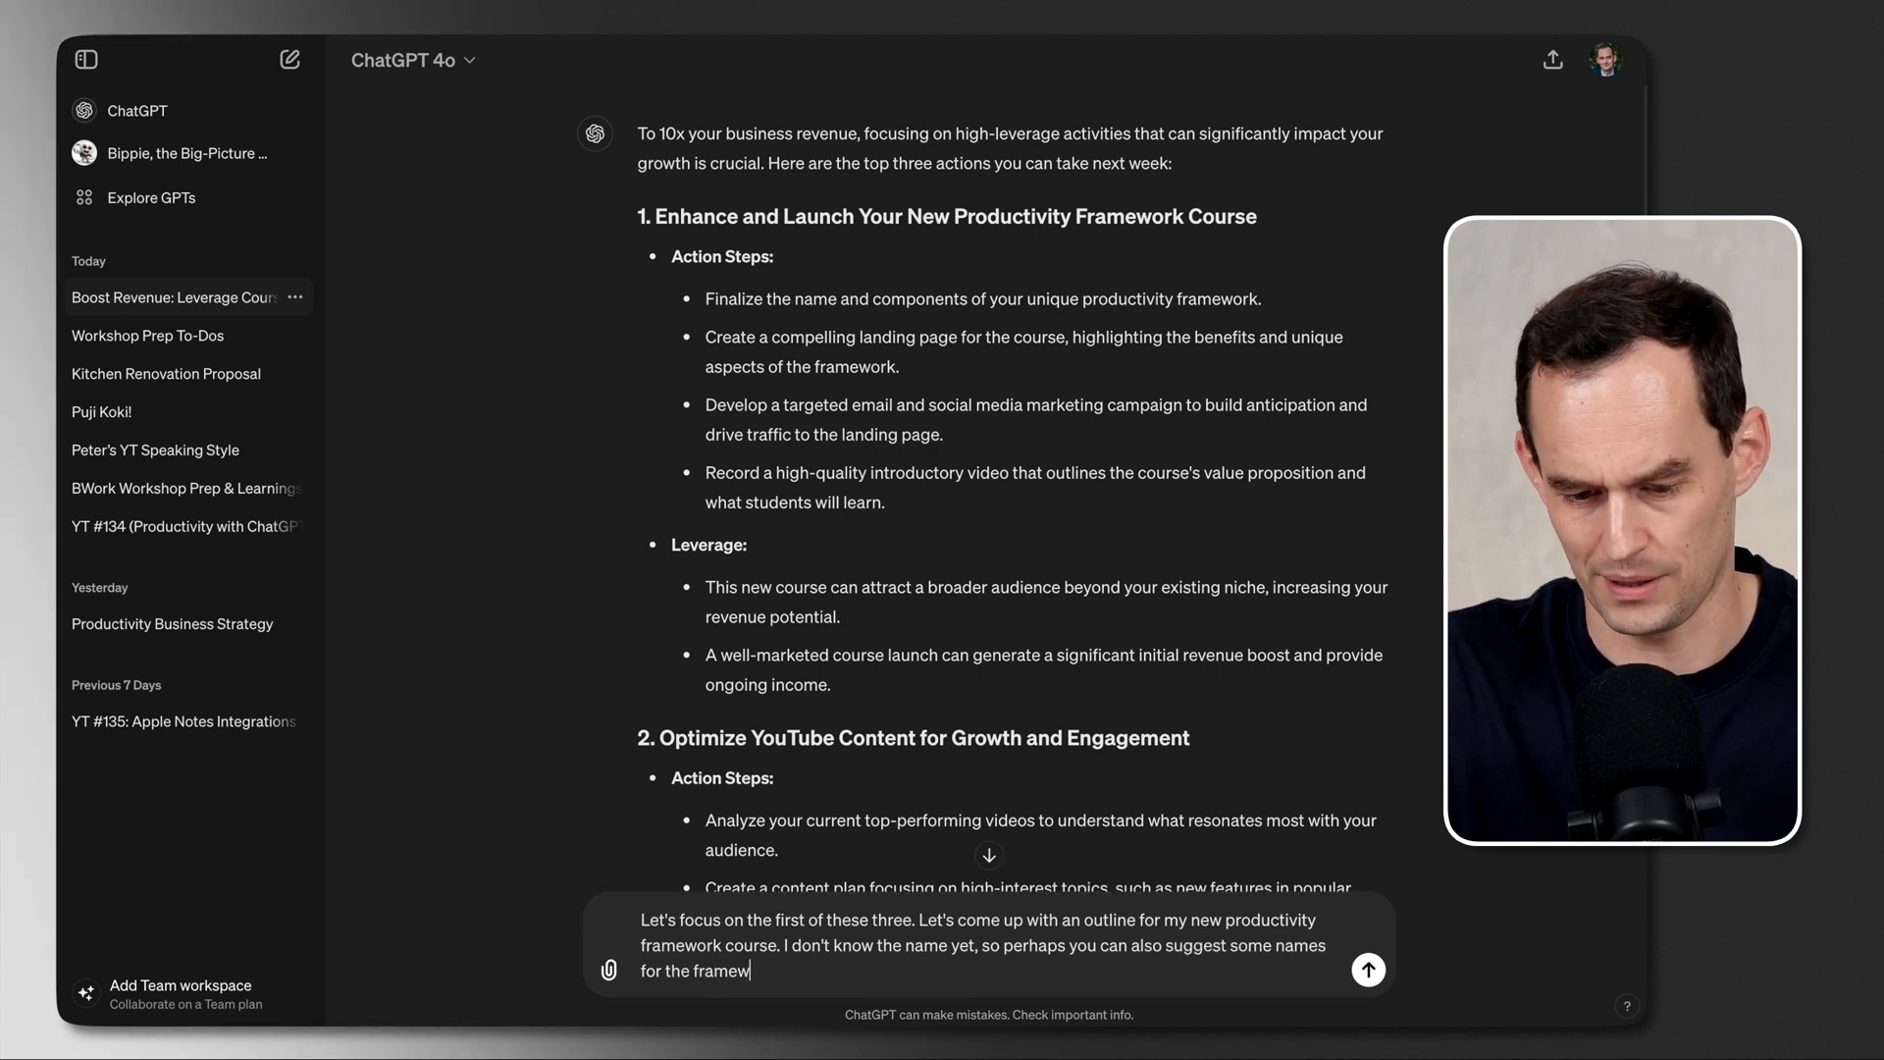
{"action": "type", "text": "ork. But I definitely want to see a (pretty brief) outline for this new course. Note"}
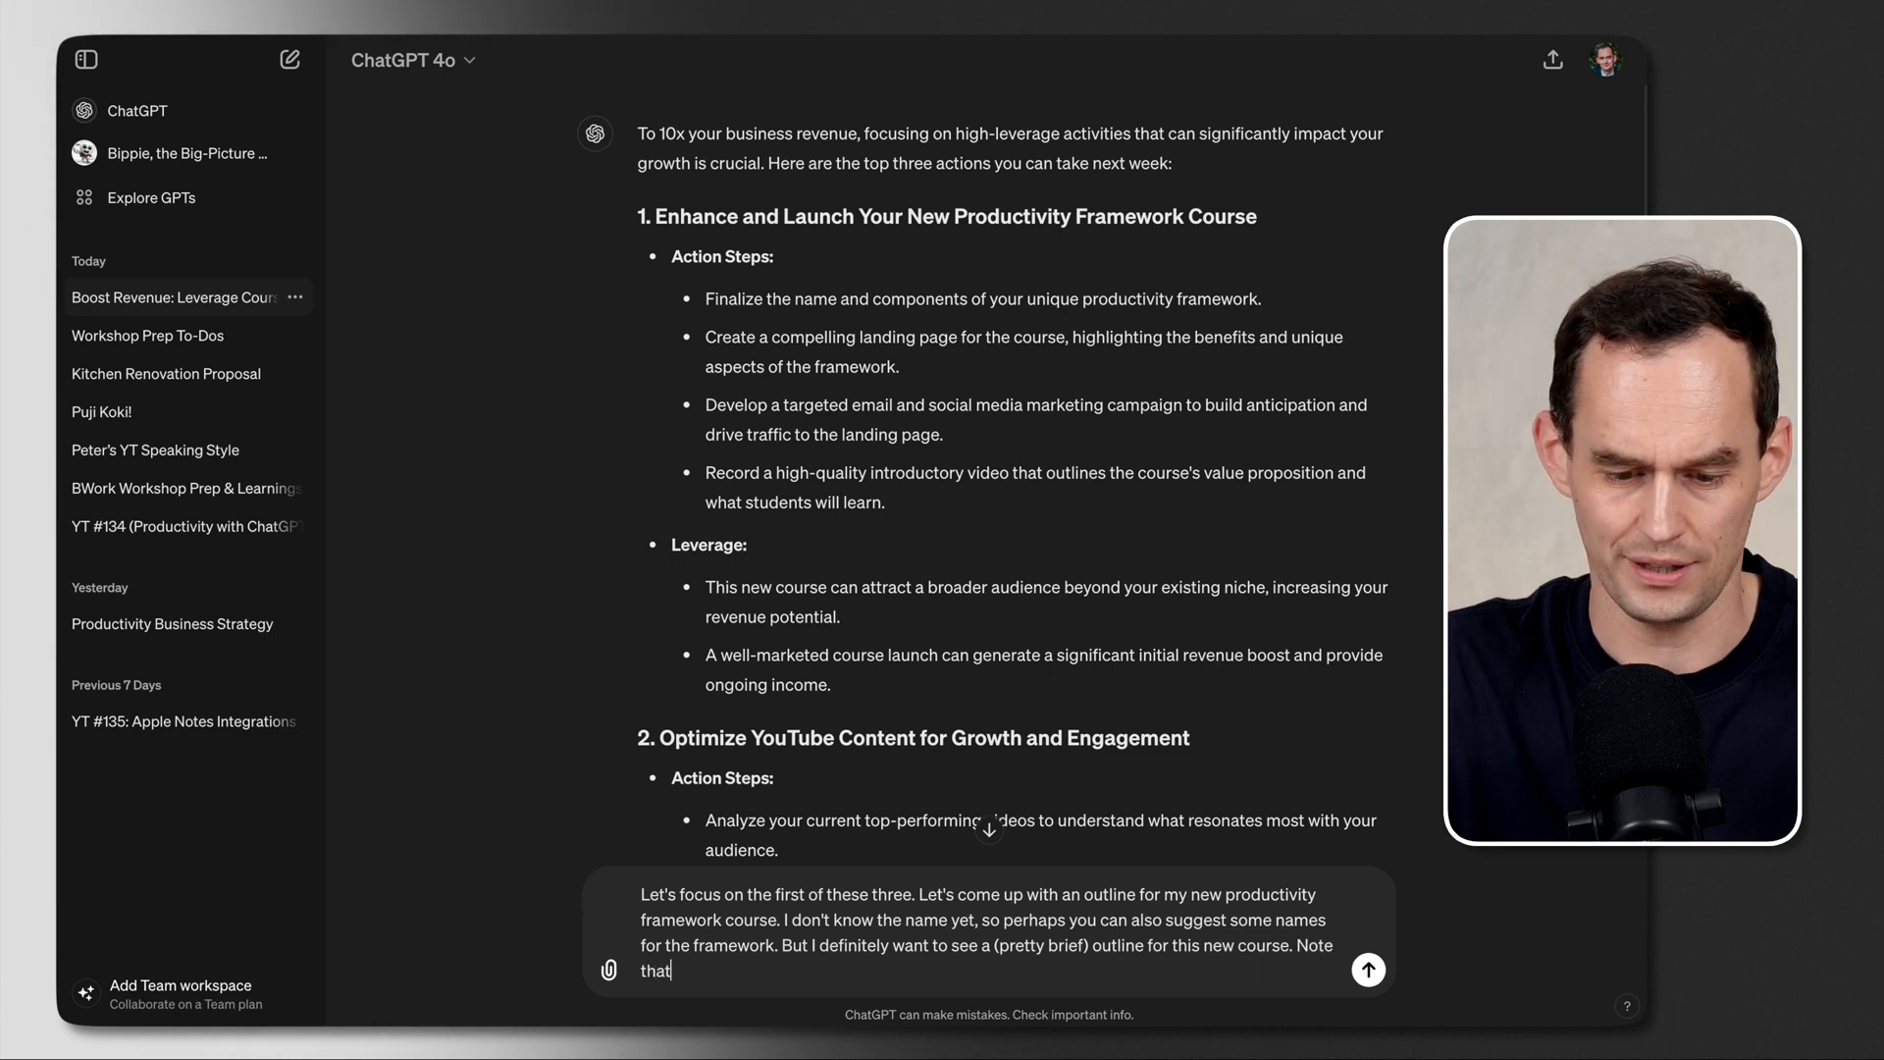
{"action": "type", "text": "the course shouldn't be about any specific apps or tools—it should be about the"}
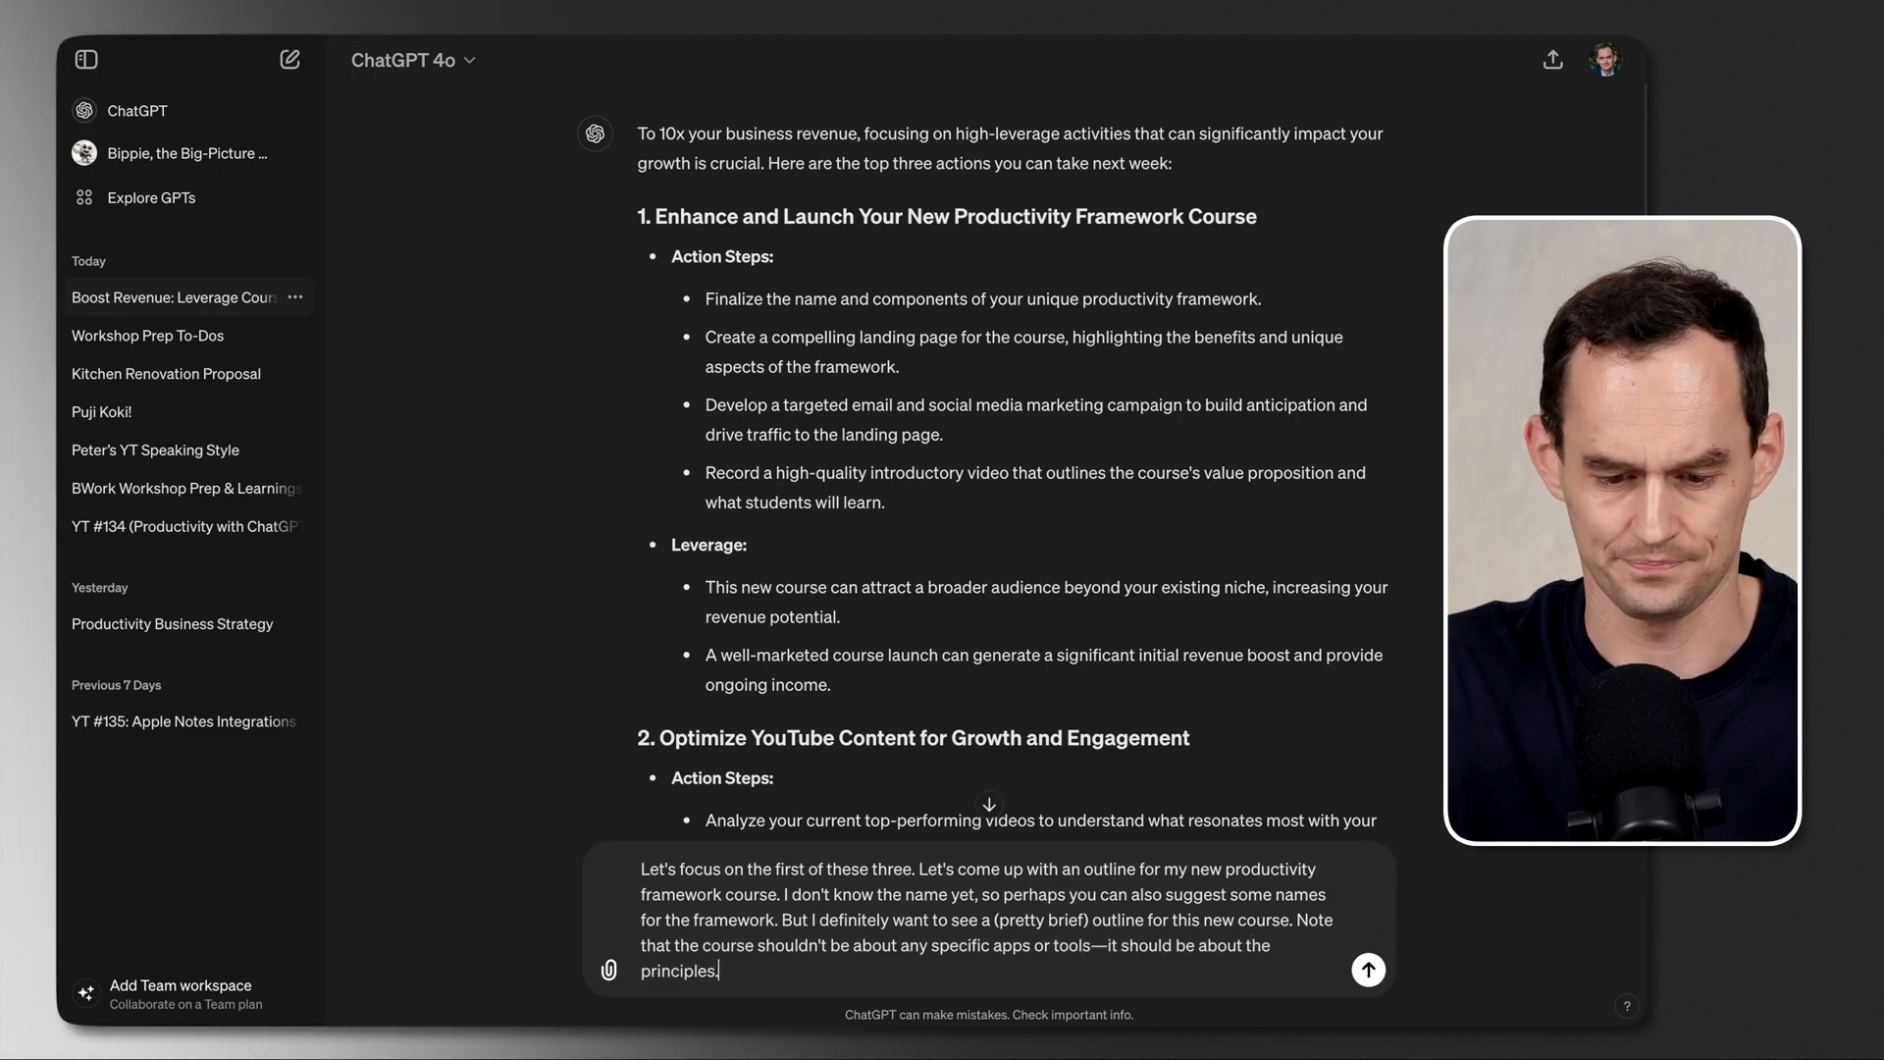
Step: Submit the outline request and review the modules from capture to integration plus five names
{"action": "left_click", "coordinate": [1367, 968]}
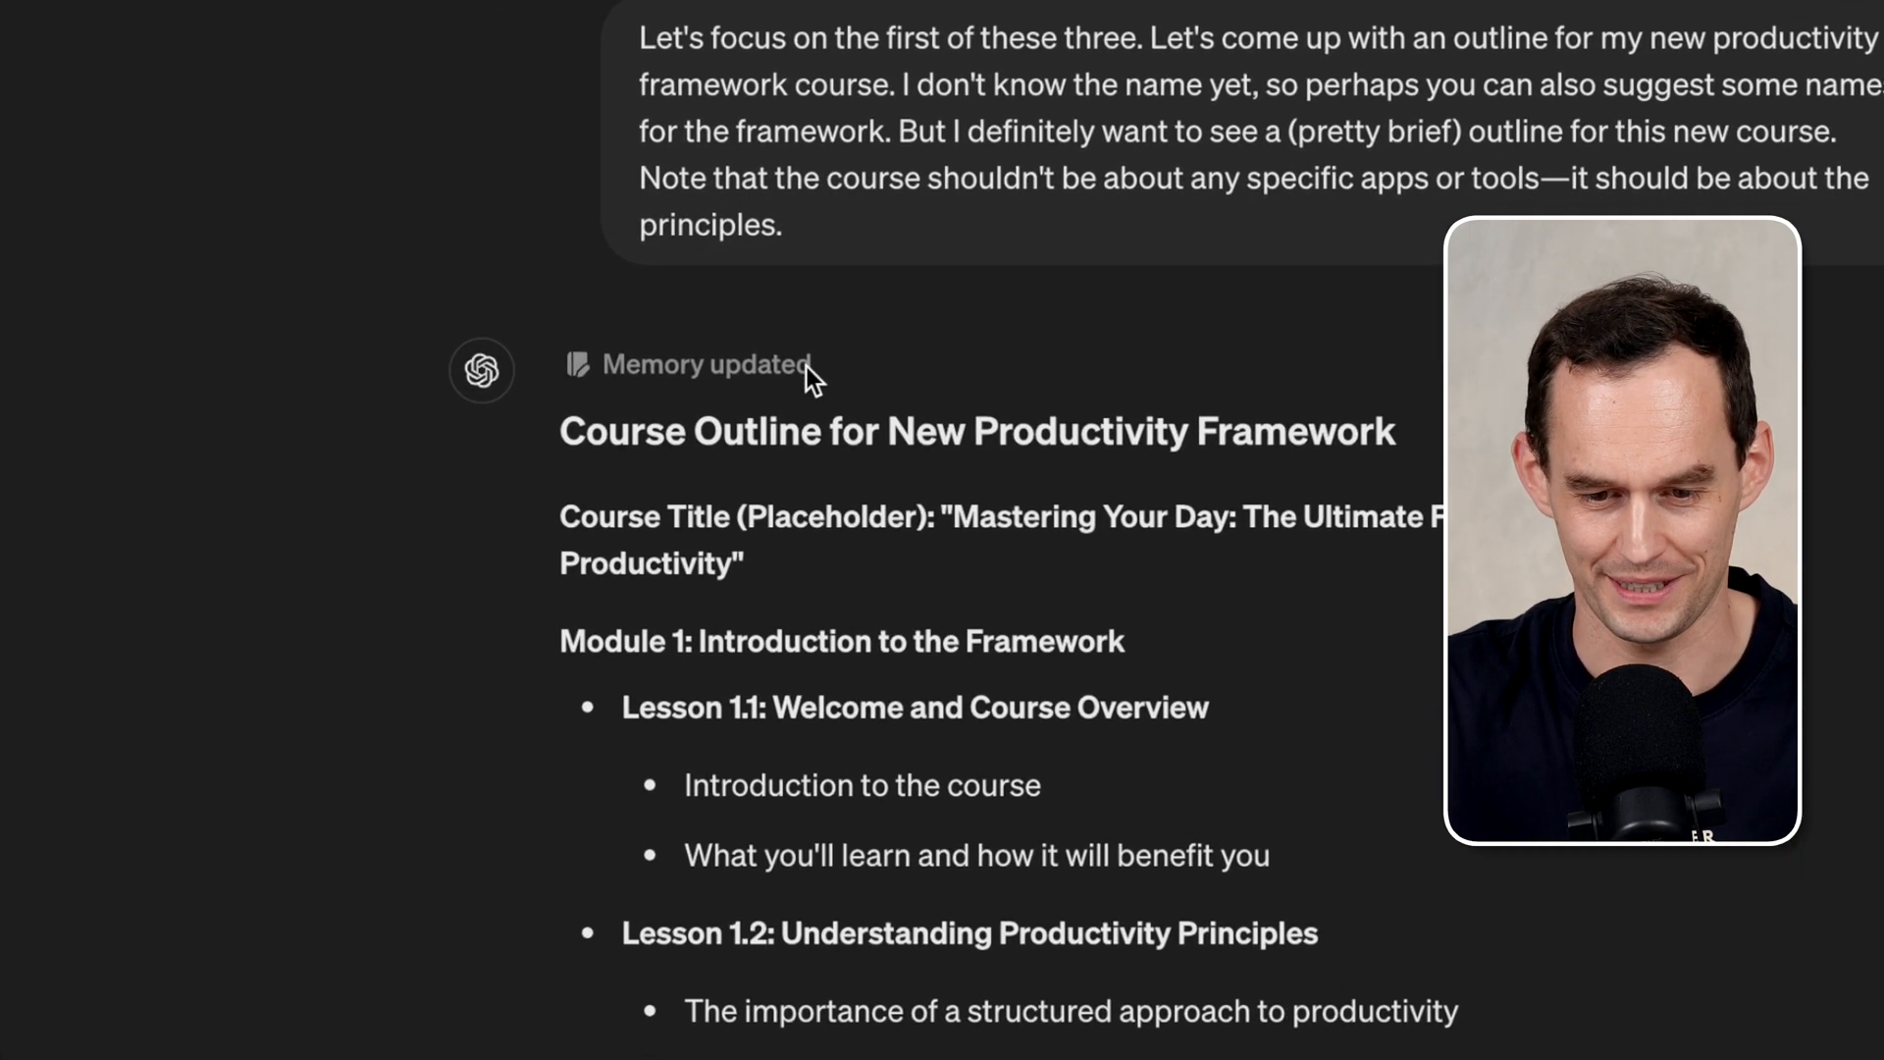
{"action": "left_click", "coordinate": [706, 364]}
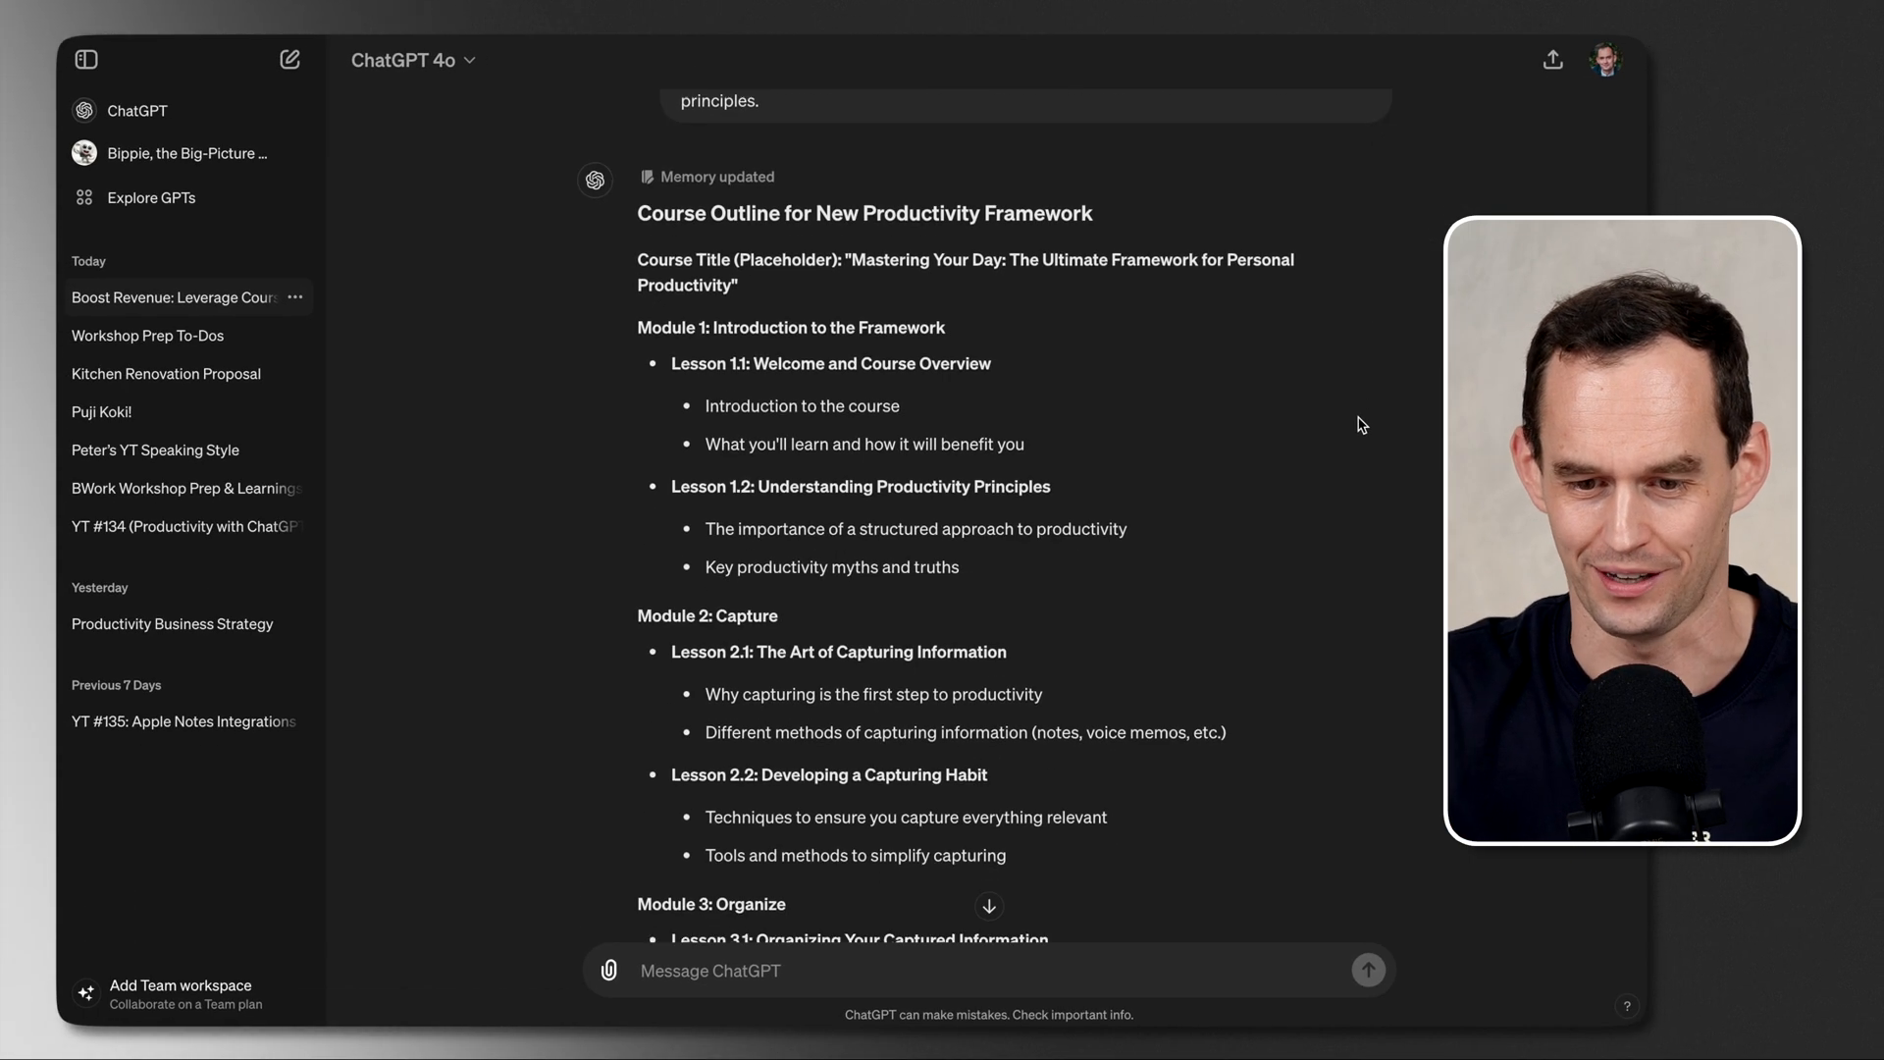
{"action": "scroll", "scroll_direction": "down", "scroll_amount": 3}
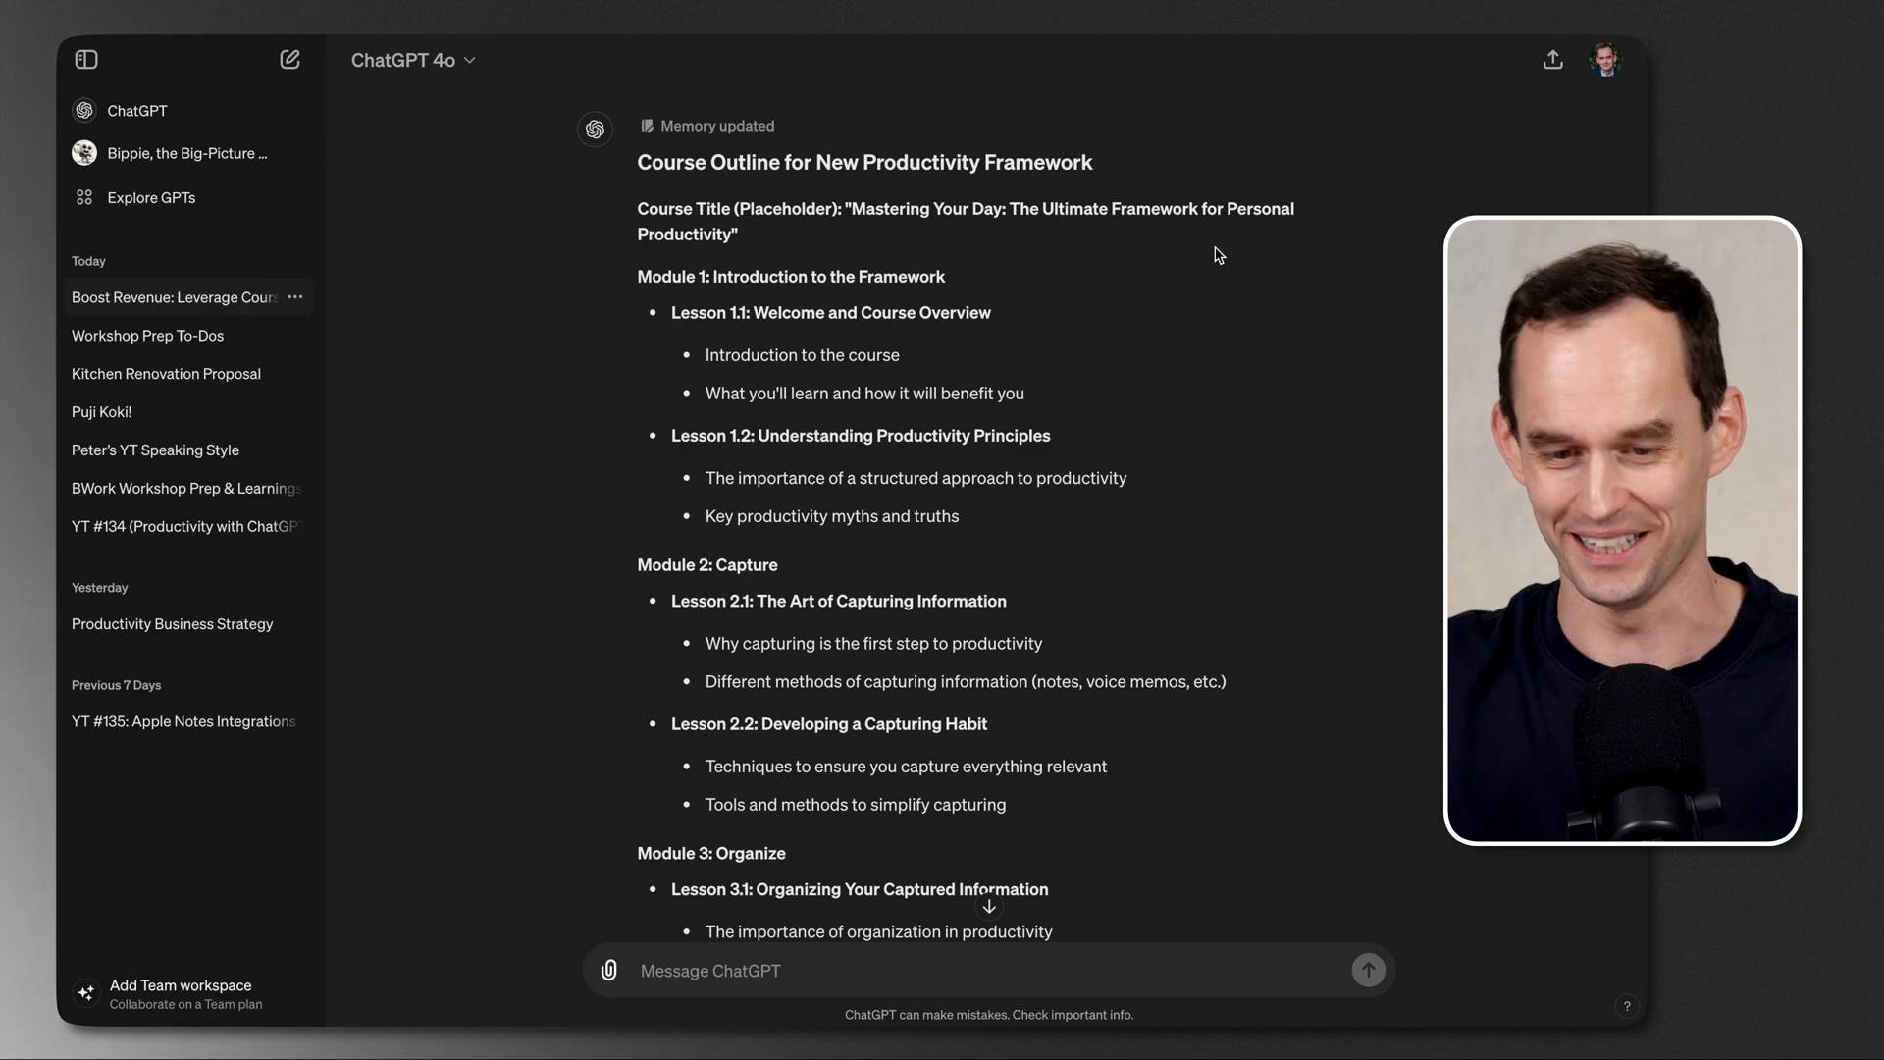
{"action": "scroll", "scroll_direction": "down", "scroll_amount": 3}
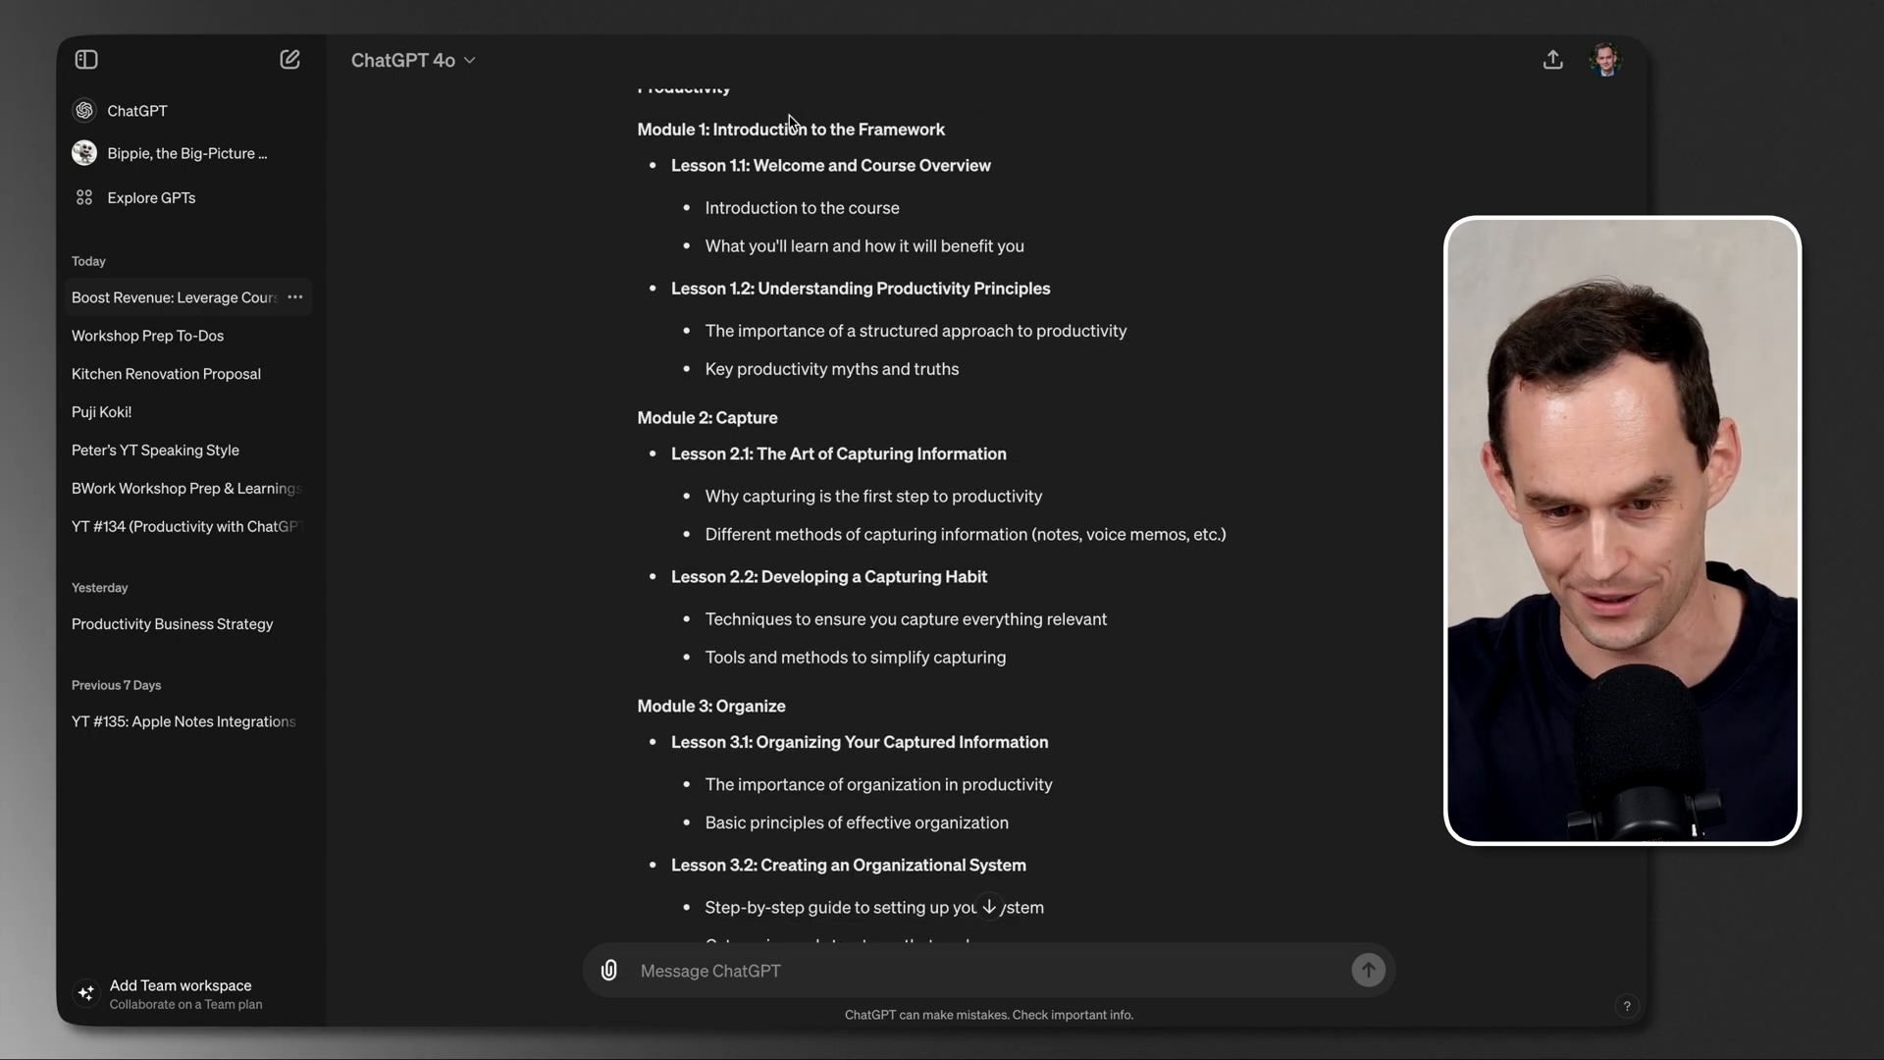
{"action": "scroll", "scroll_direction": "down", "scroll_amount": 3}
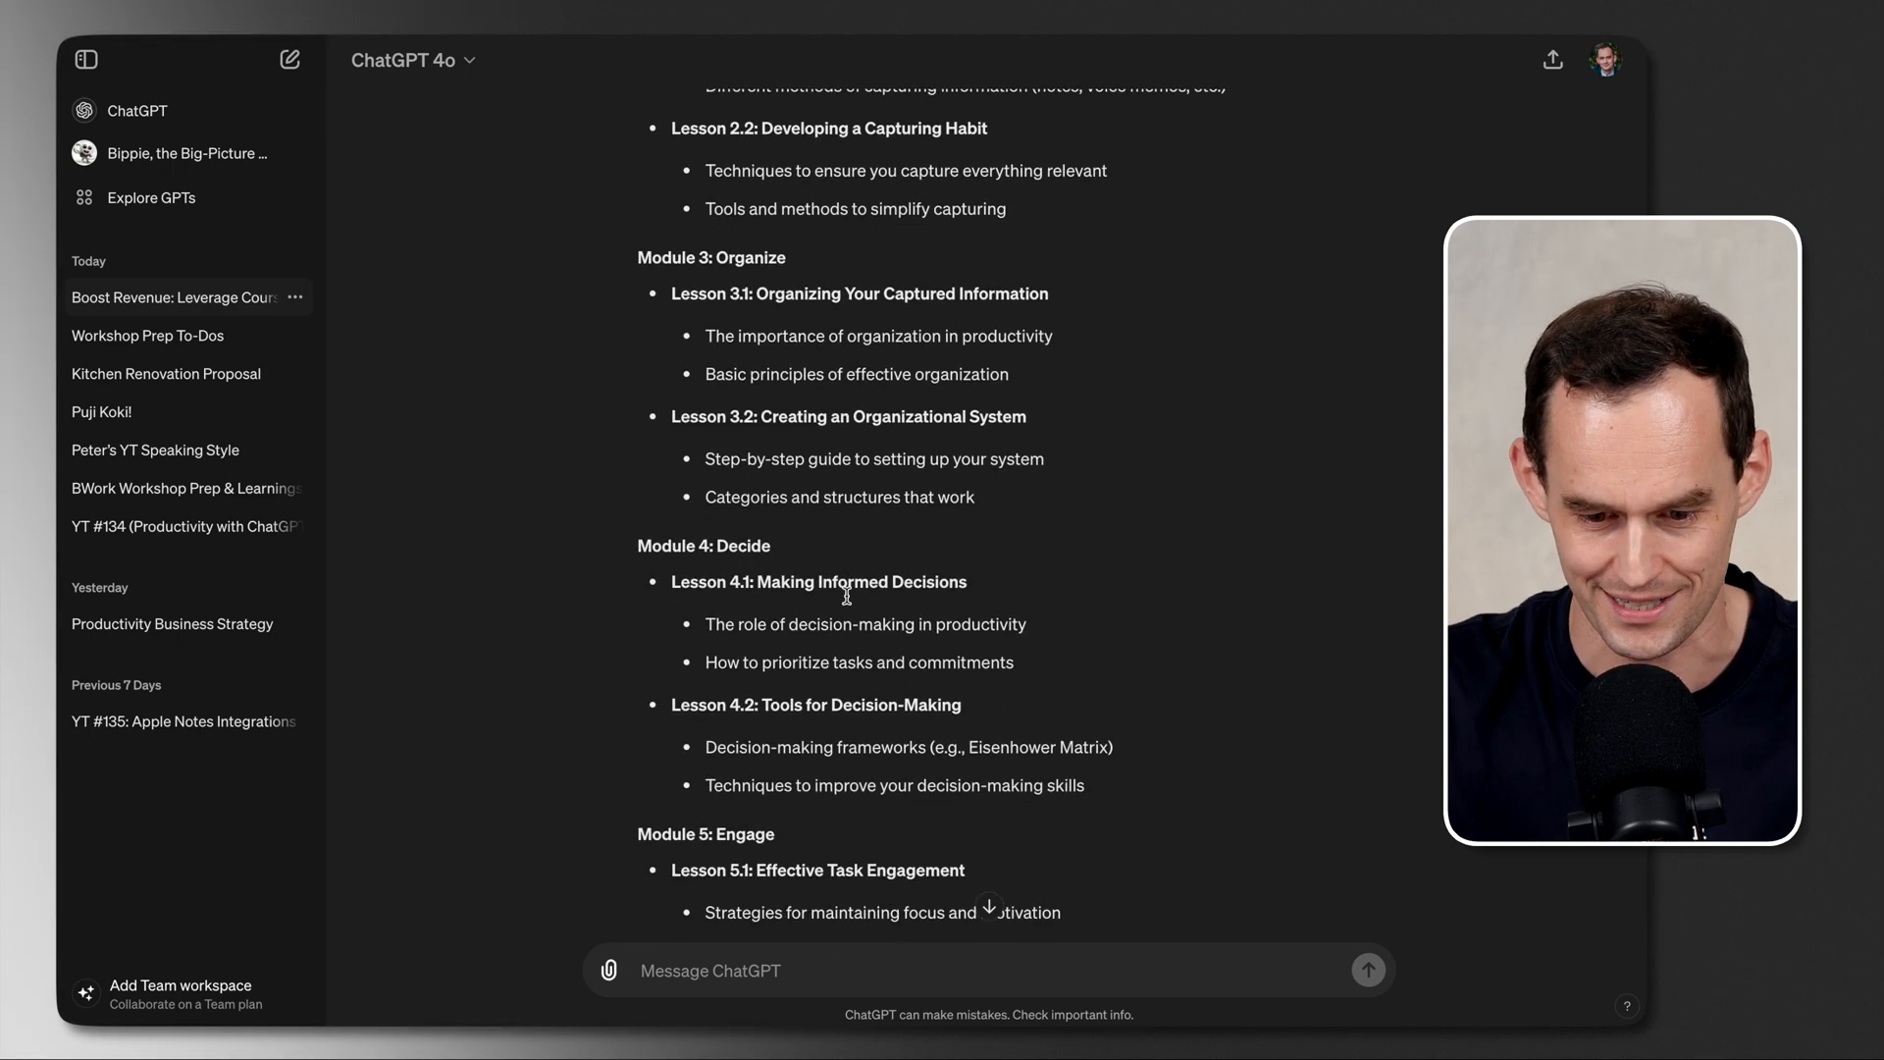
{"action": "scroll", "scroll_direction": "down", "scroll_amount": 3}
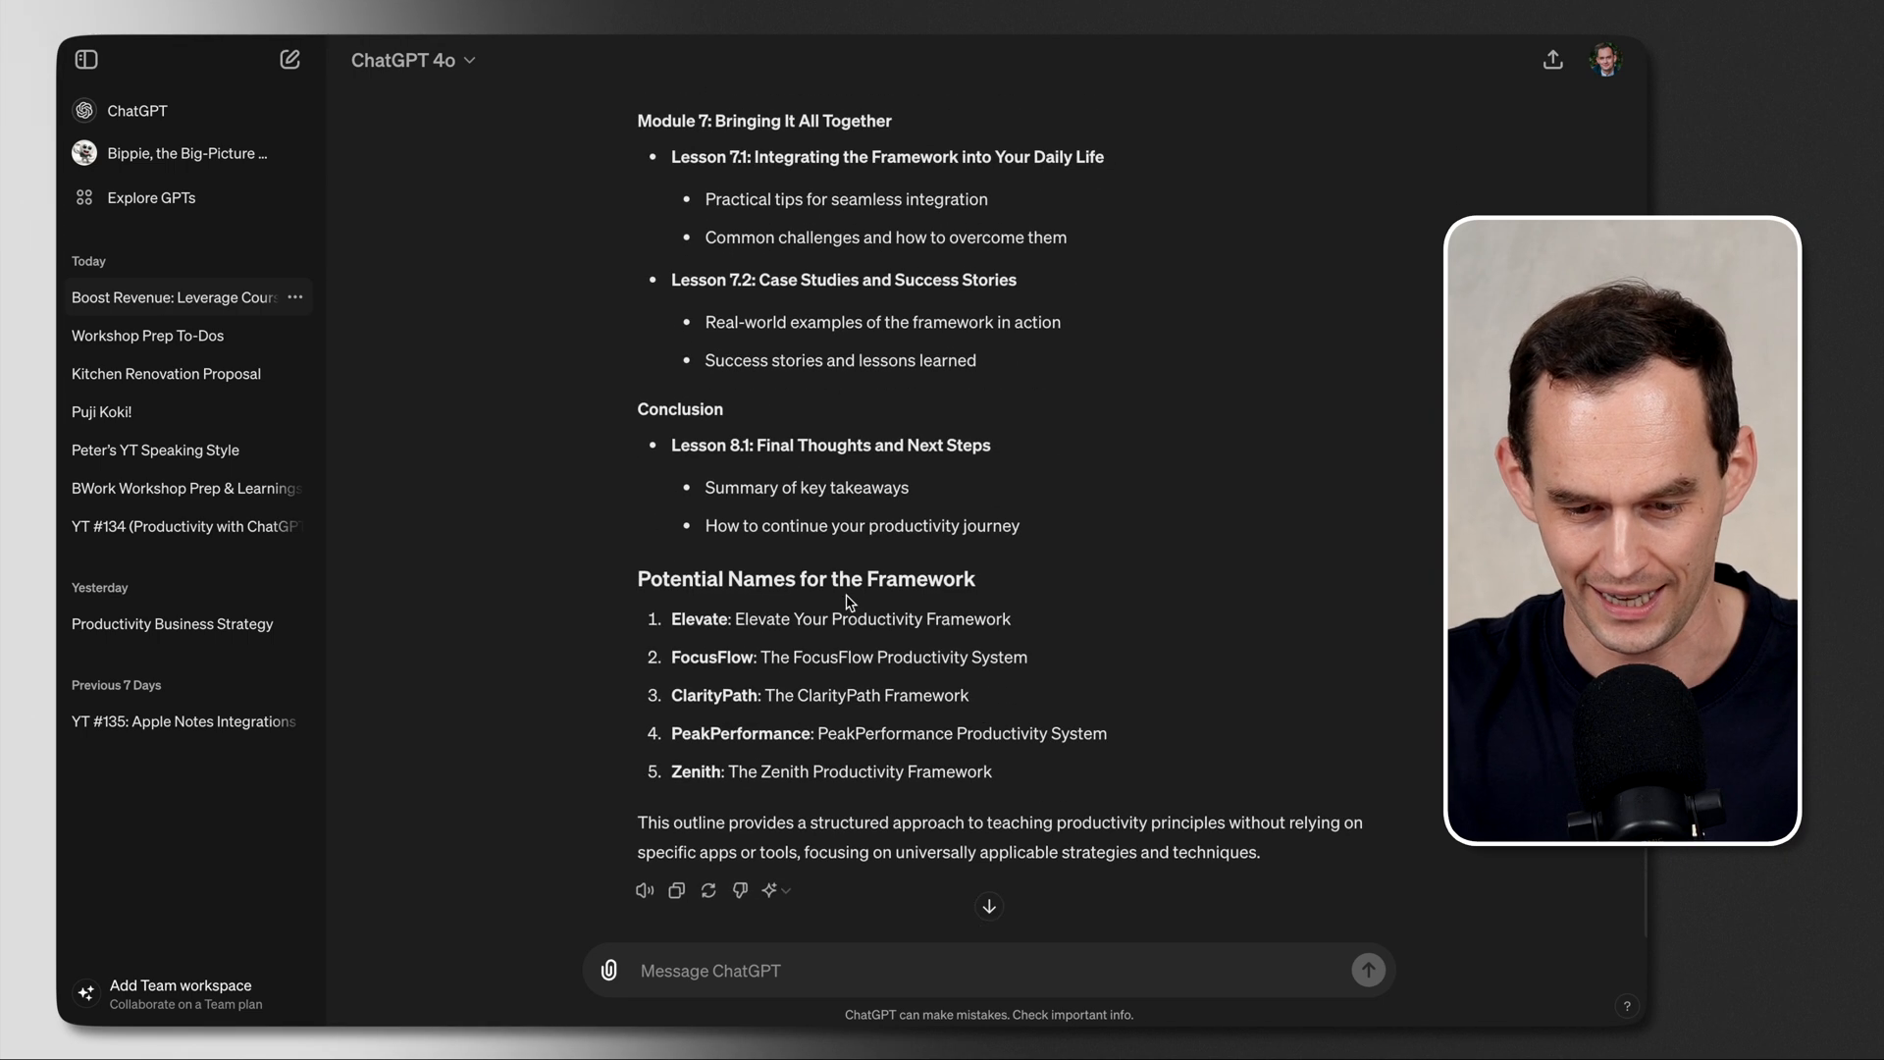
{"action": "scroll", "scroll_direction": "down", "scroll_amount": 3}
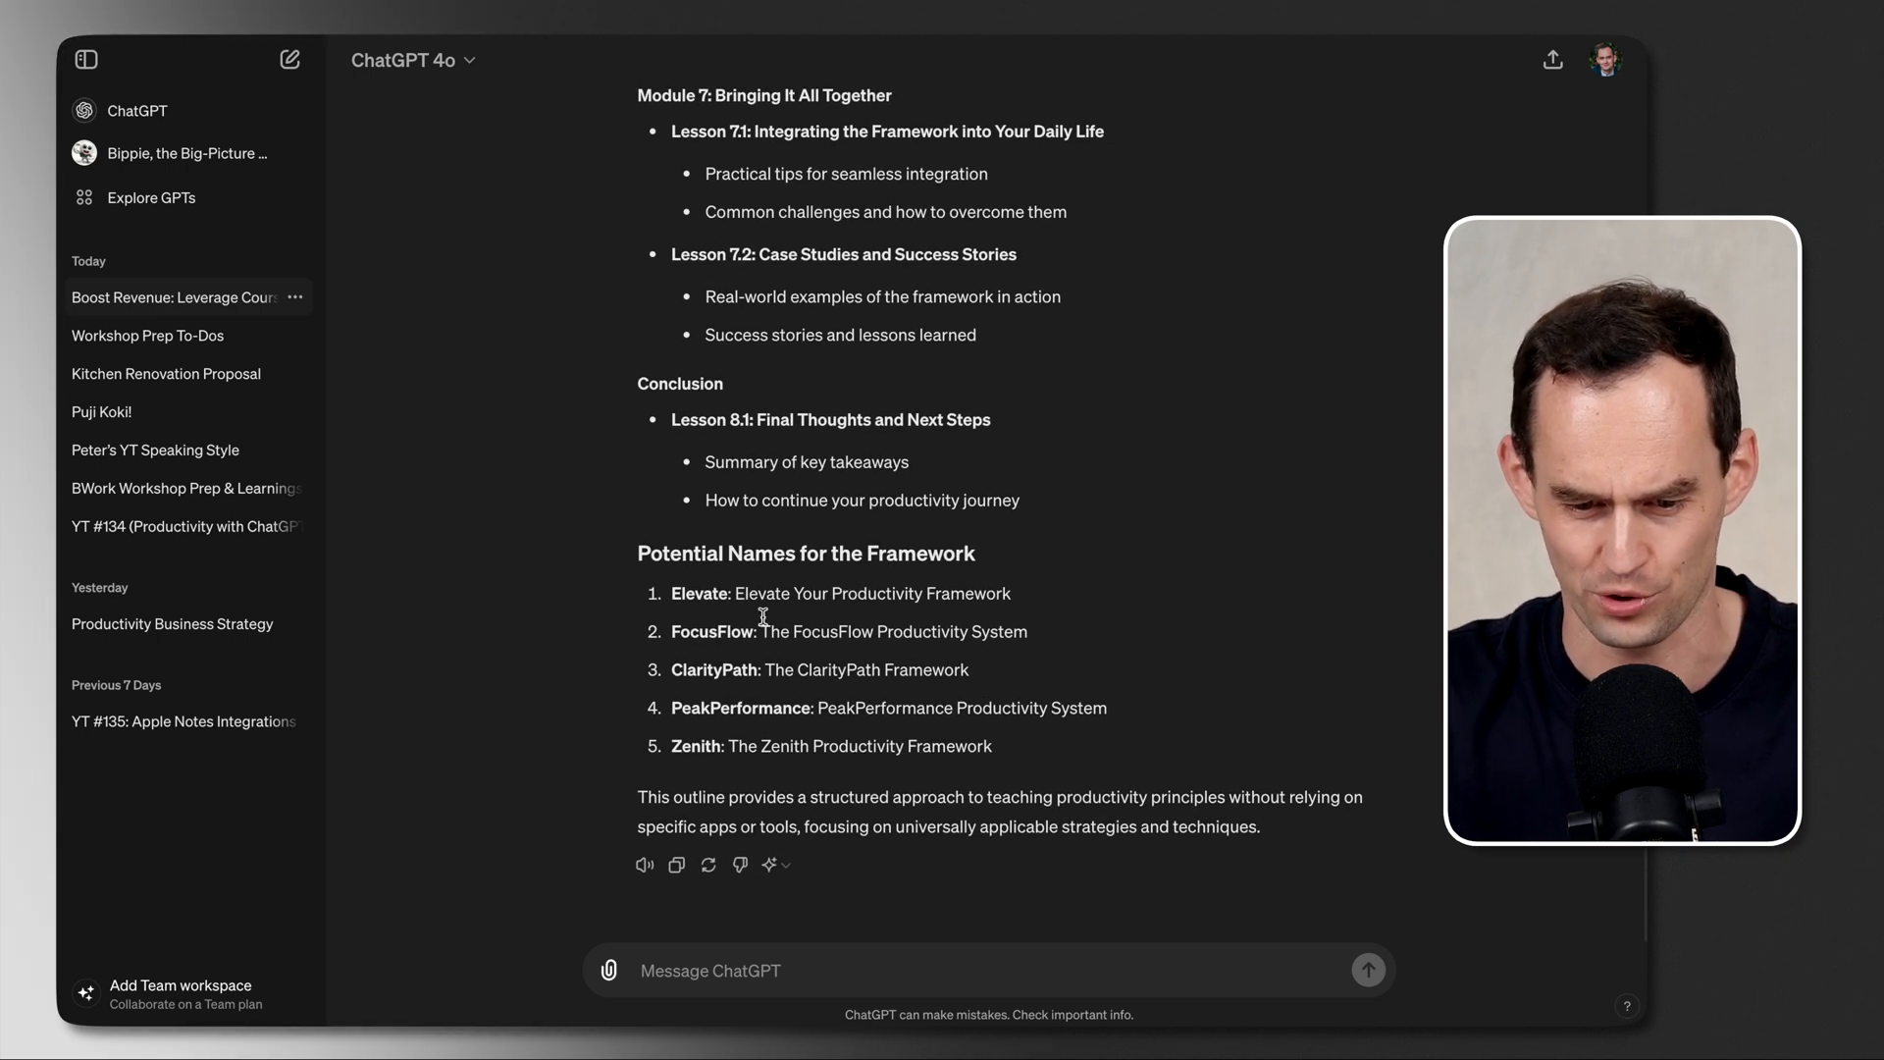
{"action": "mouse_move", "coordinate": [1225, 536]}
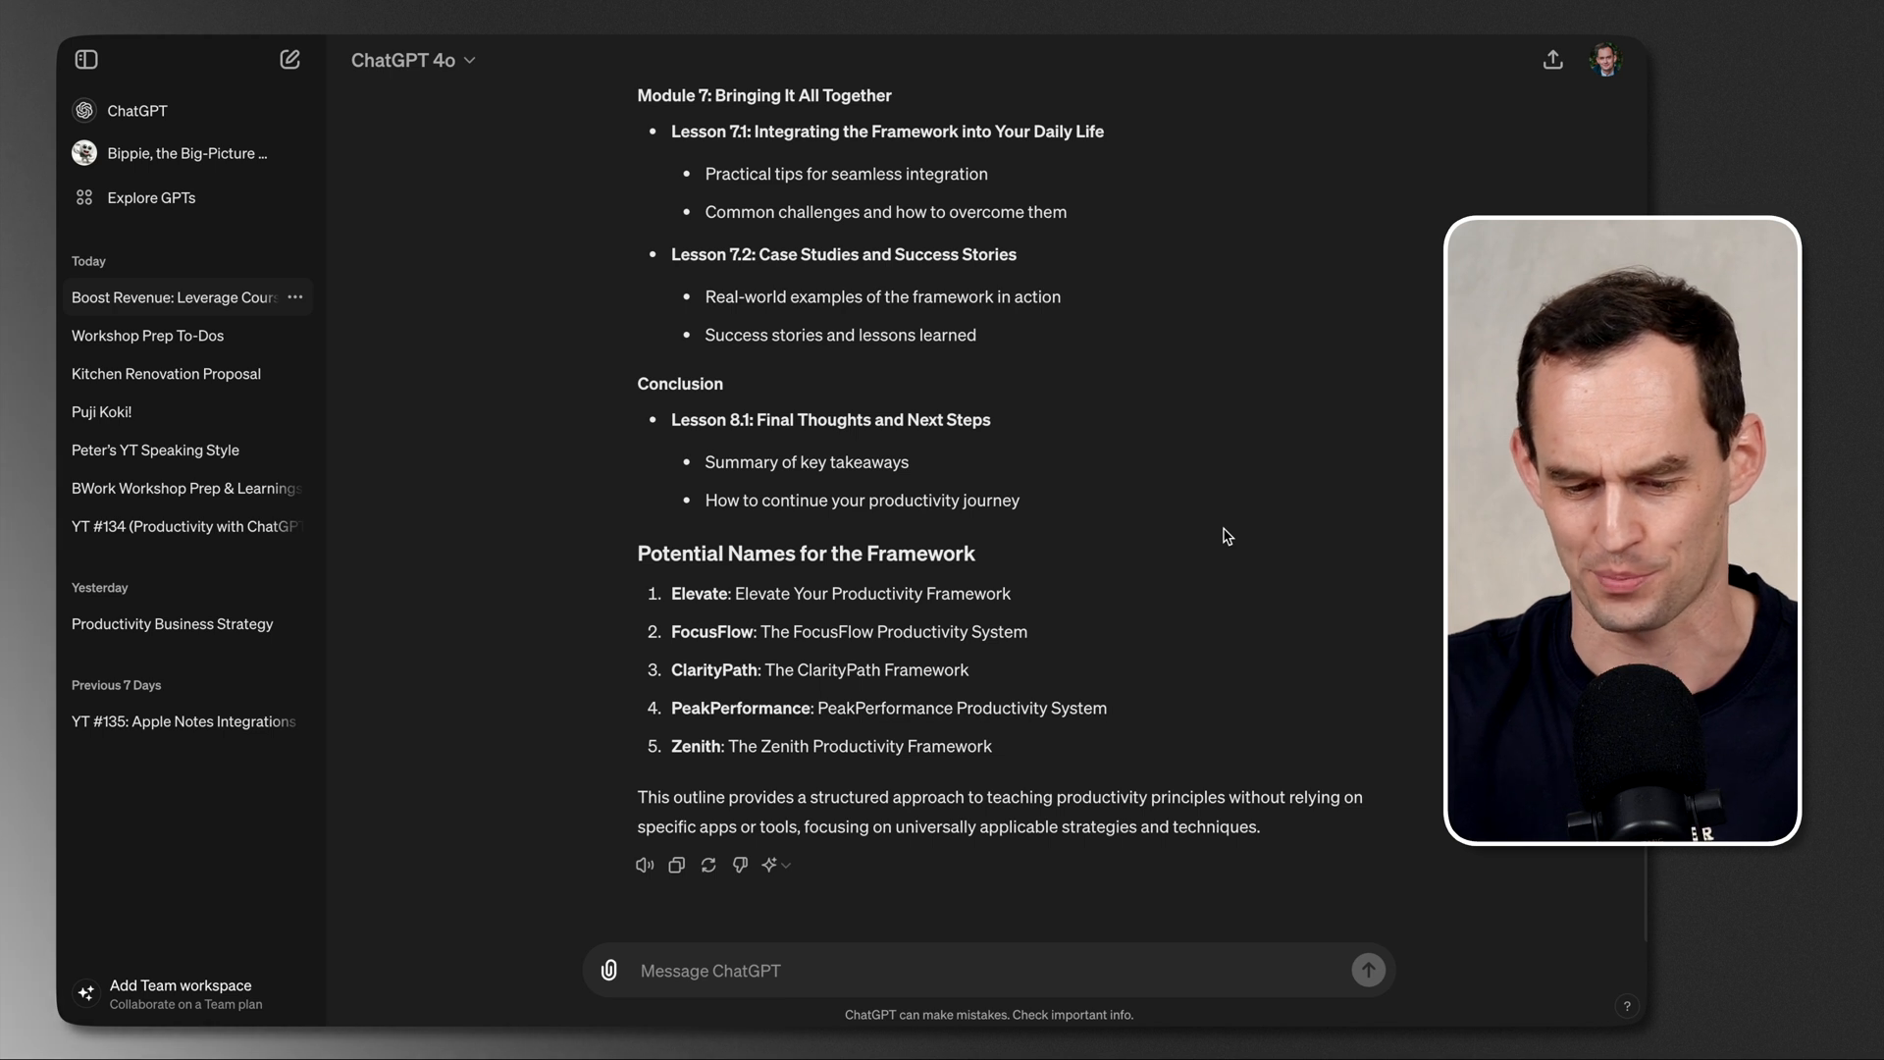
Step: Say the names sound boring and request a playful outline with a less-overwhelmed participant narrative
{"action": "type", "text": "Thoser na"}
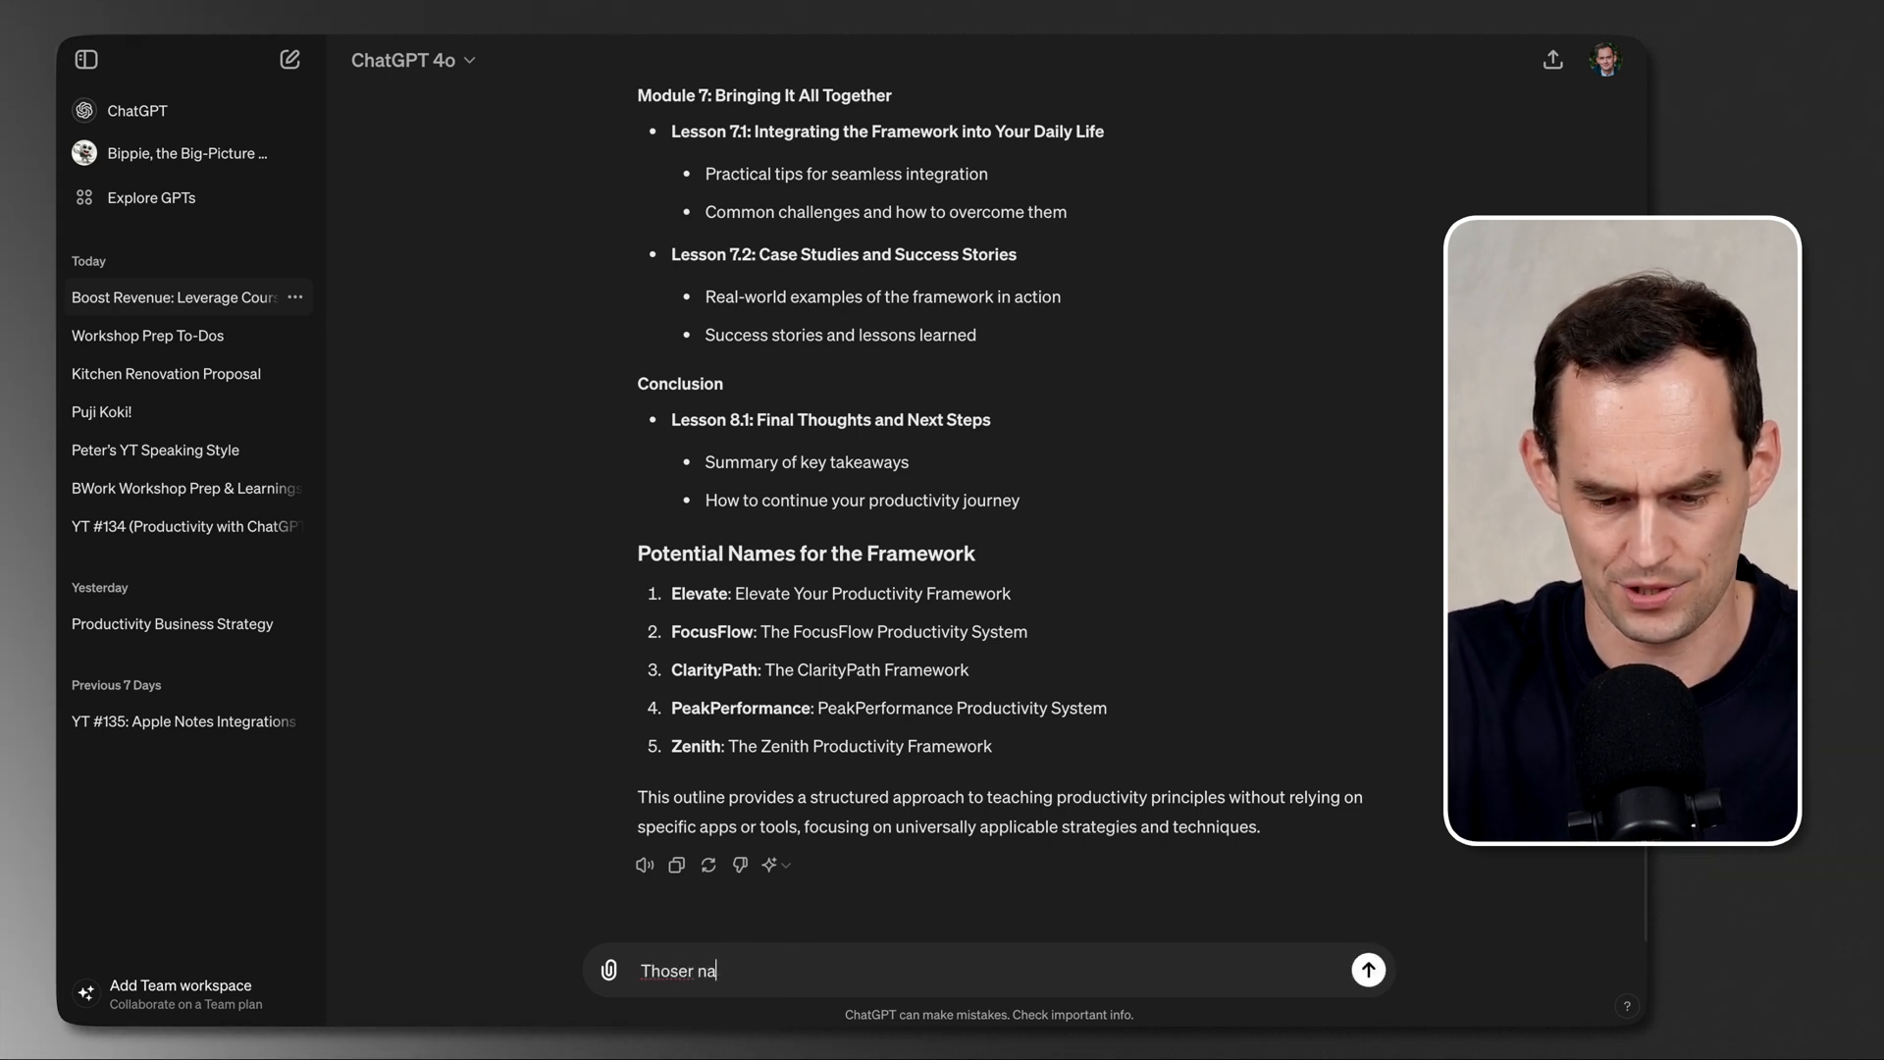
{"action": "type", "text": "Those names sound pretty boring. Let's focus on the outline. Let's make the outline more playful (less serious) and let's"}
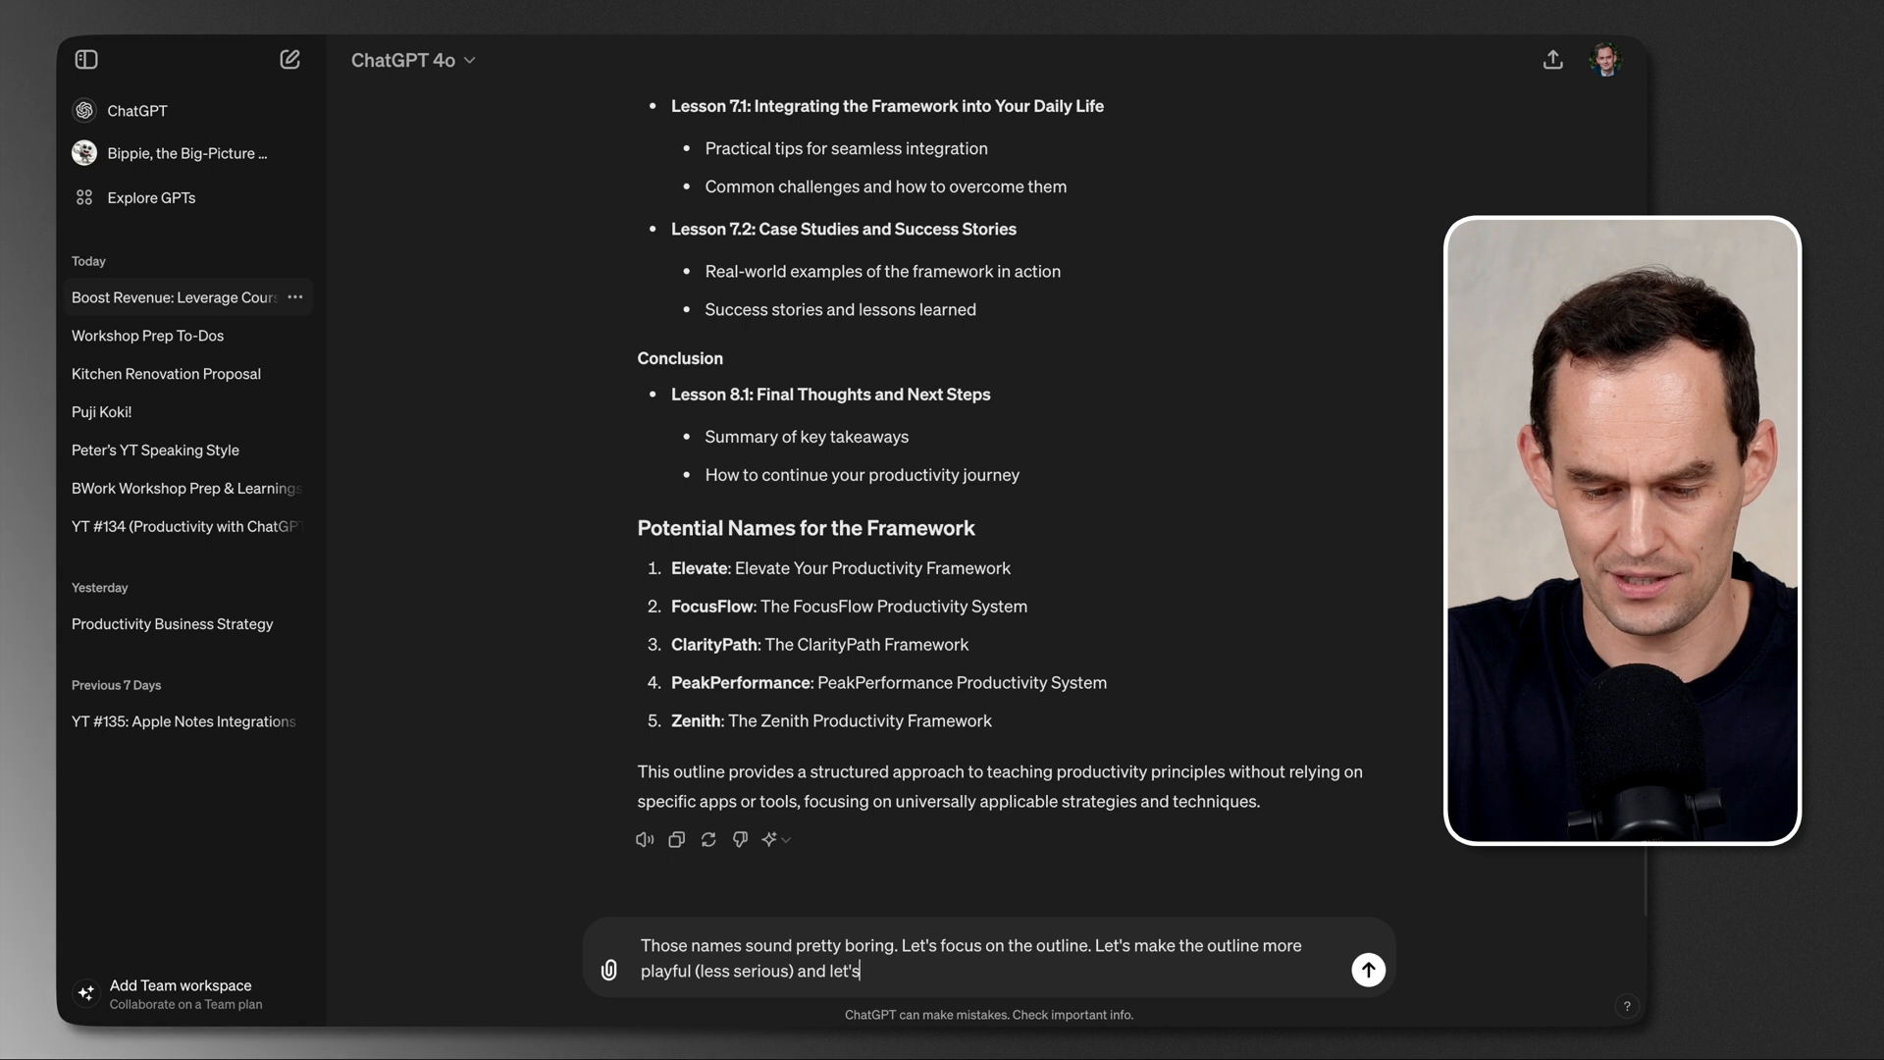
{"action": "type", "text": "weave a narrative in there about help"}
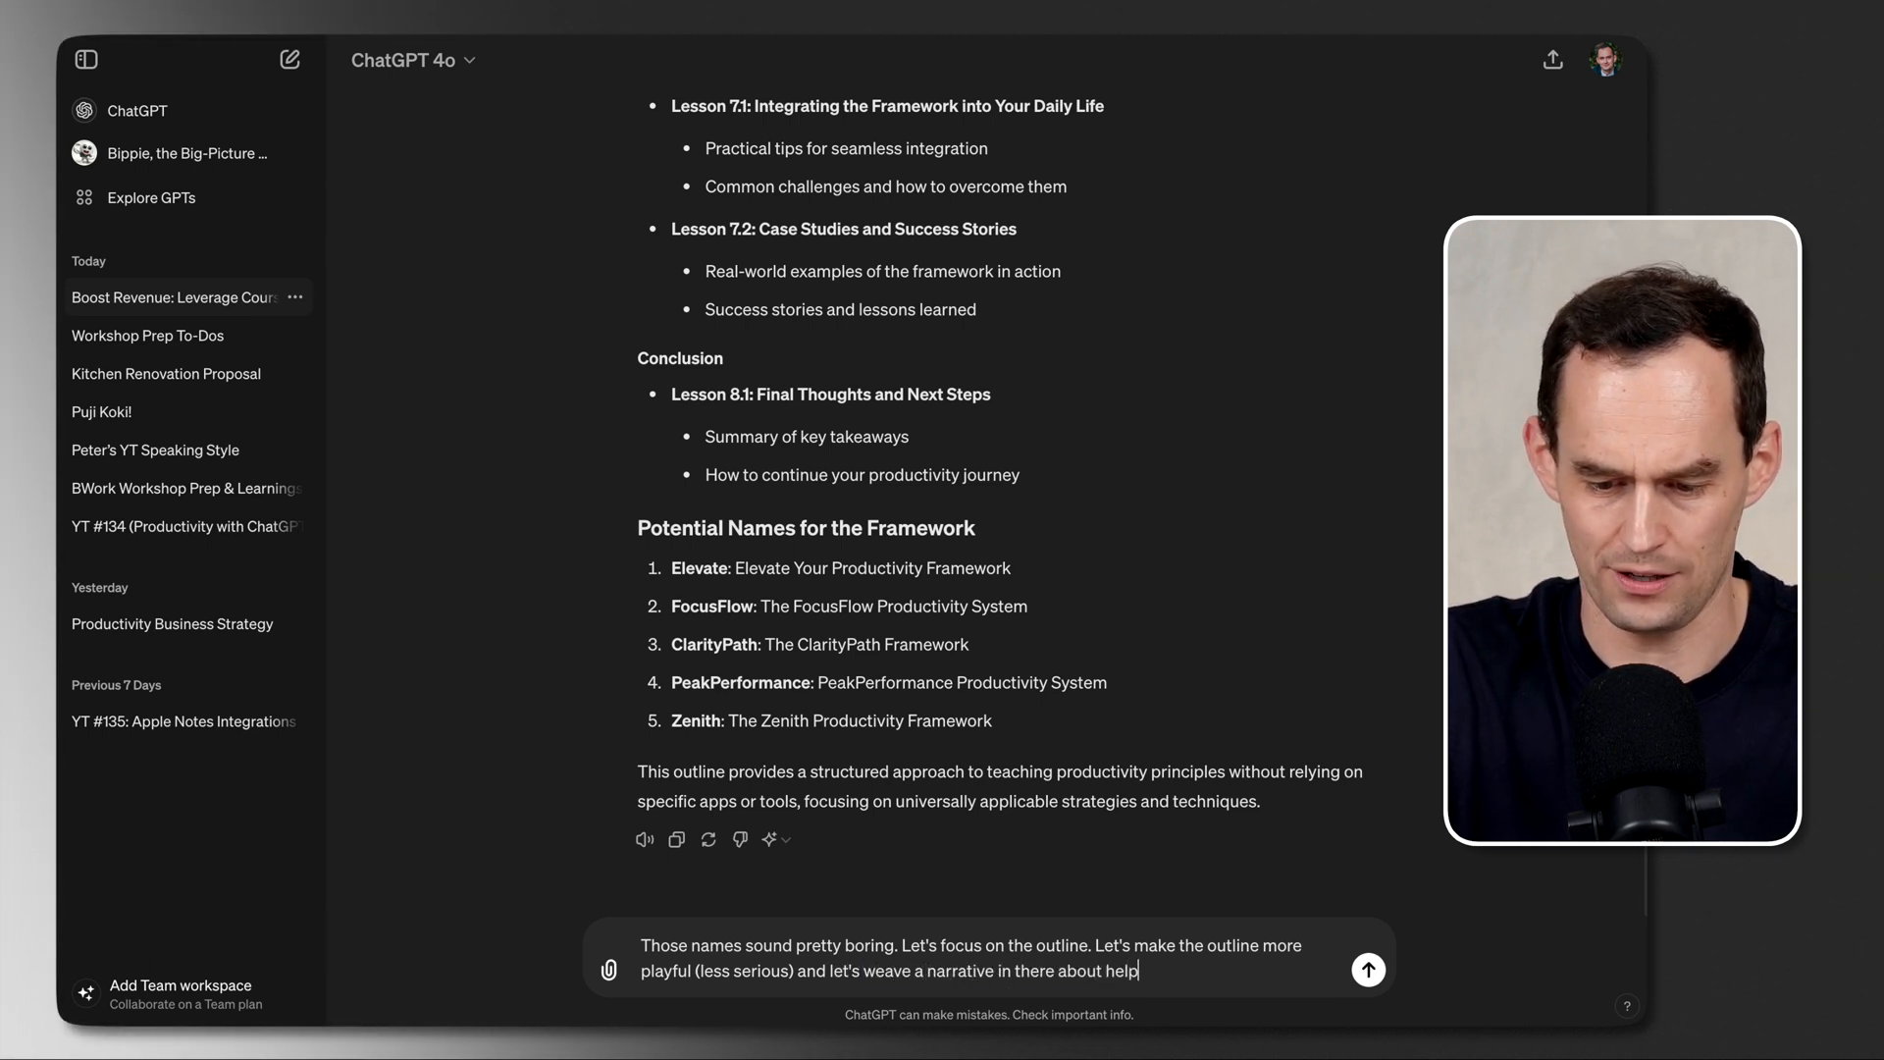
{"action": "type", "text": "ing the course participa"}
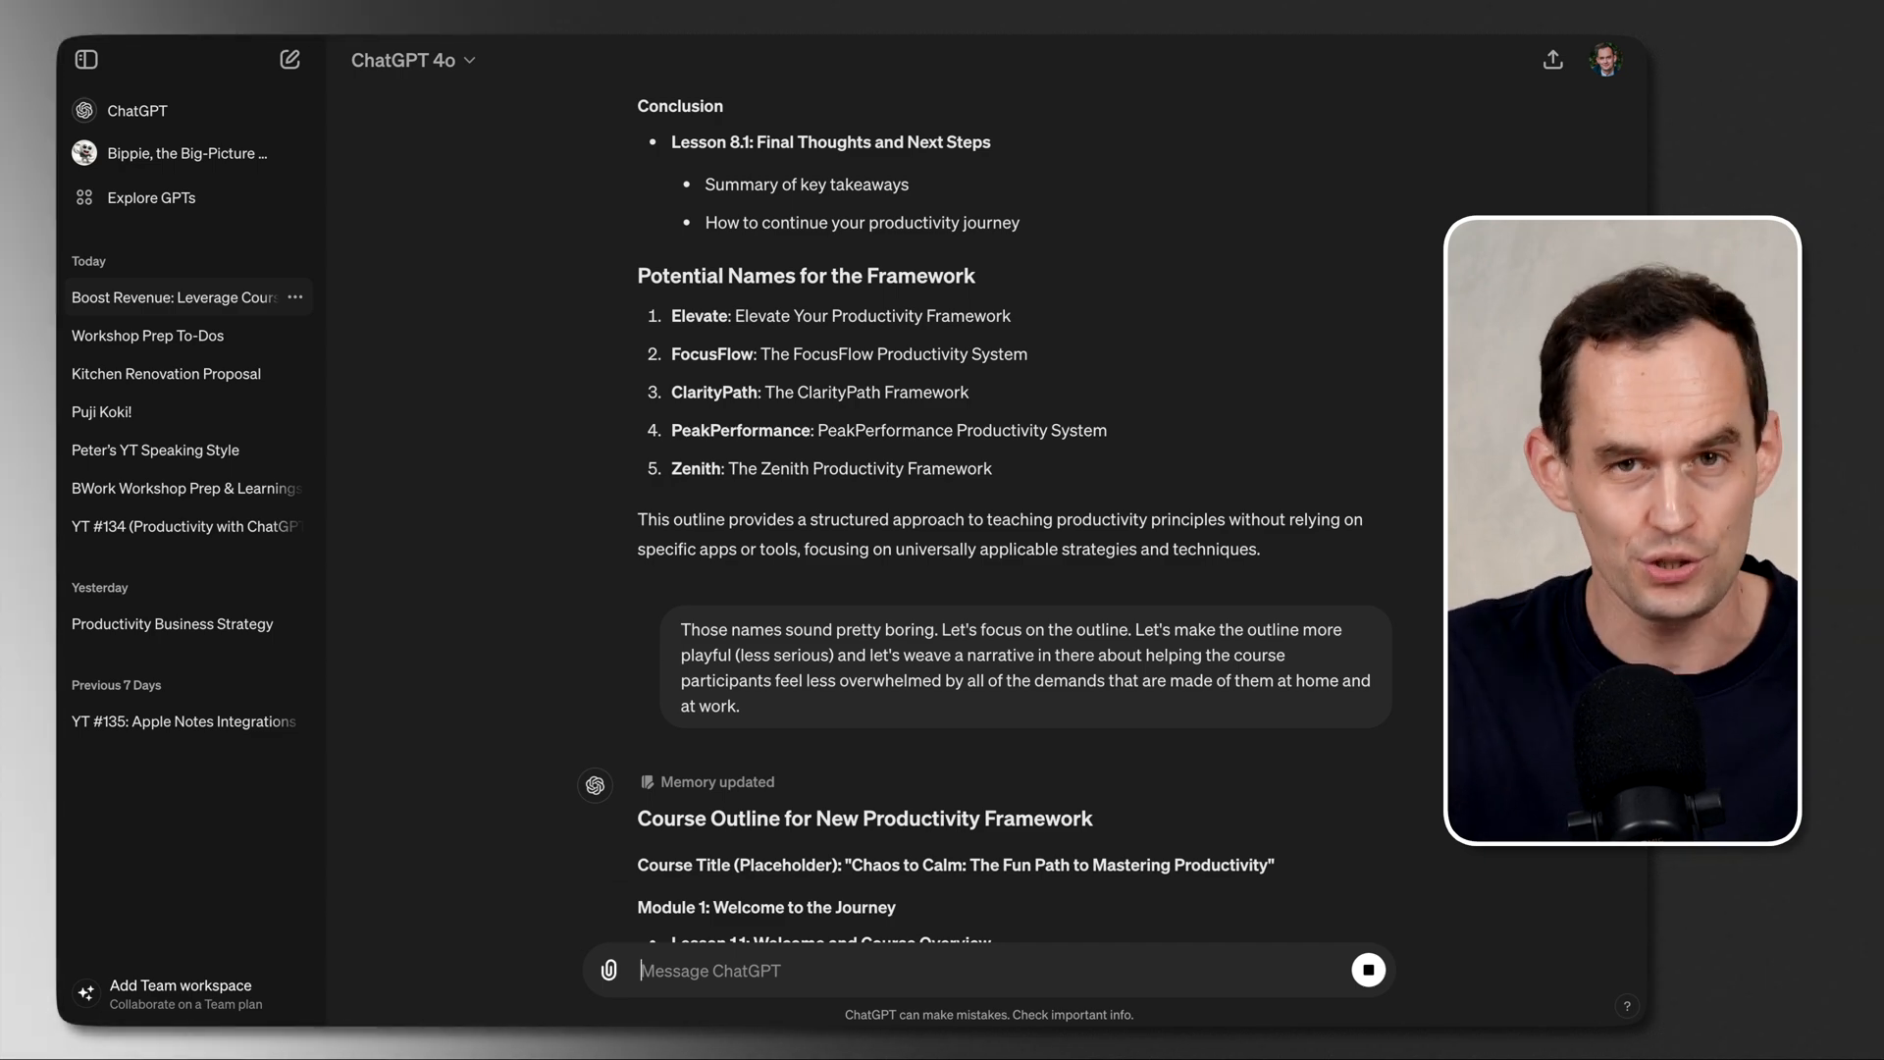
Step: Scroll through the 'Chaos to Calm' modules down to the 'Celebrating Your Success' conclusion
{"action": "scroll", "scroll_direction": "down", "scroll_amount": 3}
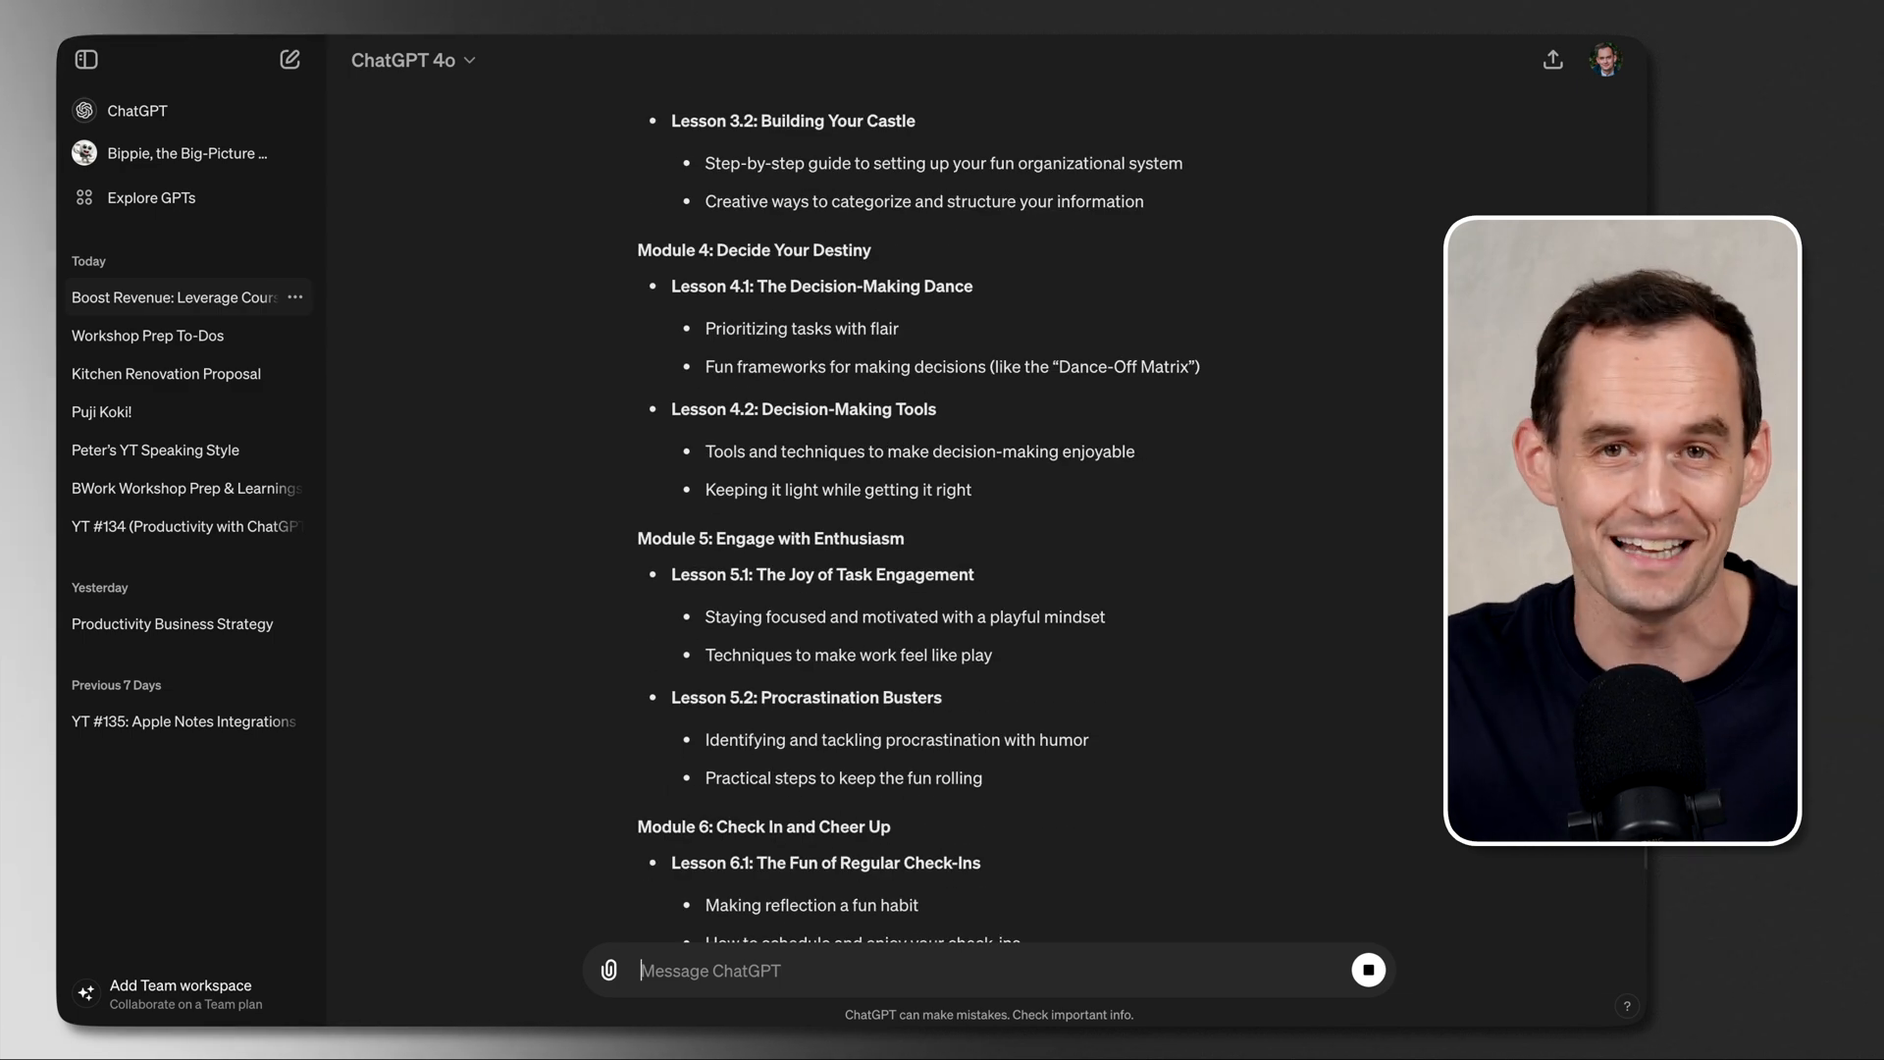
{"action": "scroll", "scroll_direction": "down", "scroll_amount": 3}
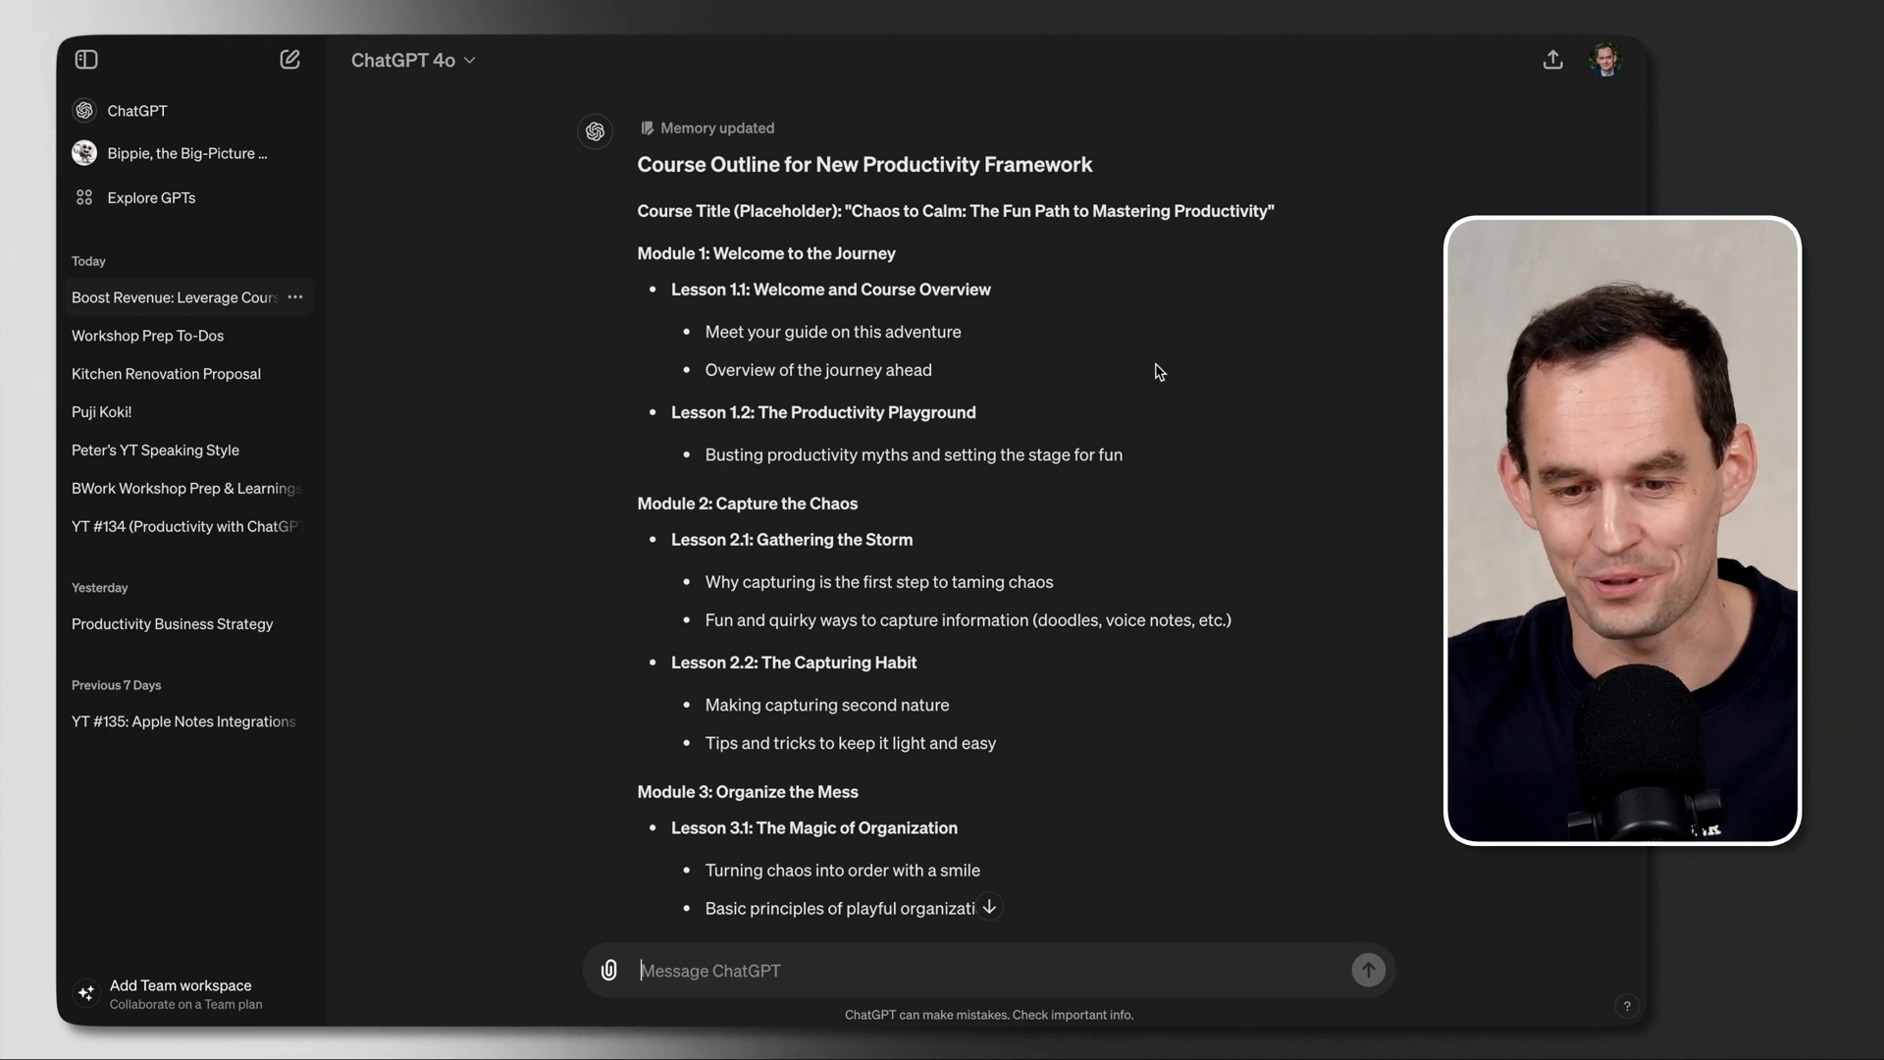
{"action": "scroll", "scroll_direction": "down", "scroll_amount": 3}
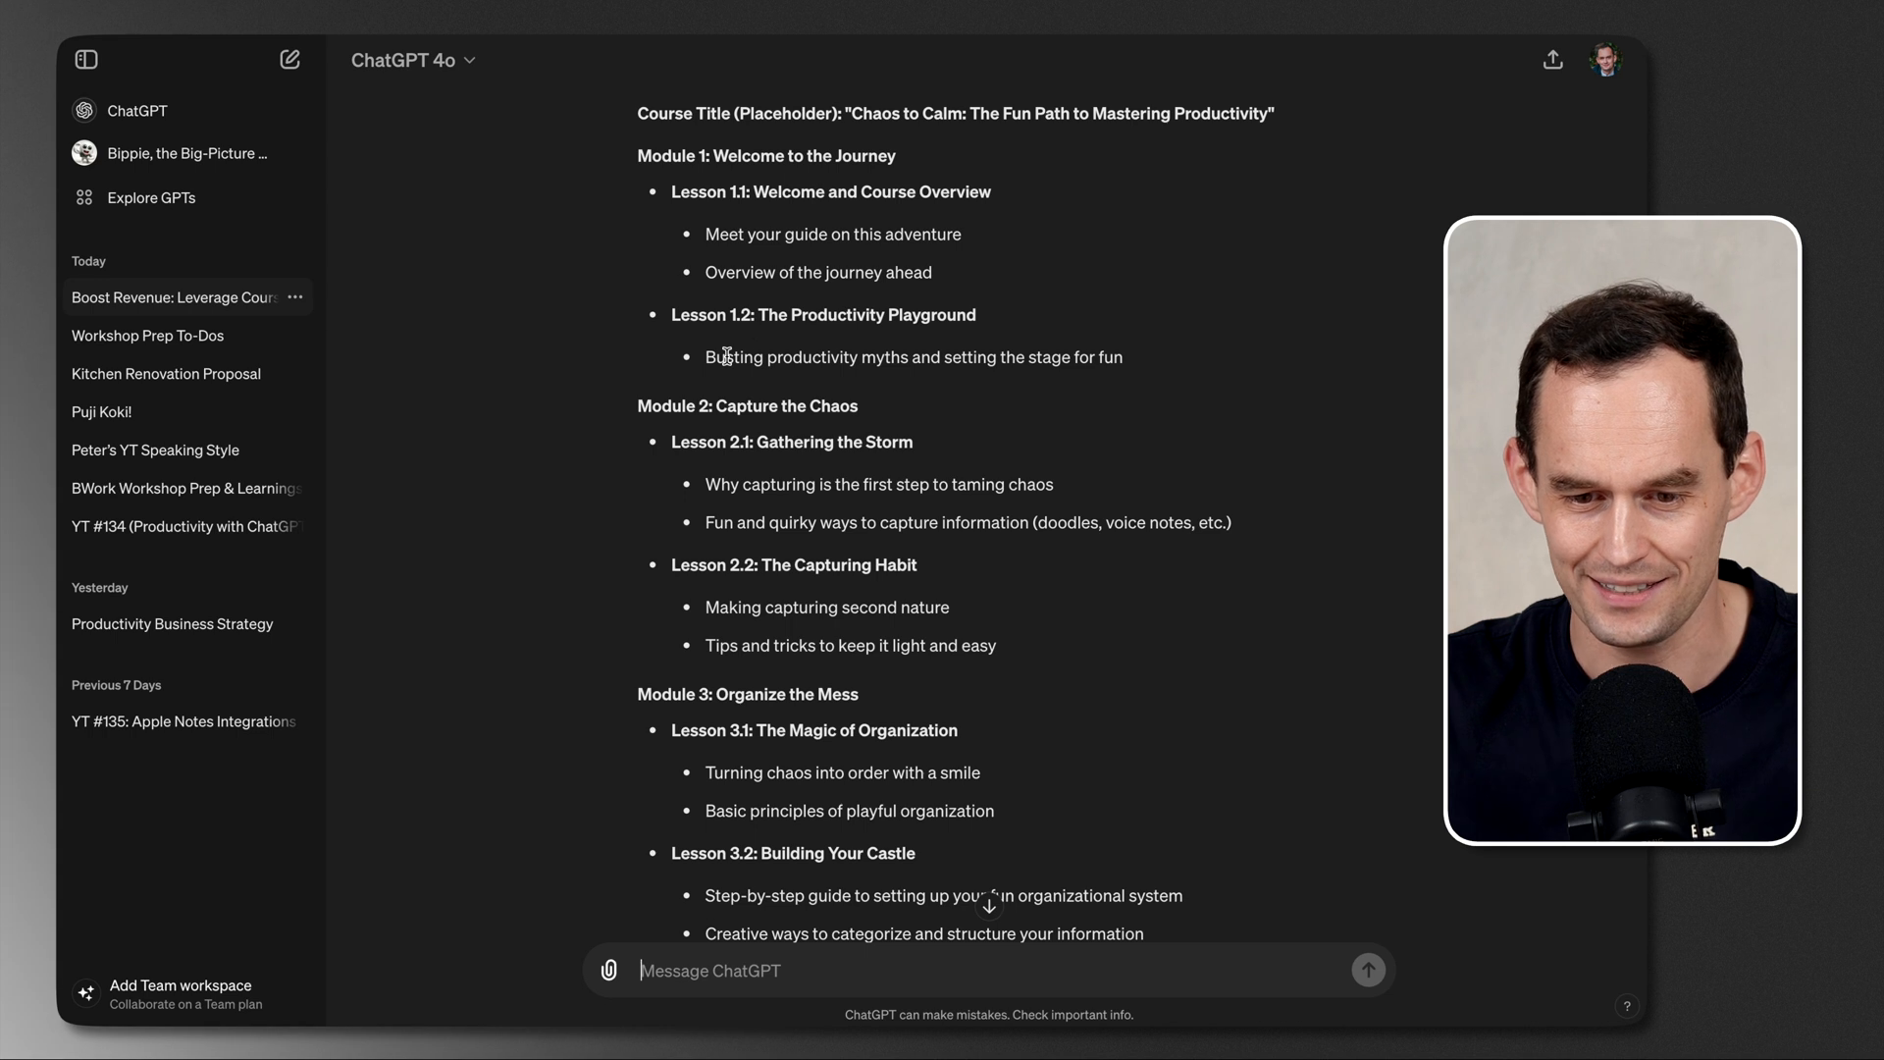
{"action": "scroll", "scroll_direction": "down", "scroll_amount": 3}
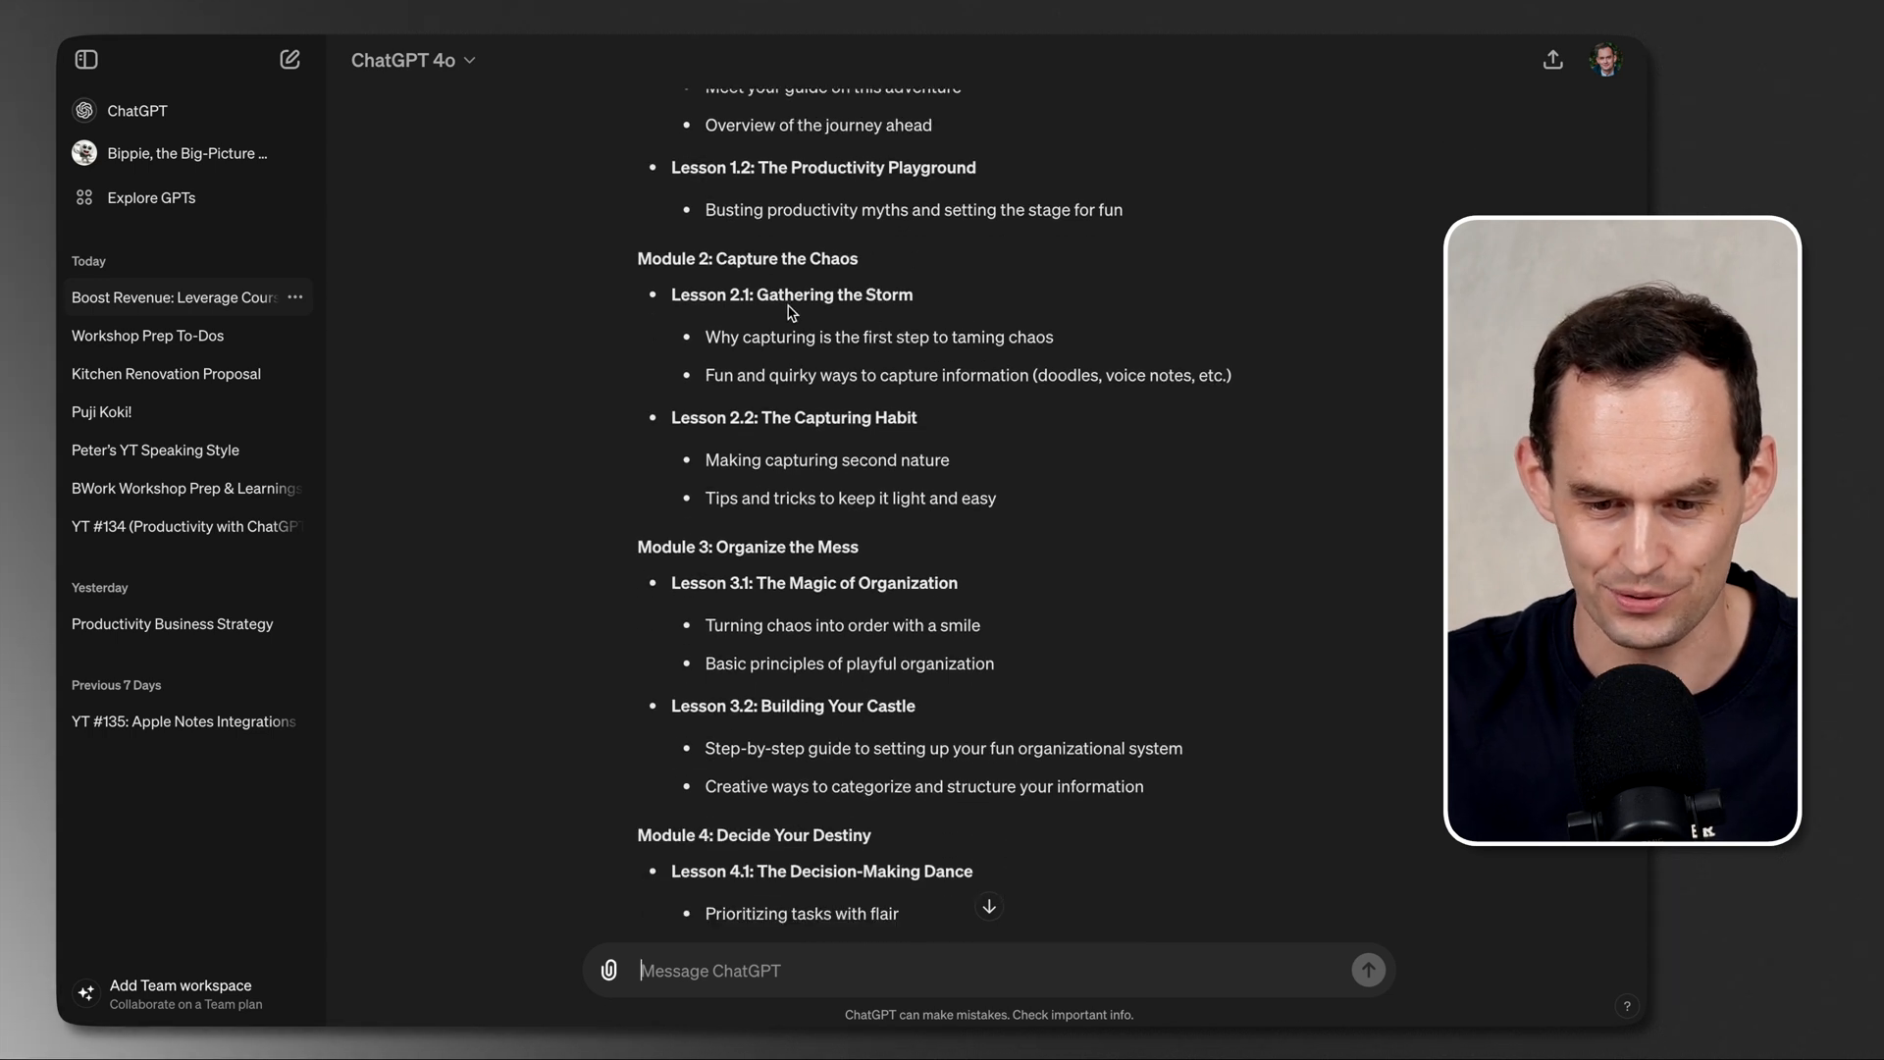
{"action": "scroll", "scroll_direction": "down", "scroll_amount": 3}
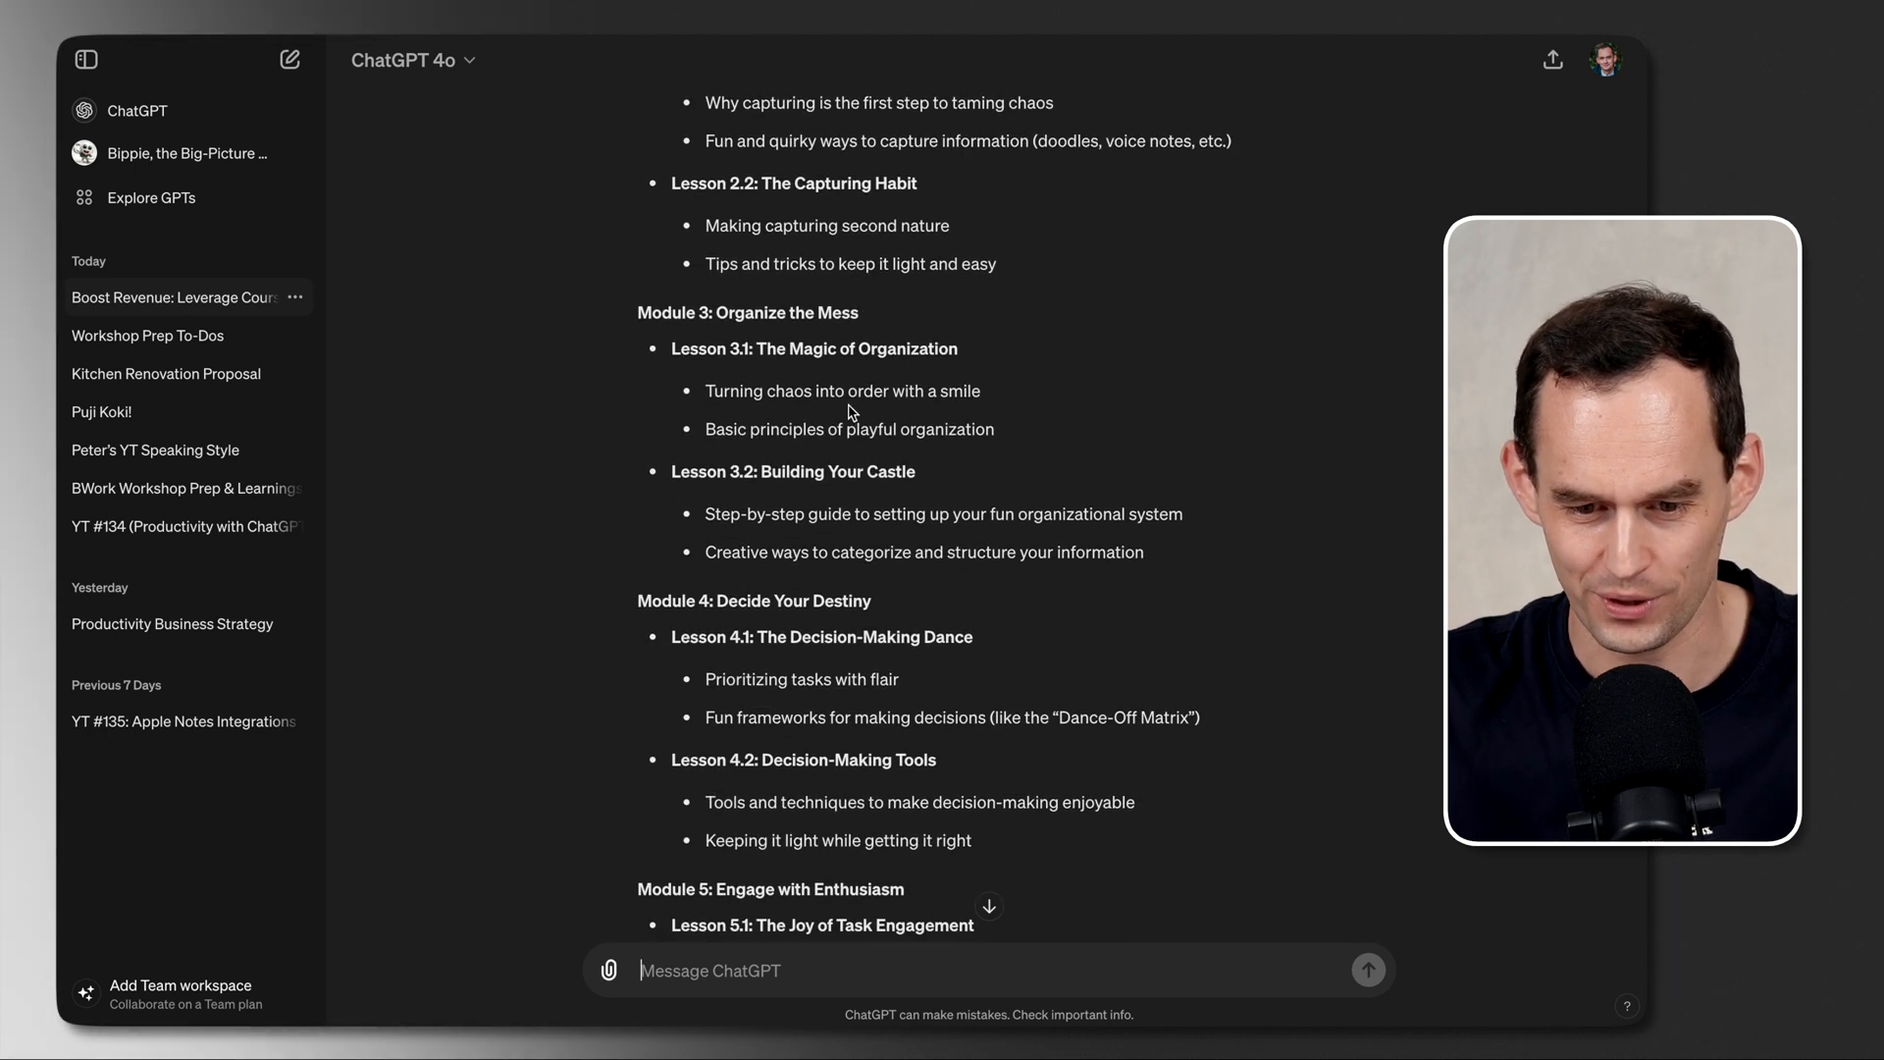
{"action": "scroll", "scroll_direction": "down", "scroll_amount": 3}
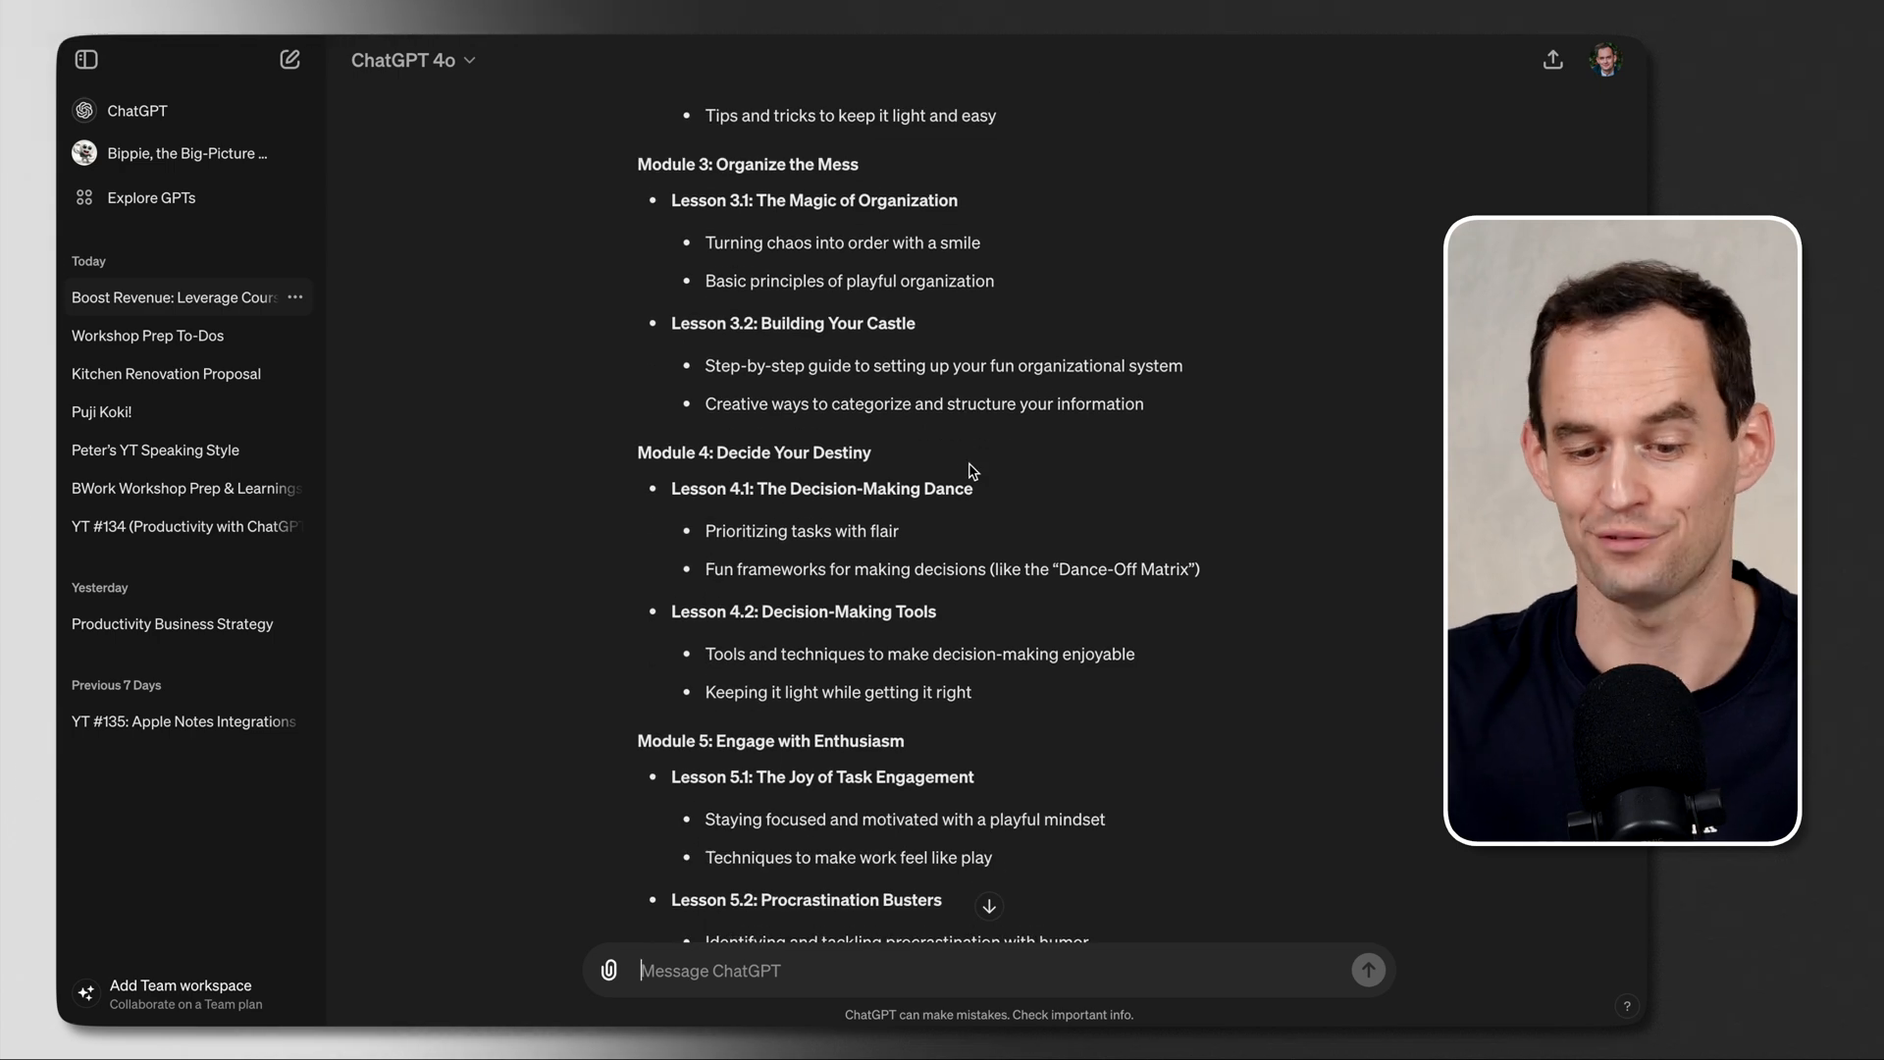
{"action": "scroll", "scroll_direction": "down", "scroll_amount": 3}
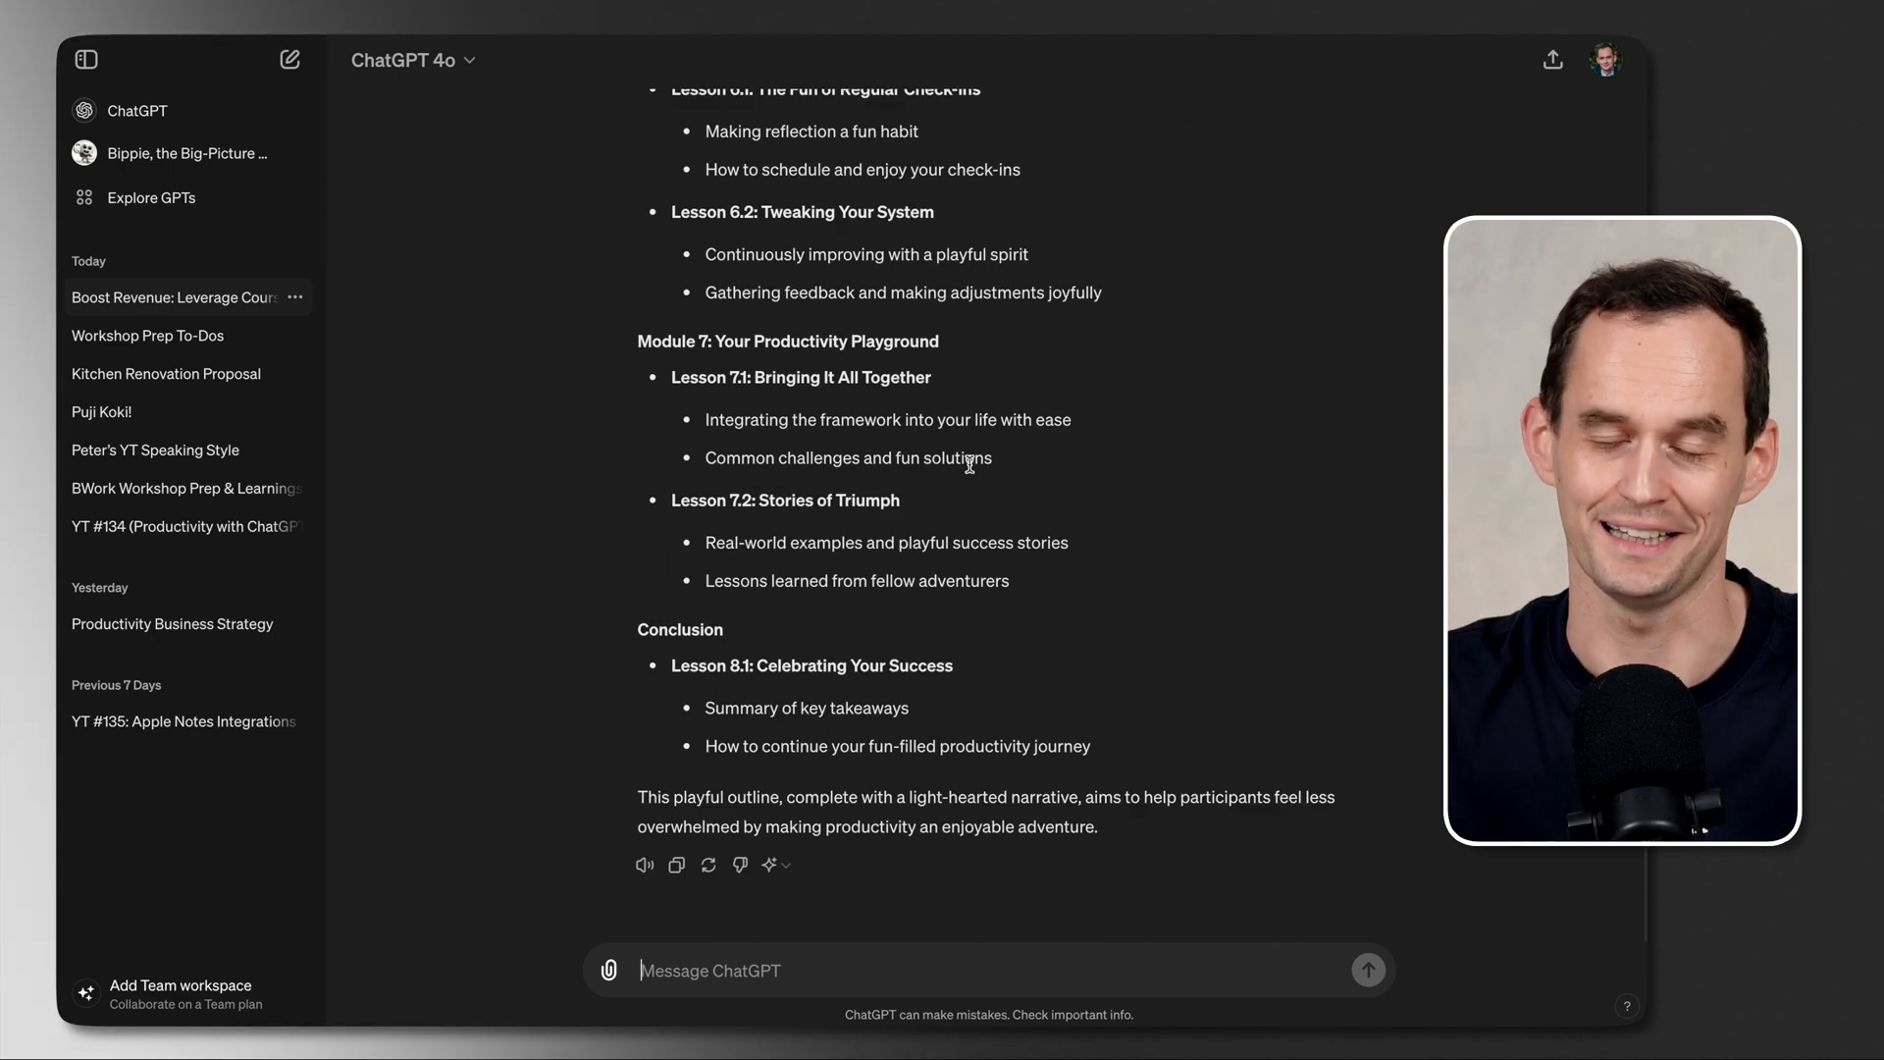